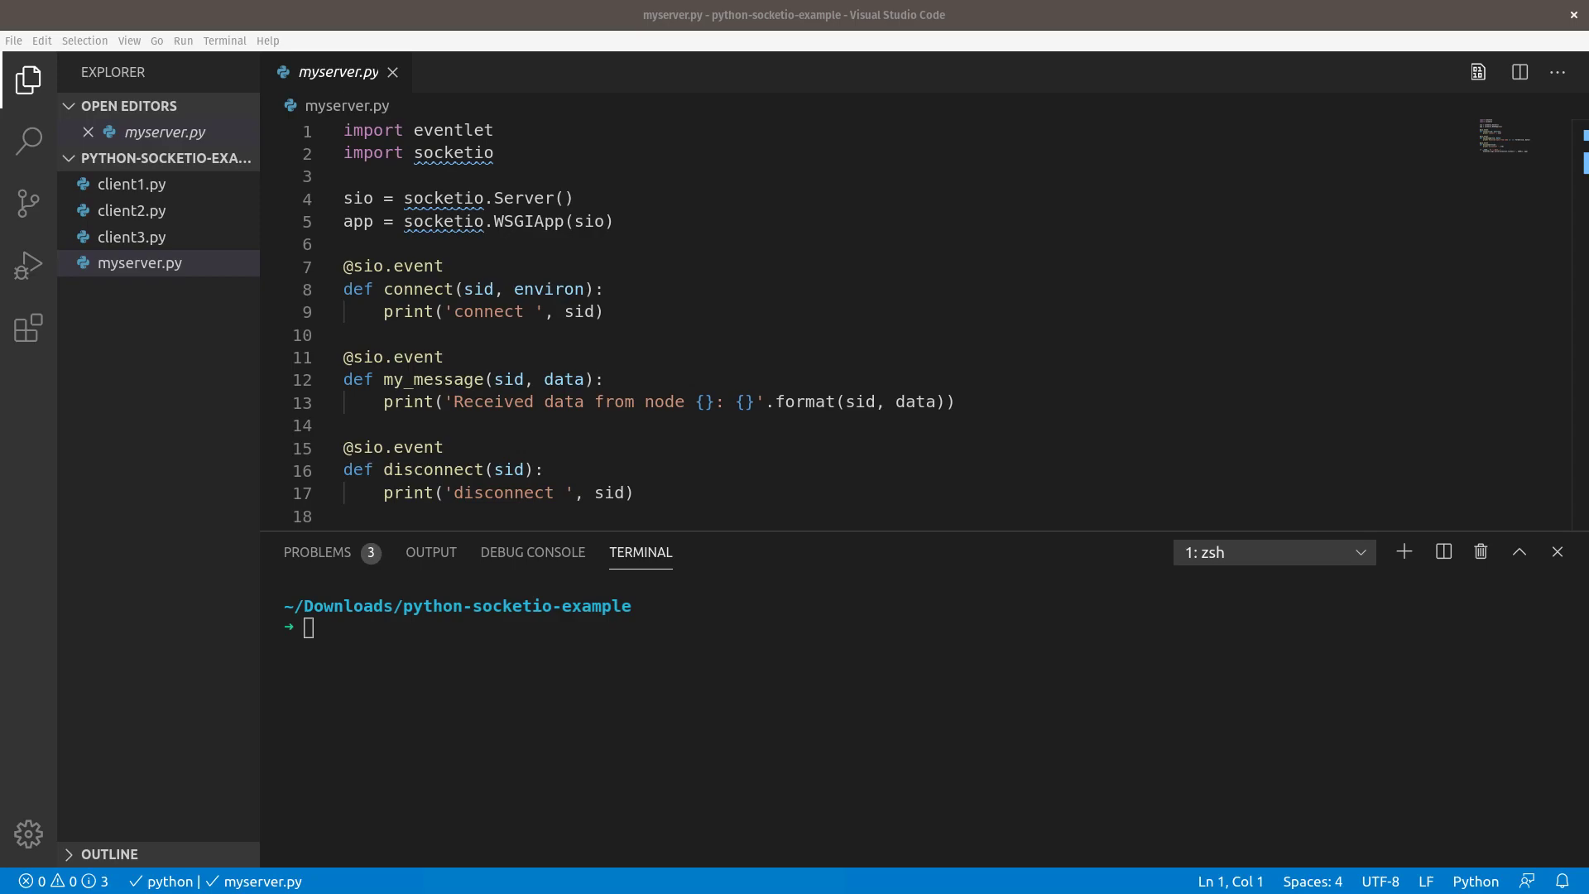
mouse_move(1077, 615)
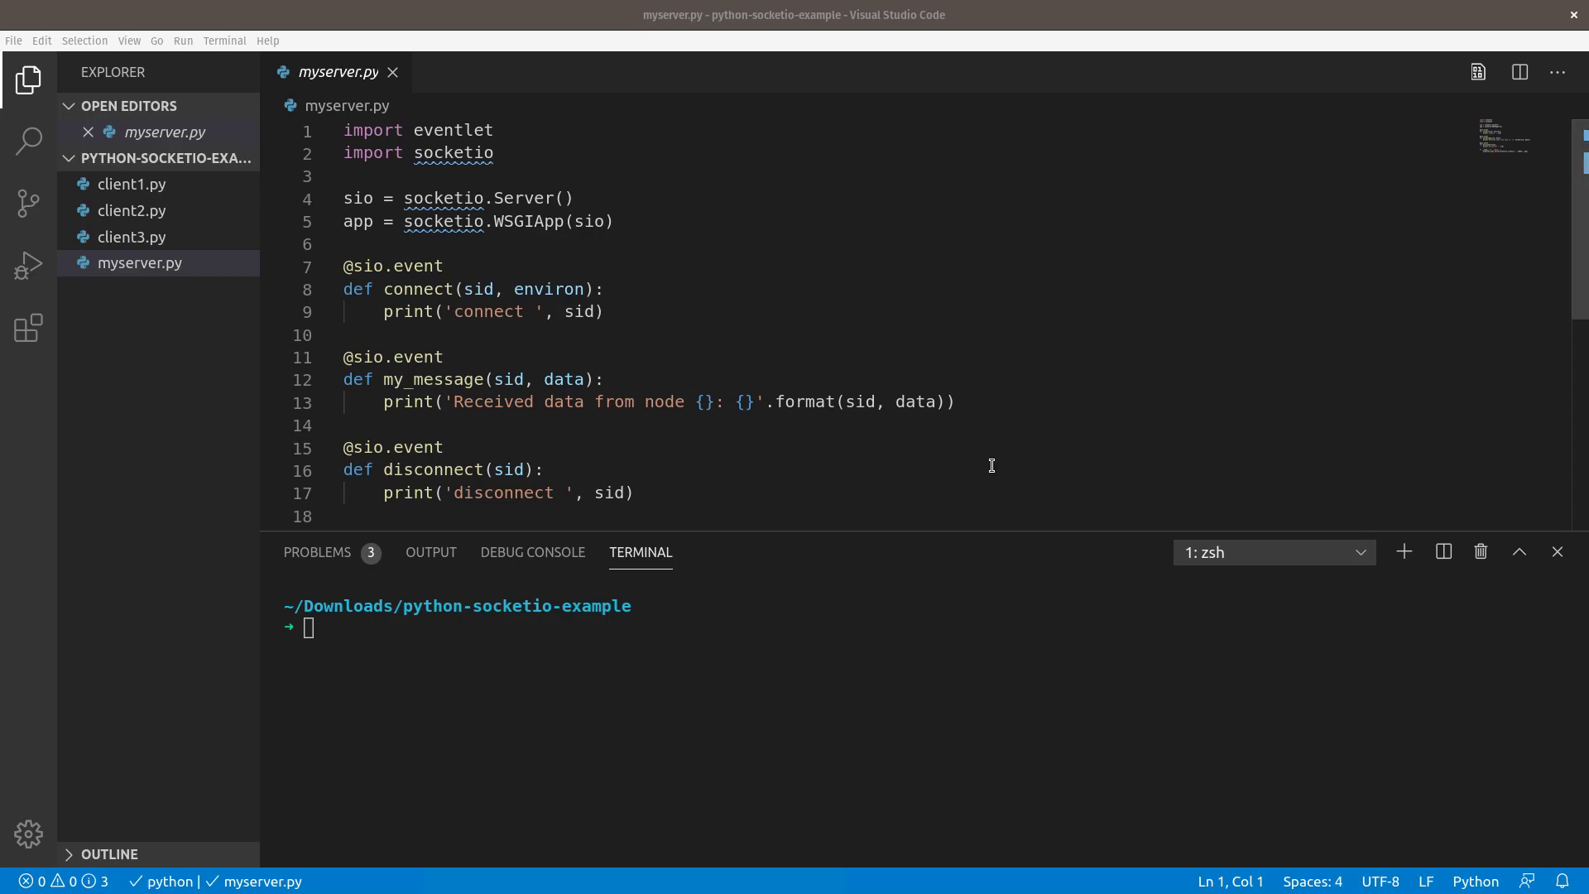
mouse_move(985, 470)
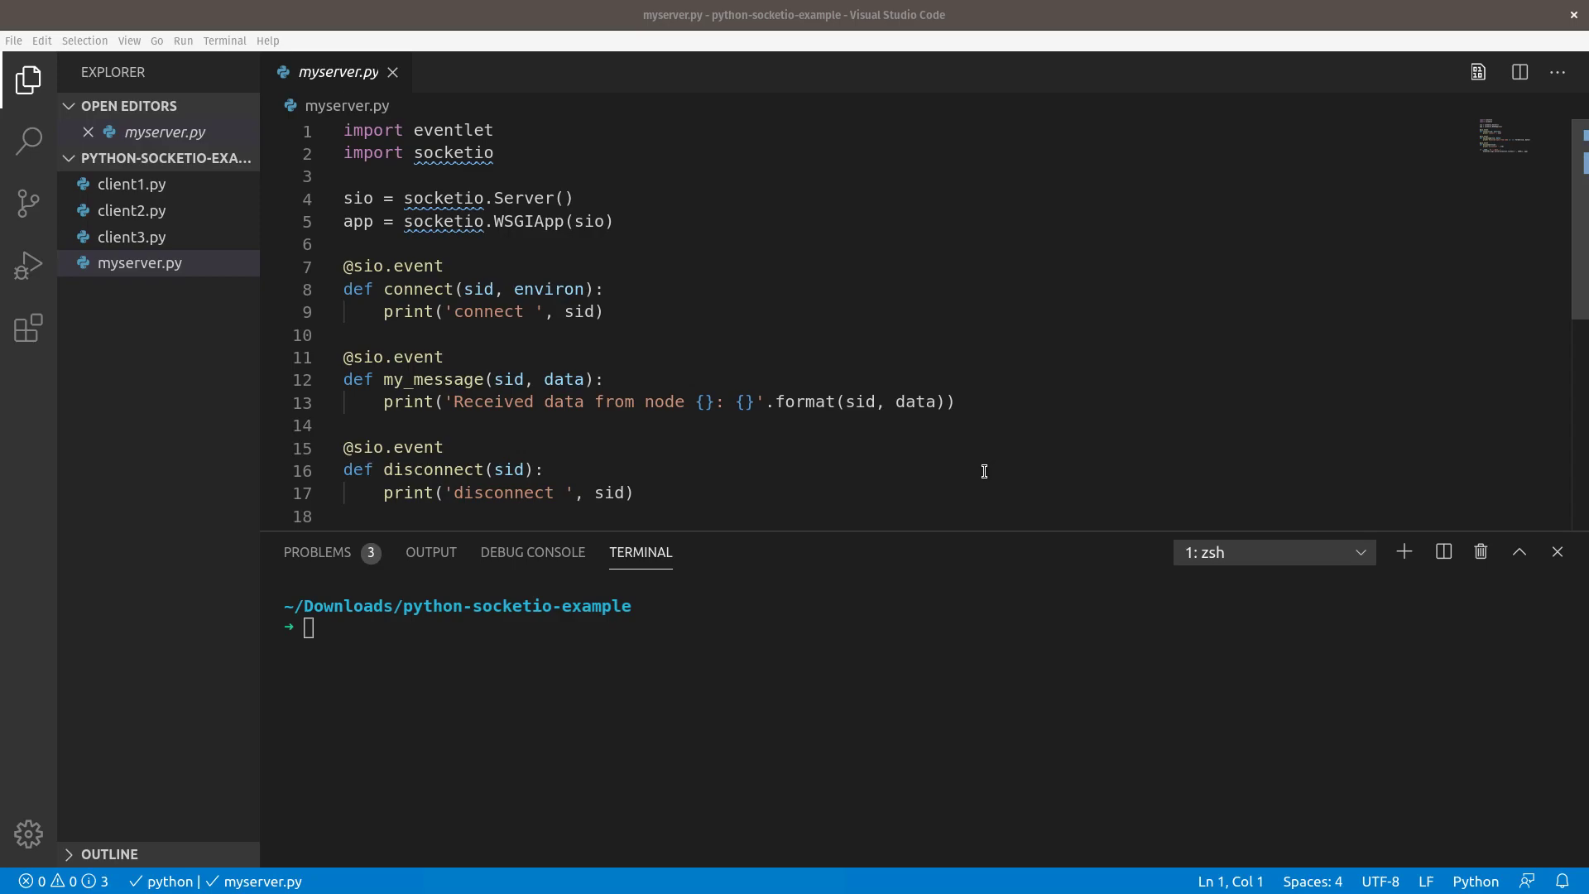
mouse_move(892, 451)
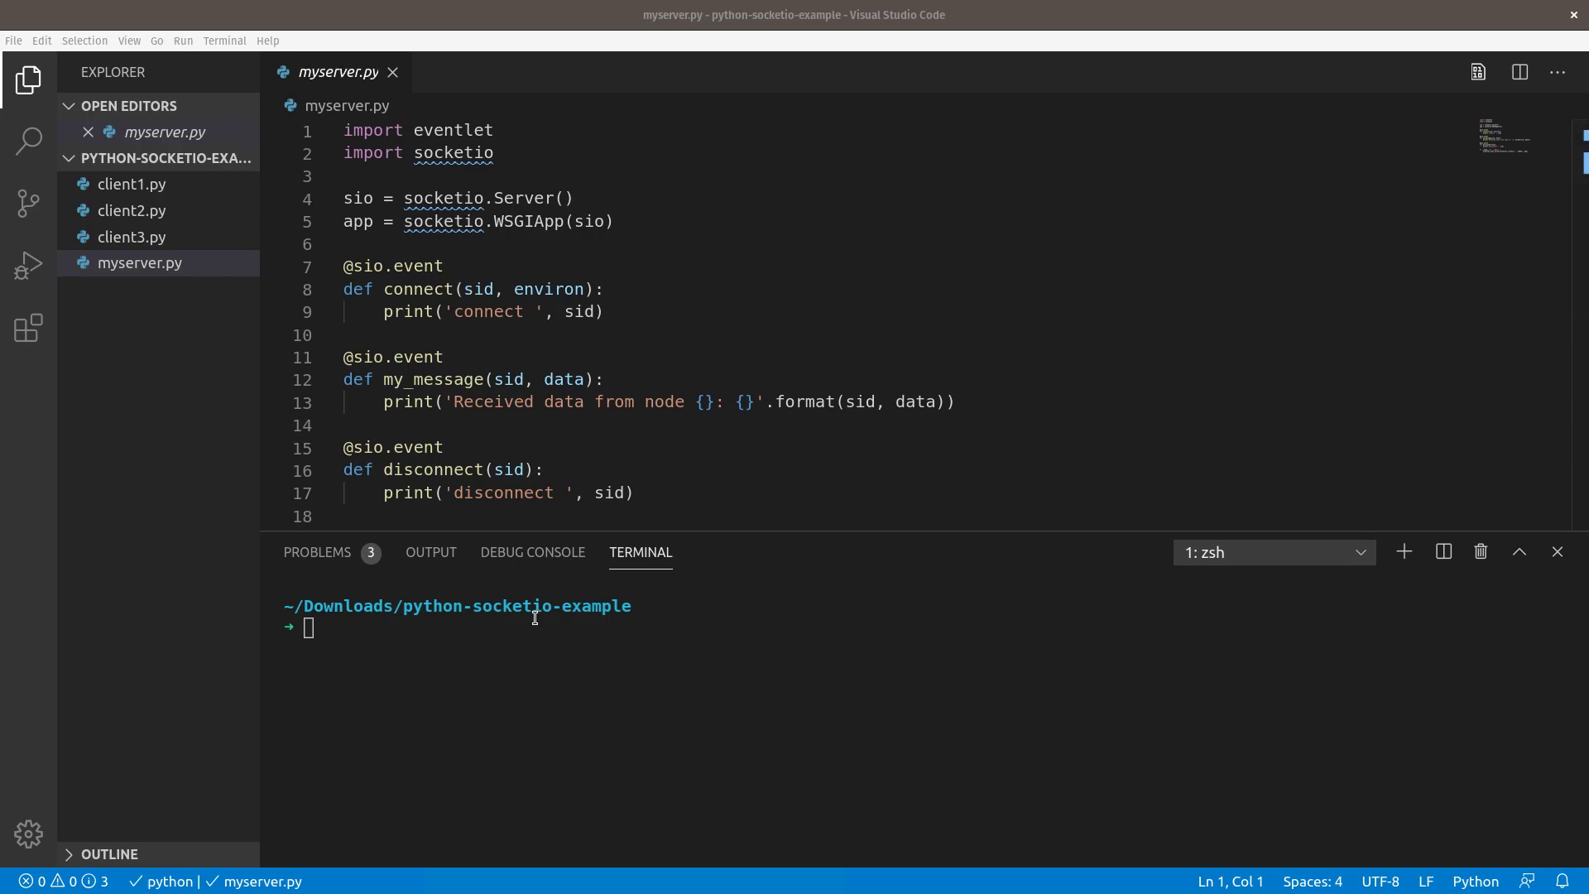
mouse_move(812, 434)
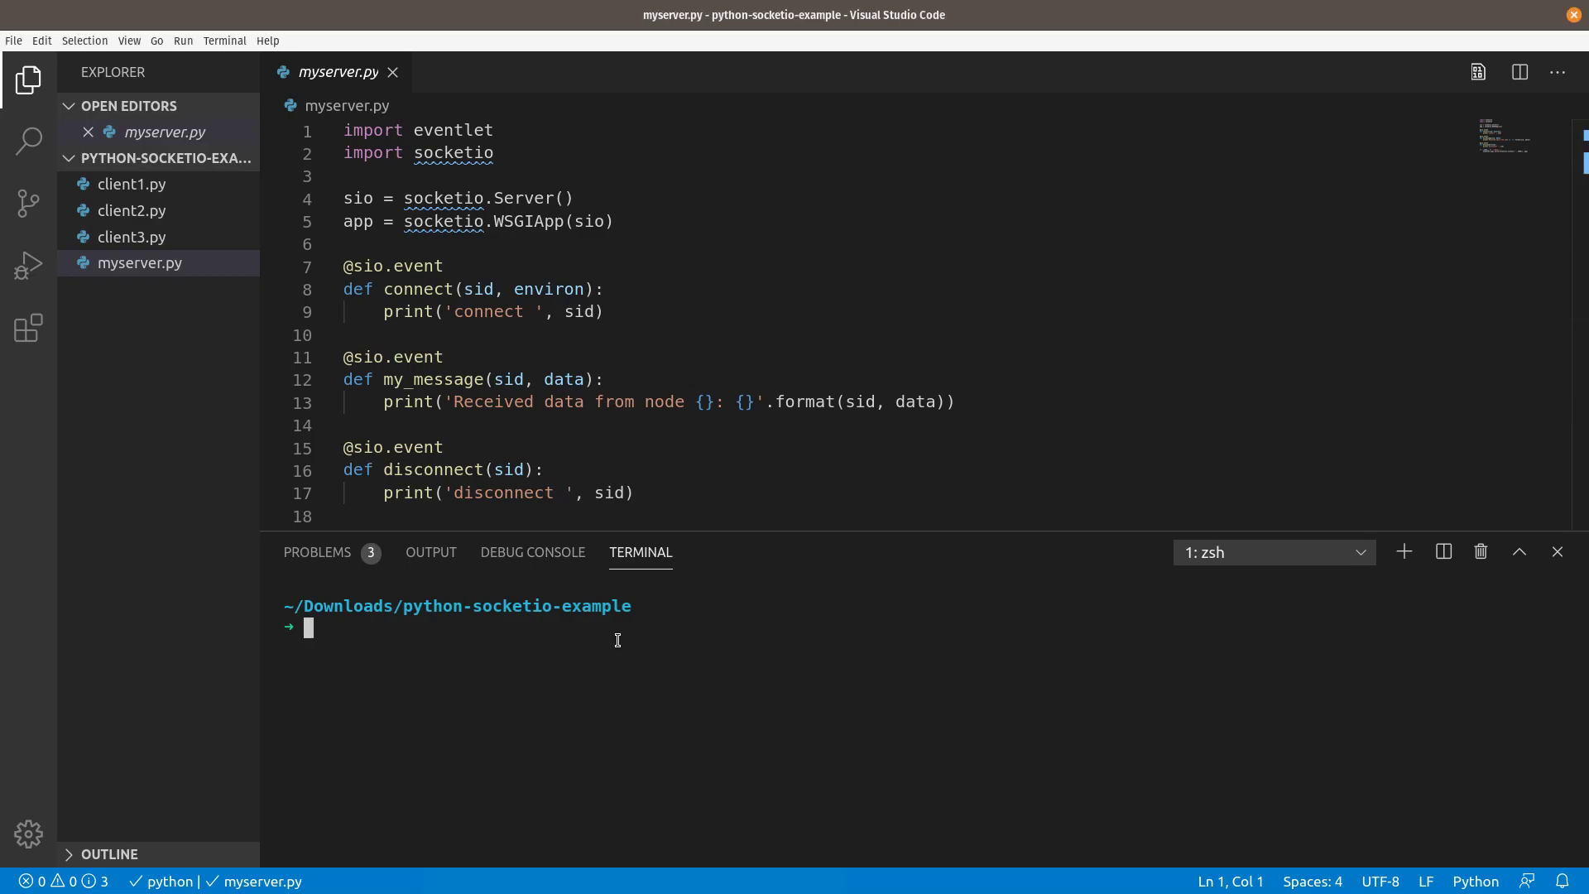
mouse_move(614, 632)
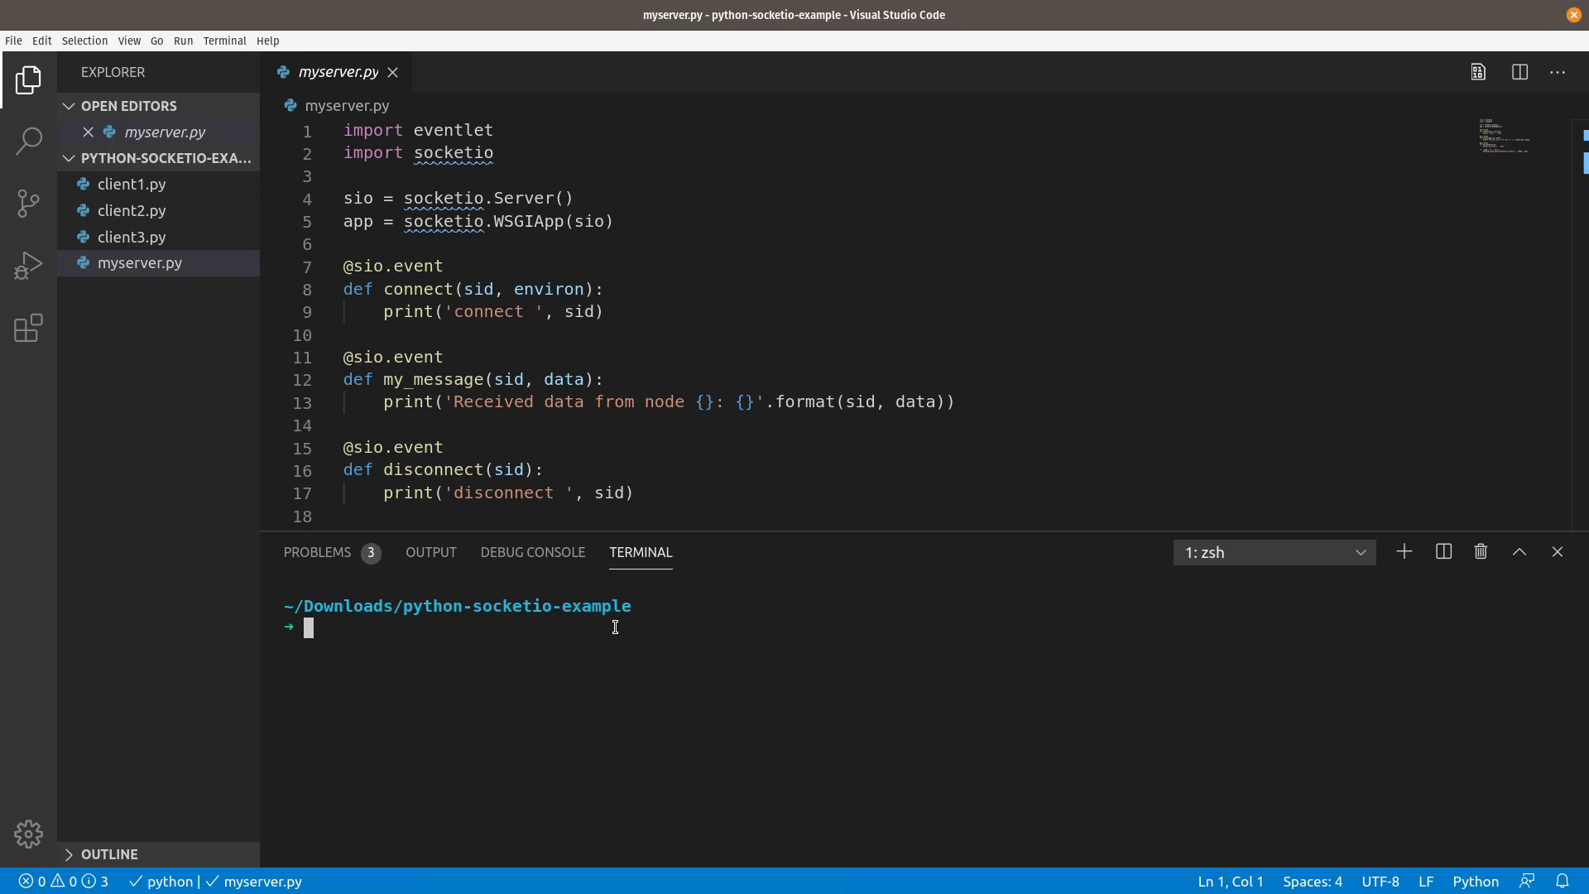
mouse_move(614, 623)
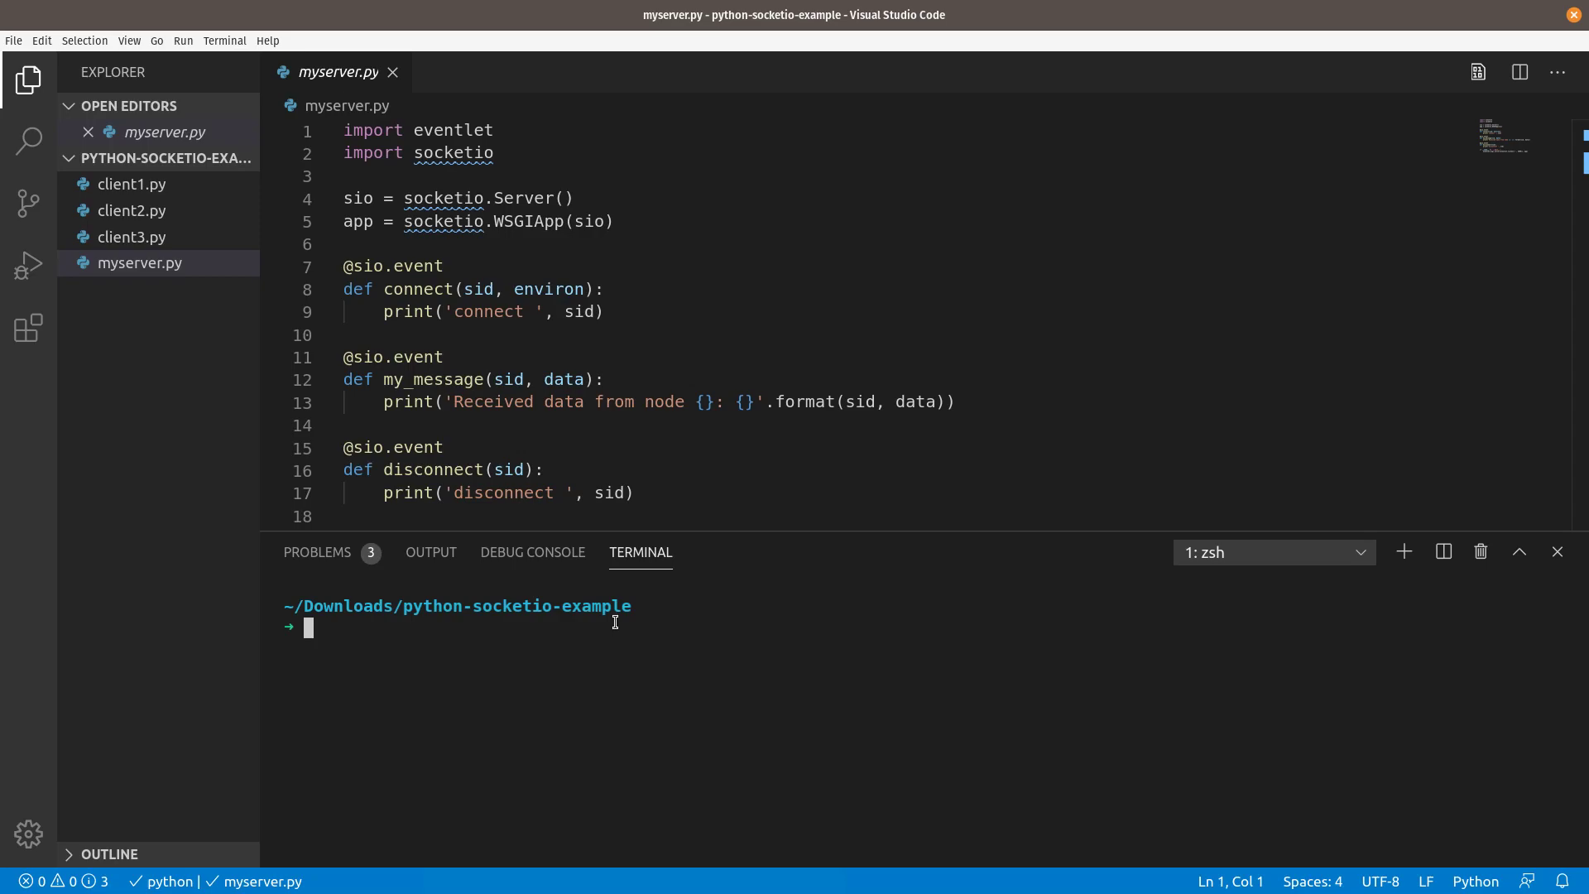
mouse_move(542, 646)
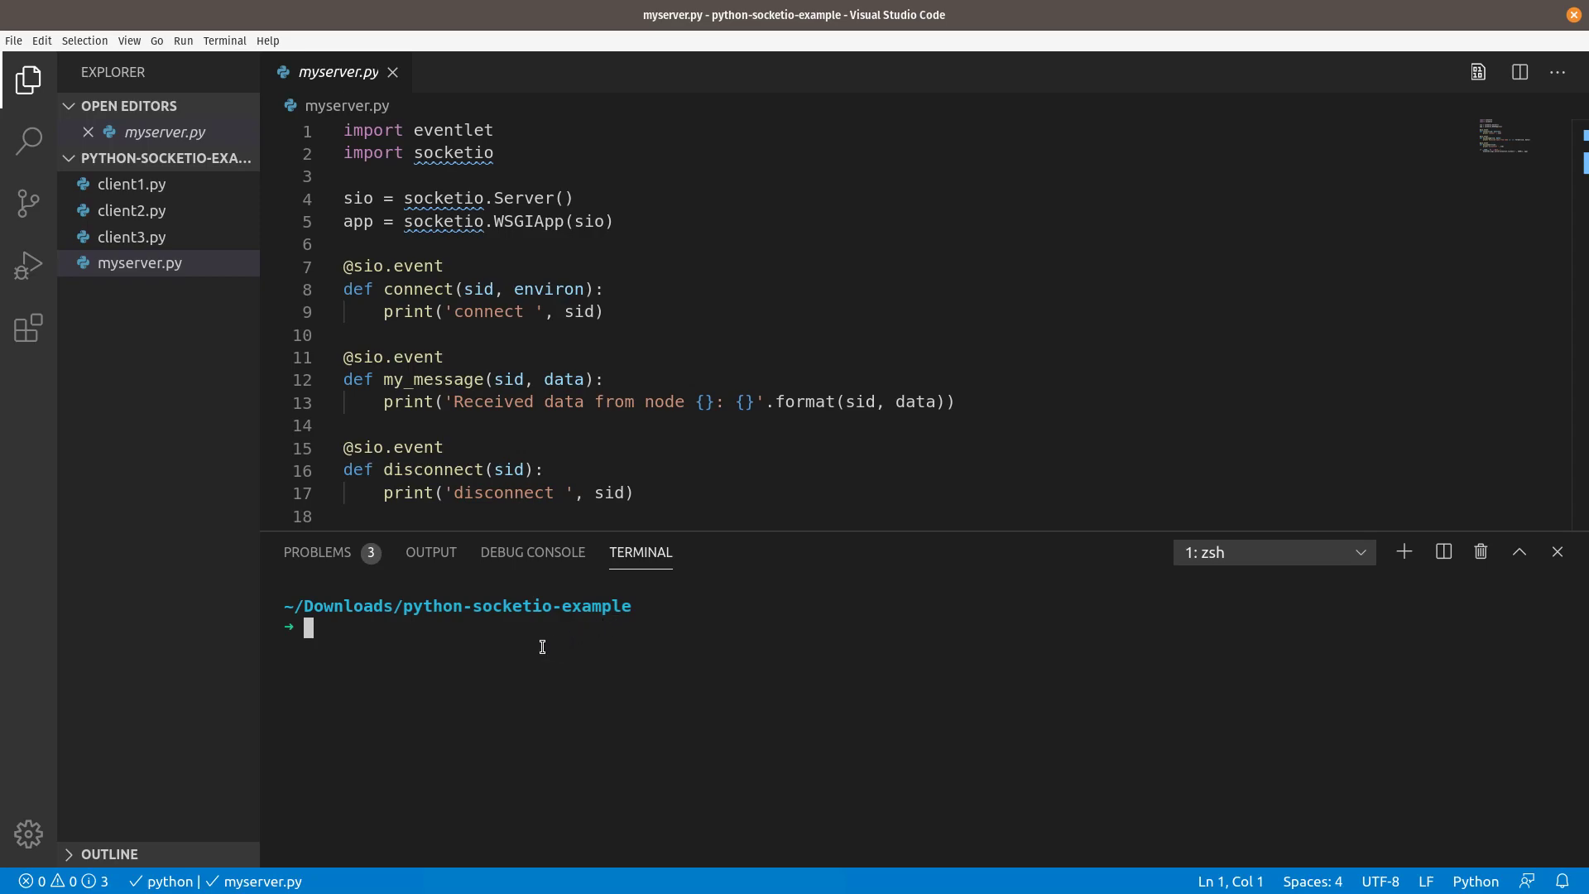
mouse_move(434, 659)
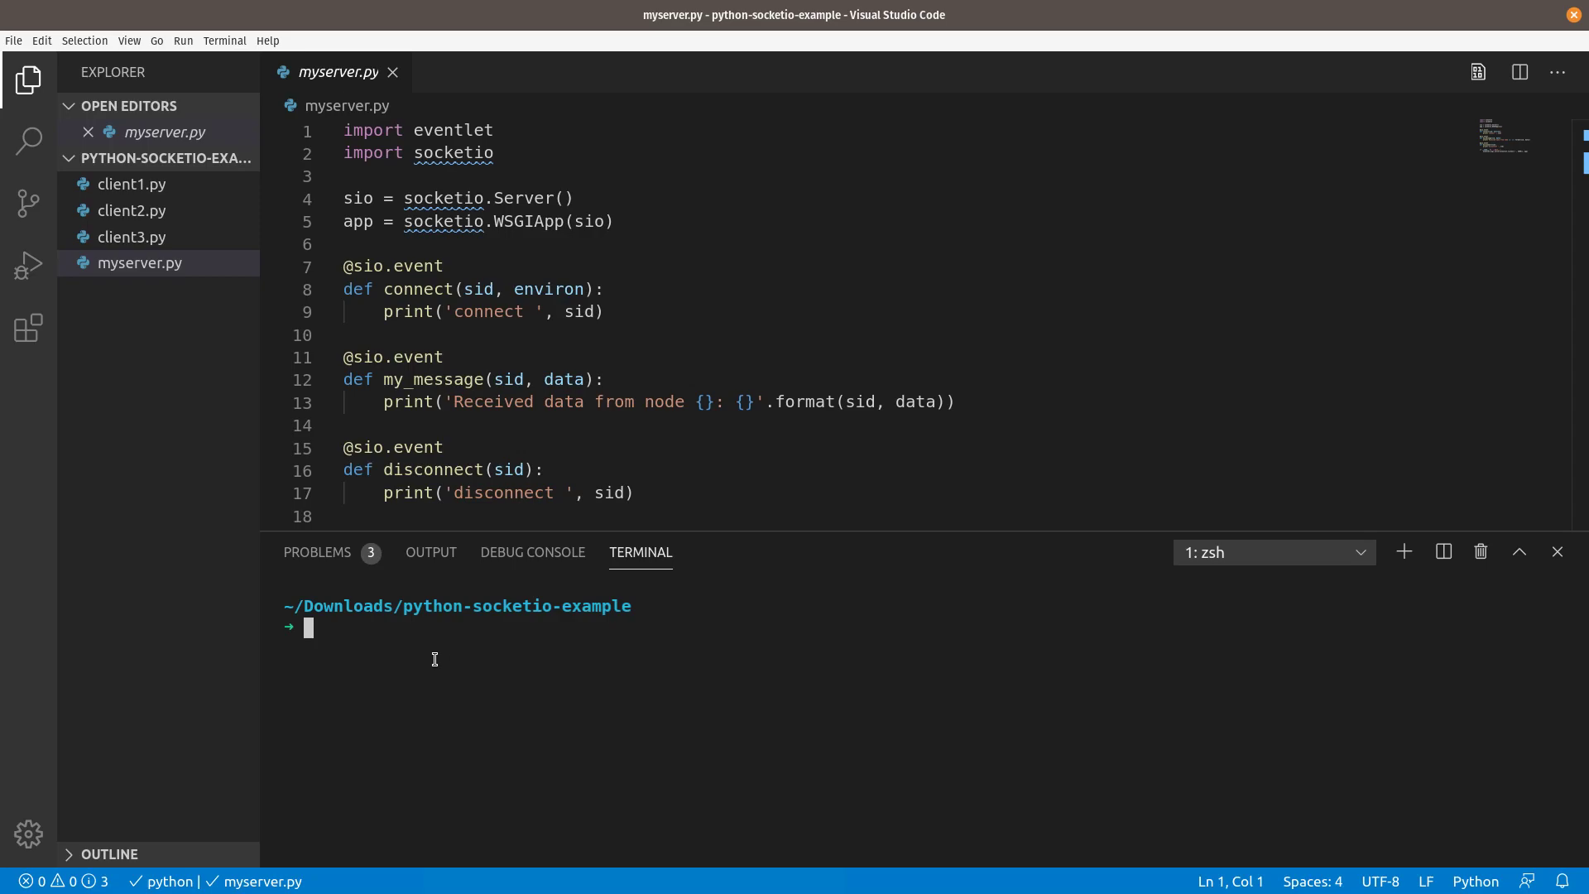
mouse_move(647, 659)
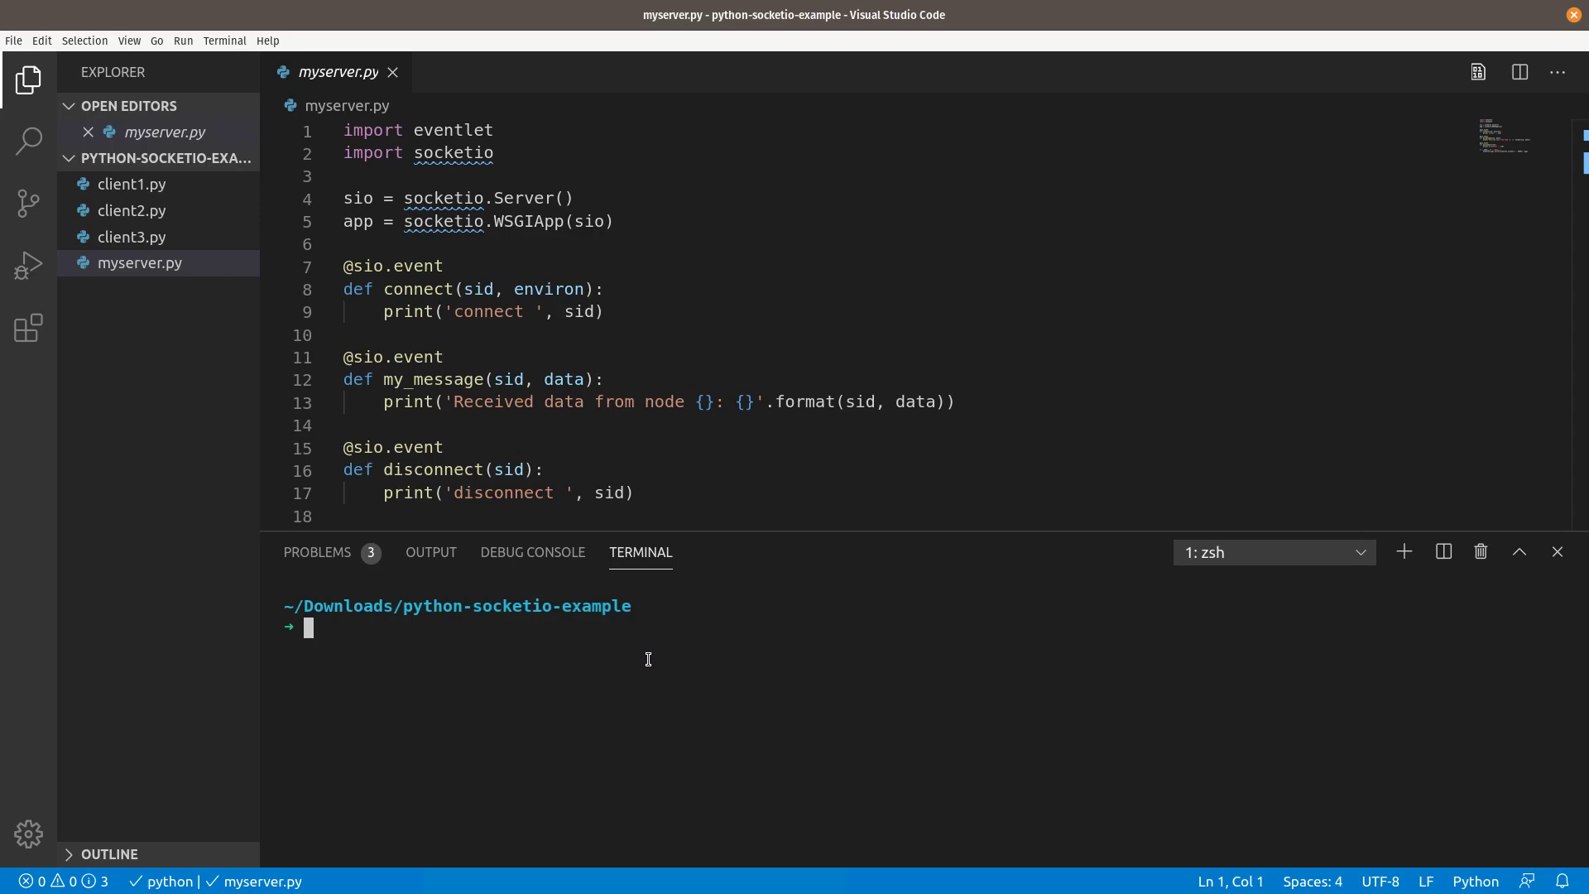
mouse_move(650, 636)
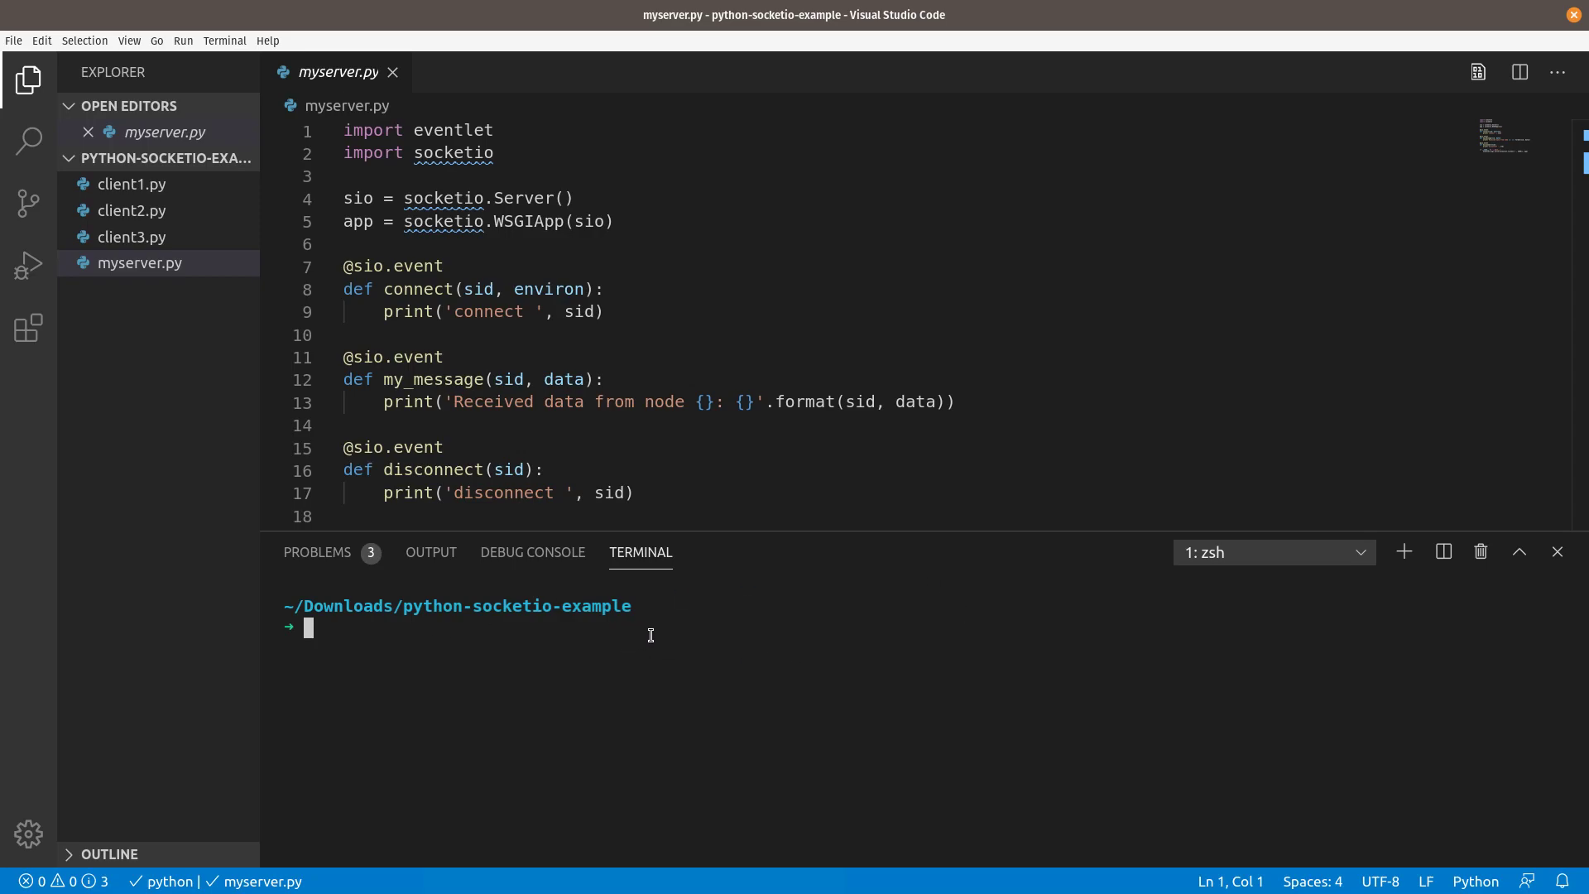
mouse_move(557, 649)
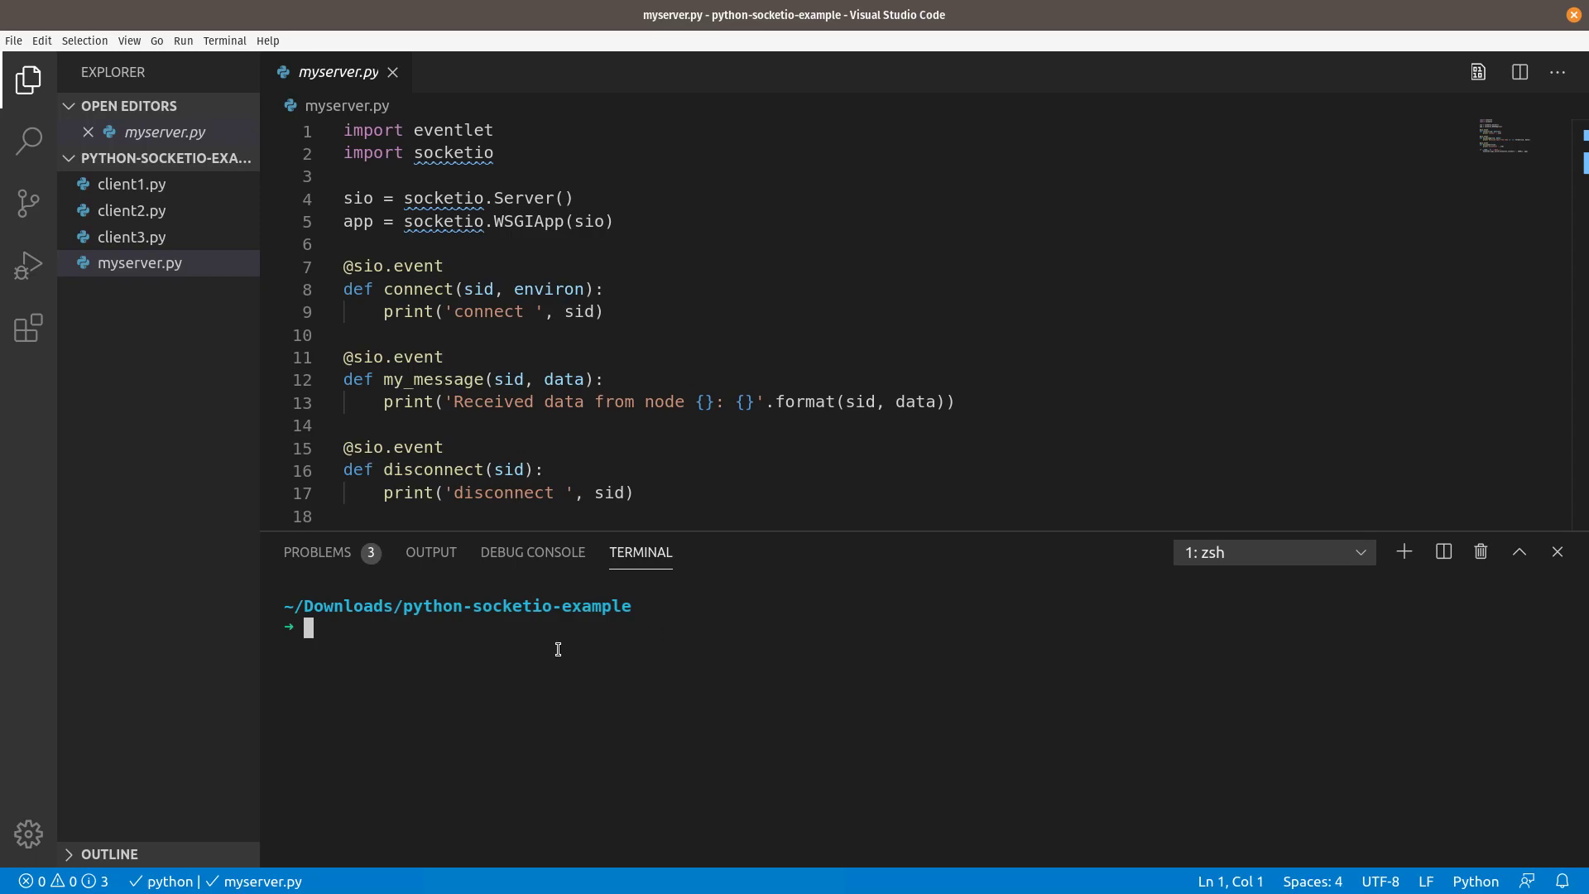
mouse_move(645, 629)
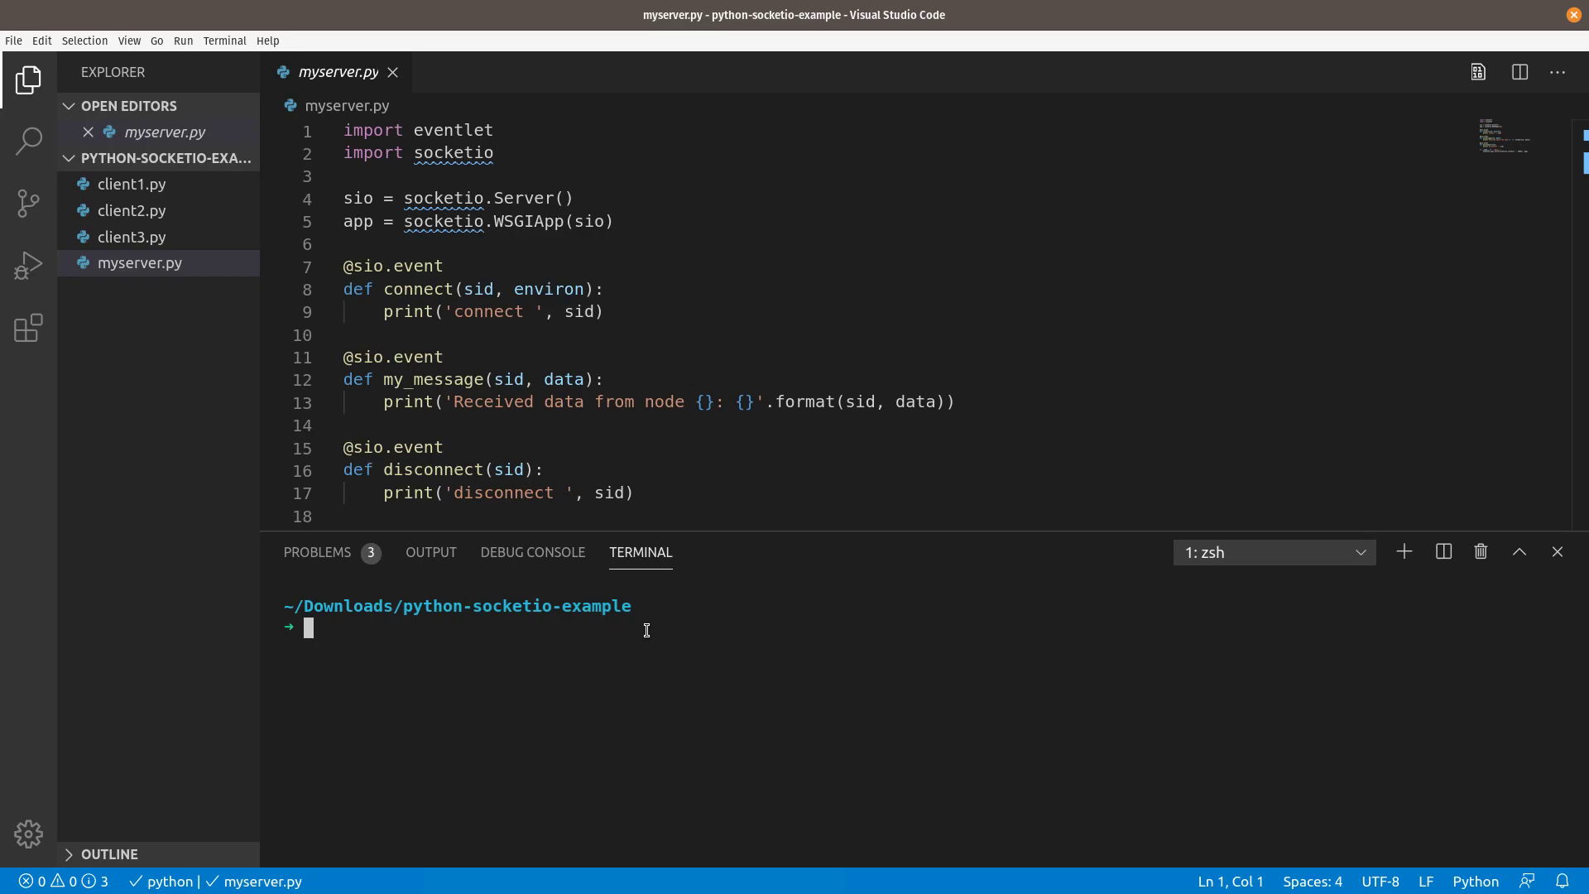
Launch the server with python myserver.py so wsgi starts on port 5000
text(python)
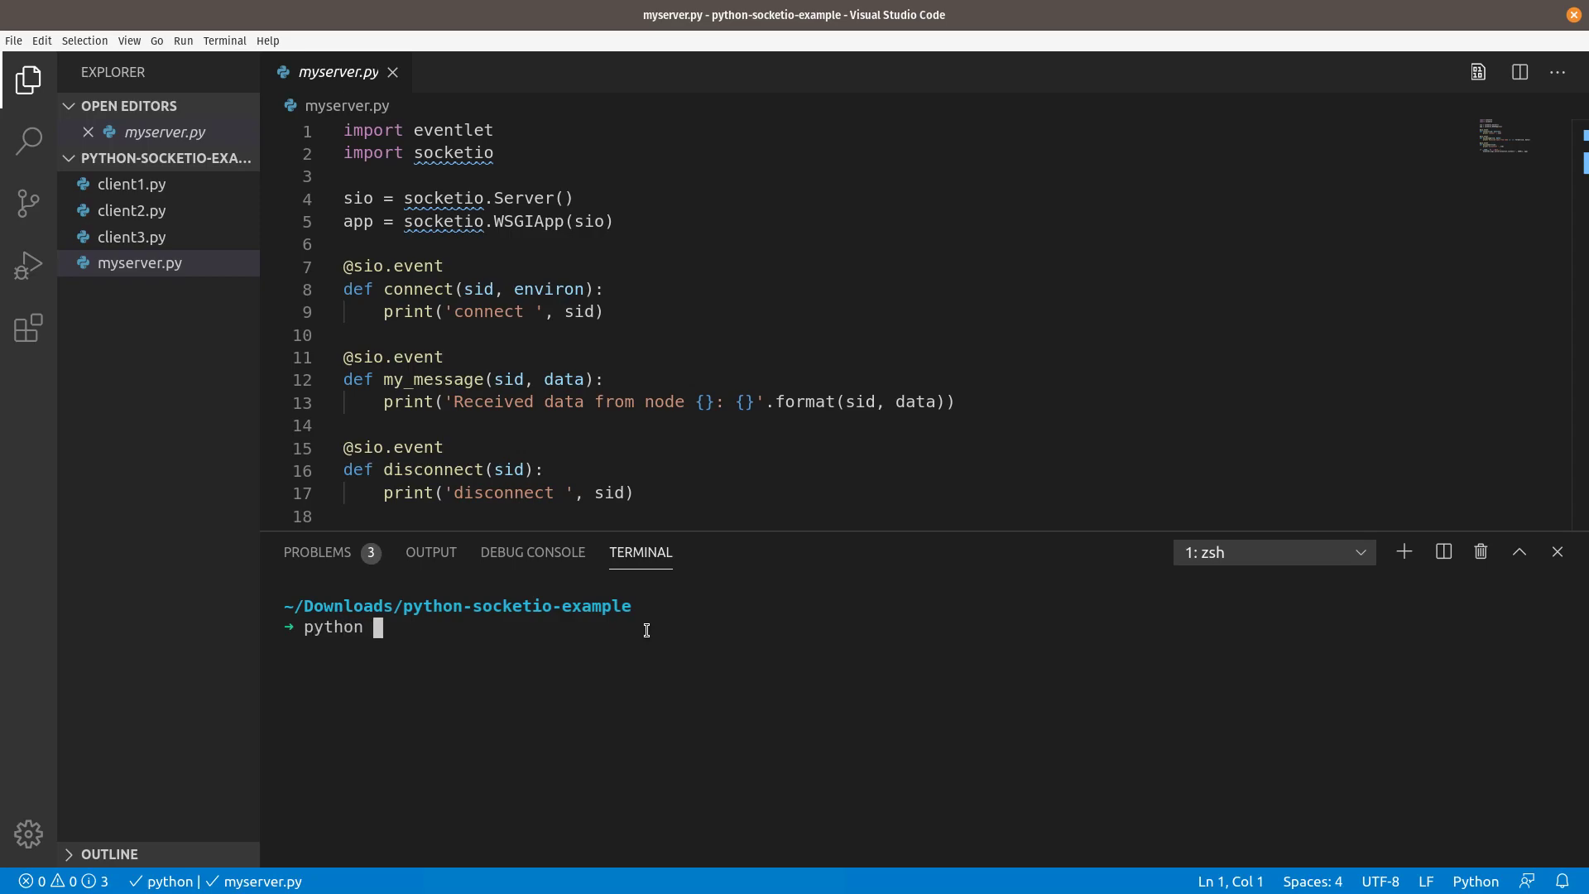
text(myserver.py)
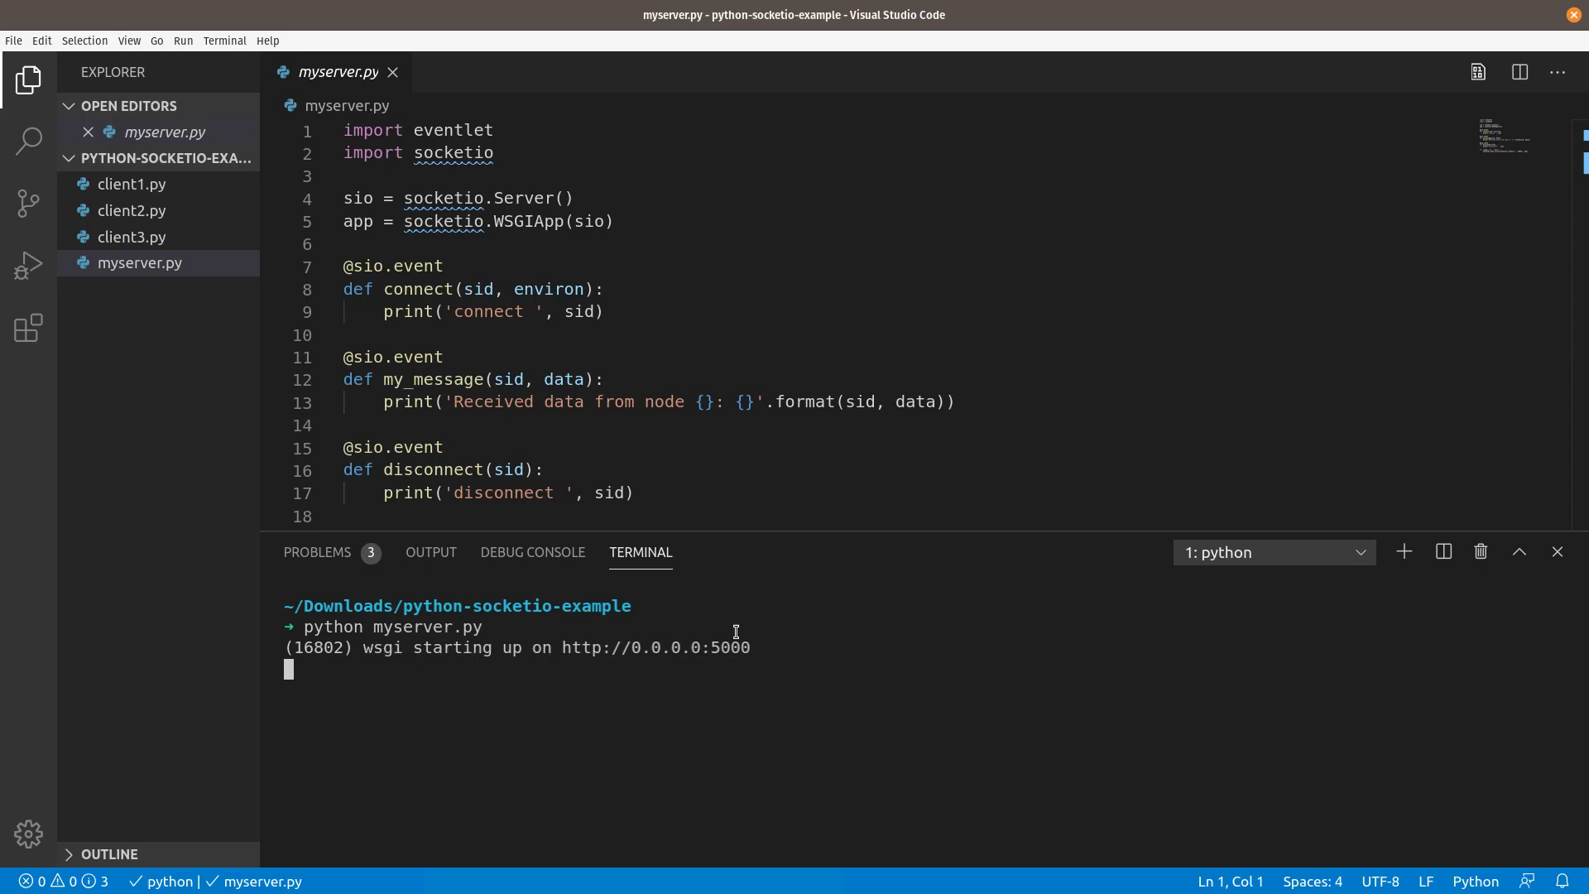
Run python3 client1.py in a second terminal so the server receives {'temp': 75}
click(1405, 551)
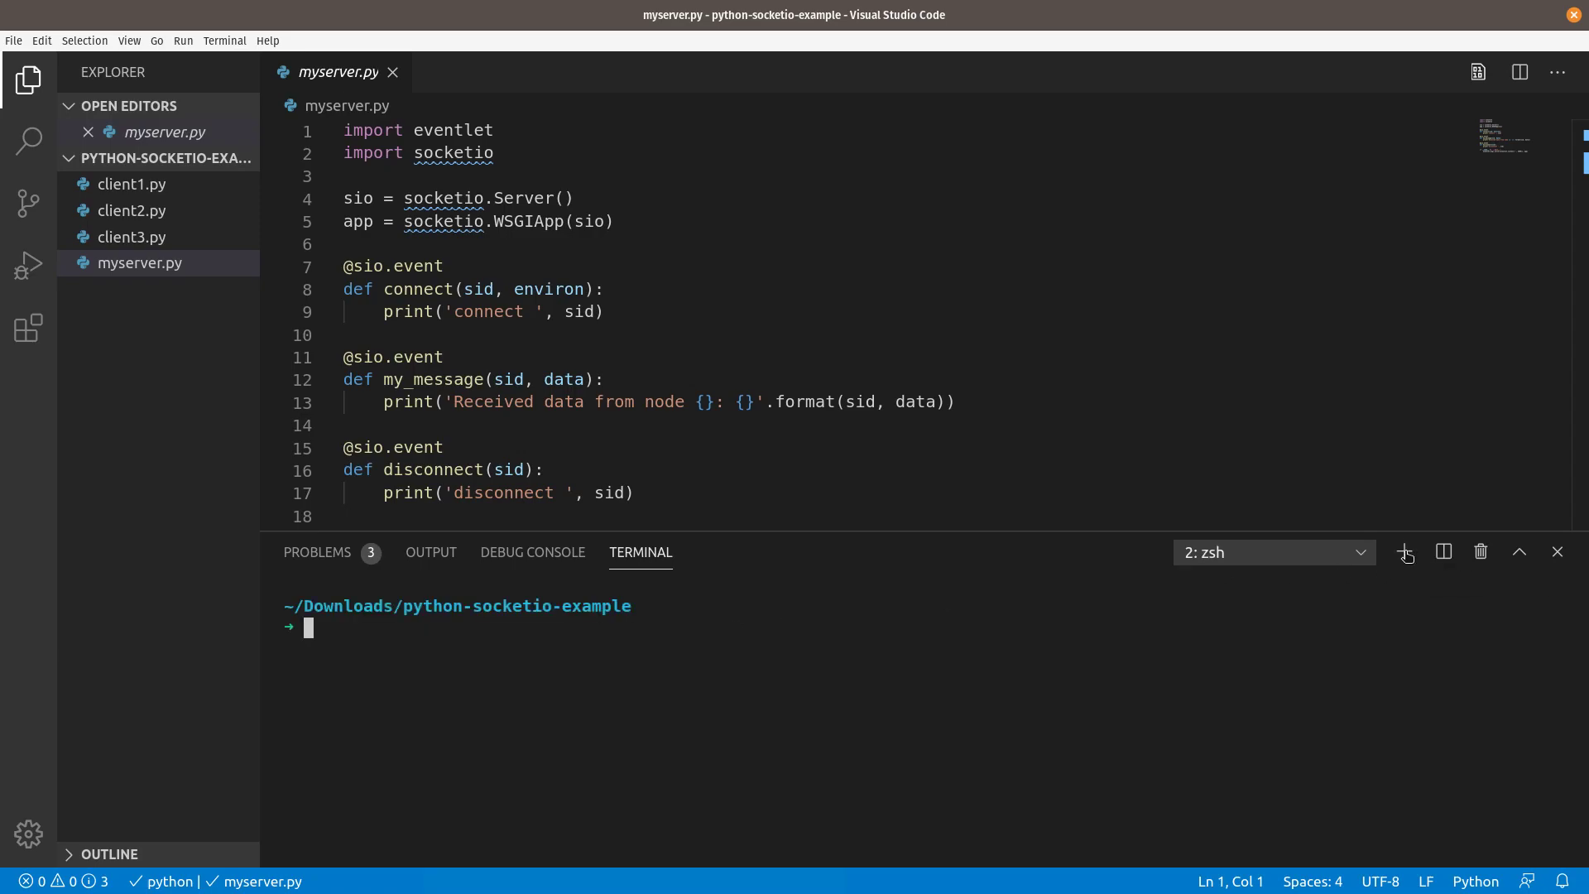
text(python3)
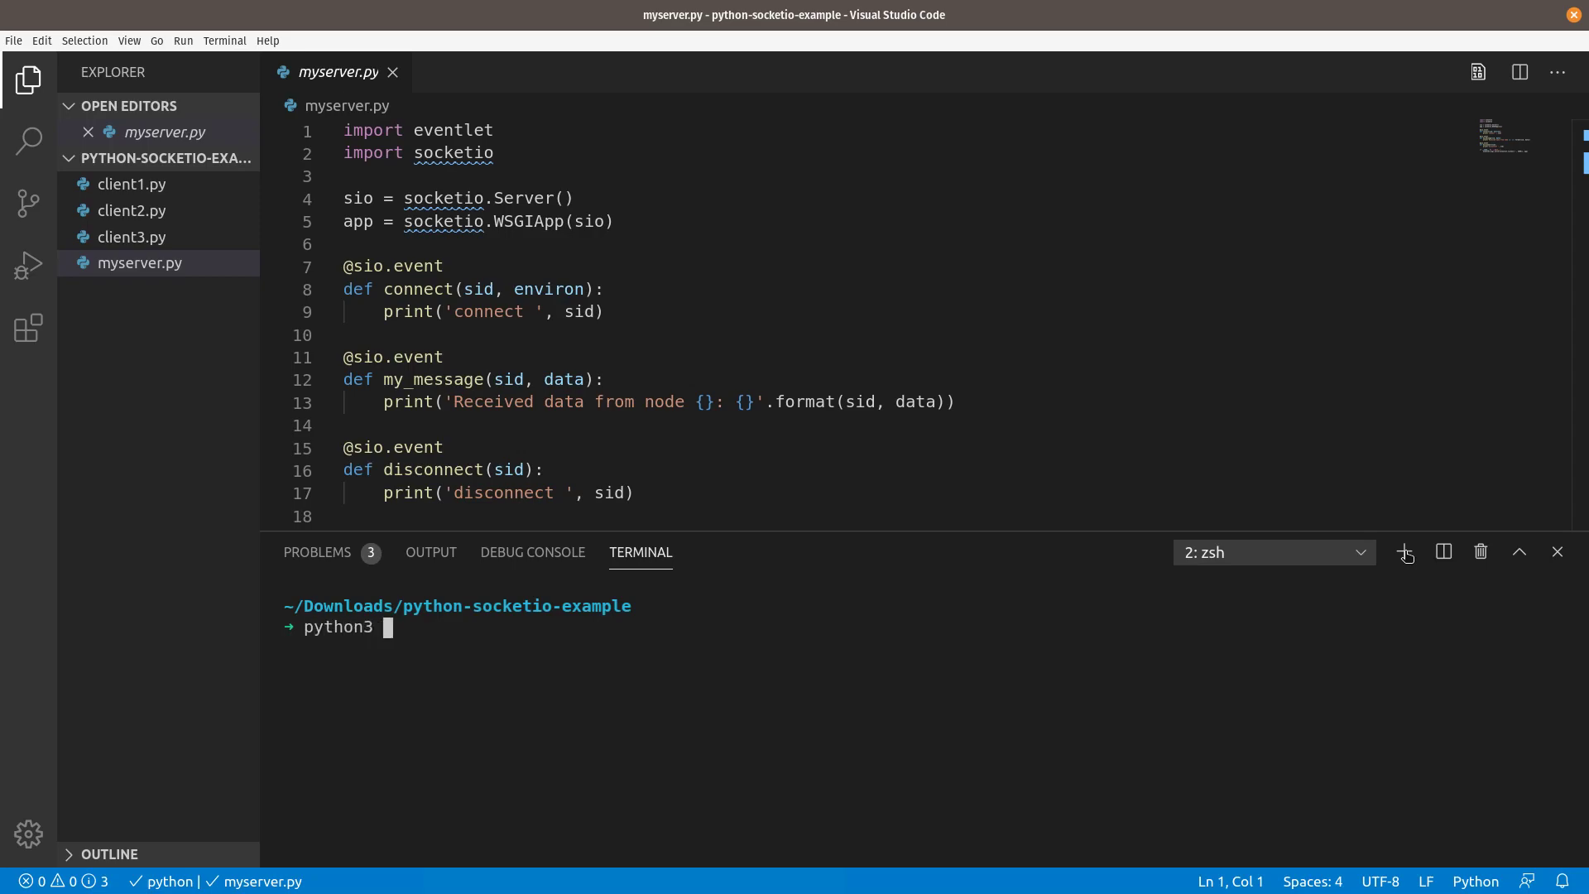
text(client)
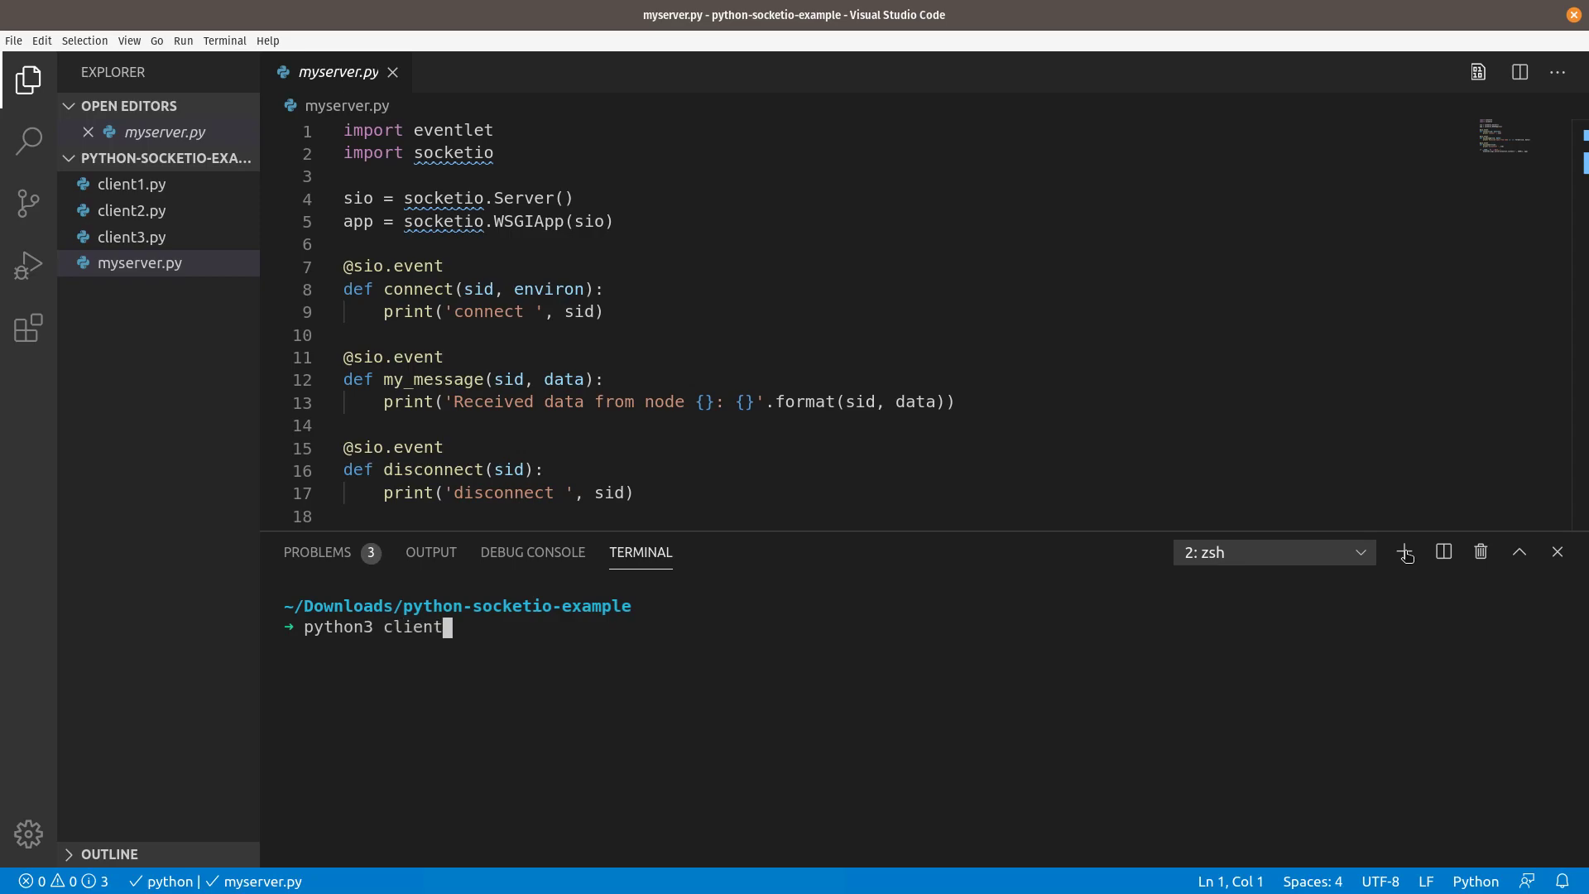
text(1.py)
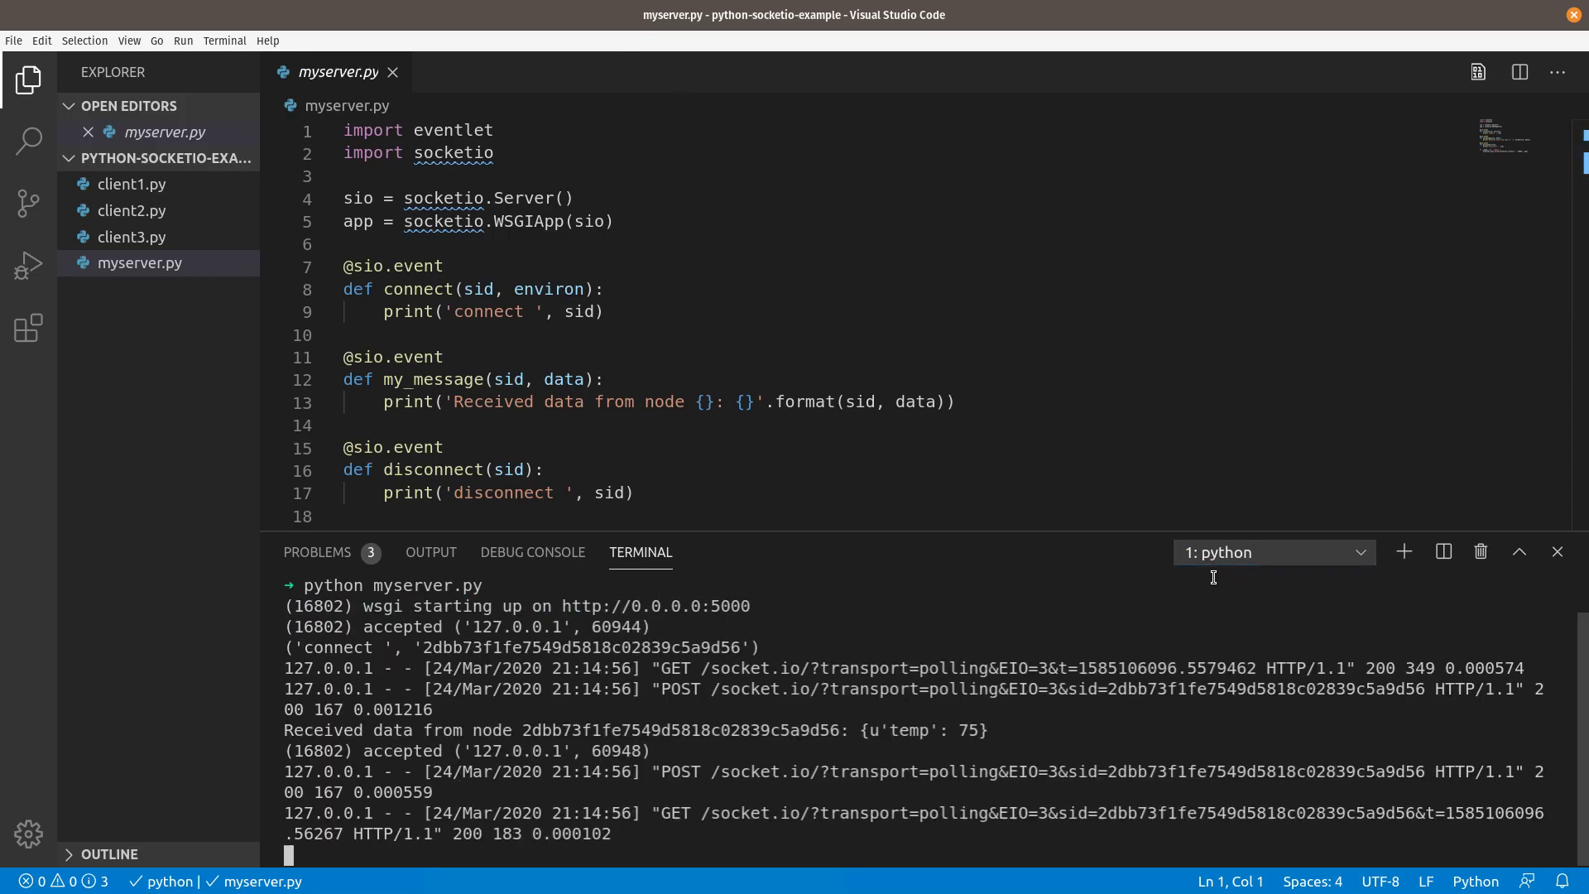
Scroll through the server log and select one of the repeated {'temp': 75} lines
scroll(down, 3)
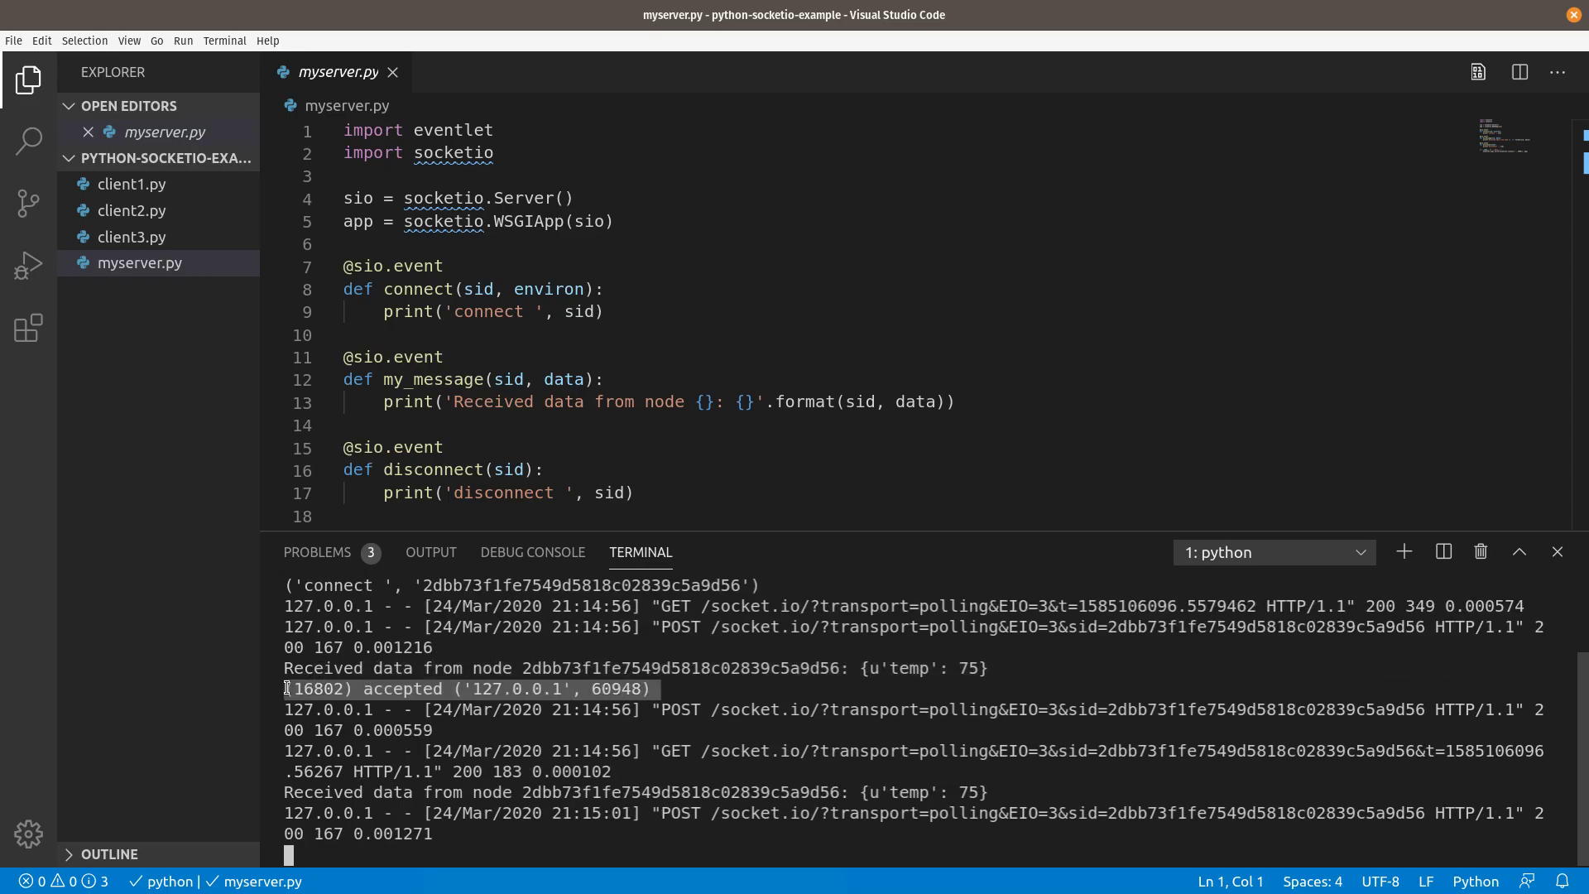
scroll(down, 3)
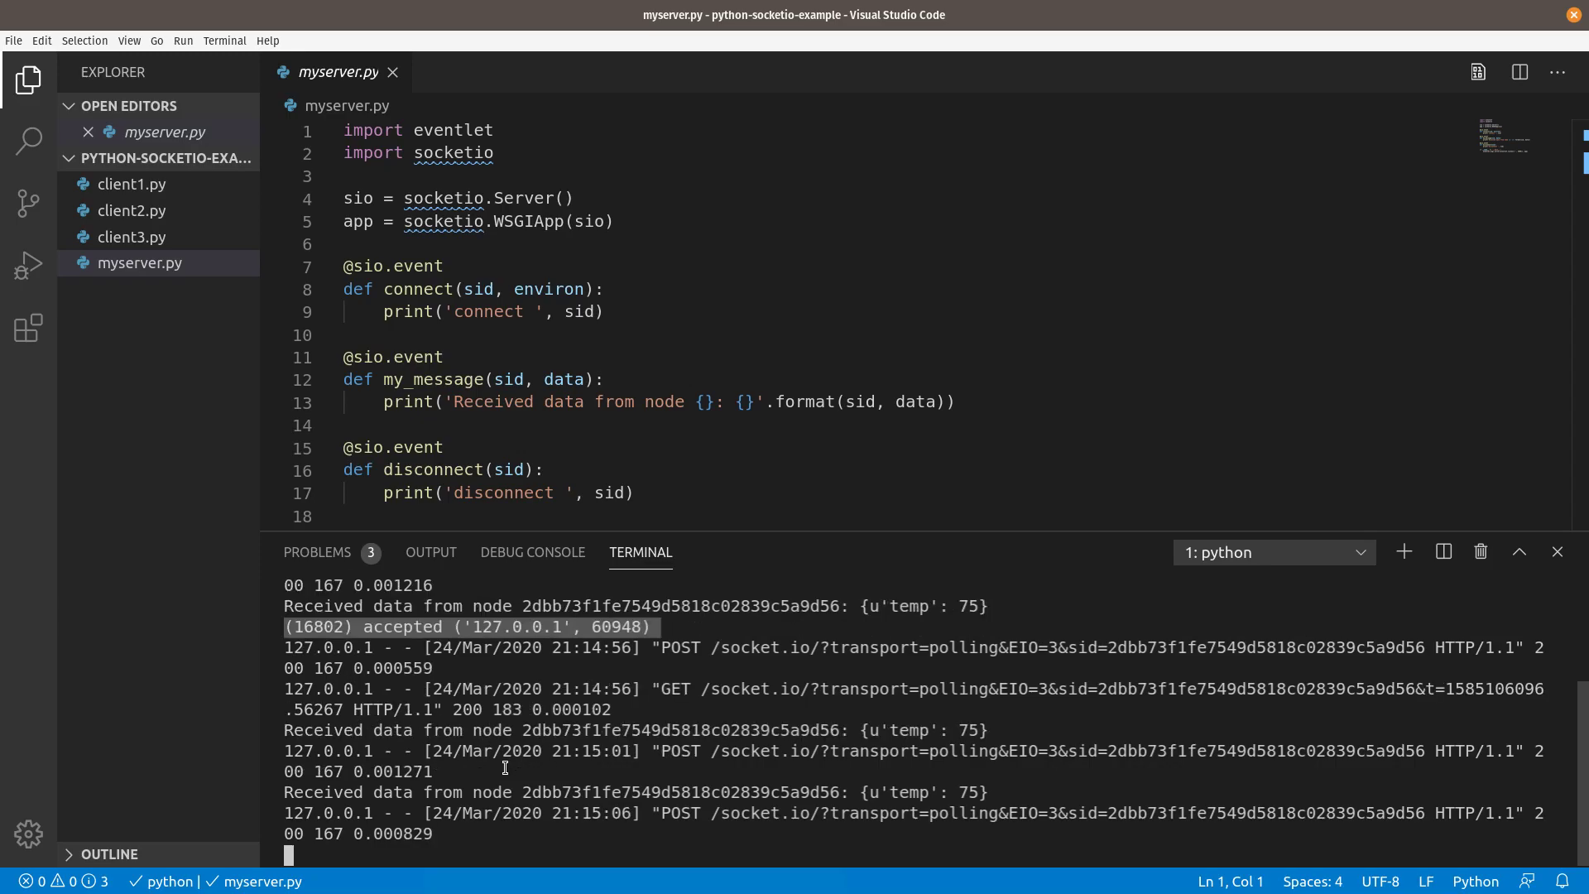
mouse_move(933, 758)
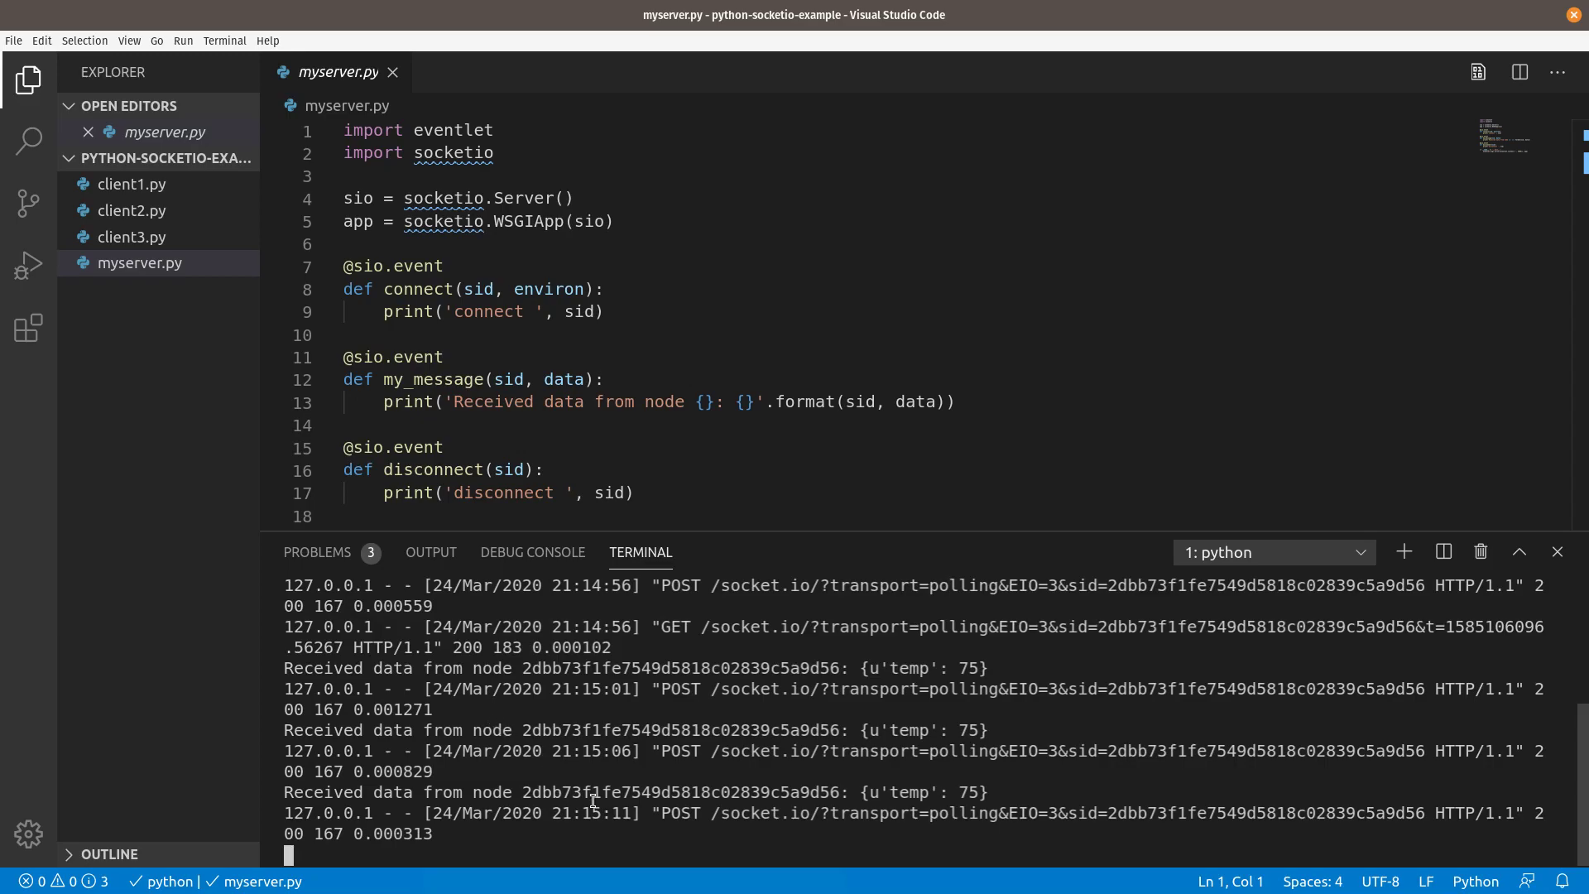
triple_click(636, 791)
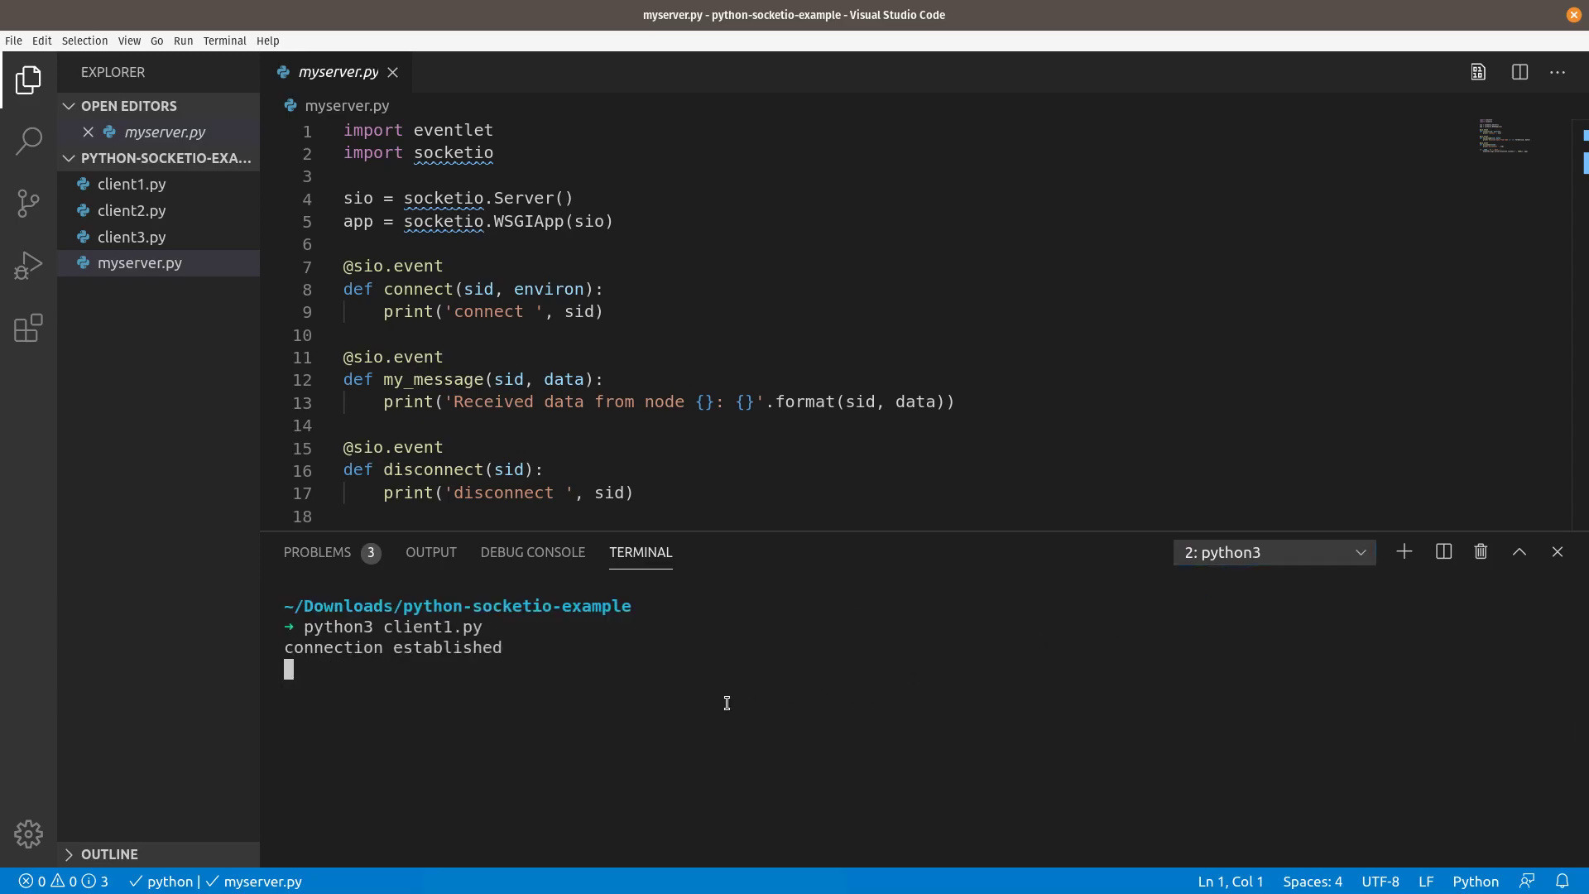
Stop the running server script with Ctrl+C
key(ctrl+c)
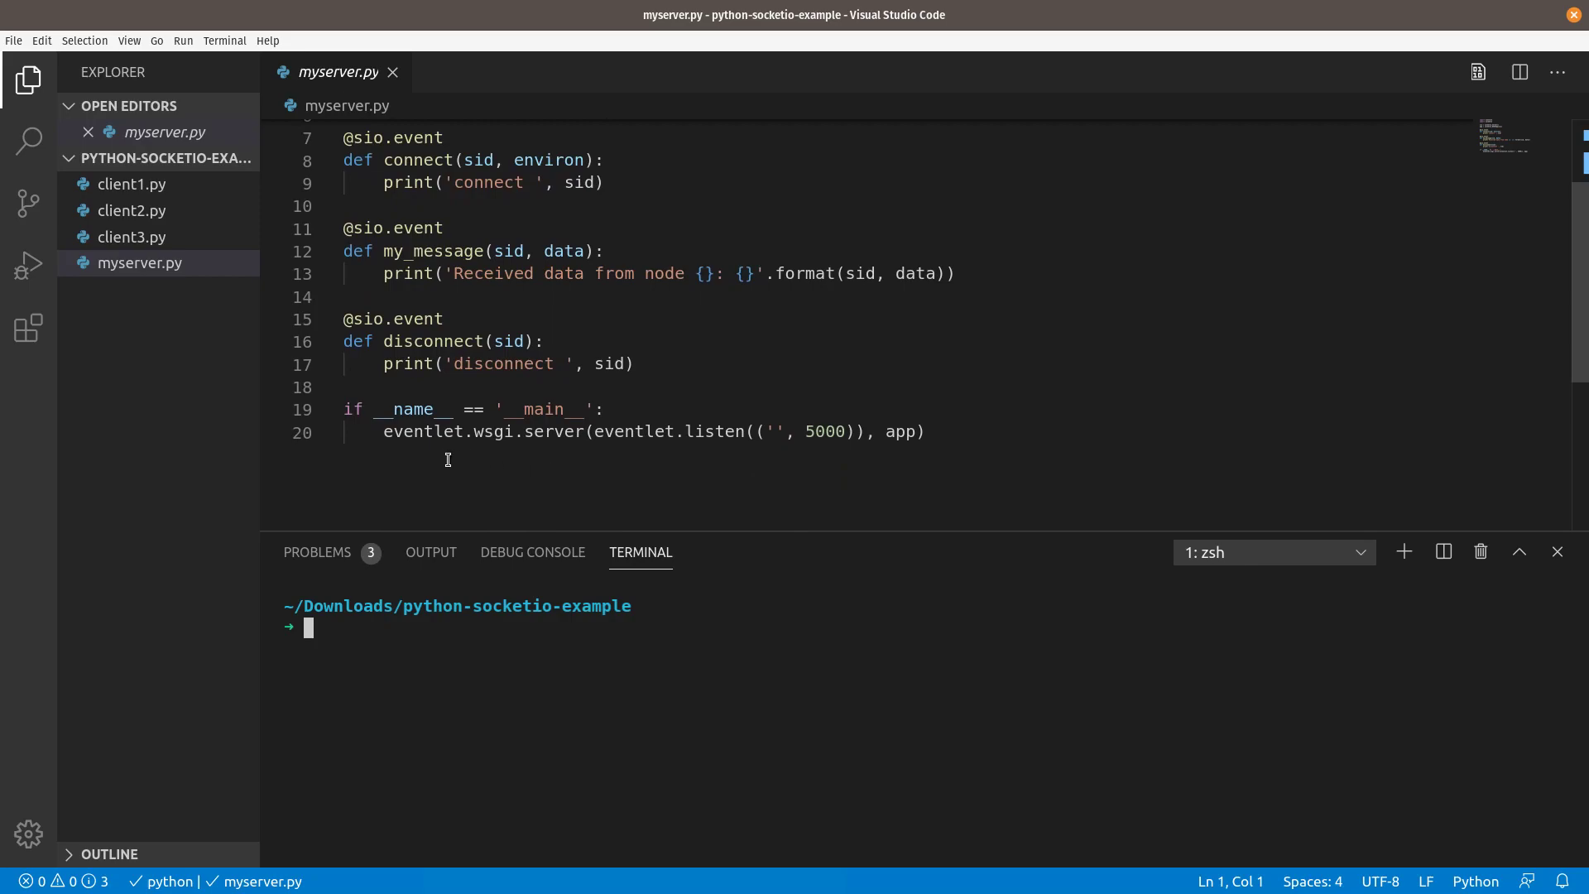
mouse_move(694, 457)
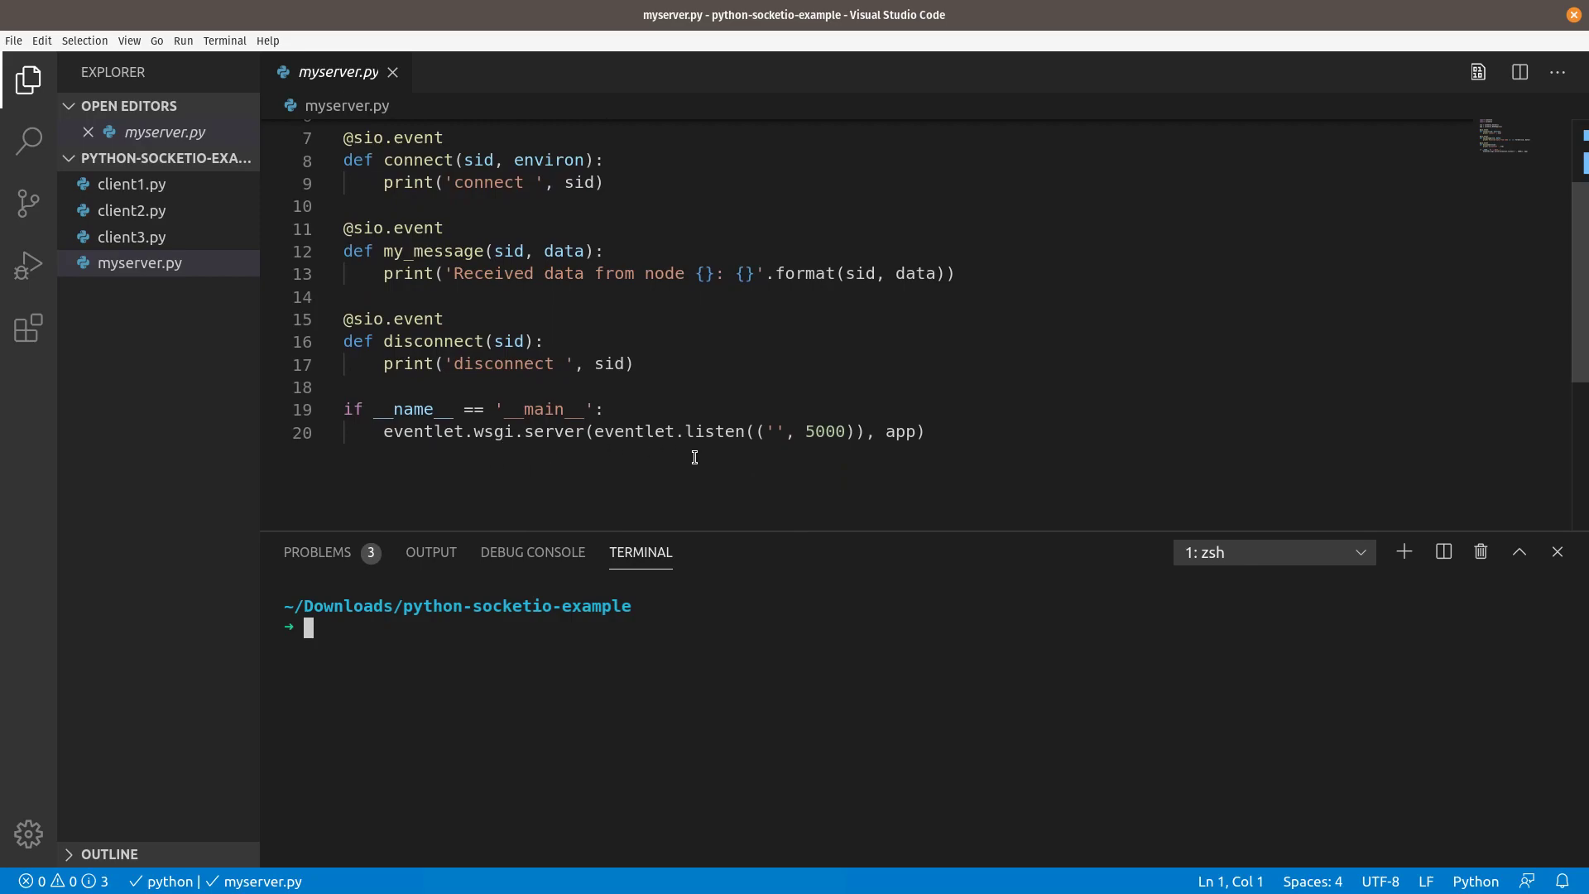
Add log_output=False to the server call in myserver.py and save the file
click(912, 432)
text(, )
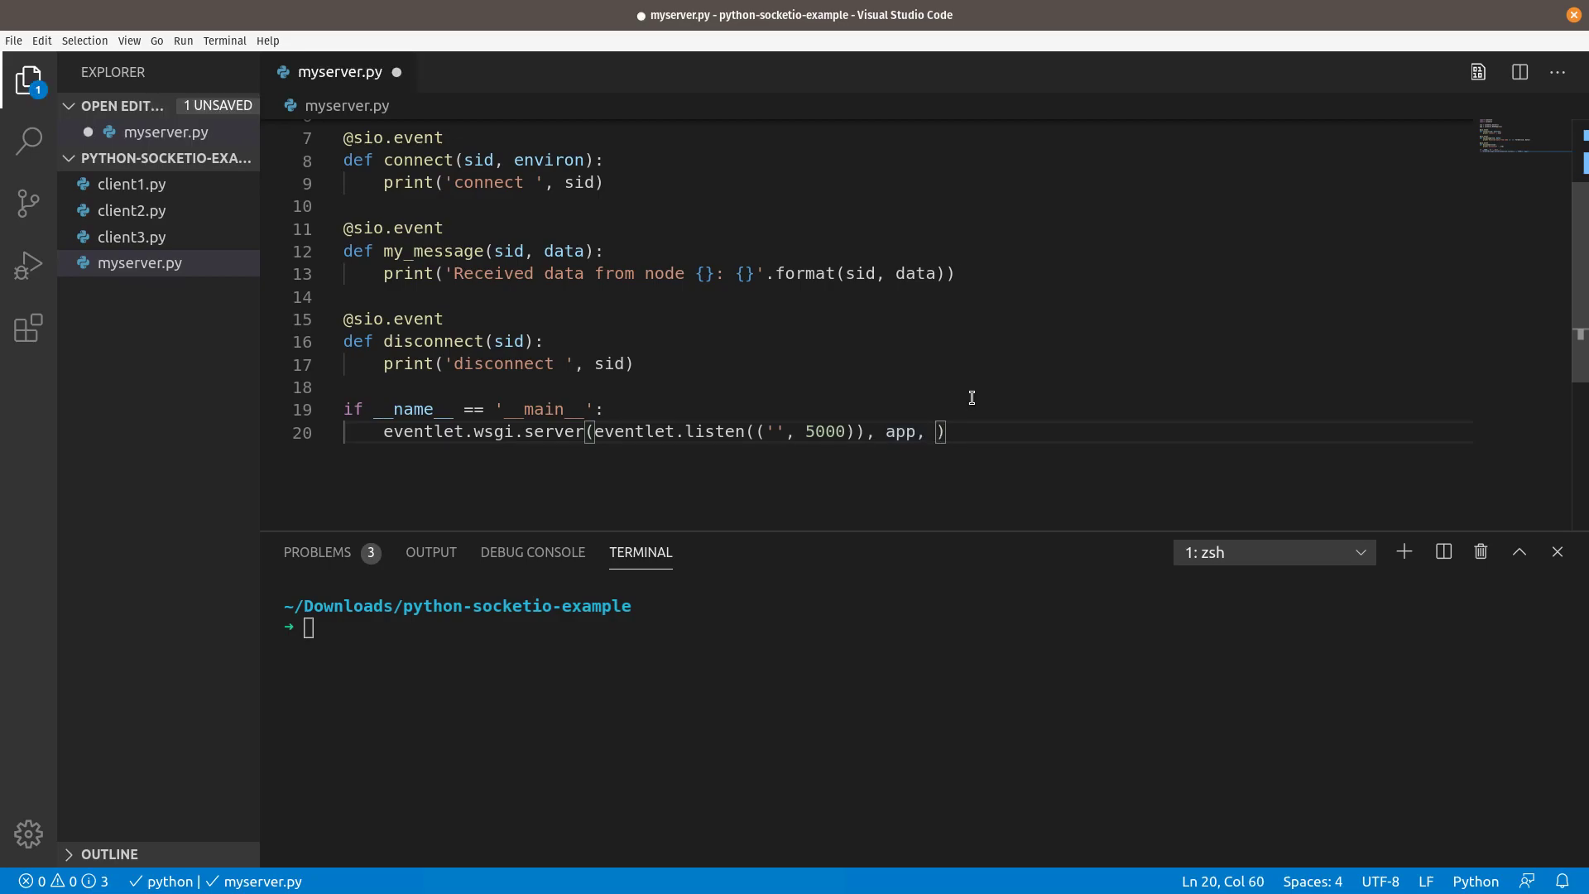
text(log_output)
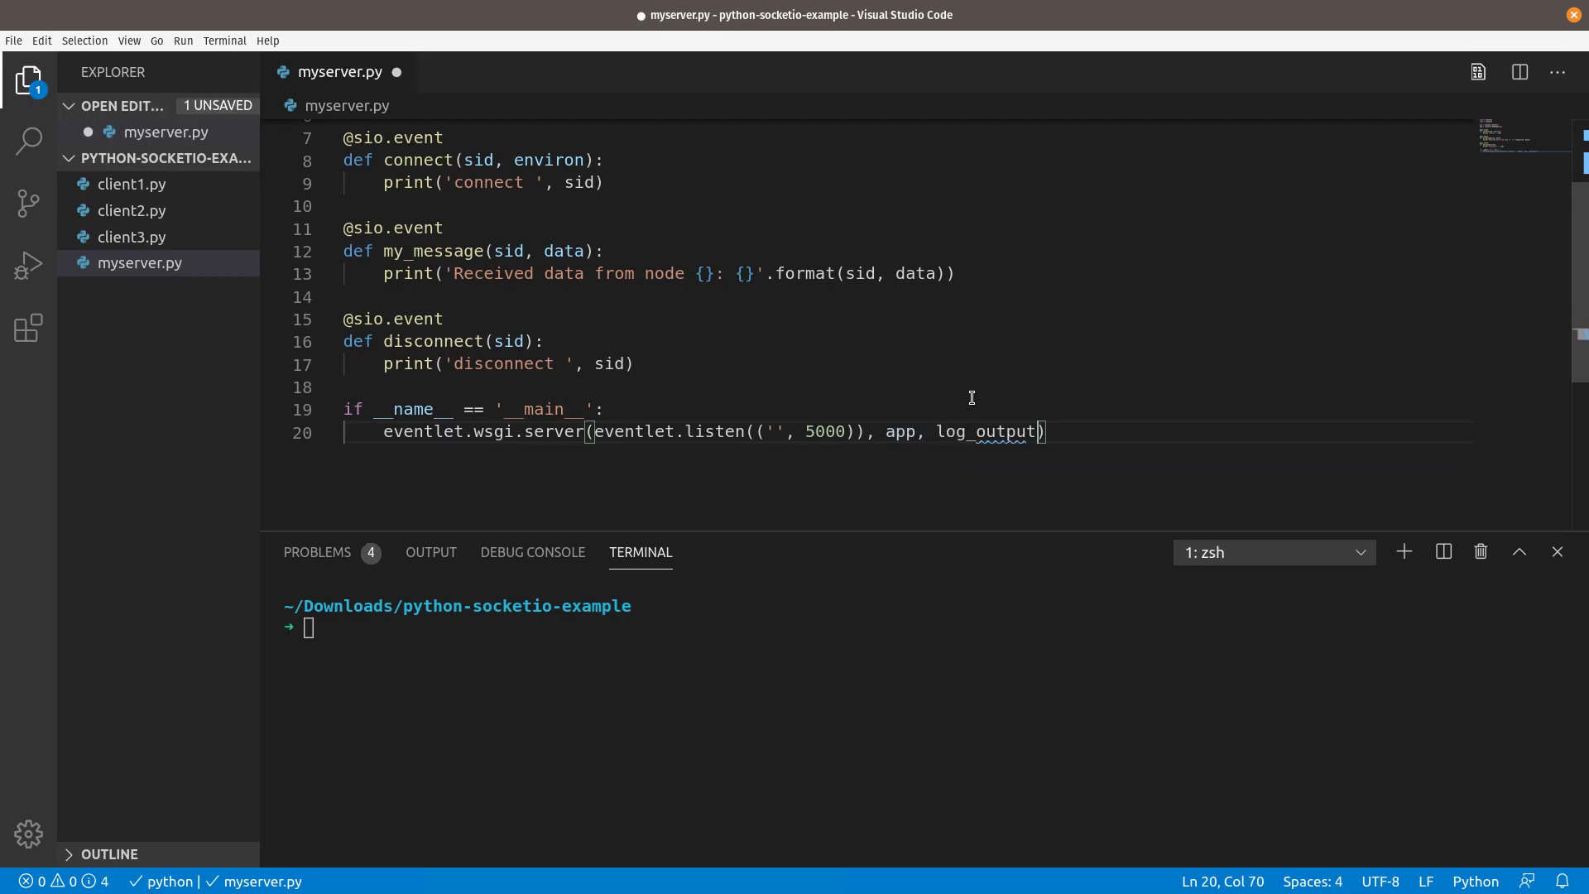
text(=False)
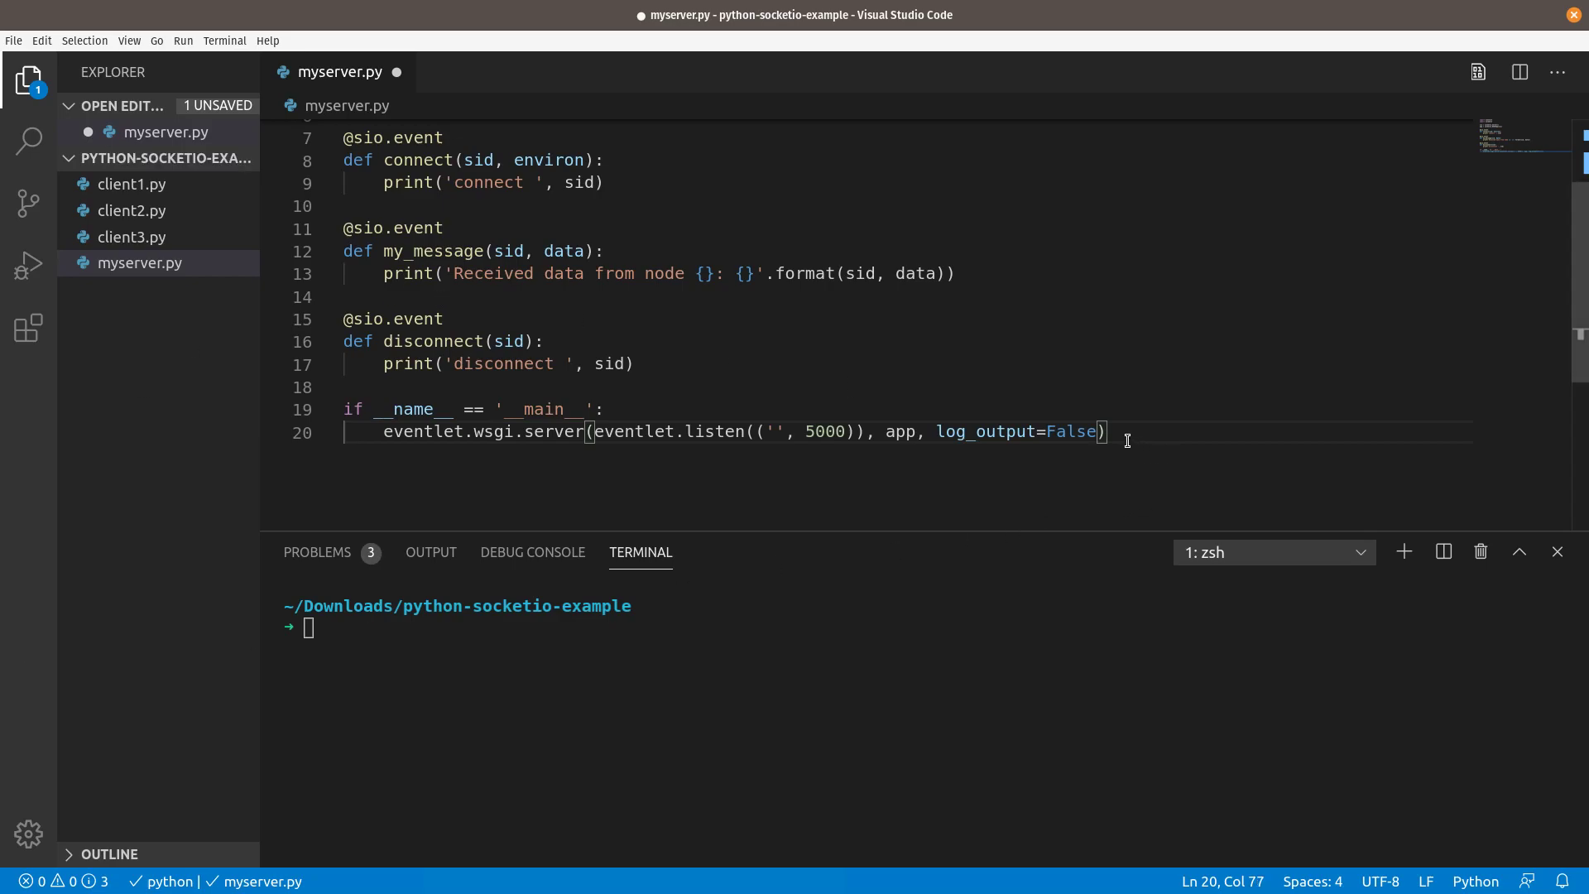
key(ctrl+s)
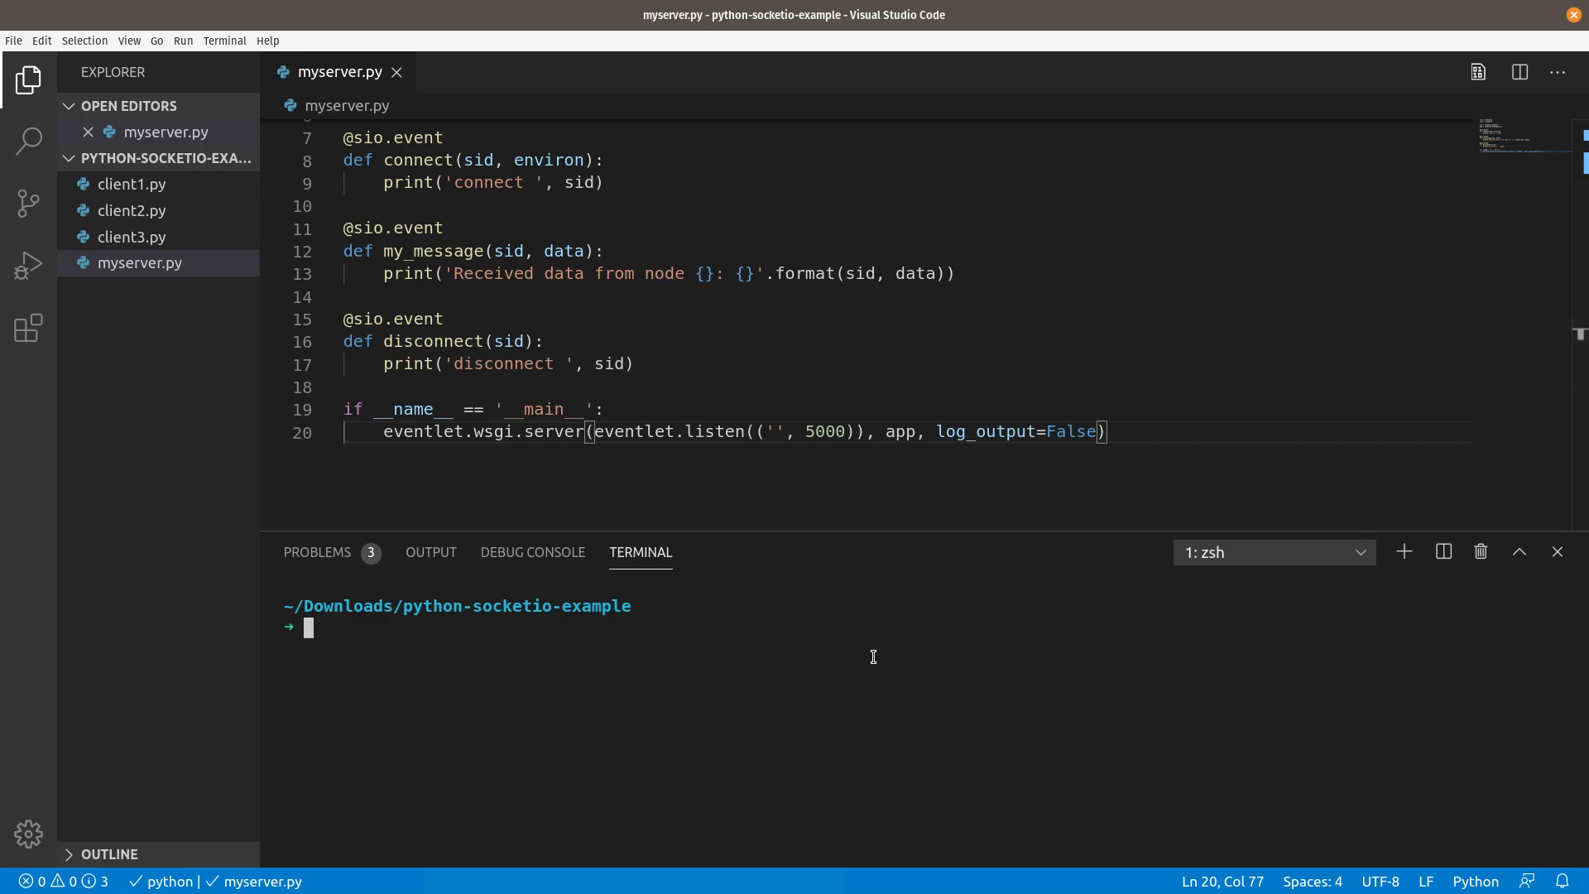
Rerun python myserver.py and python3 client1.py to log temp readings without wsgi request logs
text(python myserver.py)
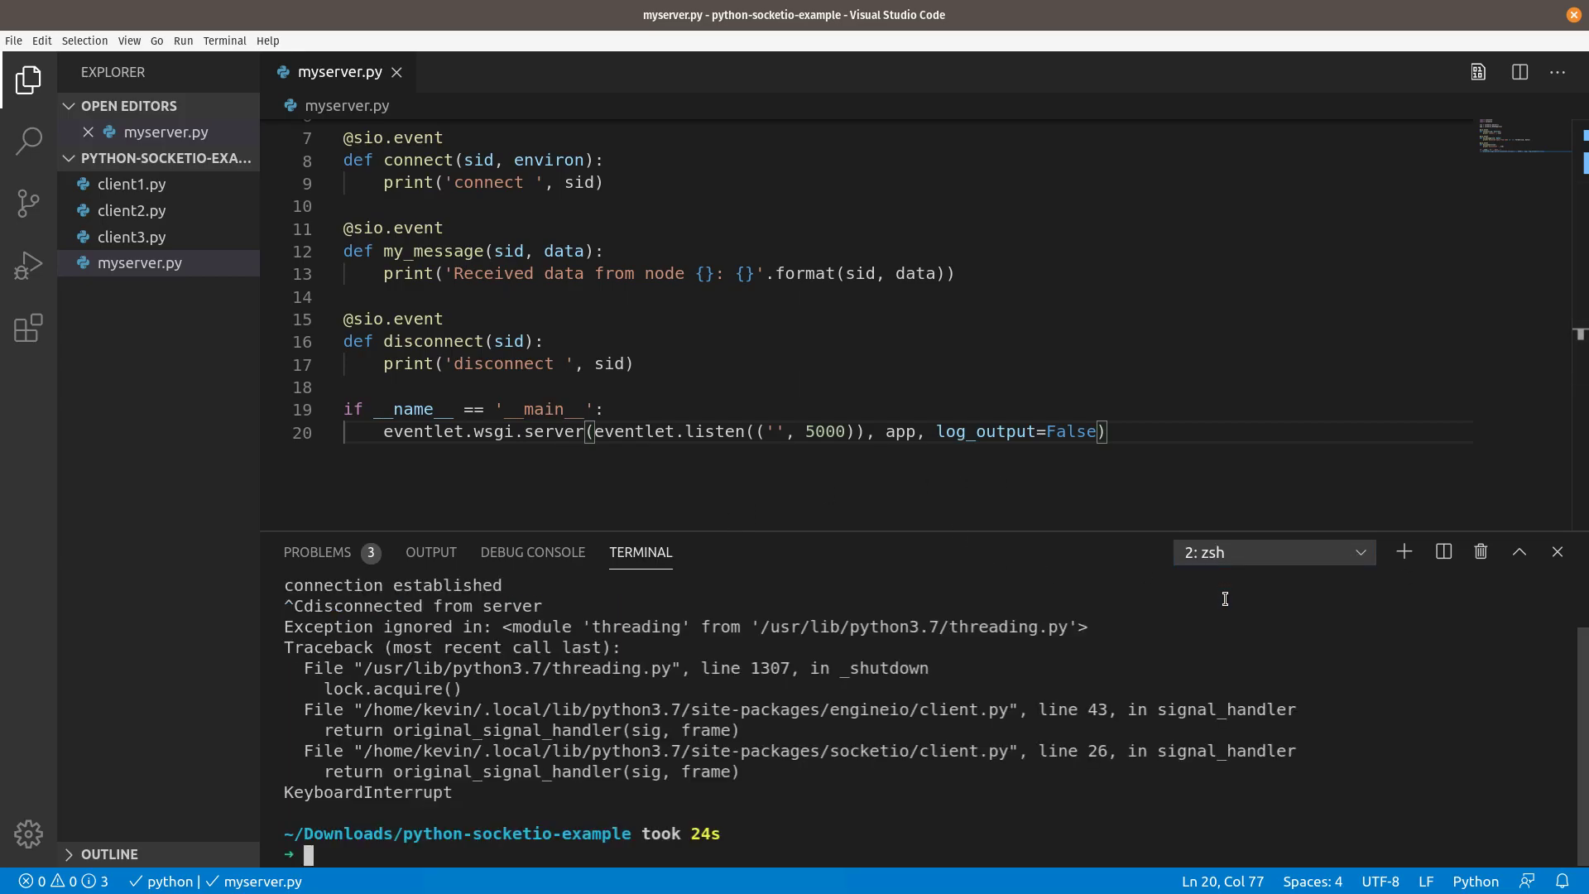
text(python3 client1.py)
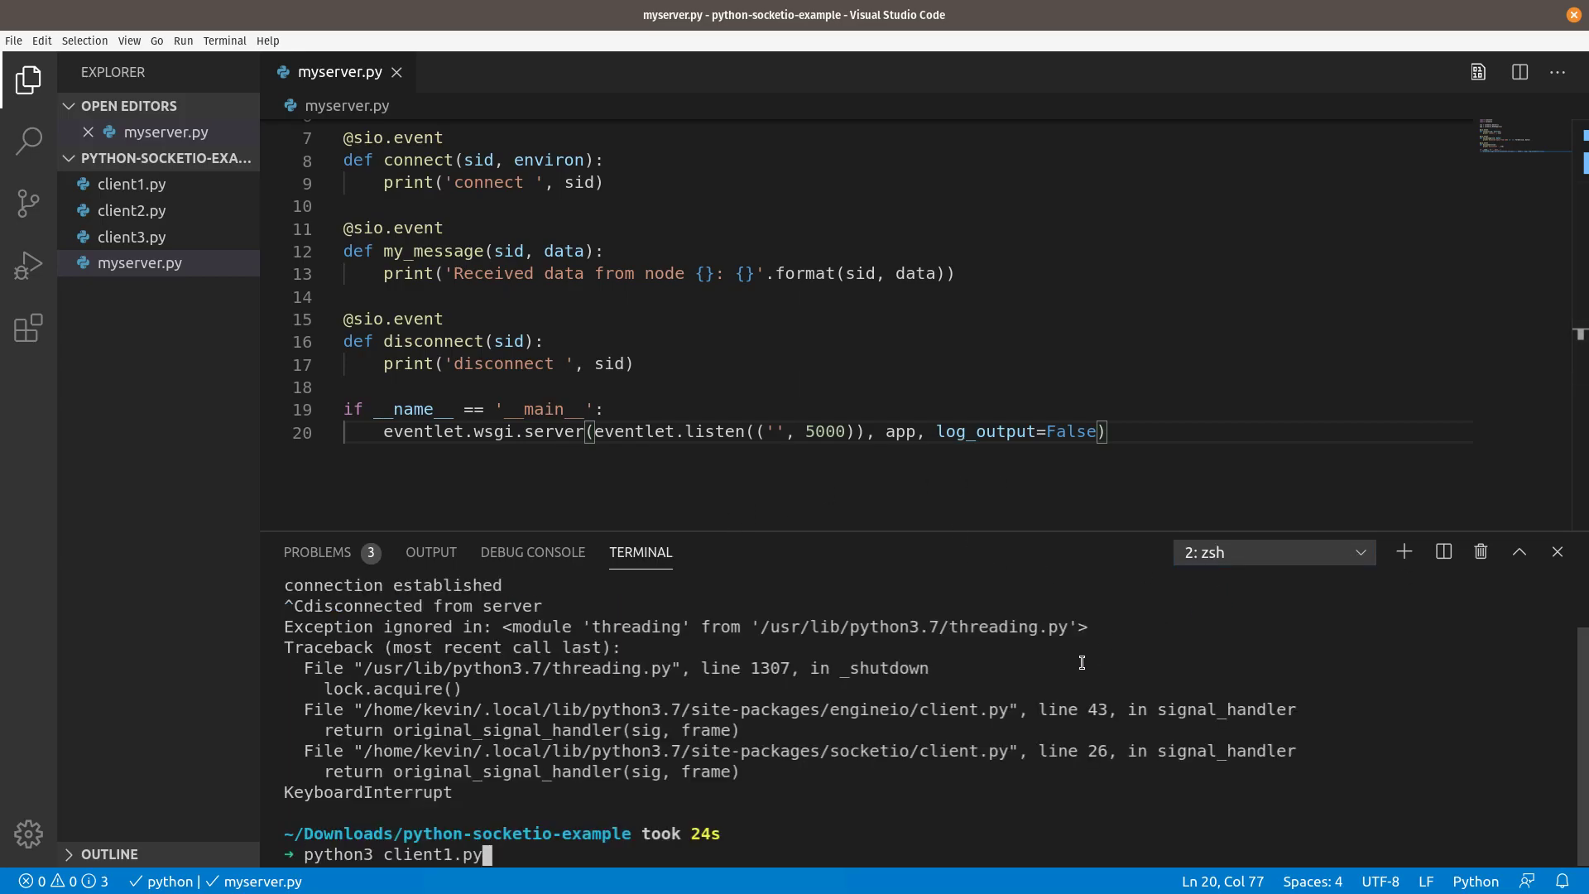
key(enter)
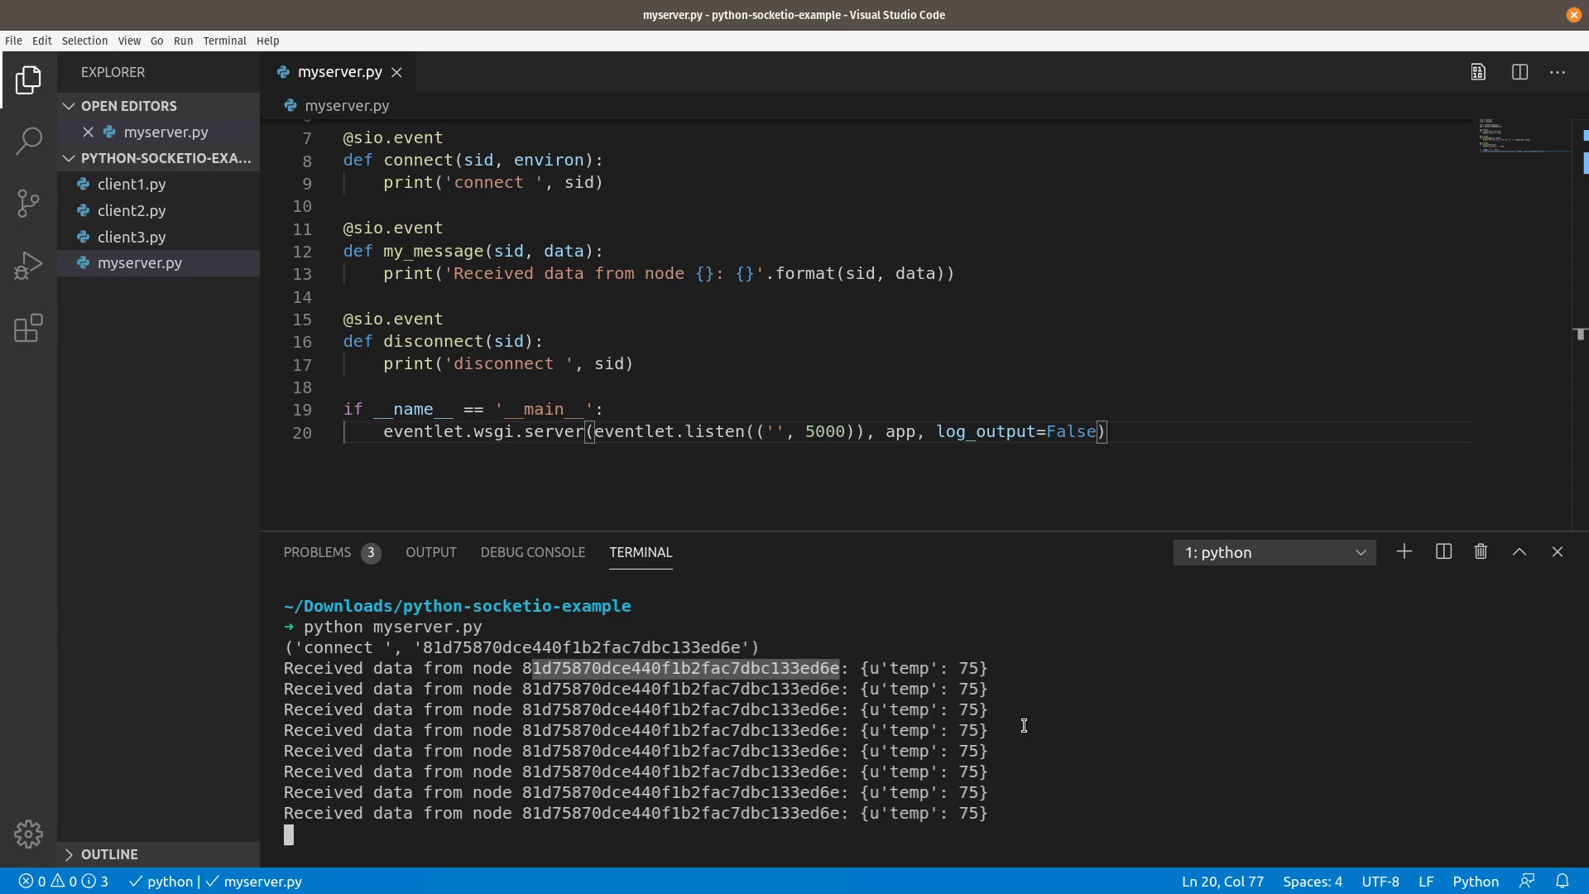
Switch to the server terminal and select the client's session id in its log
click(1272, 552)
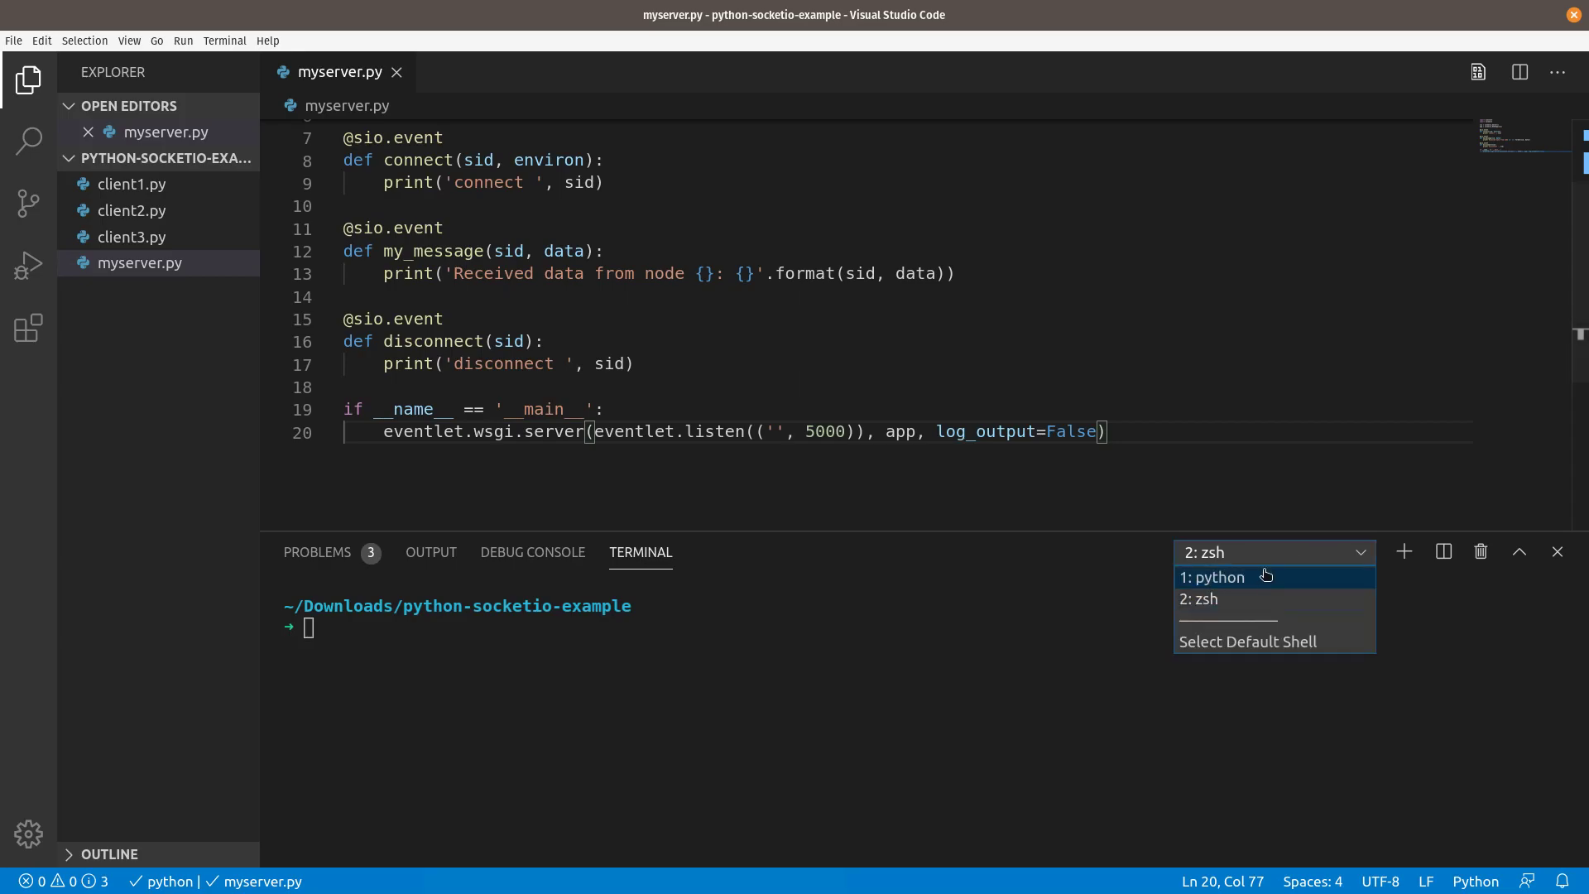
click(1219, 577)
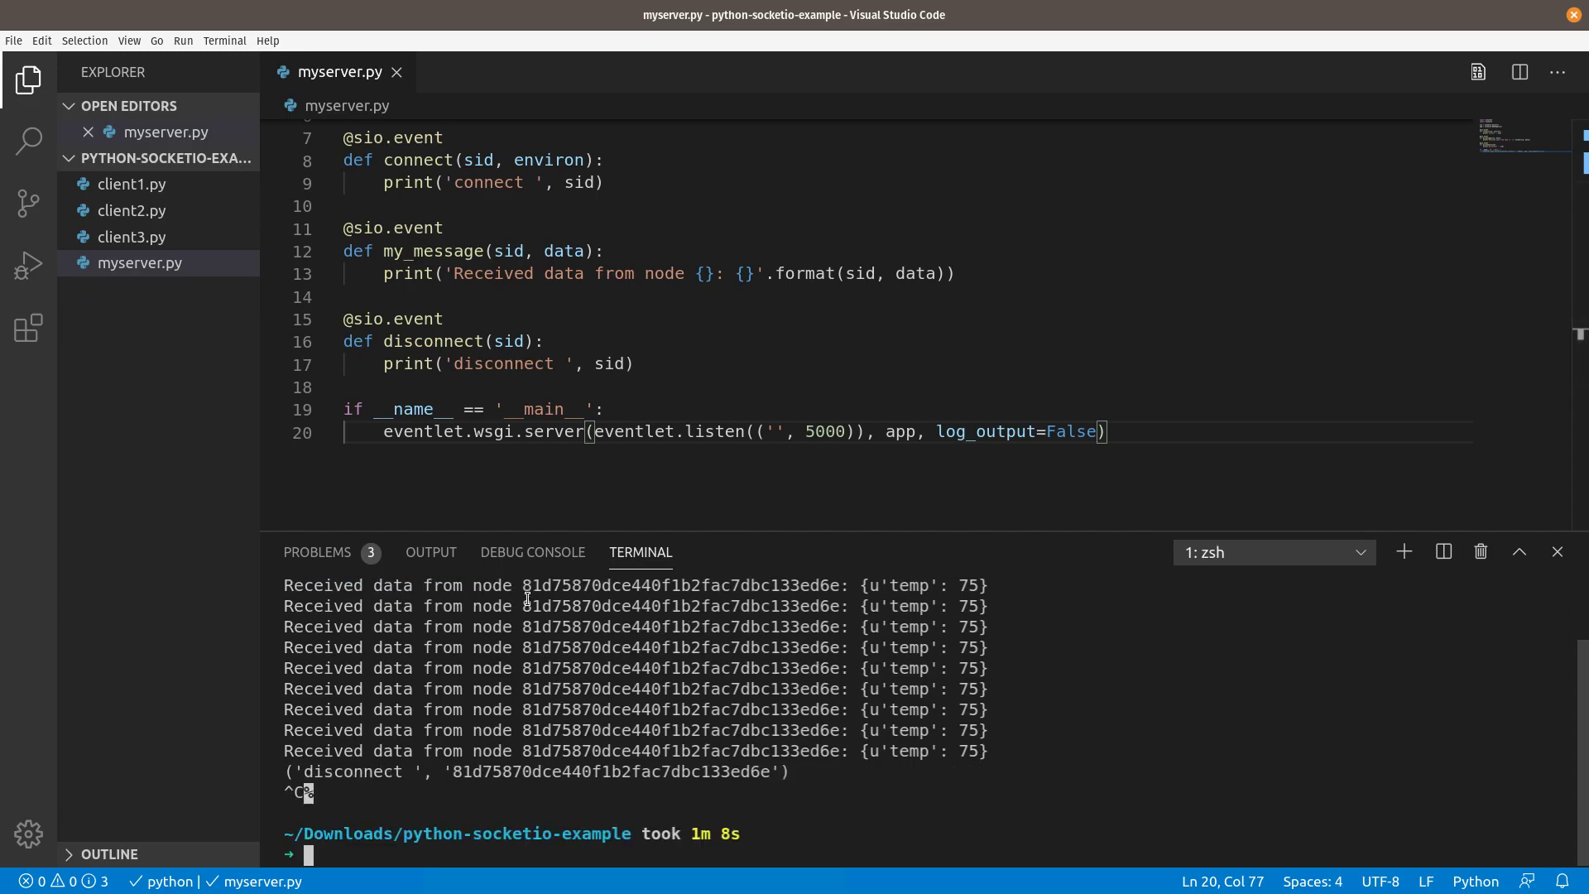
drag(523, 585, 800, 606)
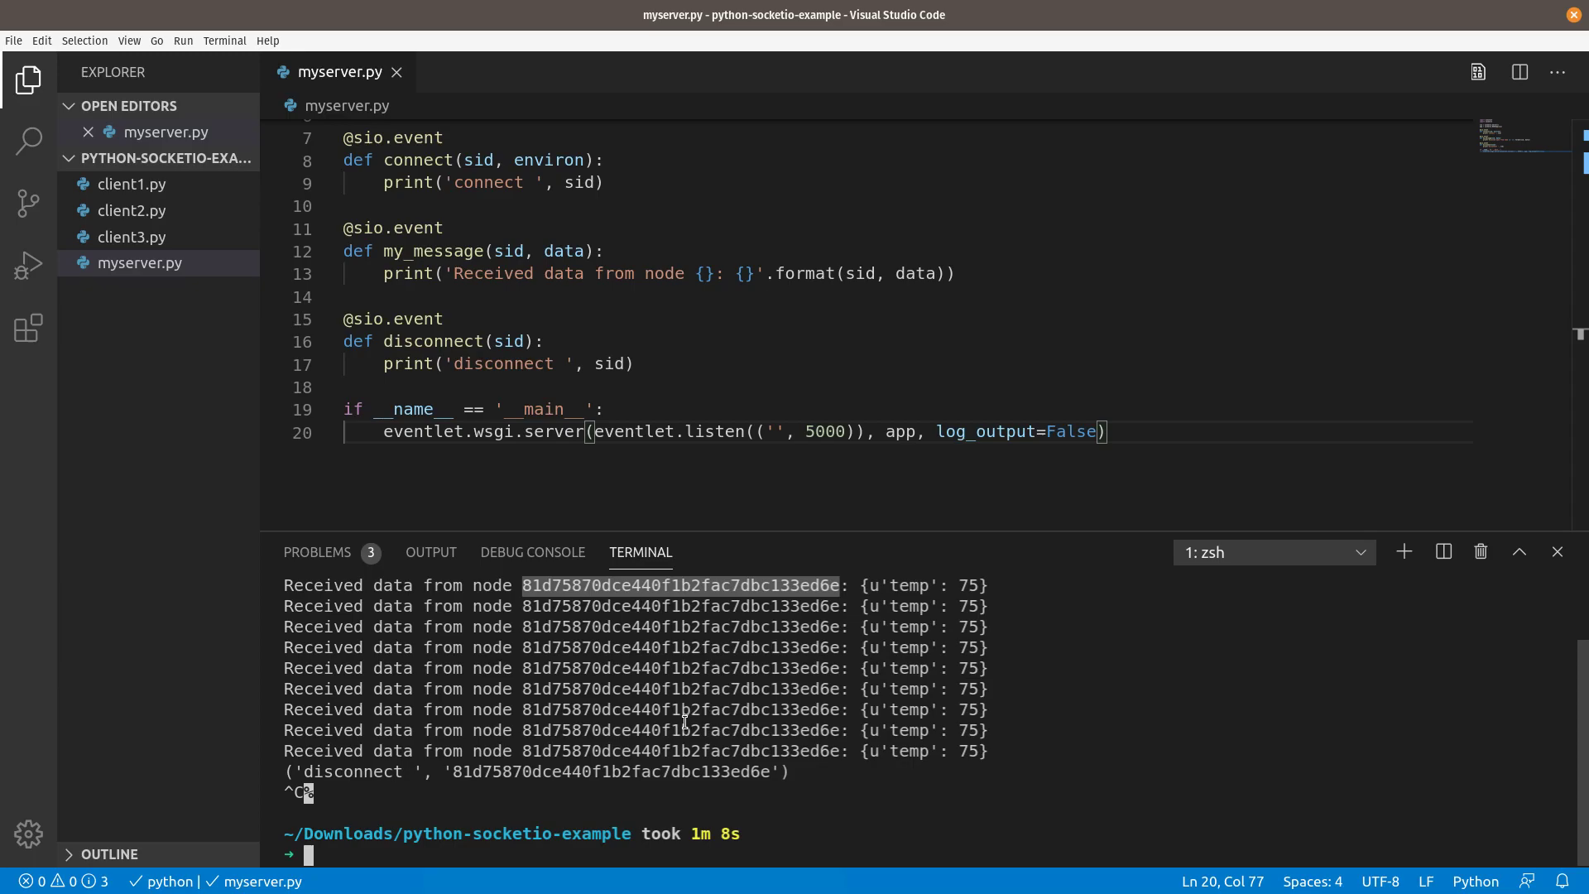
mouse_move(681, 710)
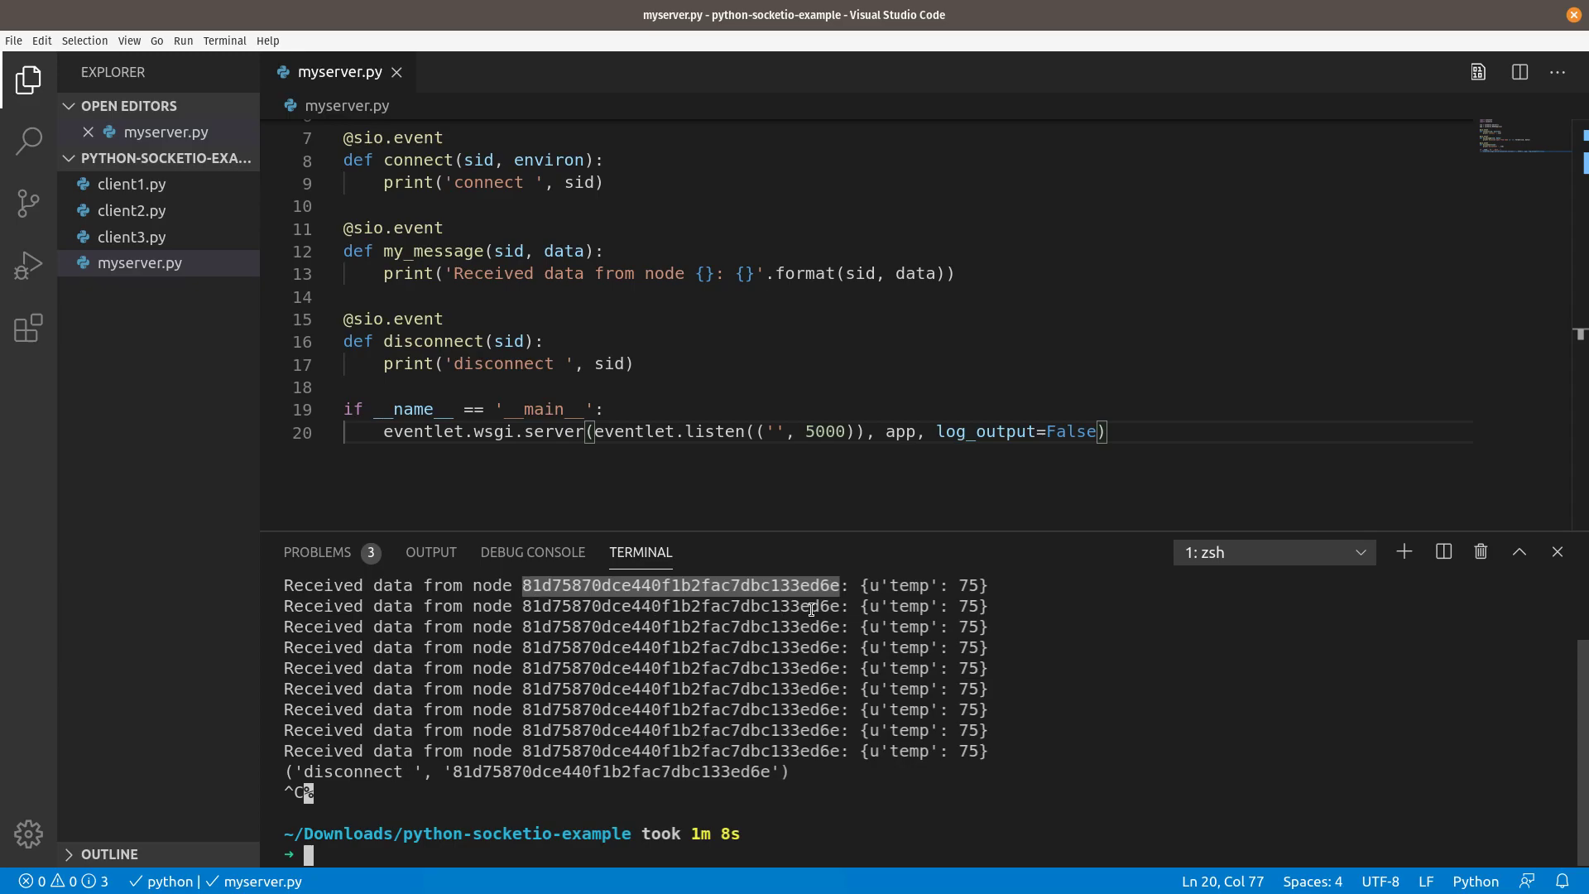
mouse_move(375, 286)
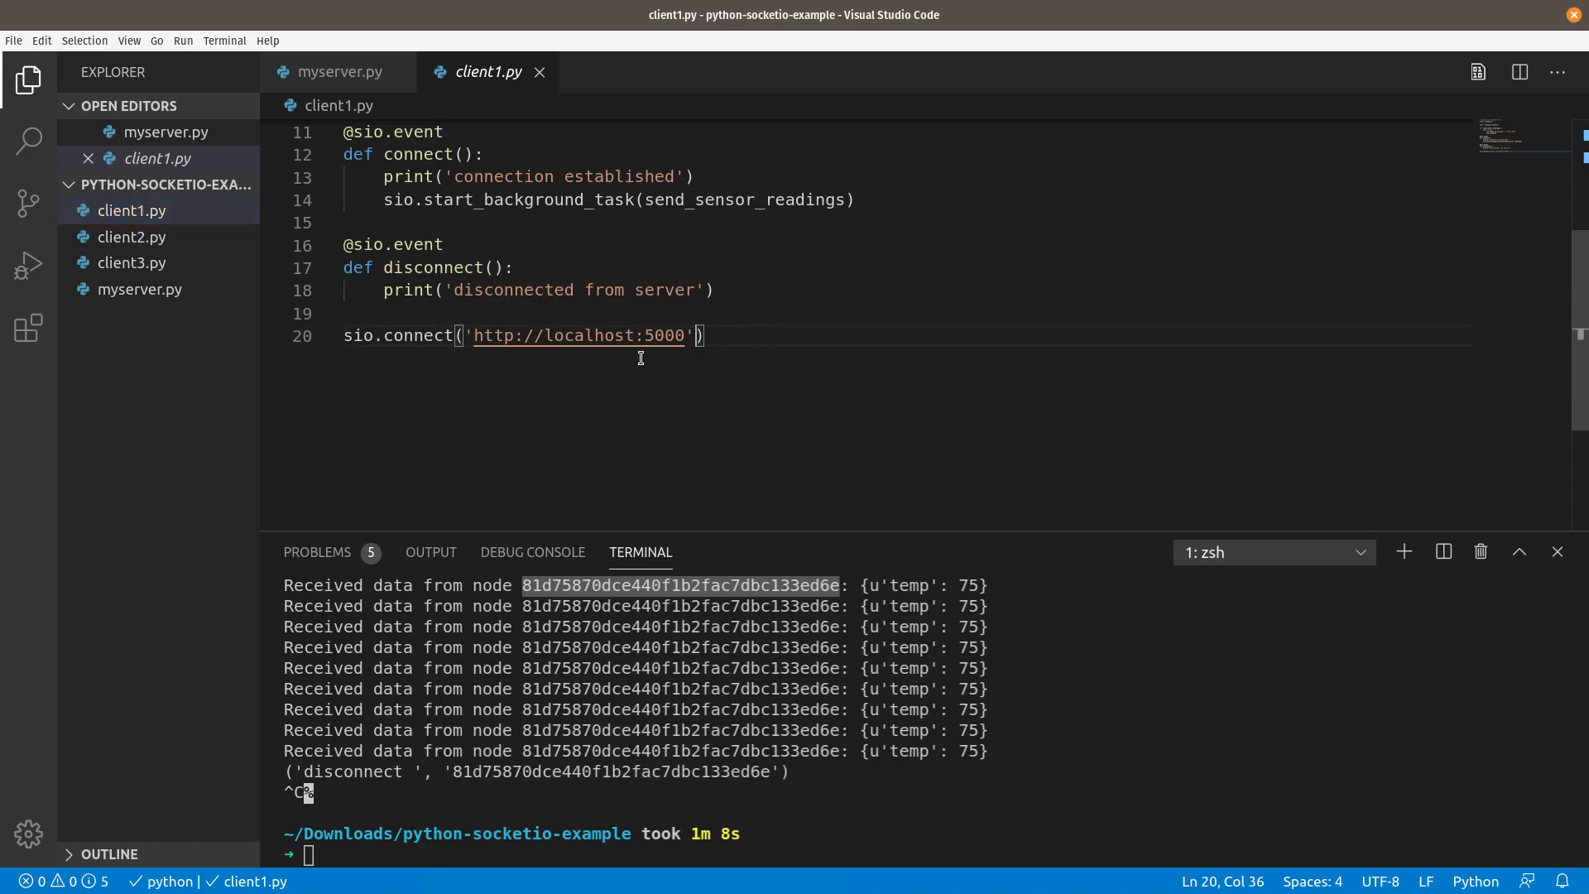
mouse_move(347, 335)
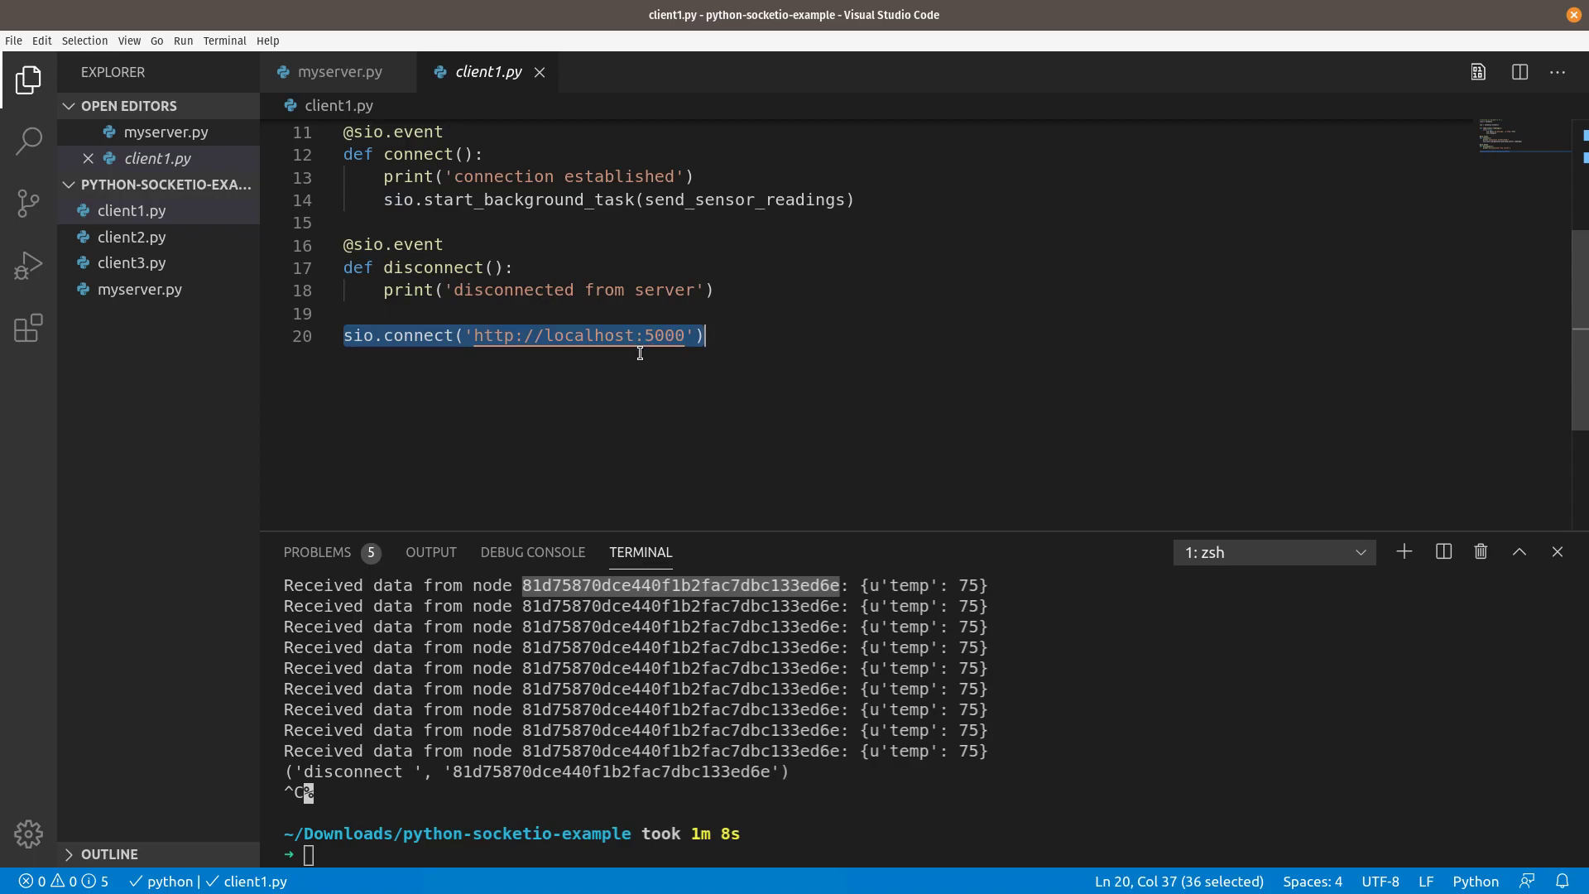
mouse_move(598, 335)
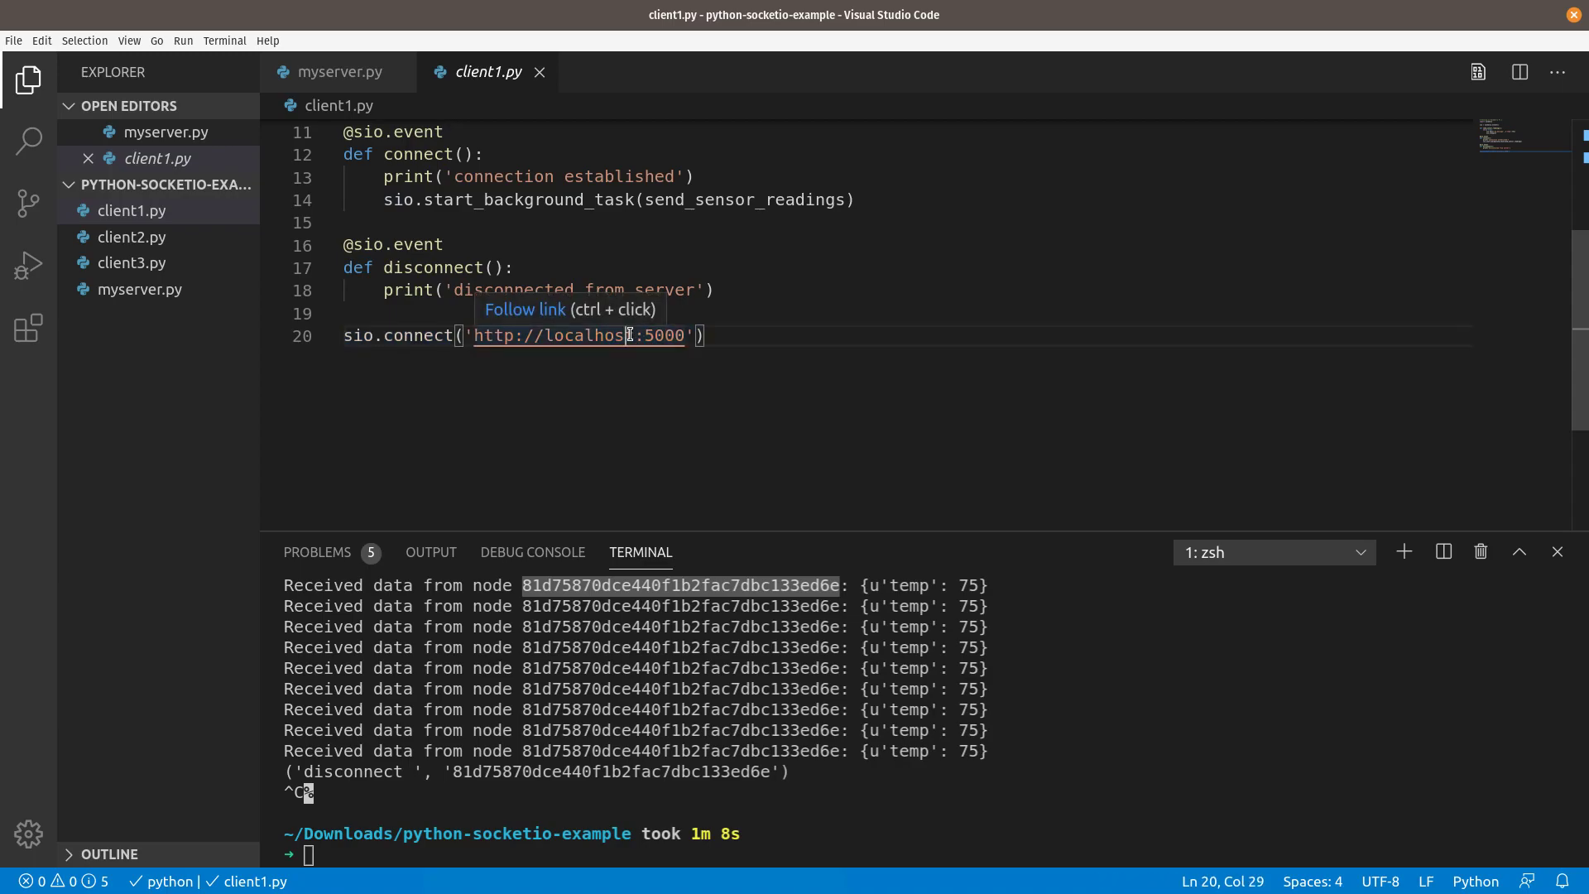
Add headers={'device_id':'client1'} to client1.py's sio.connect call and save it
double_click(585, 335)
text(, )
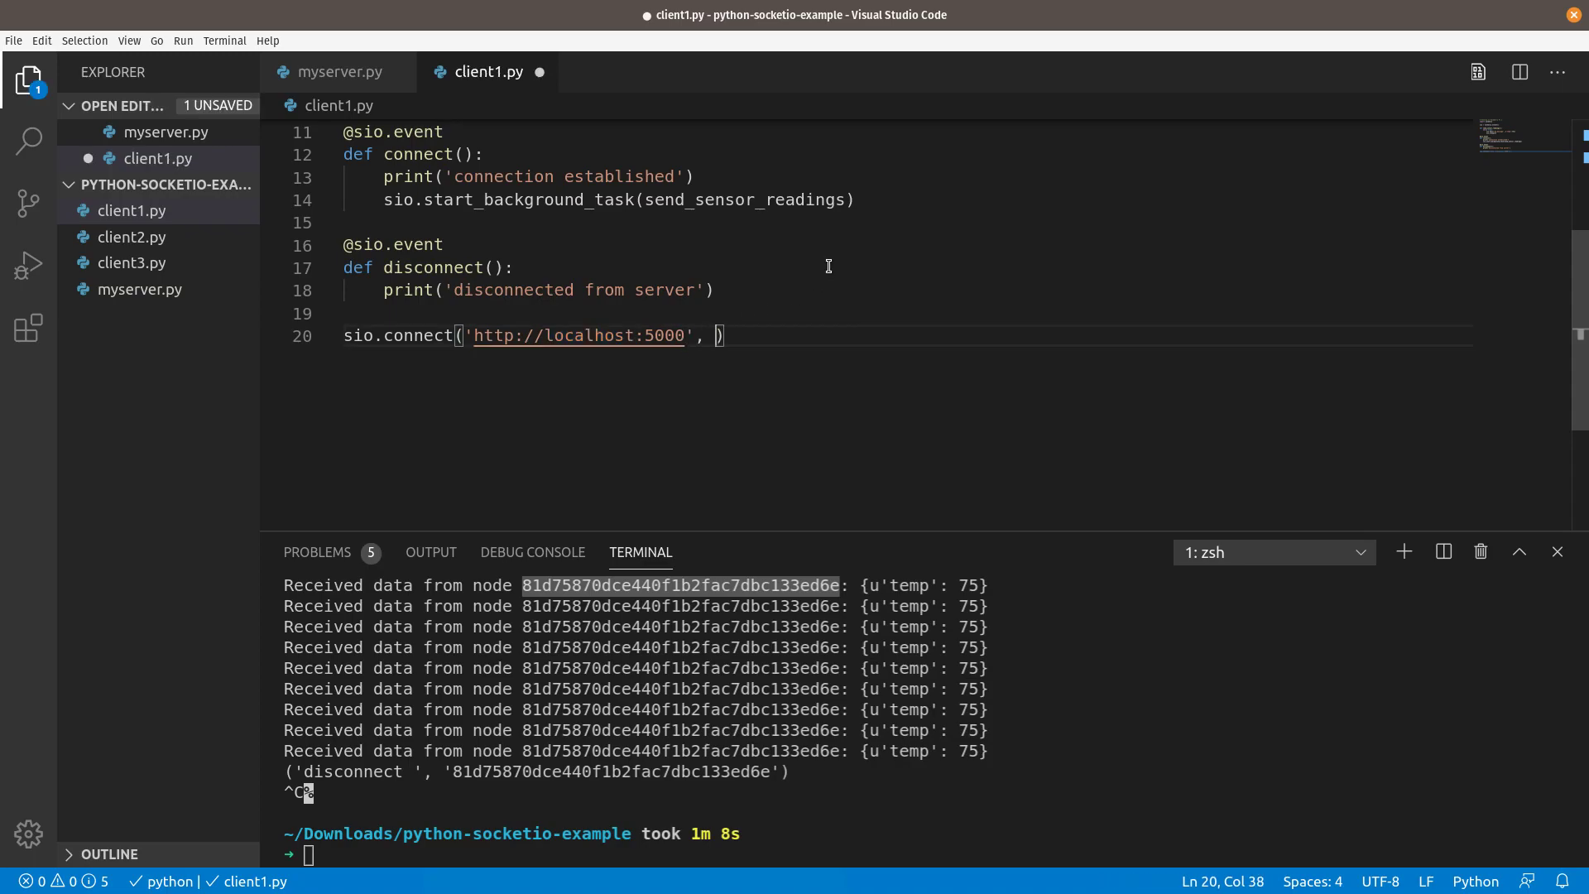
text(headers)
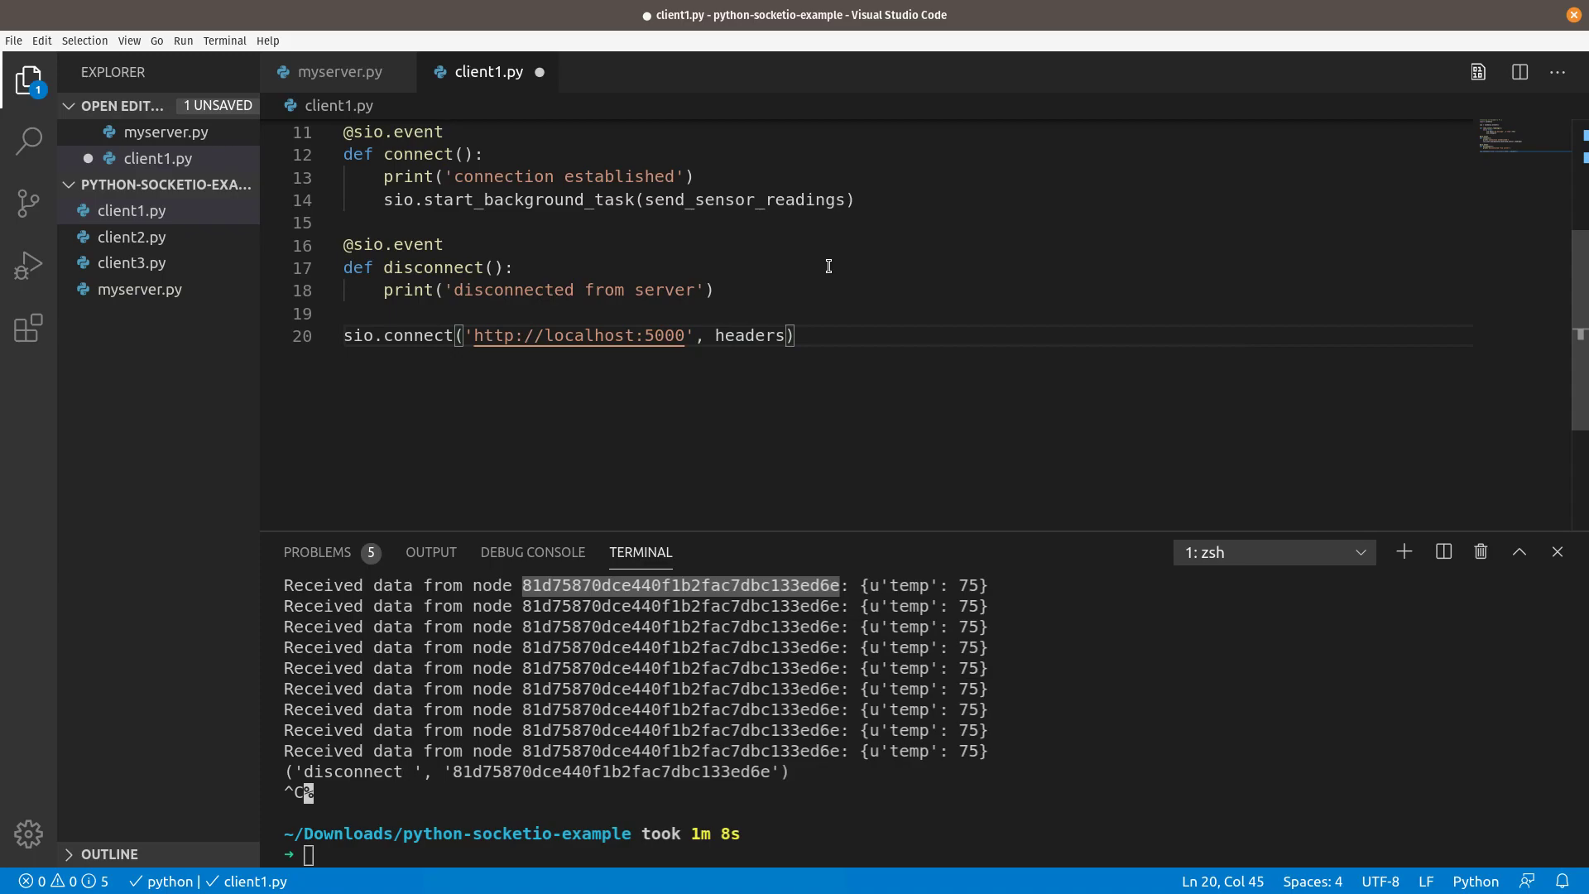
text(={})
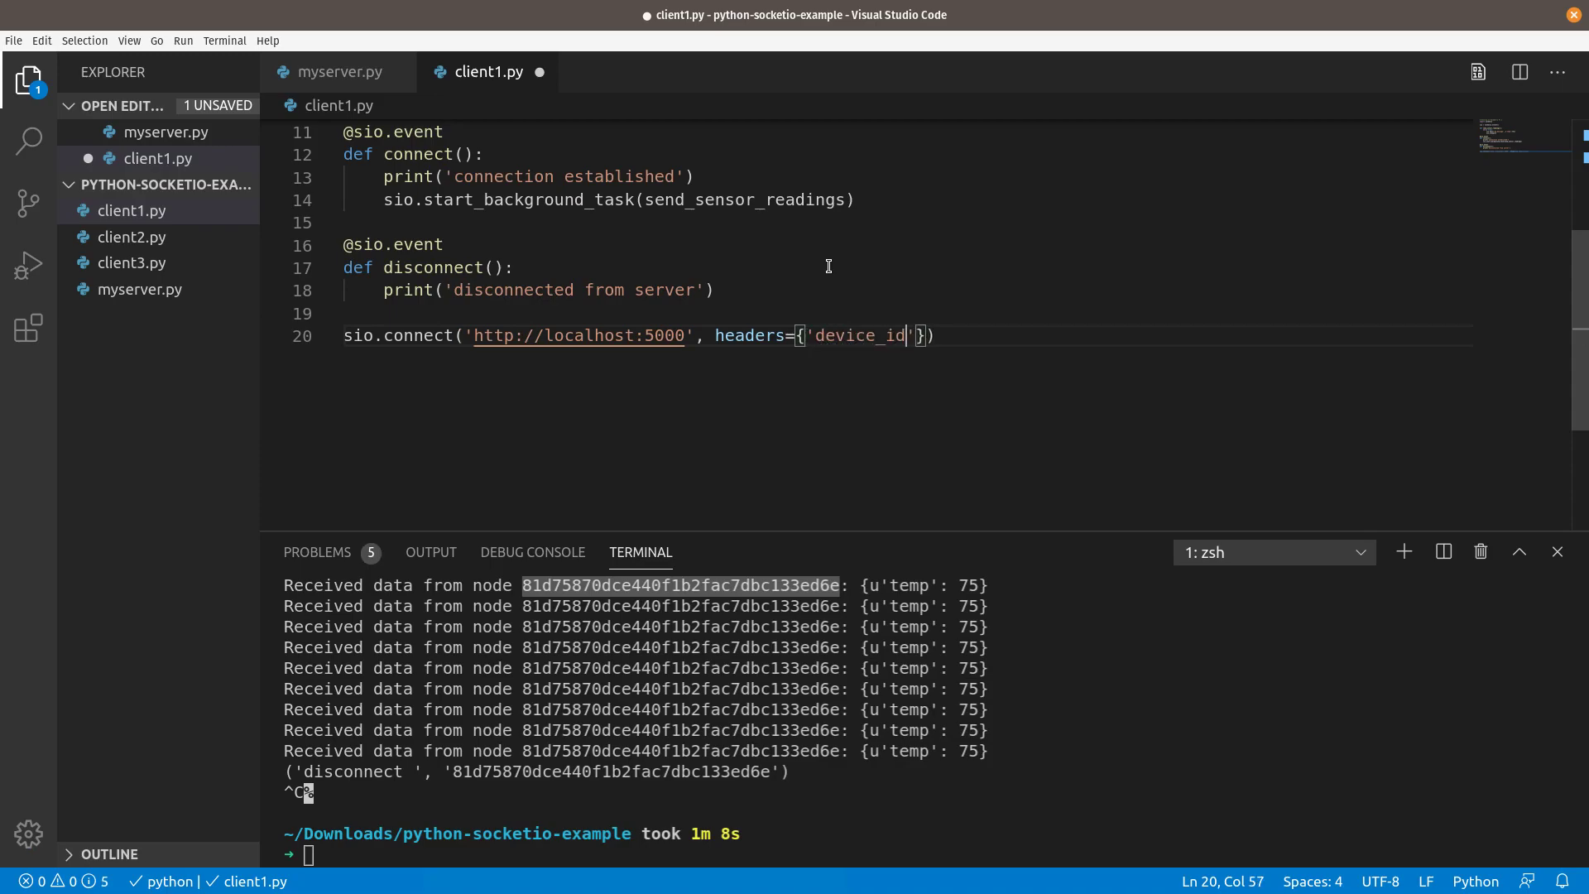
text(:'c)
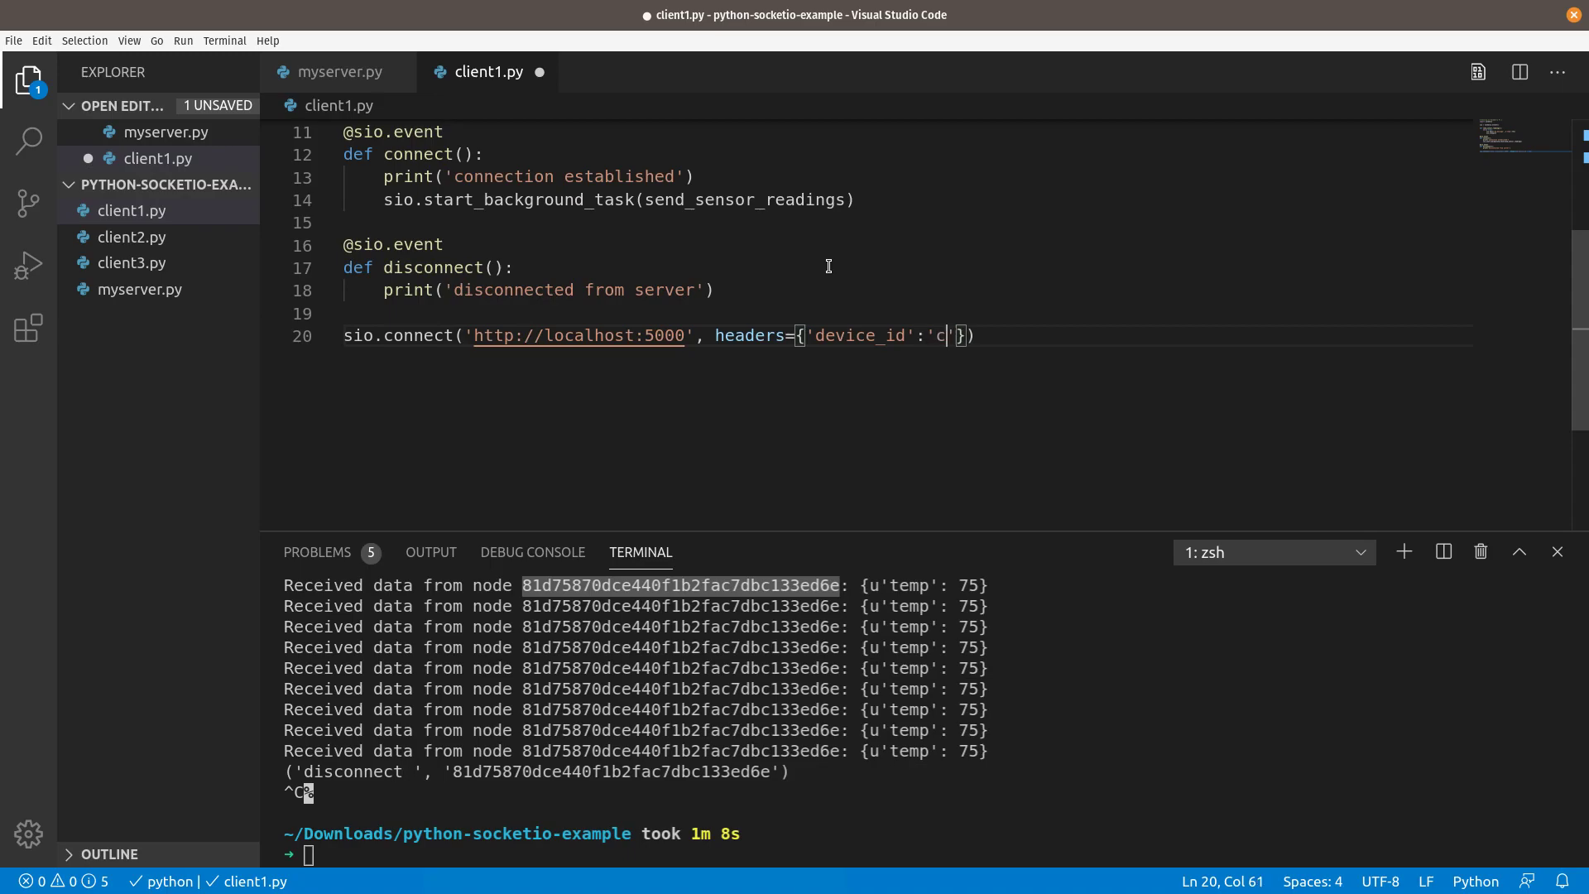
text(lient1)
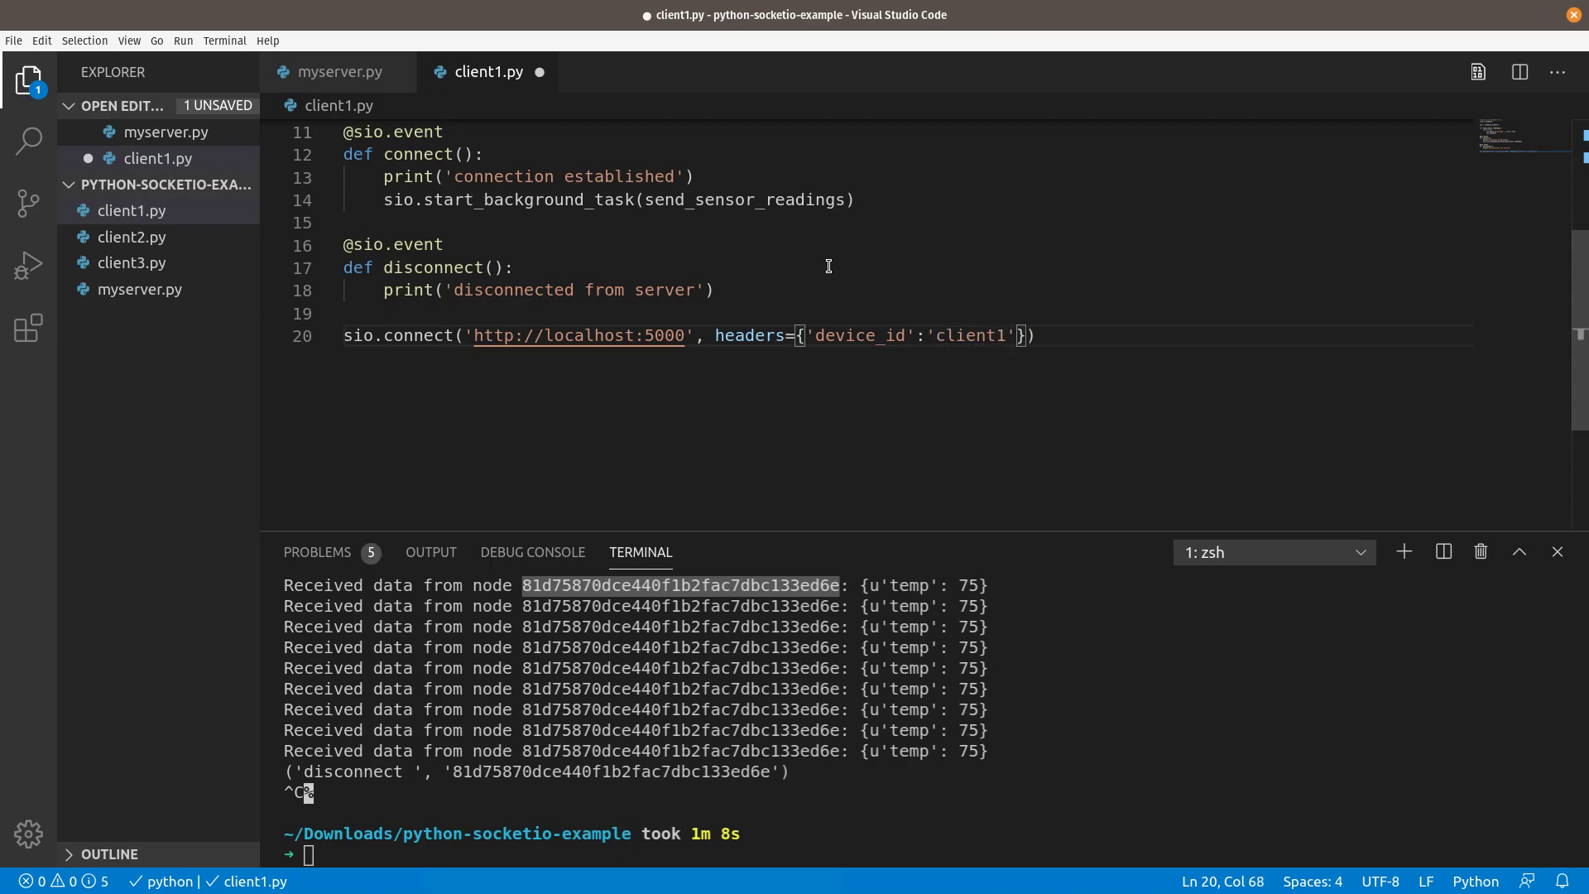
mouse_move(623, 349)
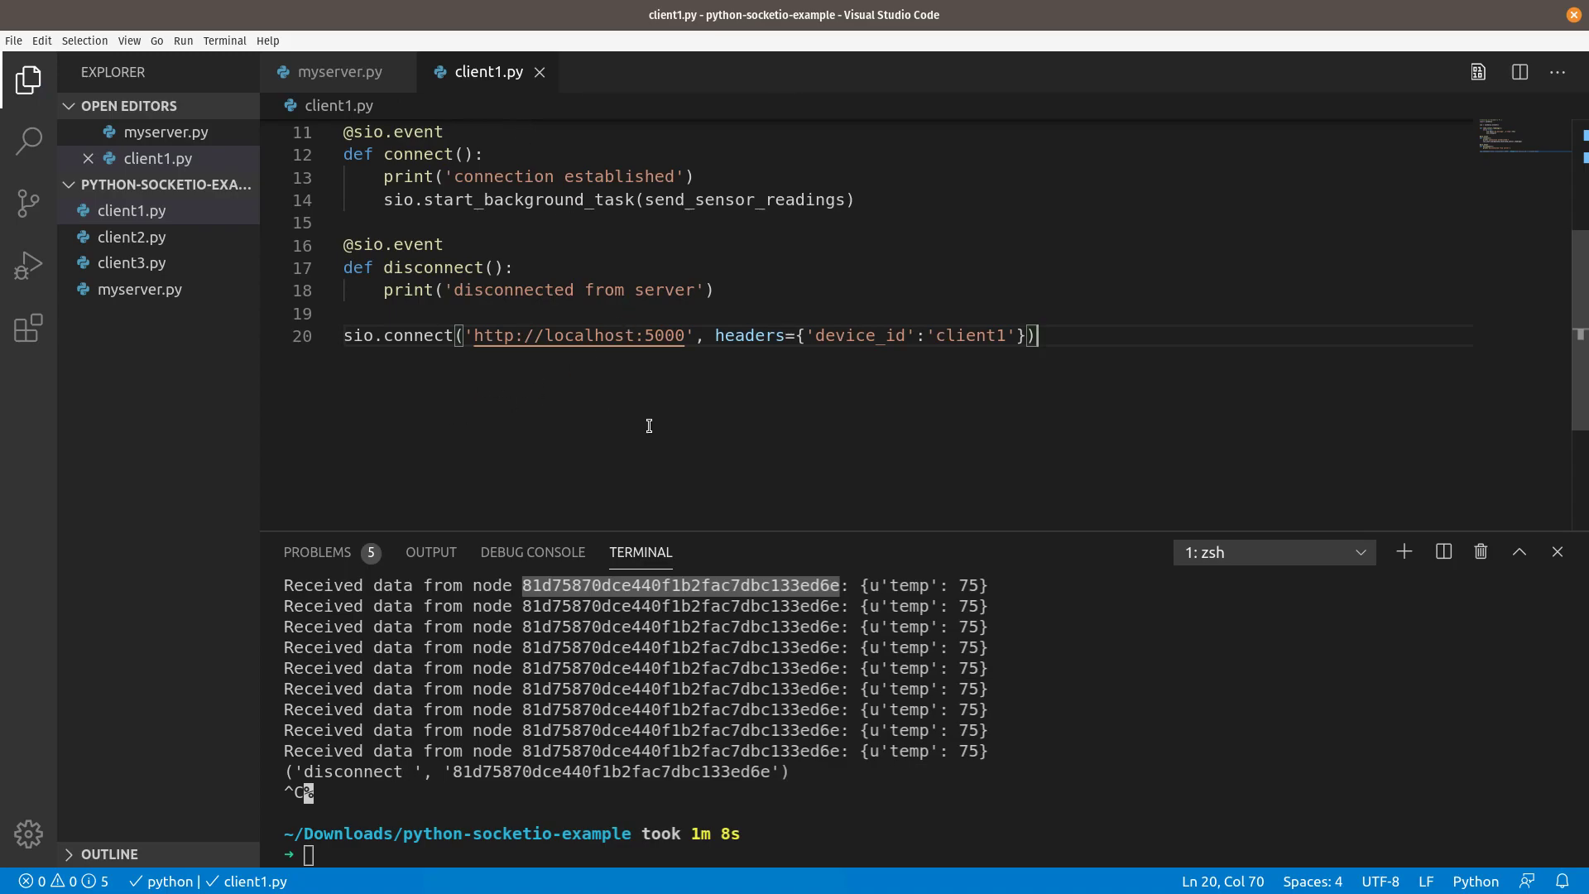
click(341, 72)
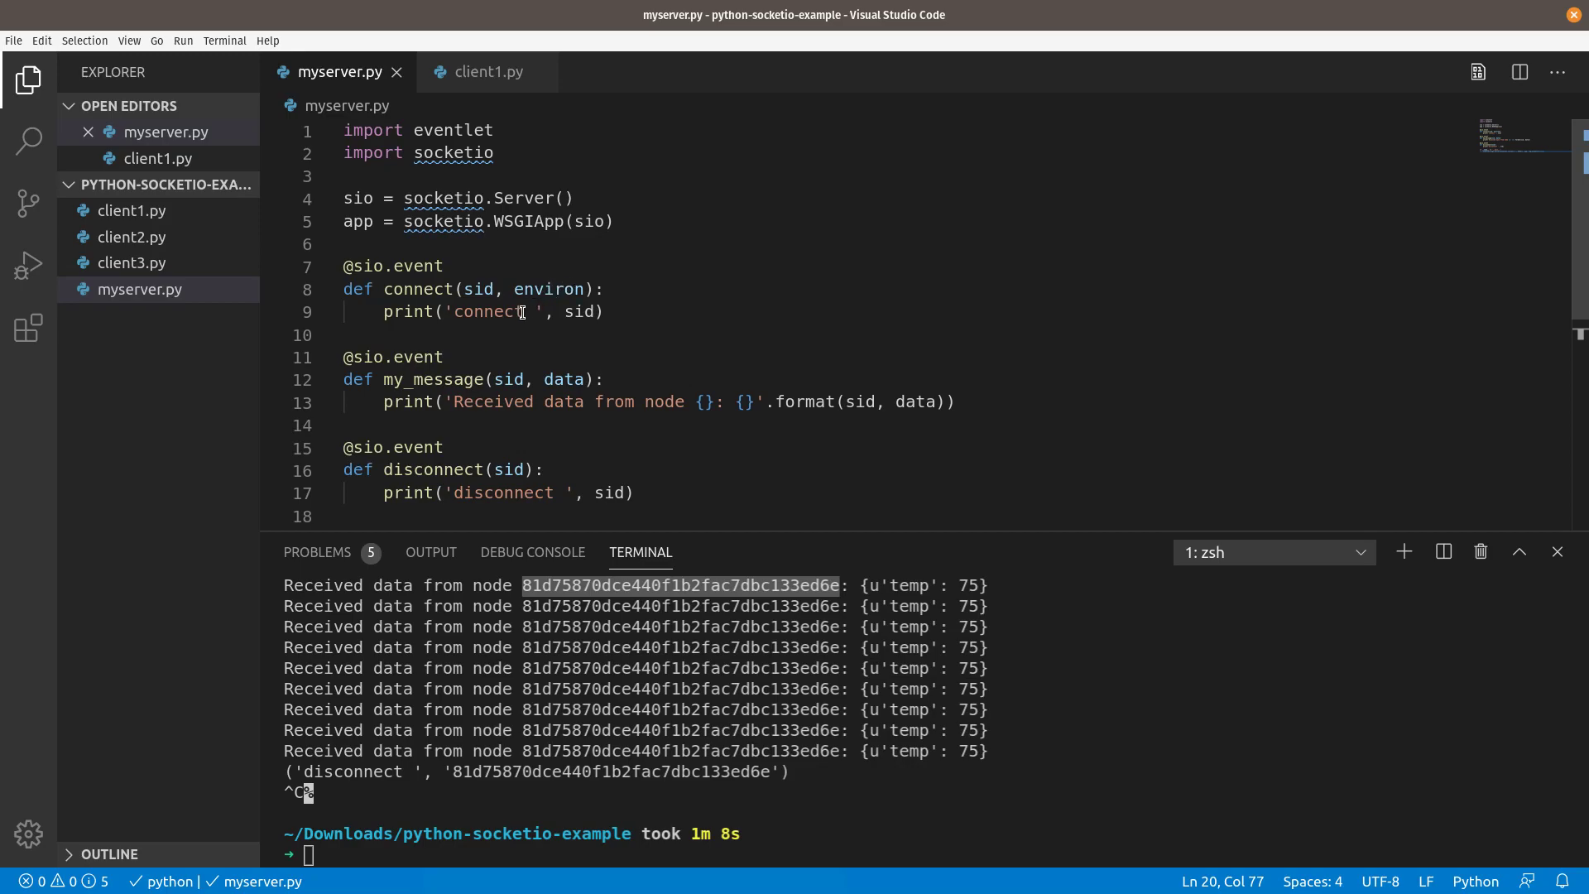
Insert print(environ) as the first line of the connect() handler in myserver.py
double_click(479, 288)
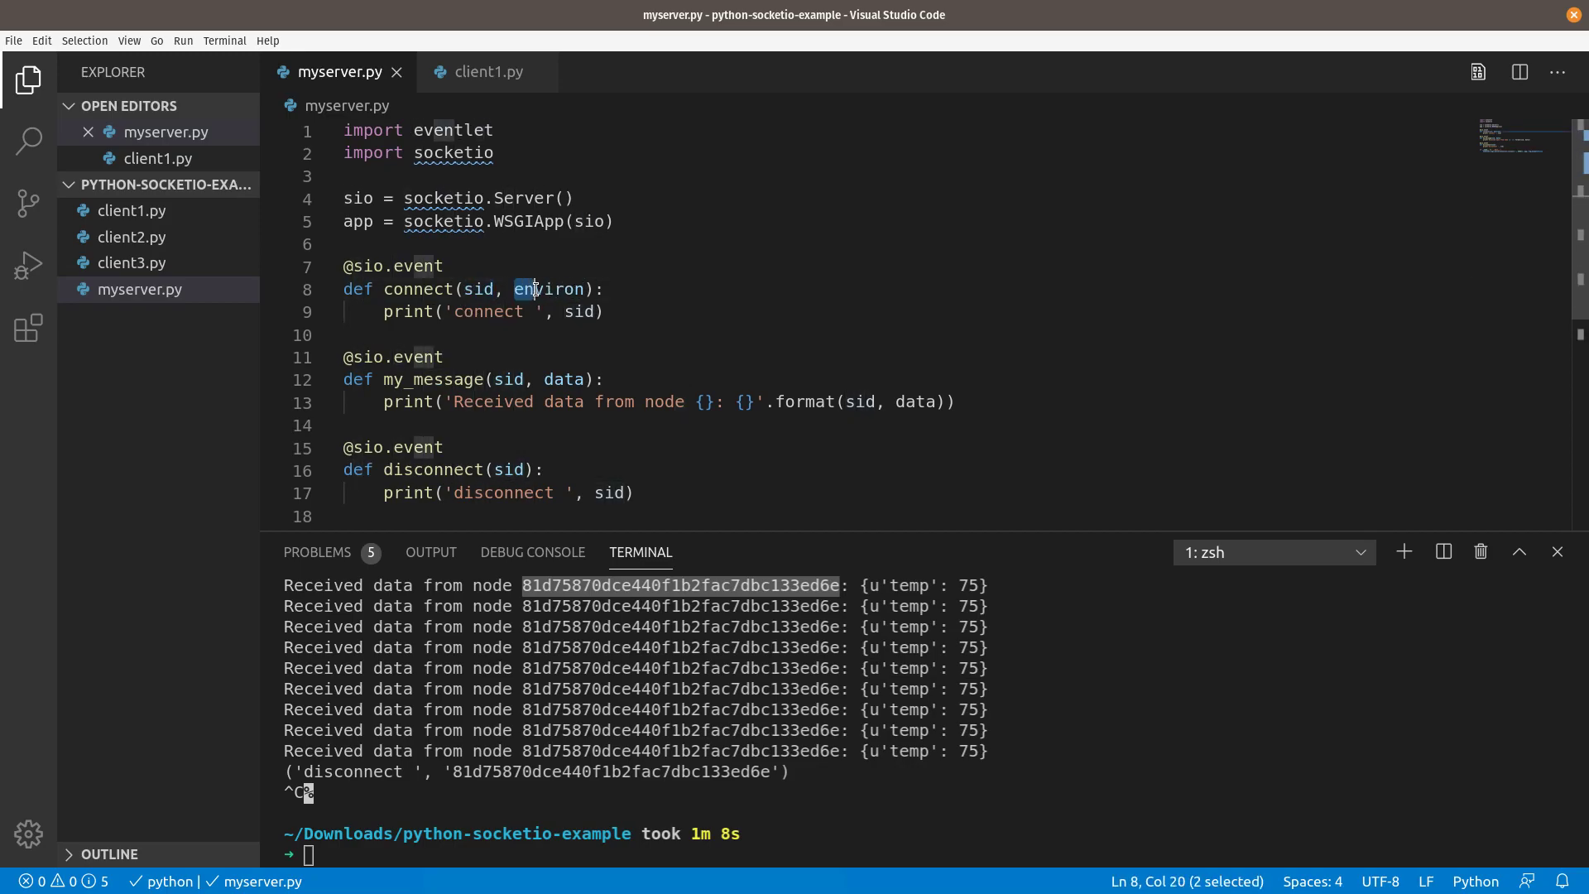
double_click(547, 289)
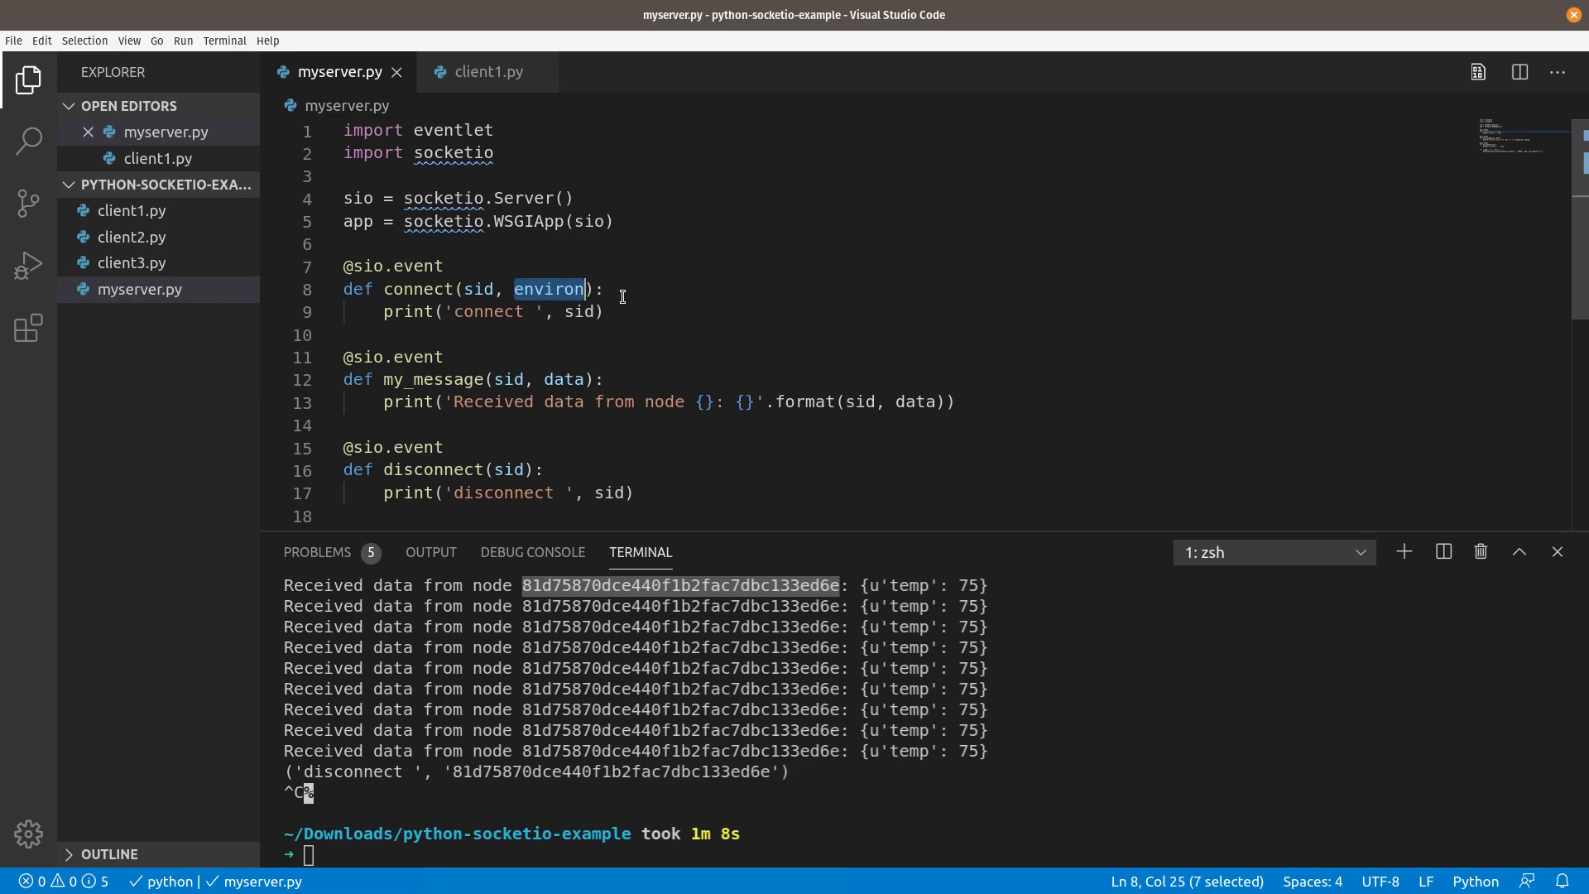
mouse_move(597, 337)
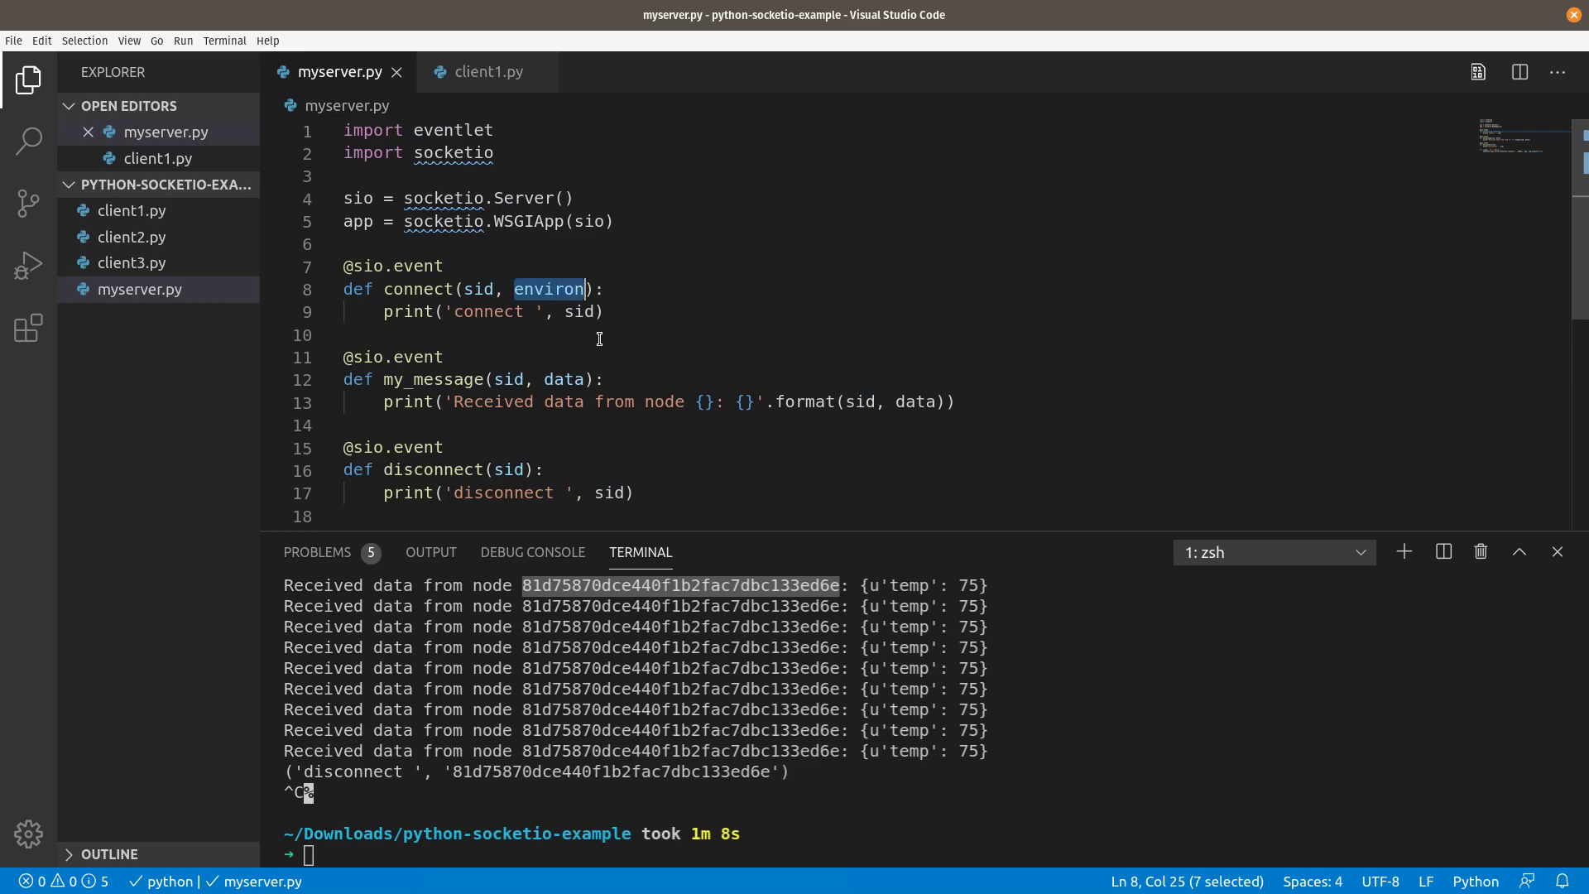
mouse_move(598, 311)
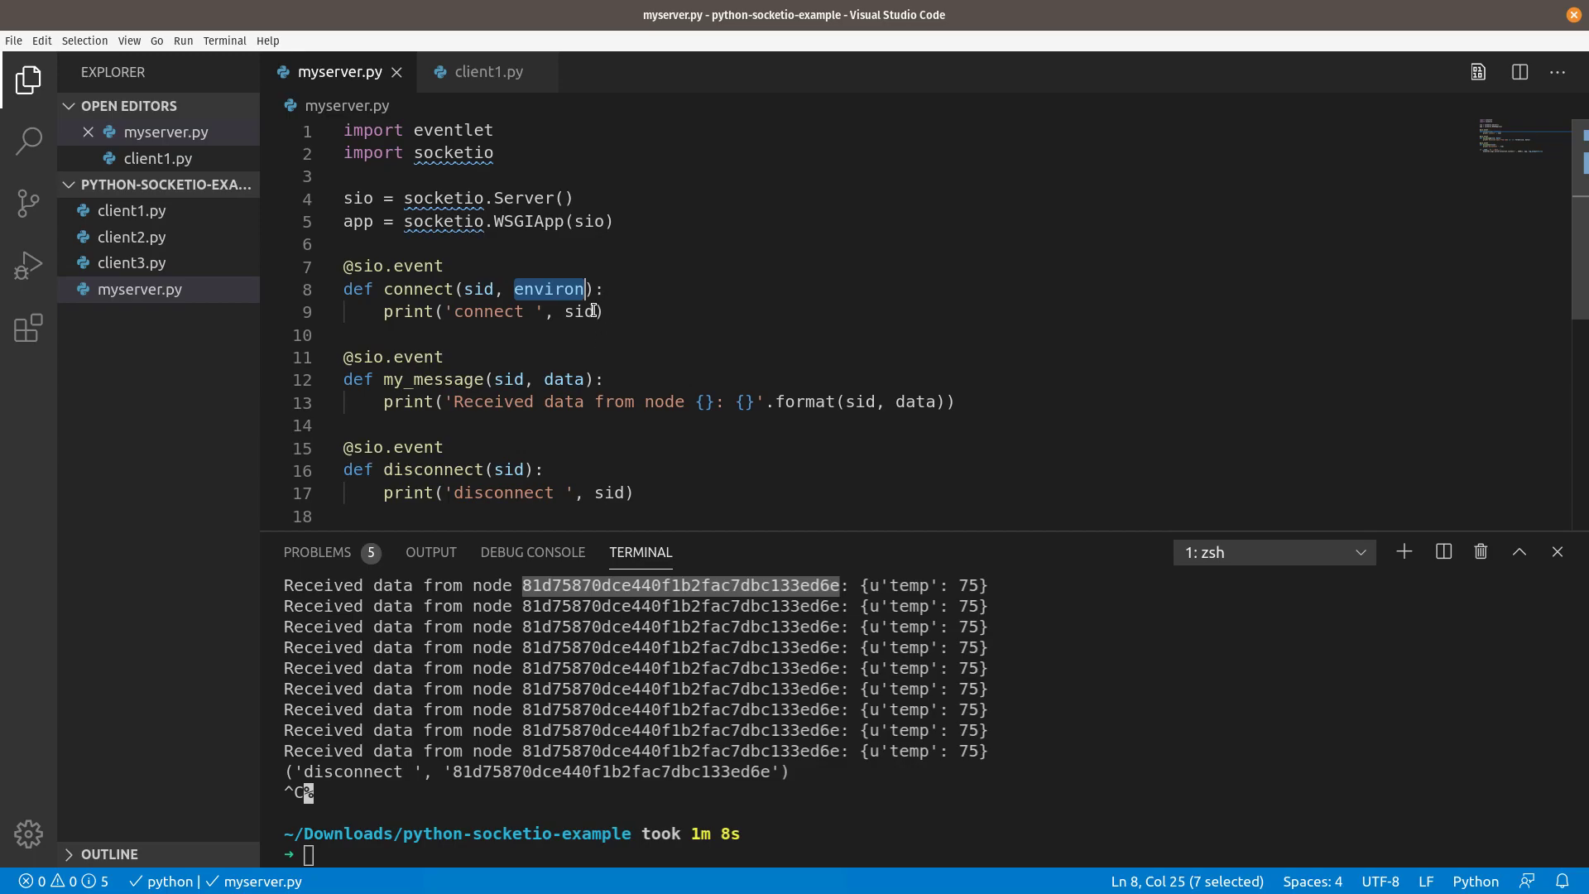
text(p)
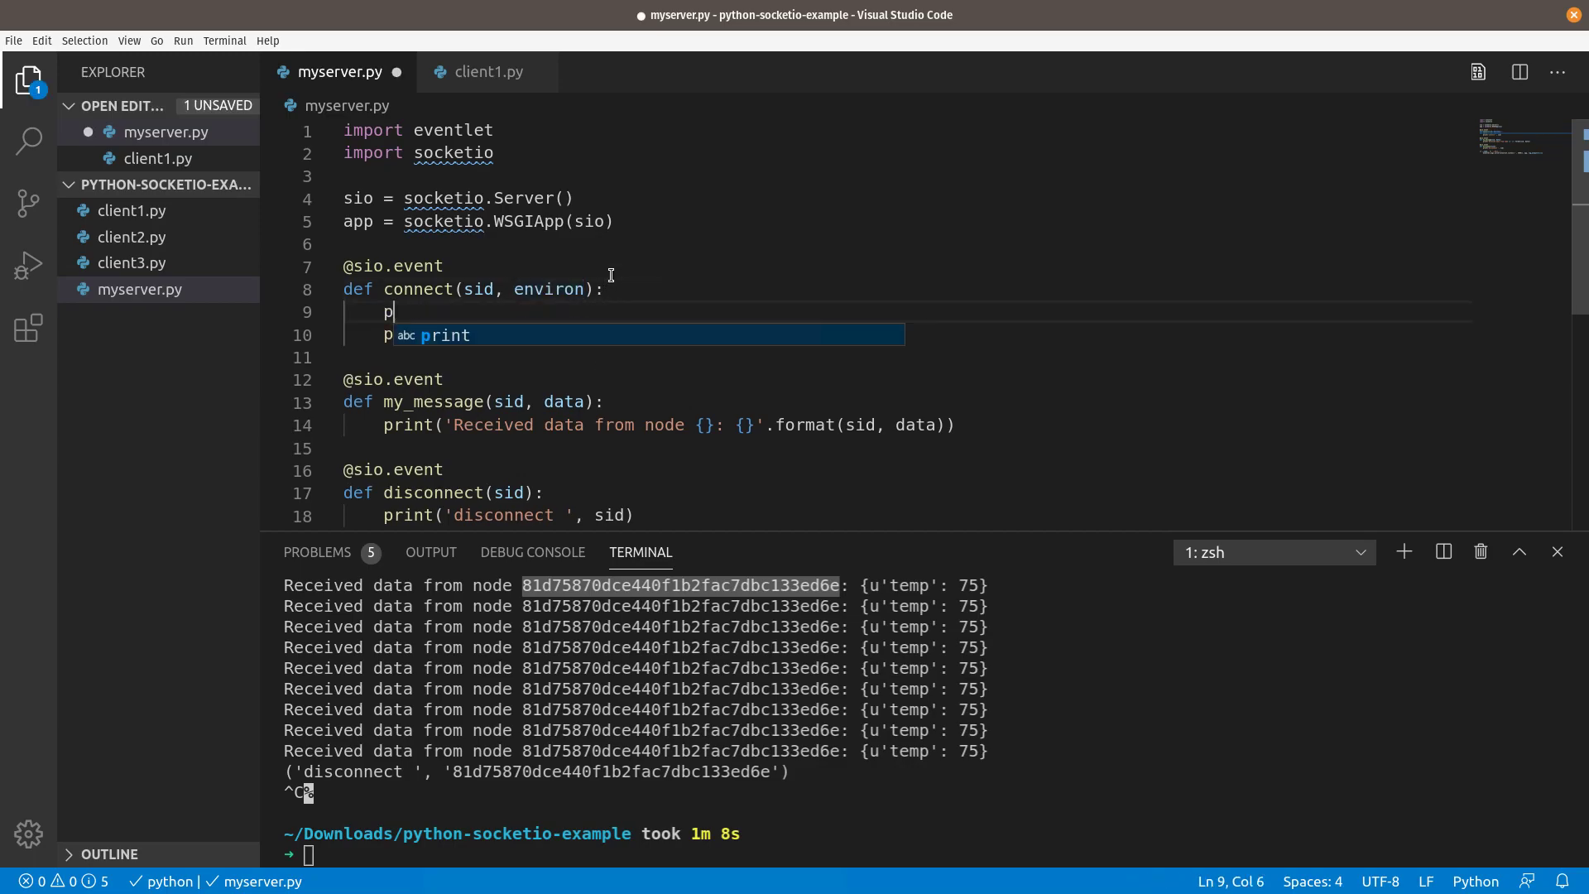
text(rint(environ))
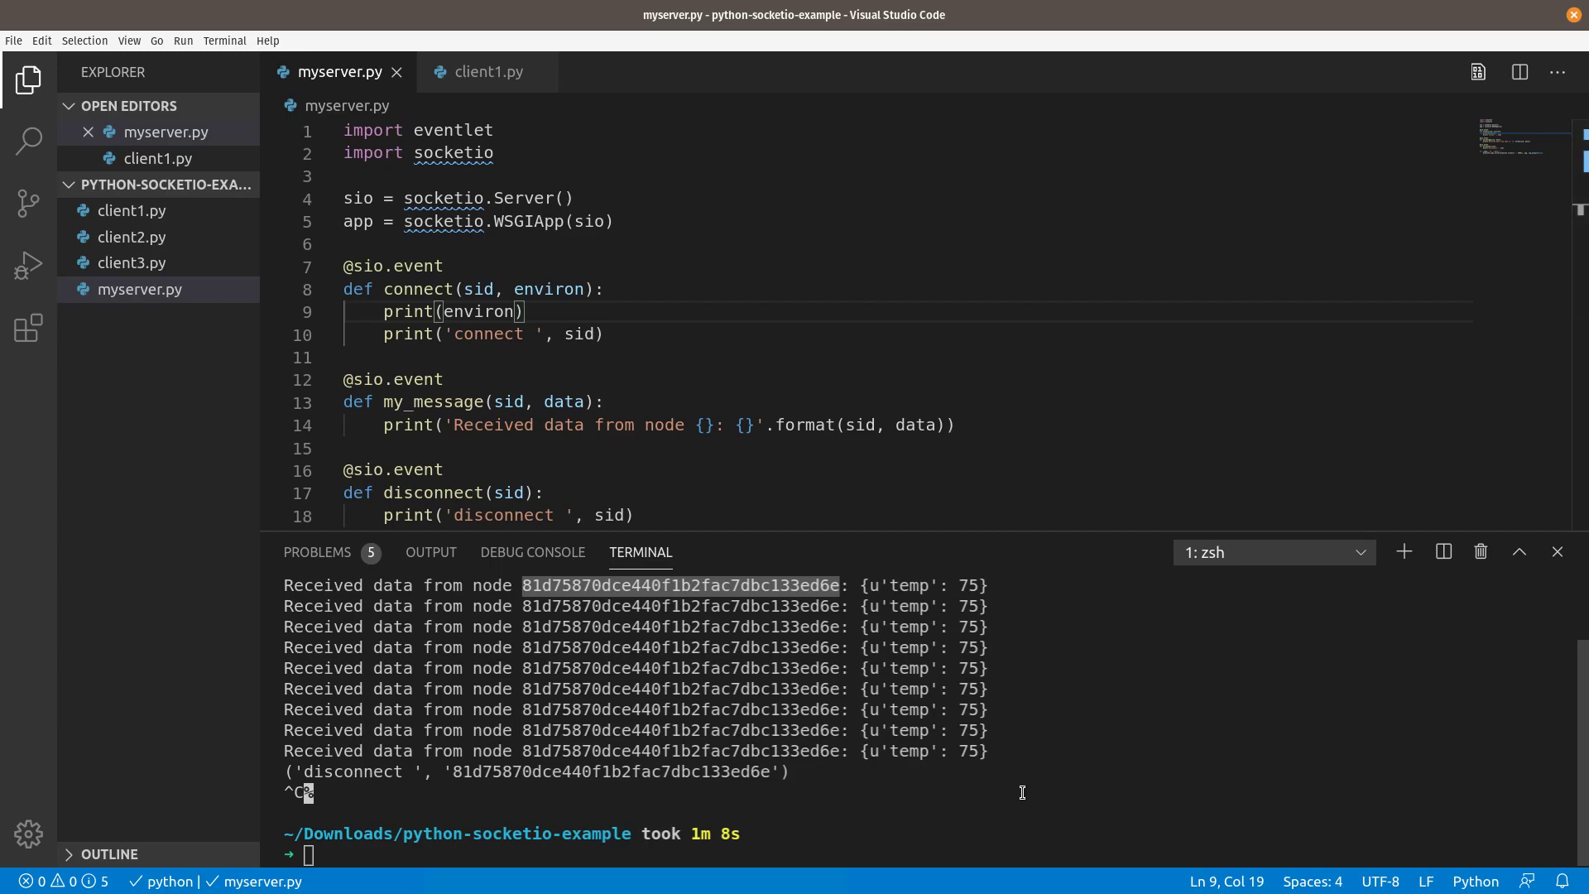
Rerun the server and client1.py, then view the server log showing HTTP_DEVICE_ID 'client1'
text(python myserver.py)
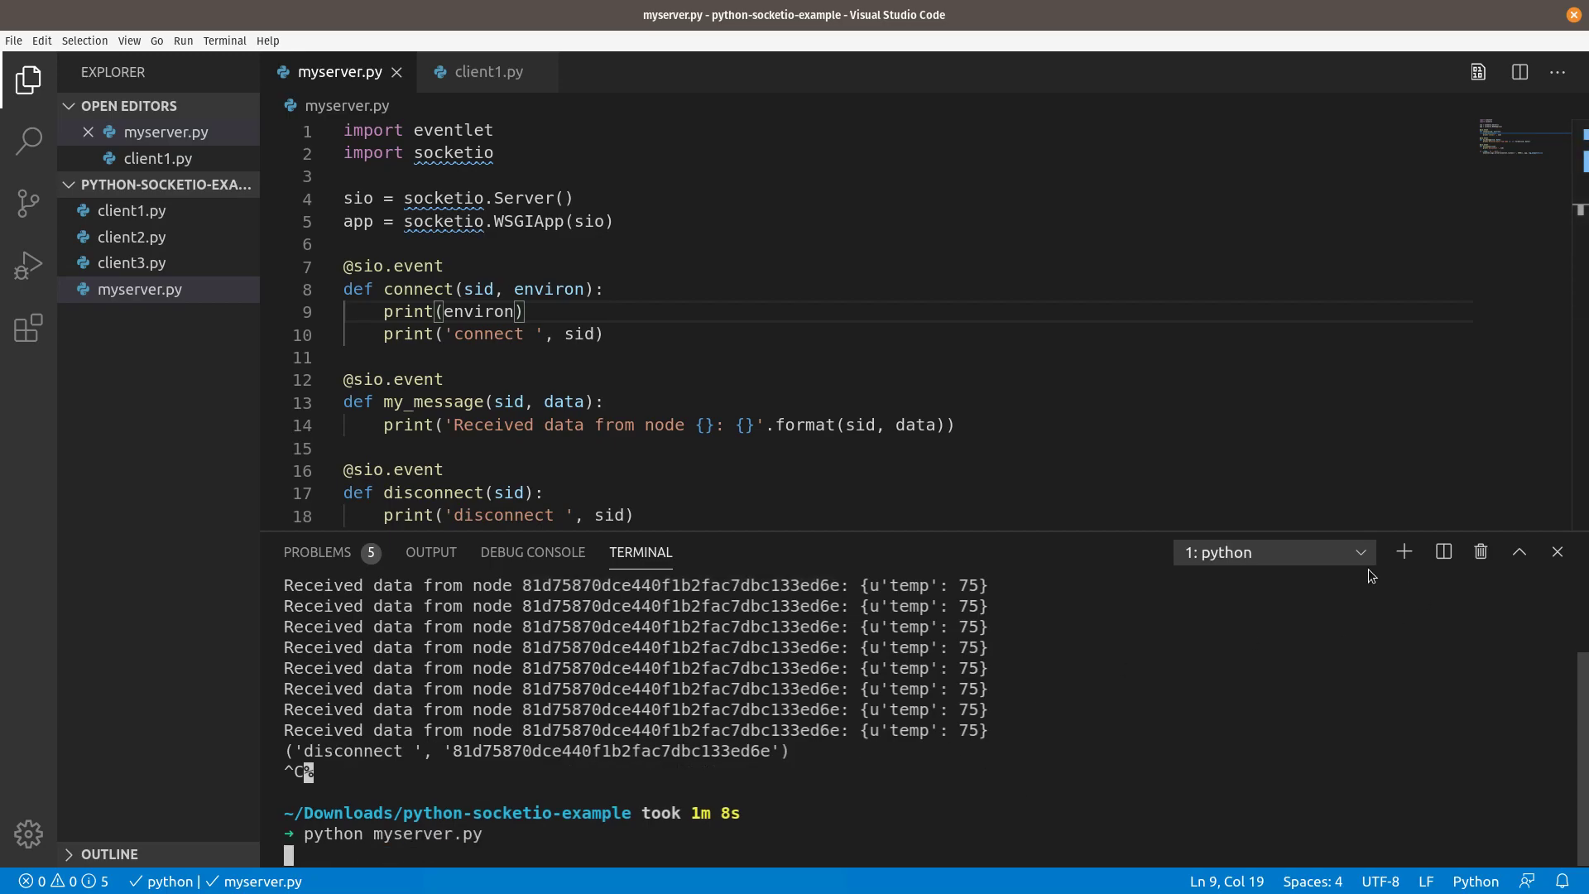
click(1405, 551)
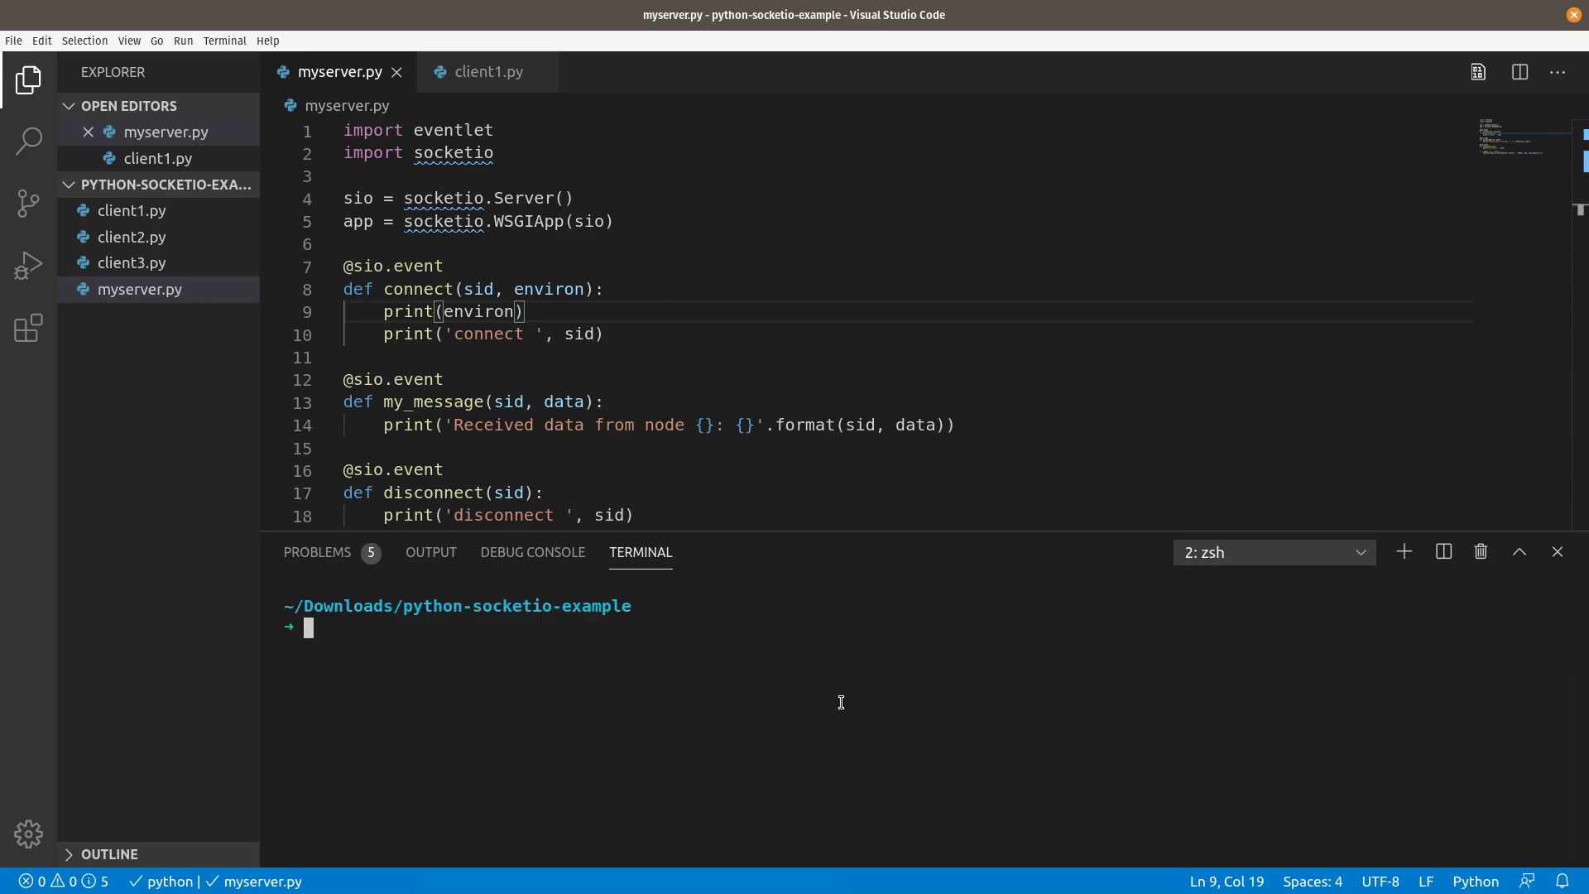
text(python3 client1.py)
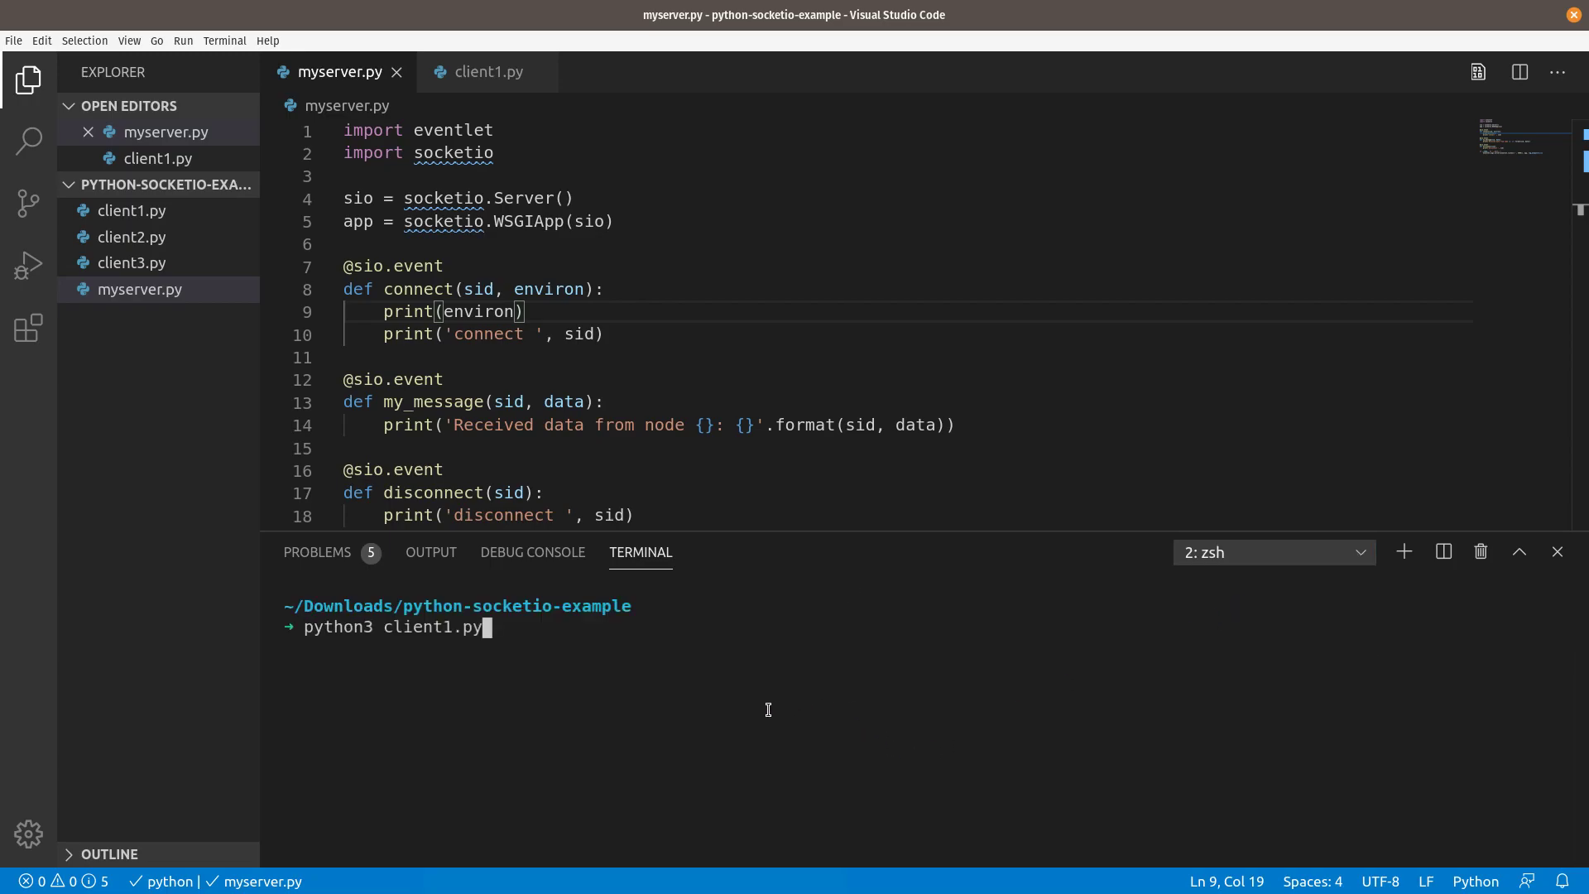
click(1358, 552)
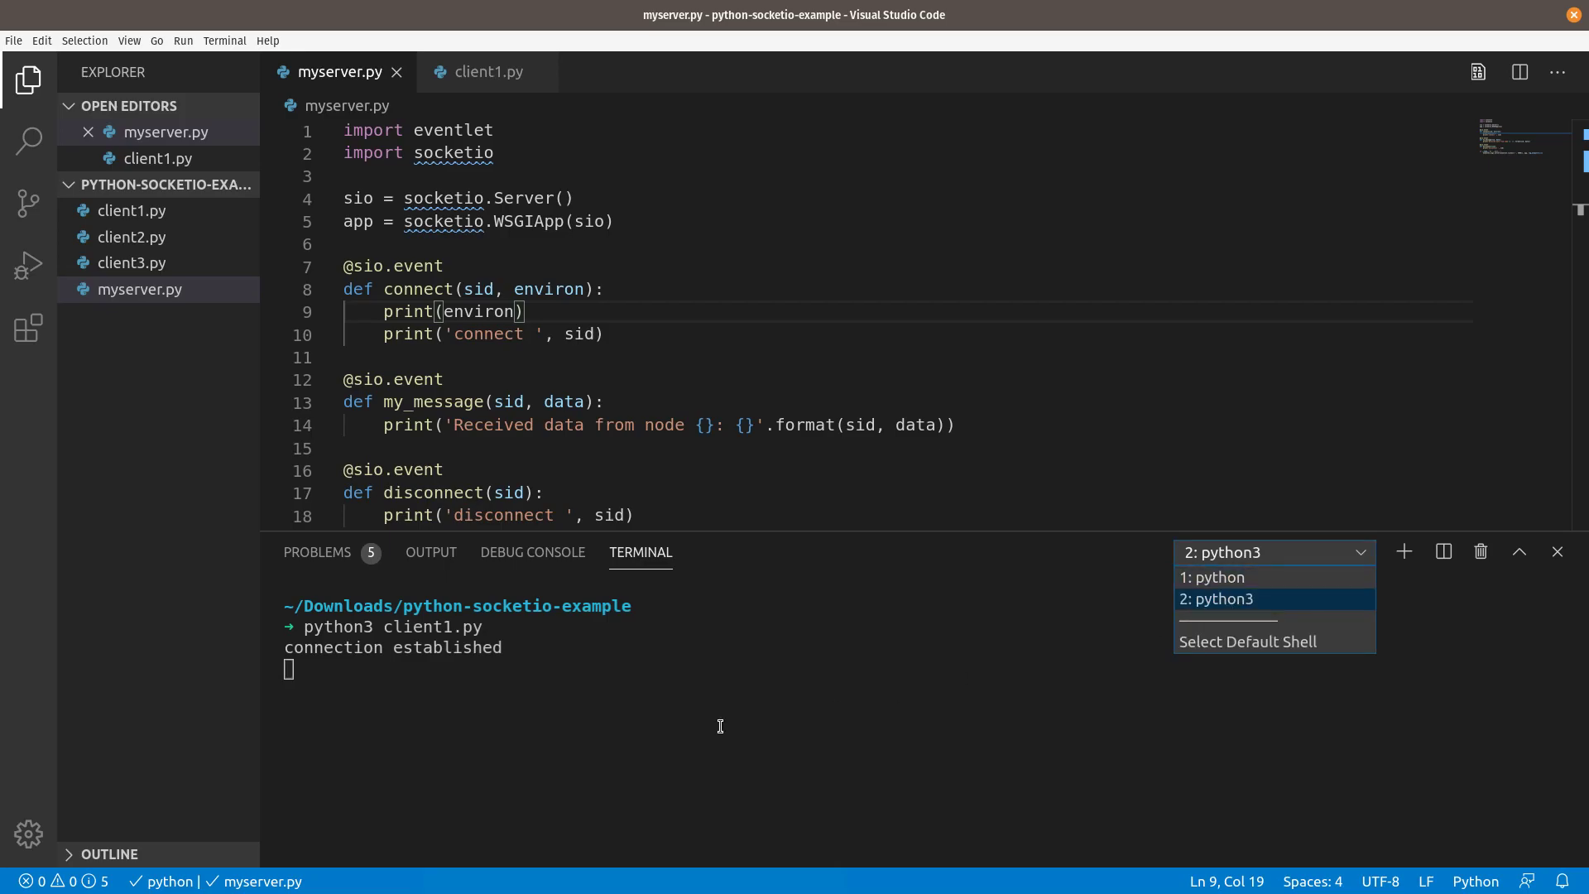
click(1211, 577)
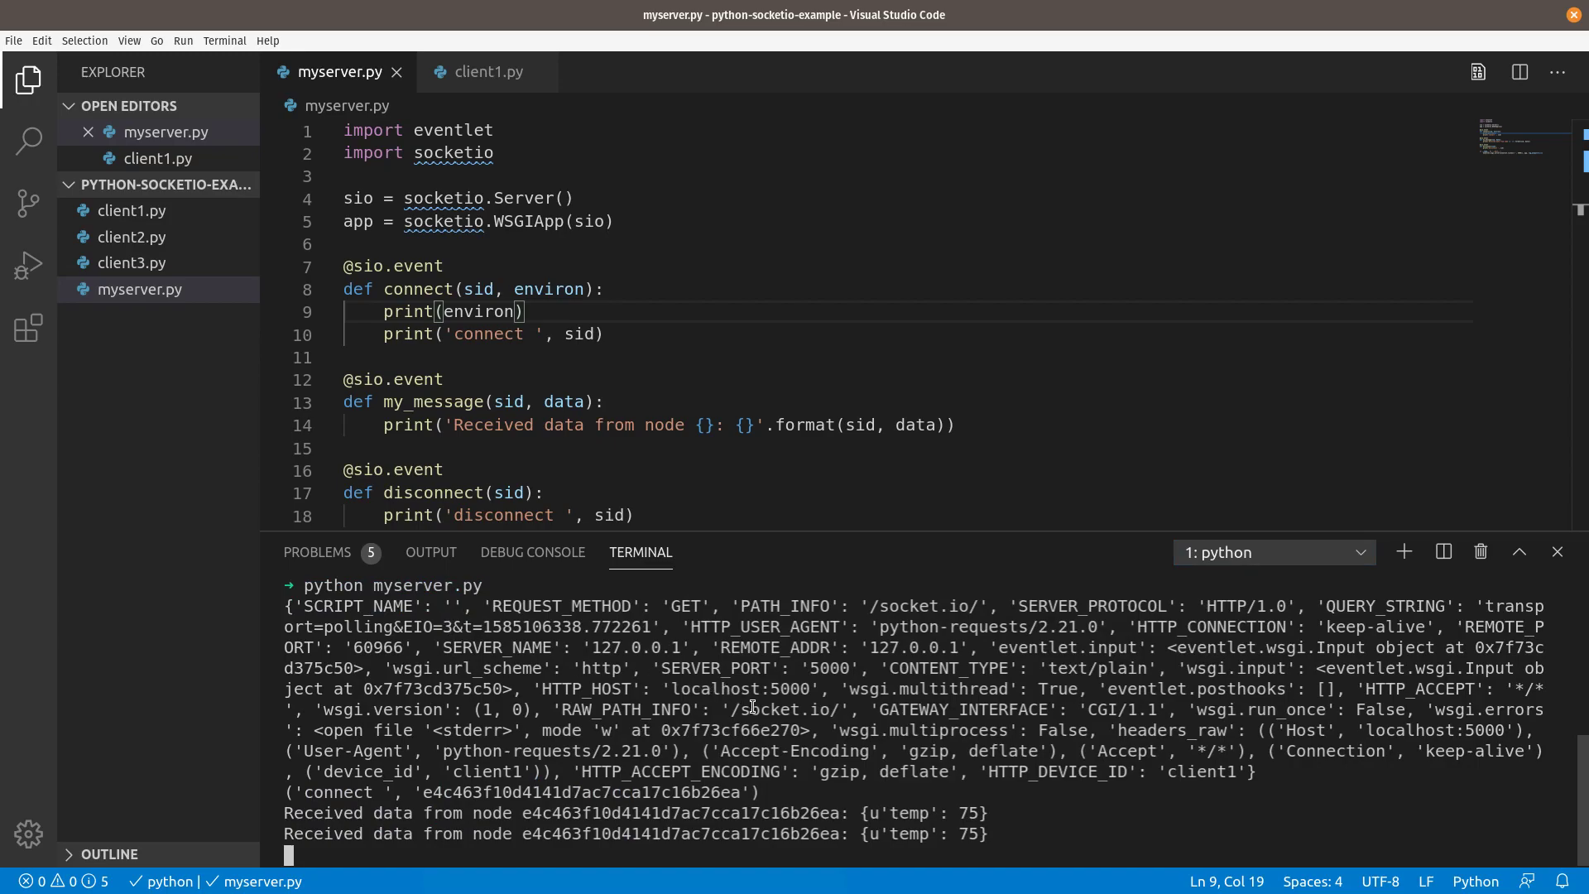
click(1272, 552)
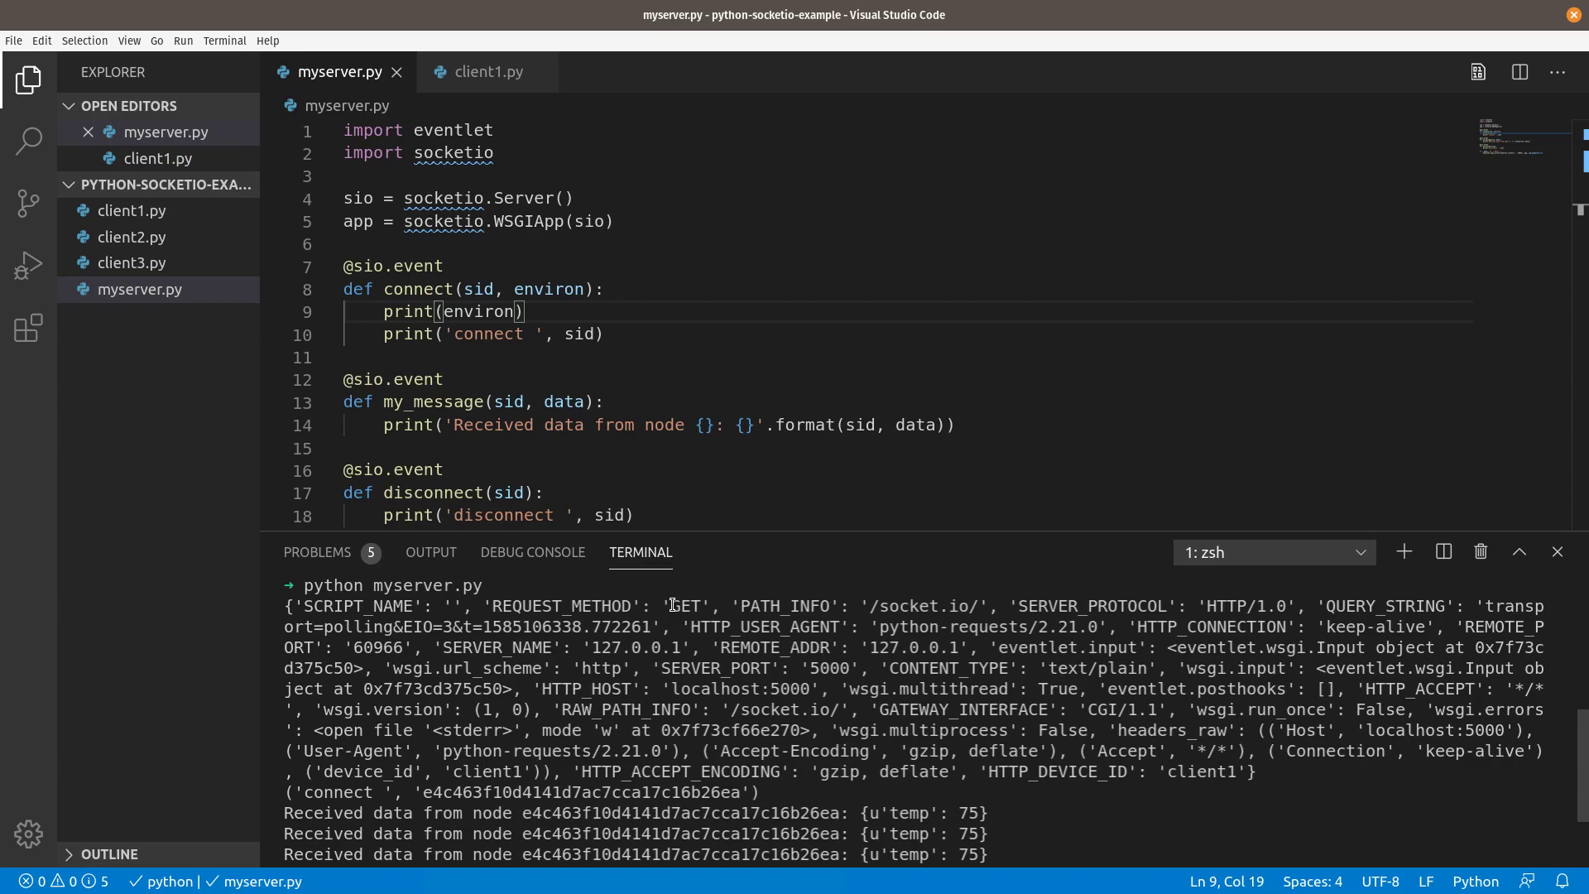
double_click(685, 606)
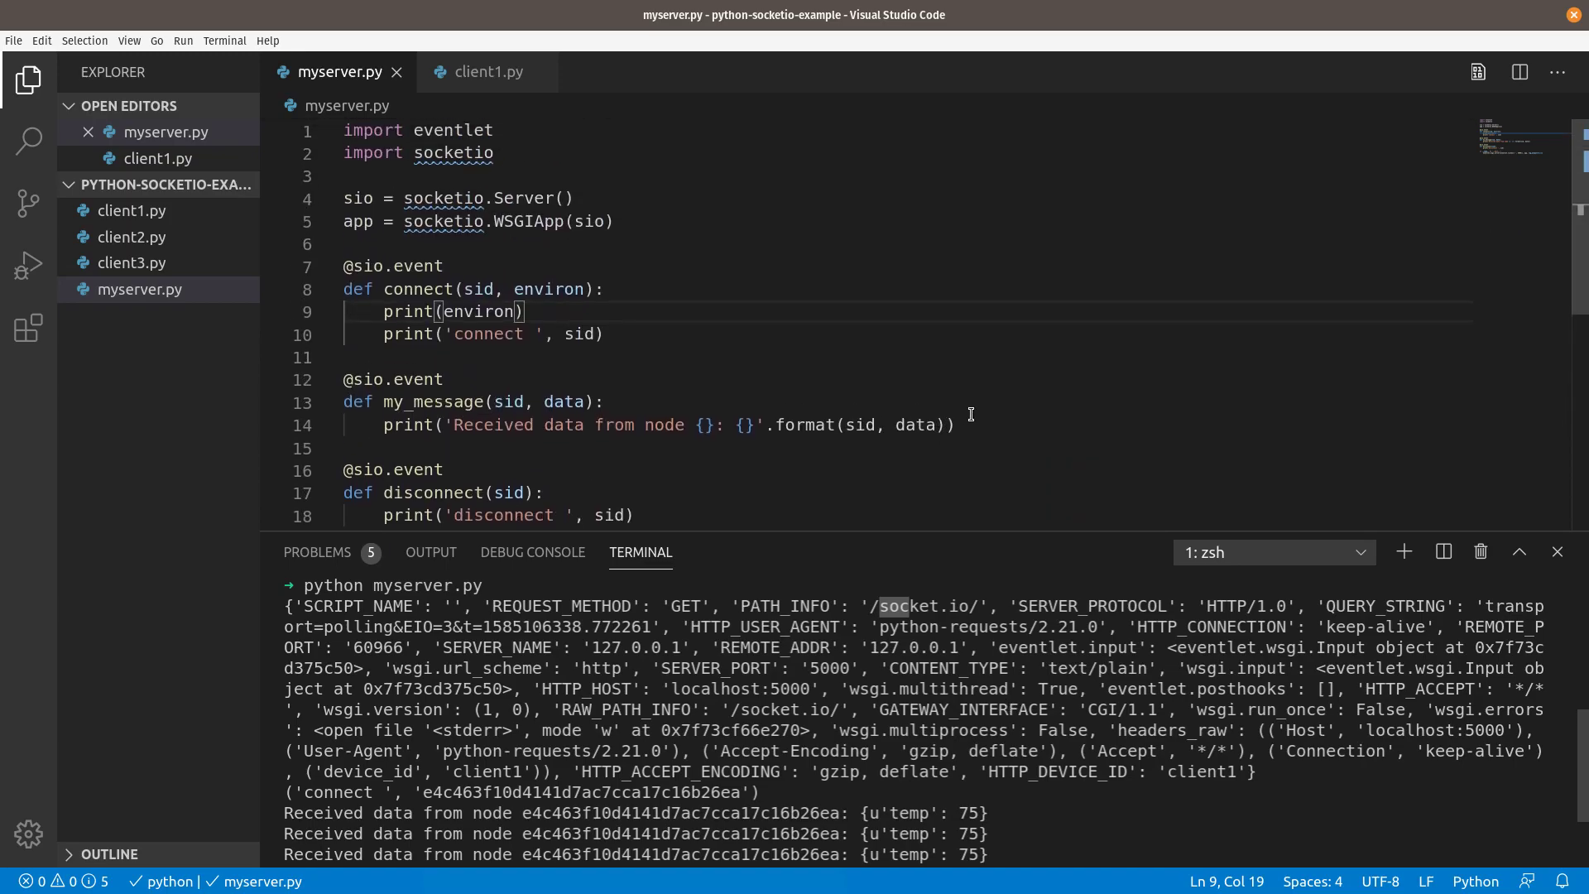
mouse_move(1143, 568)
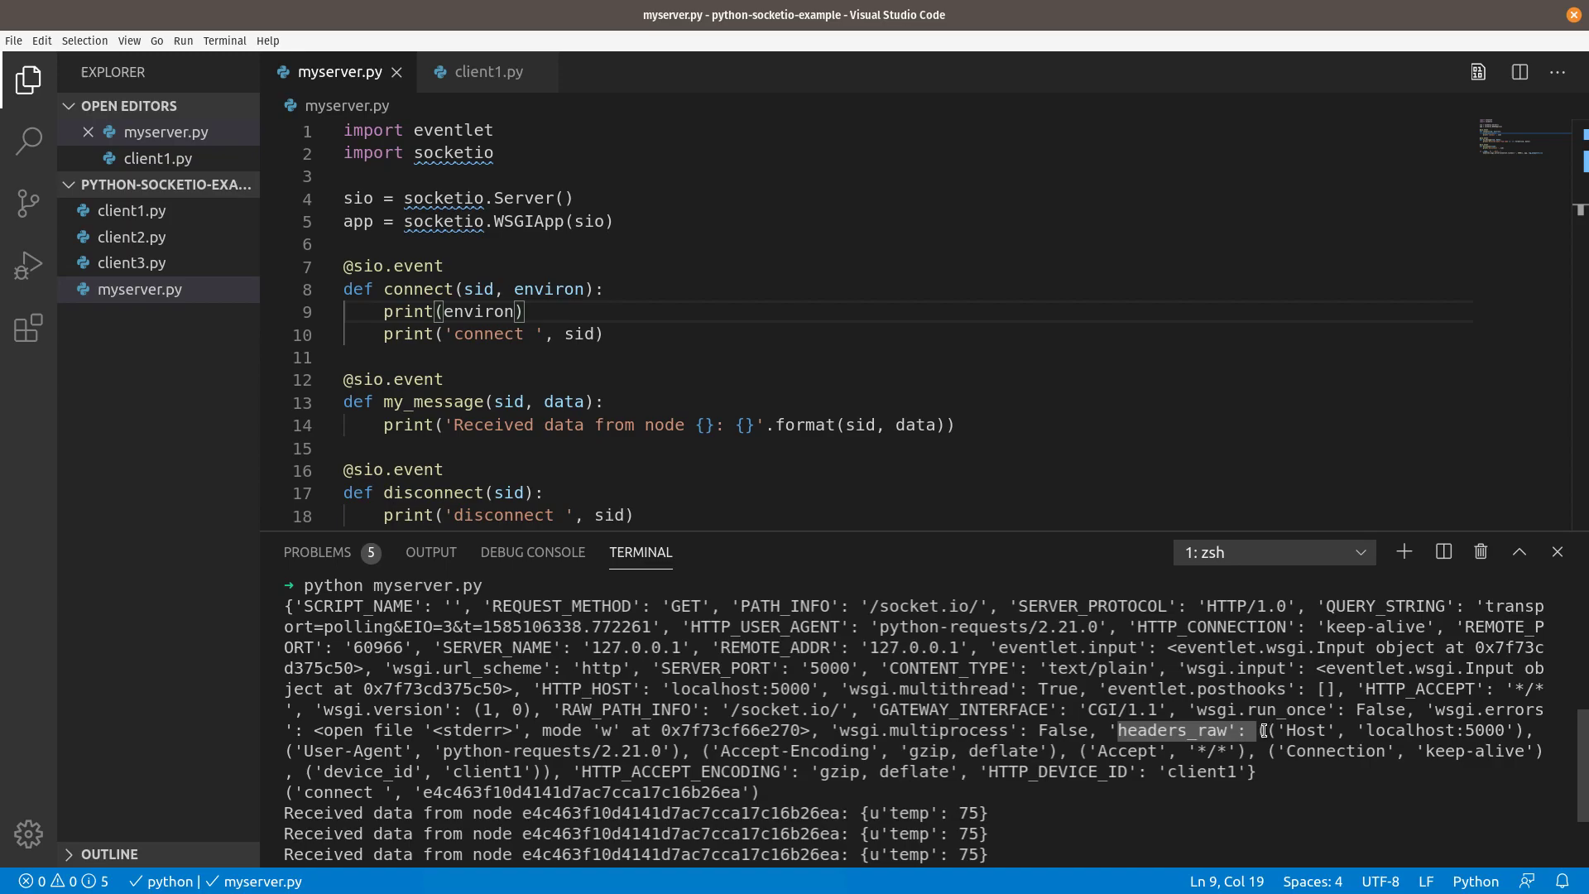
mouse_move(834, 773)
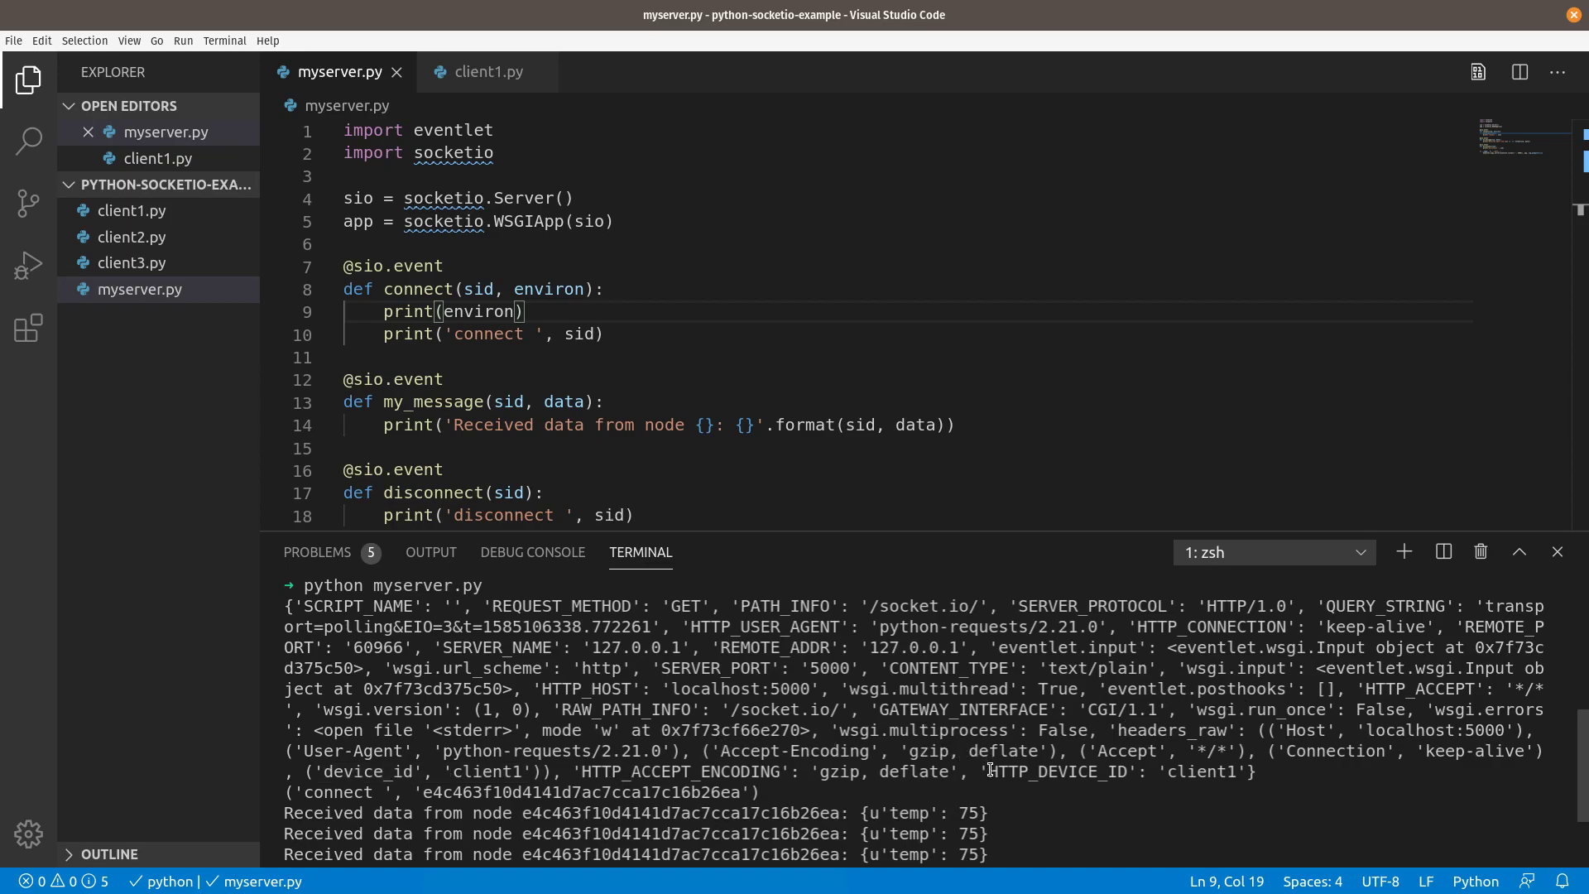
double_click(1013, 771)
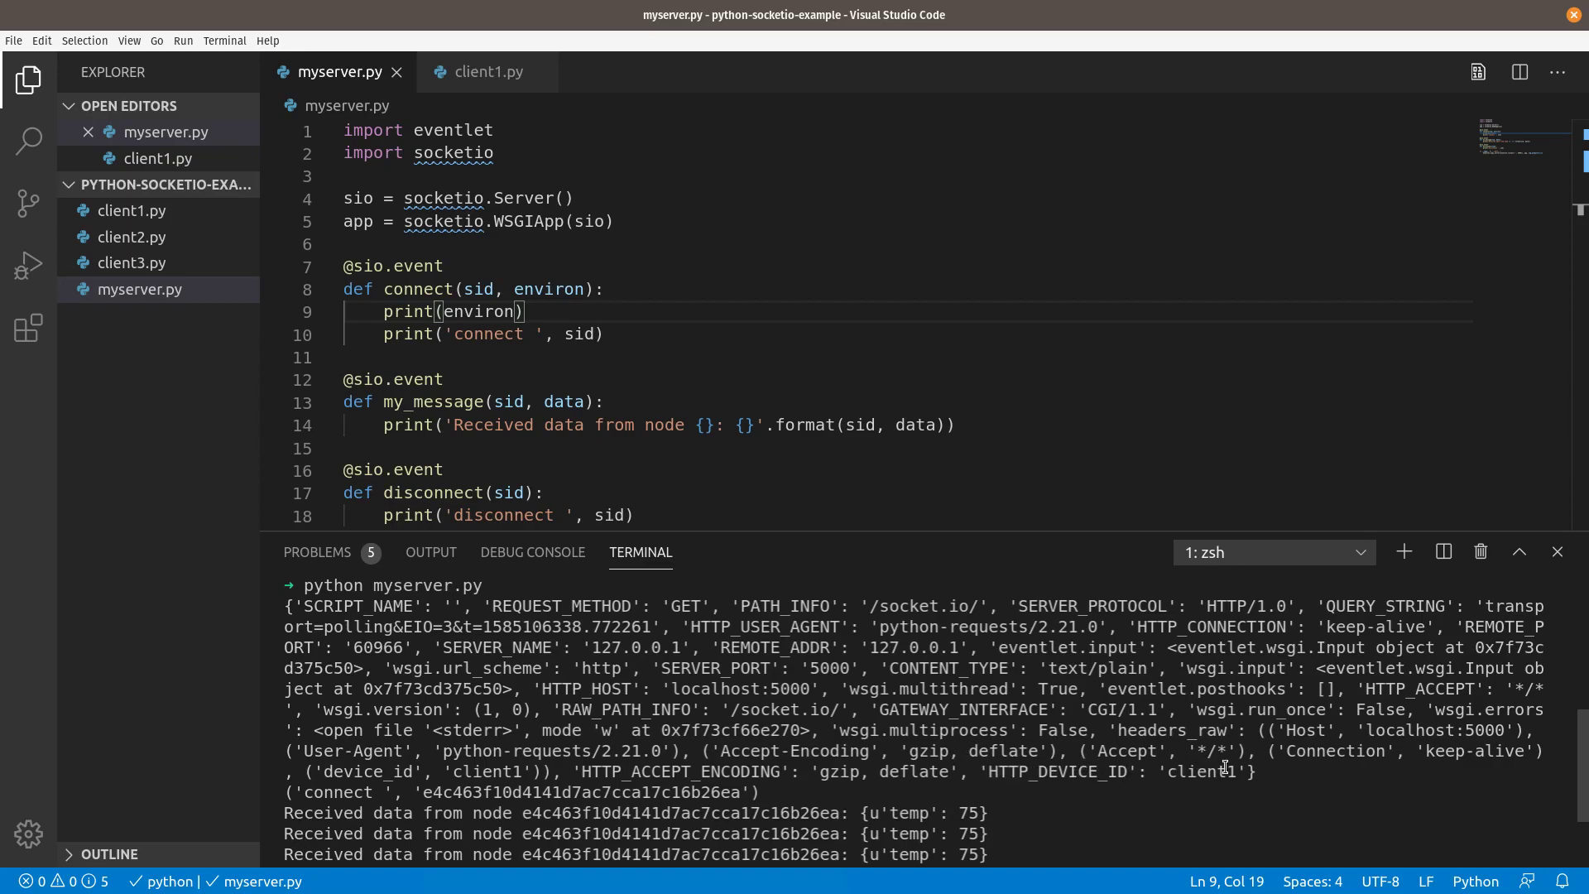
double_click(1199, 772)
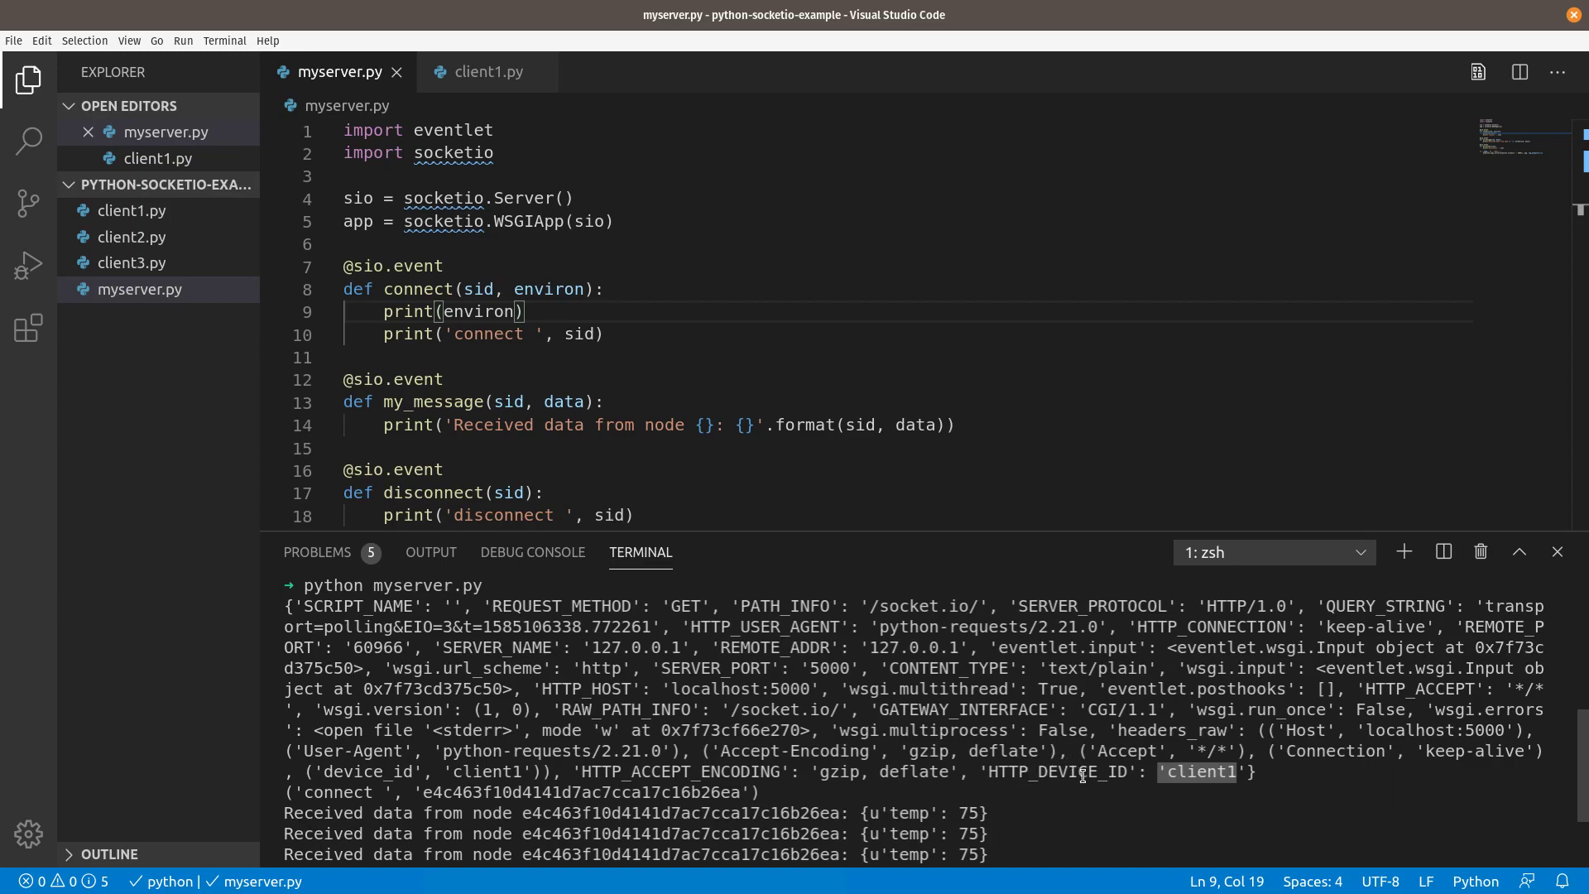
mouse_move(1191, 725)
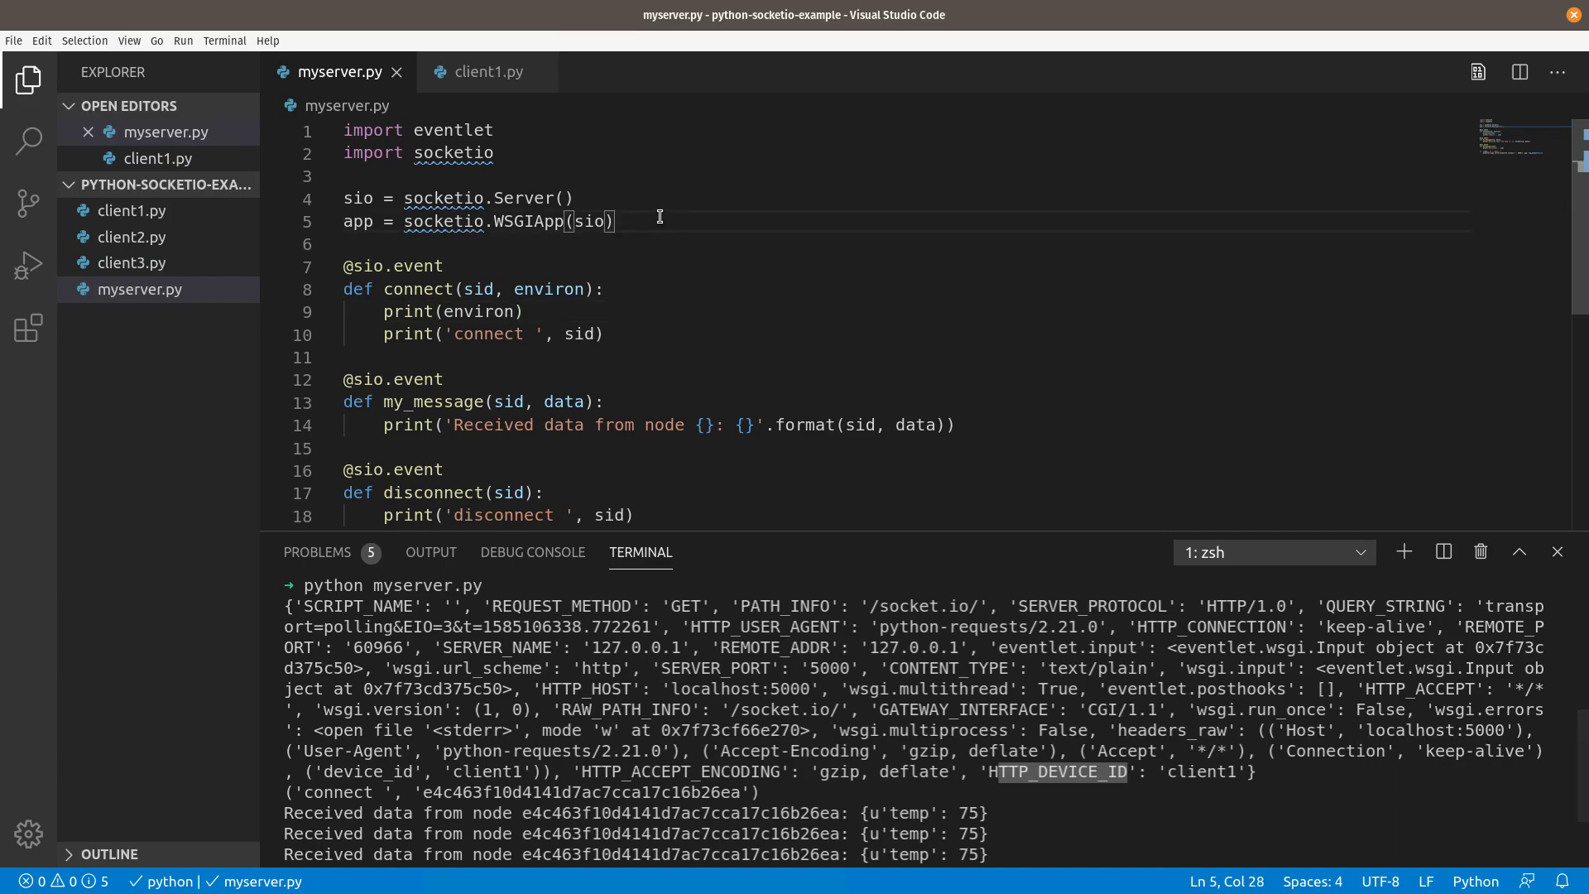
Write get_device_id(environ) returning environ.get('HTTP_DEVICE_ID', None) above the connect handler
text(def)
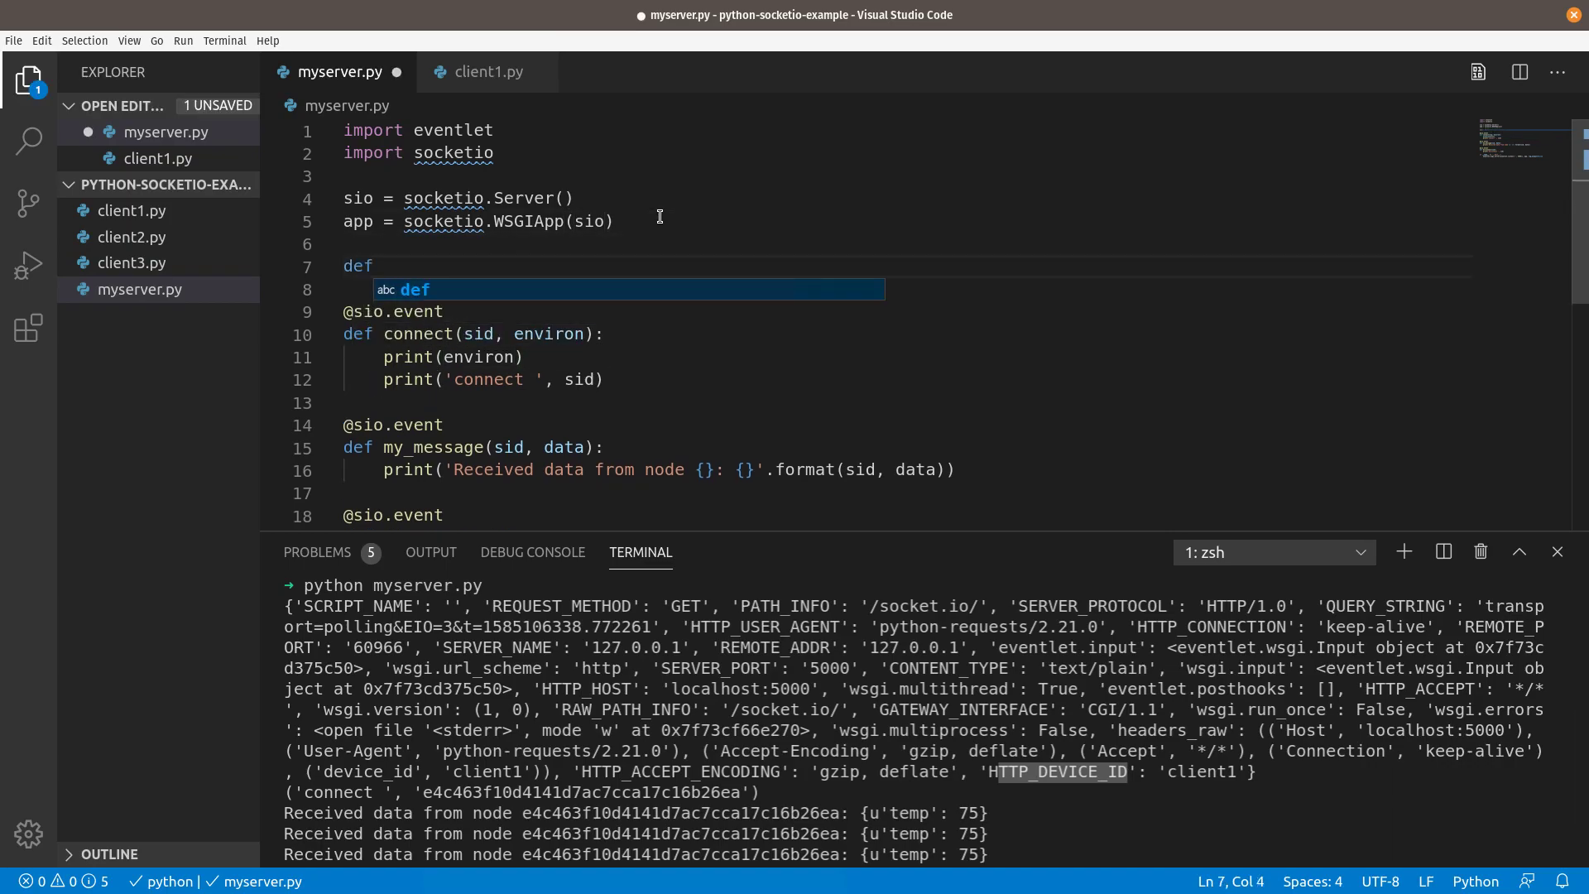
text(get_device)
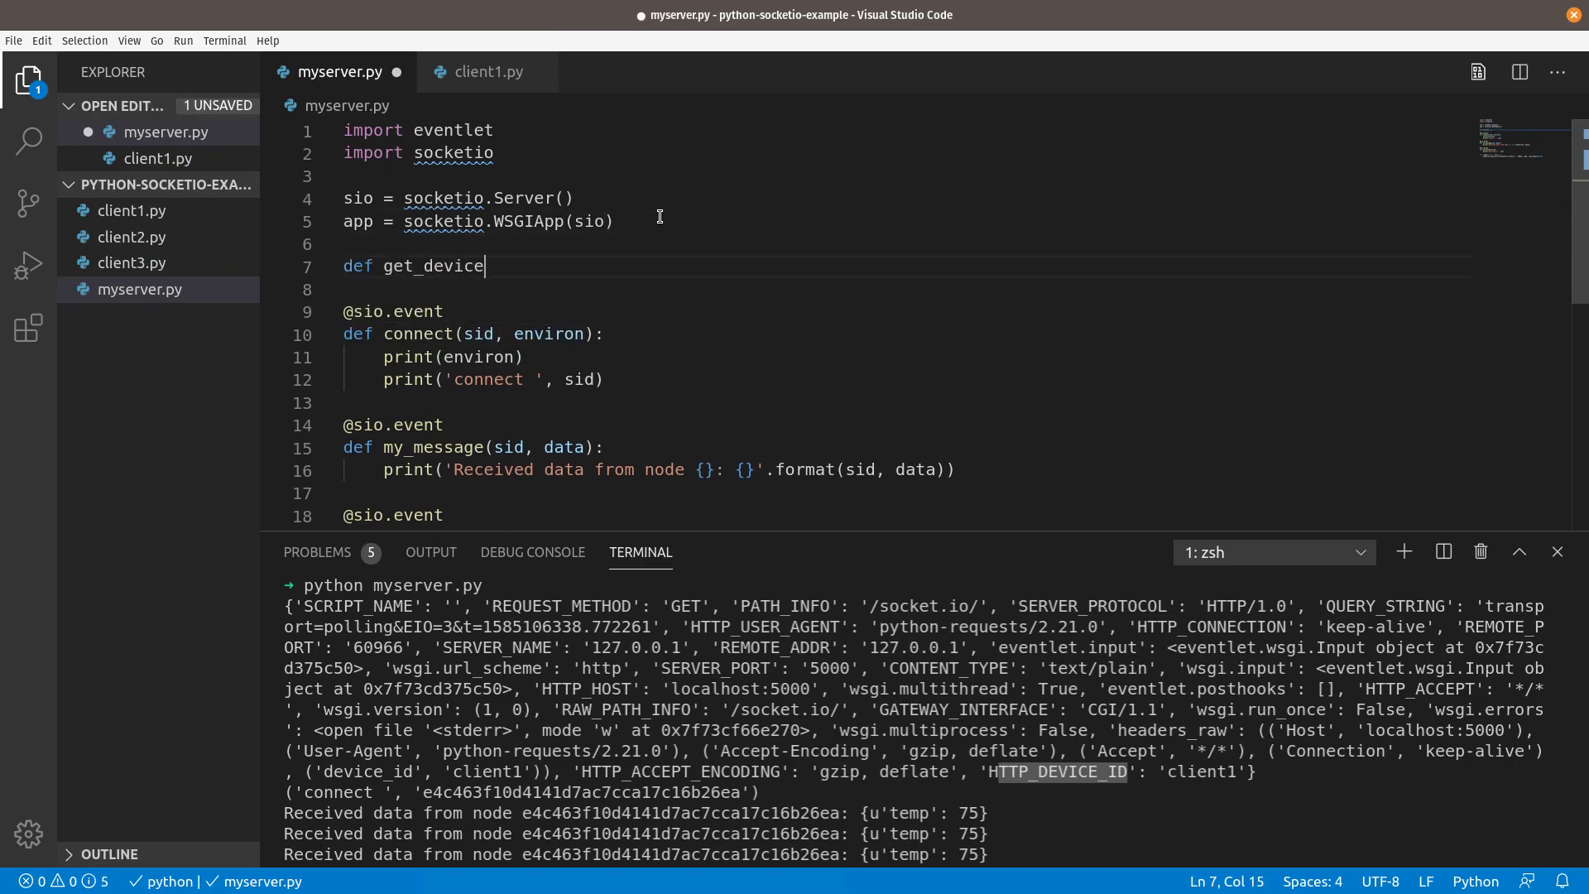
text(_id(enc))
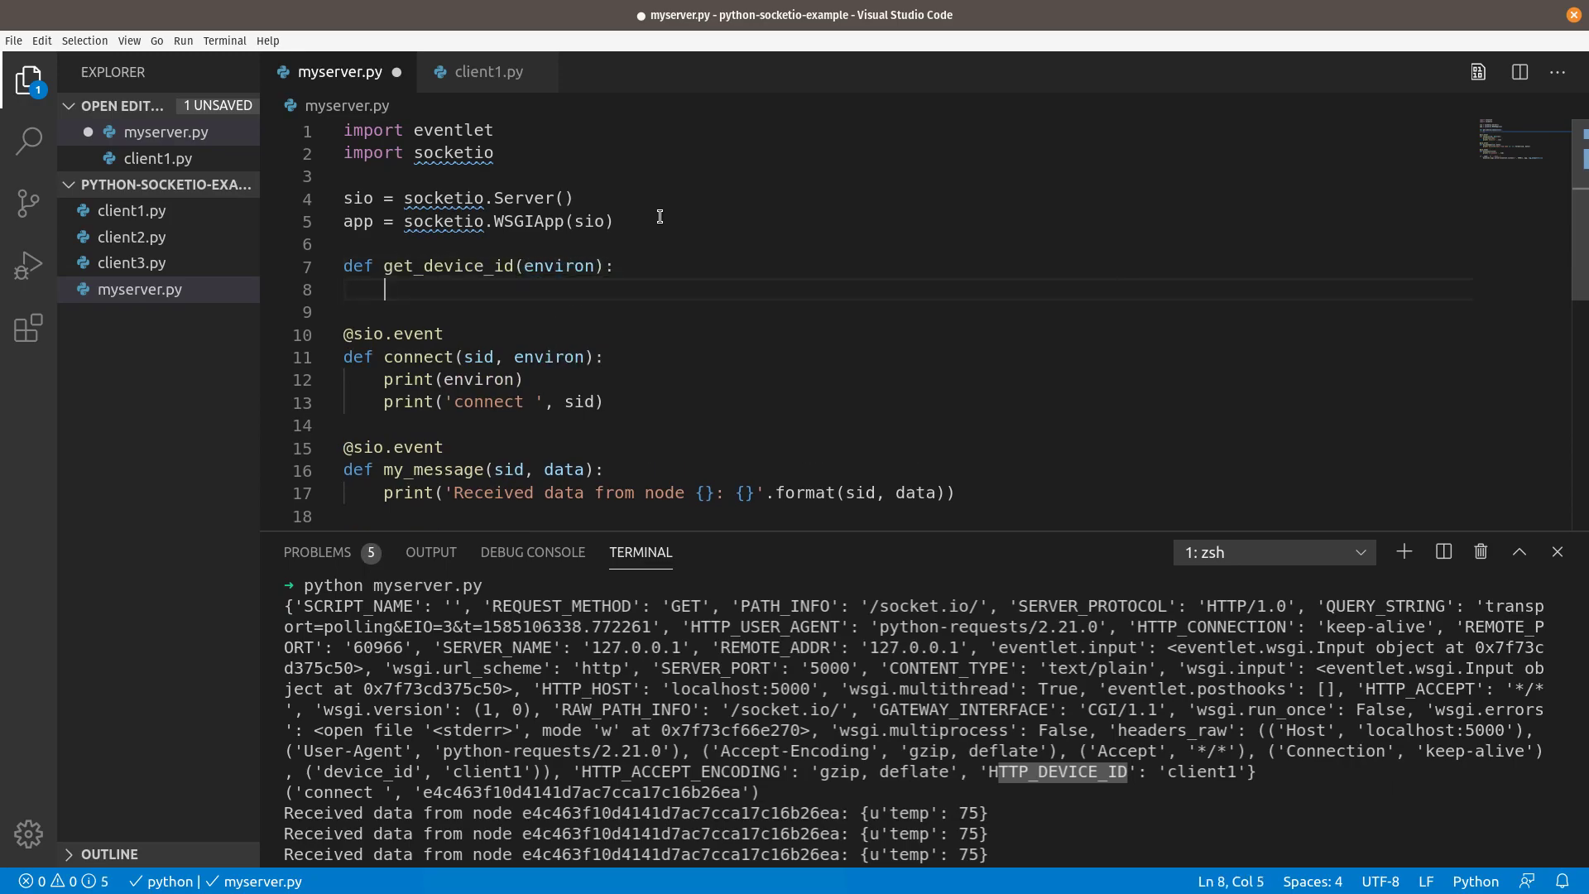
text(return)
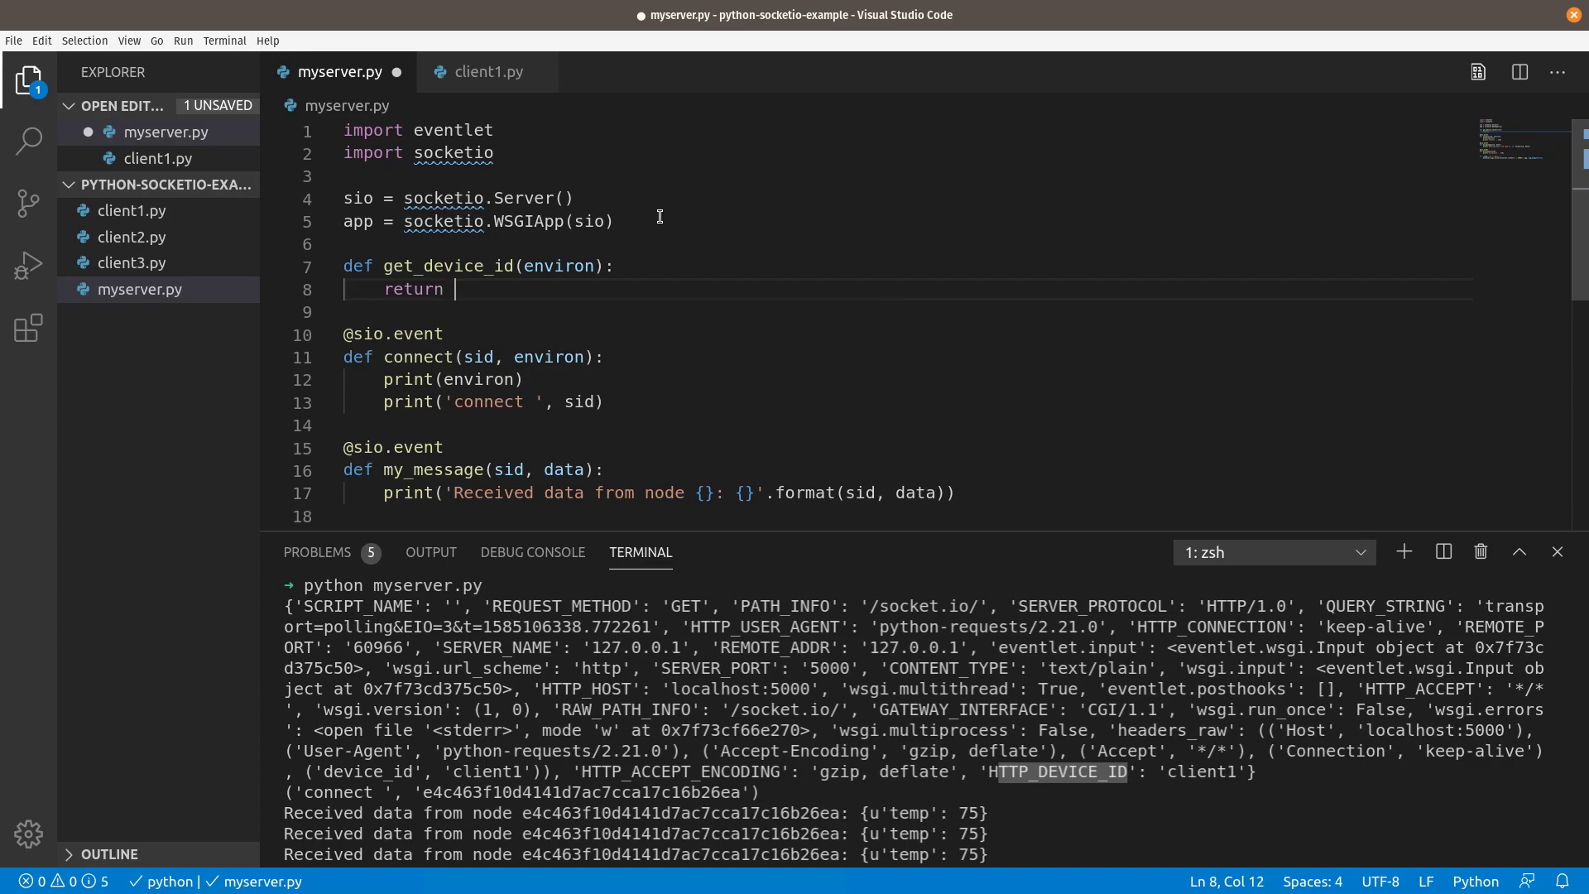
text(environ.get(')
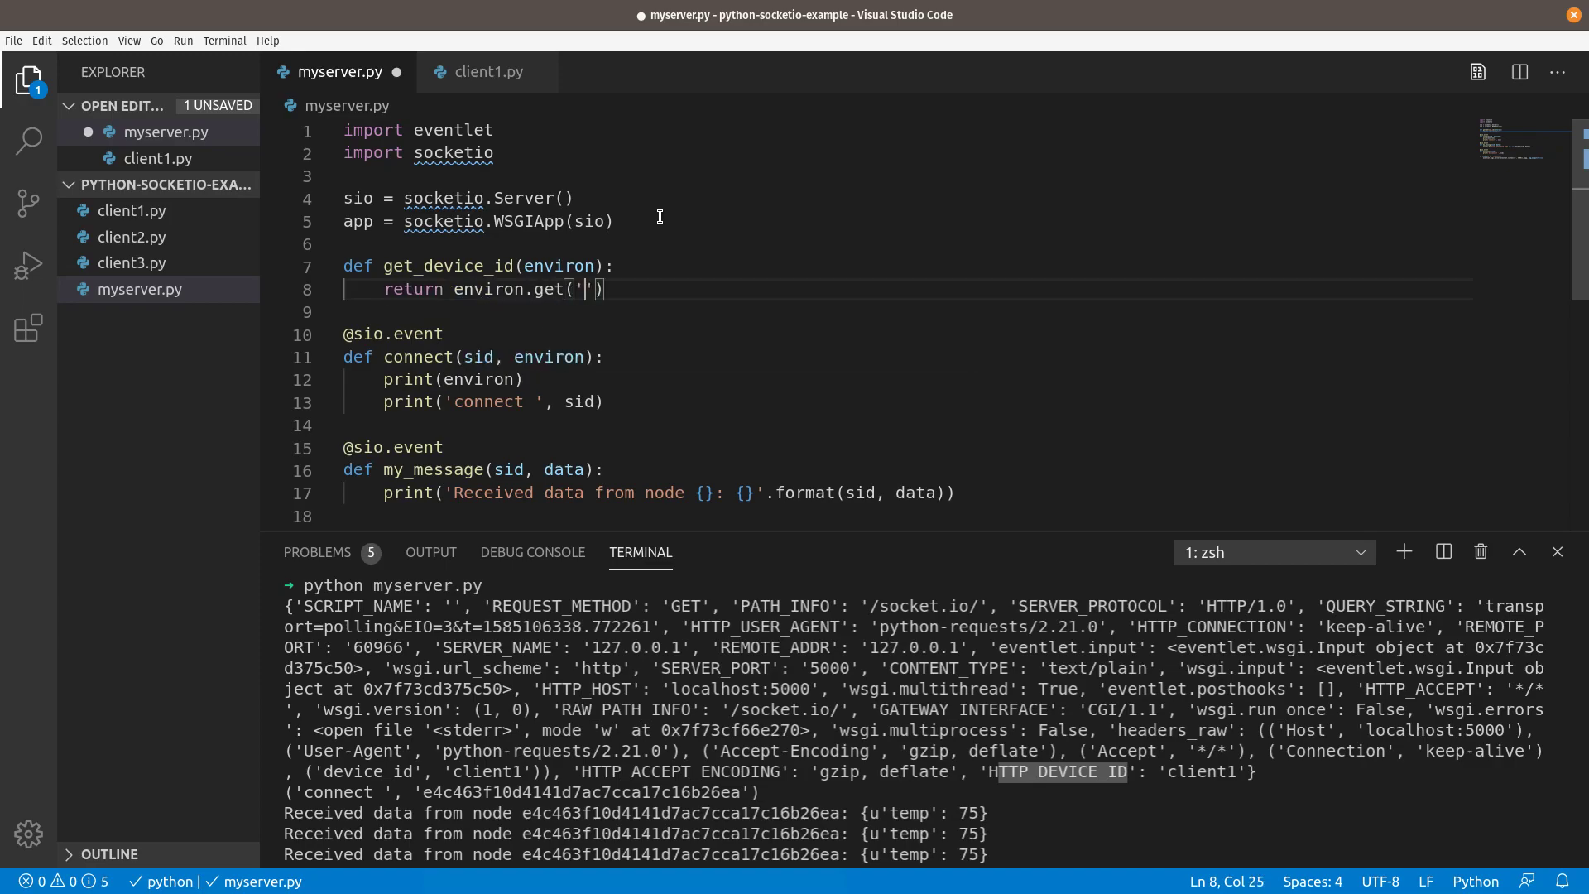
text(HTTP_DEIV)
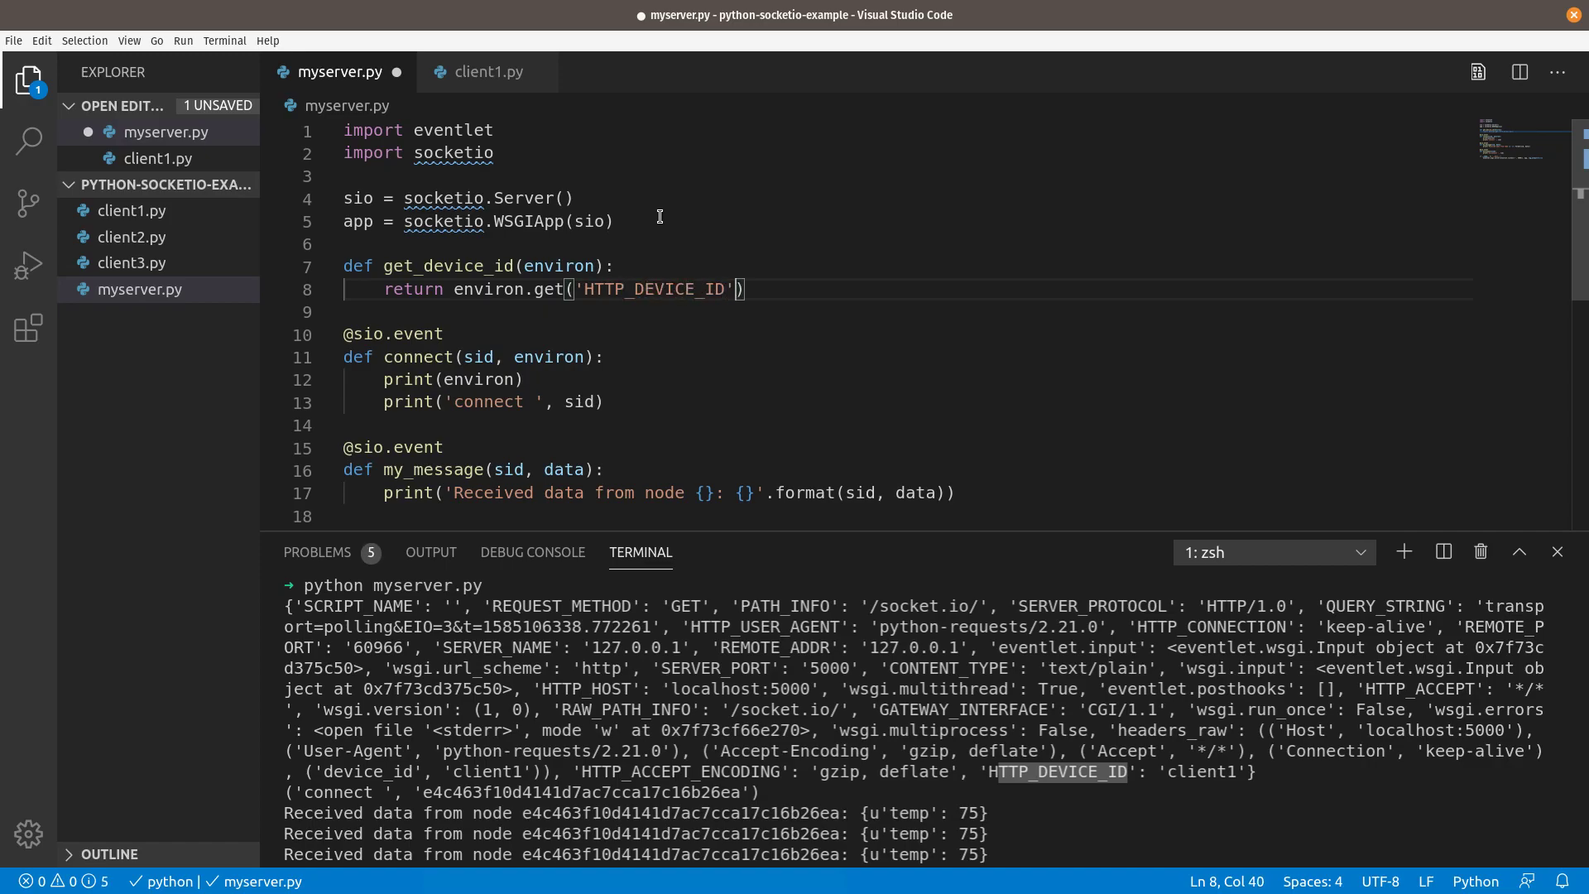
text(,)
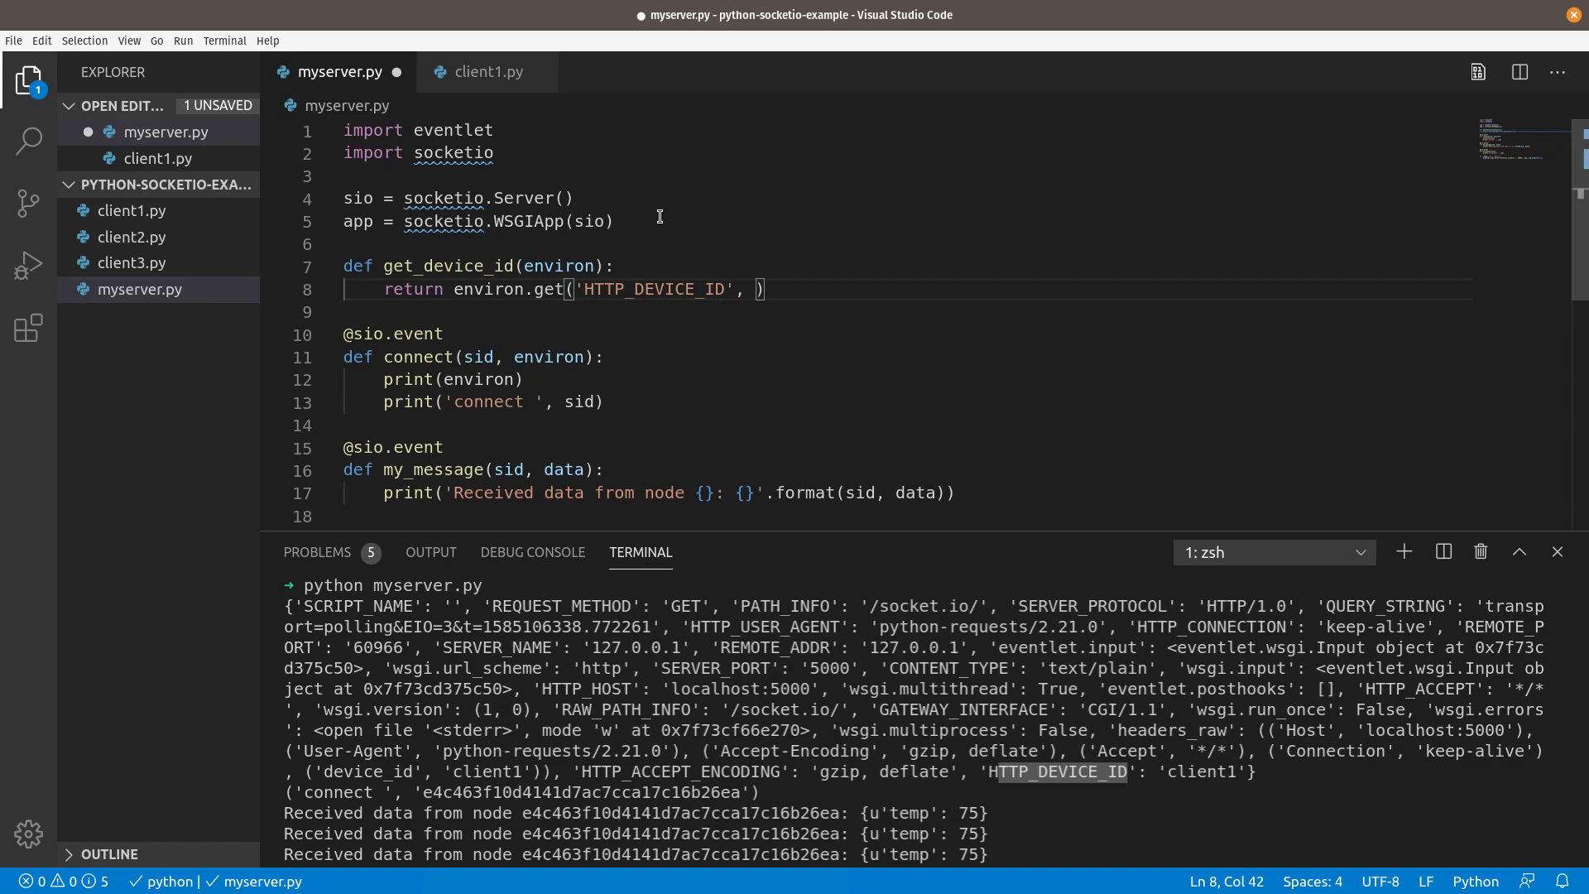
text(None)
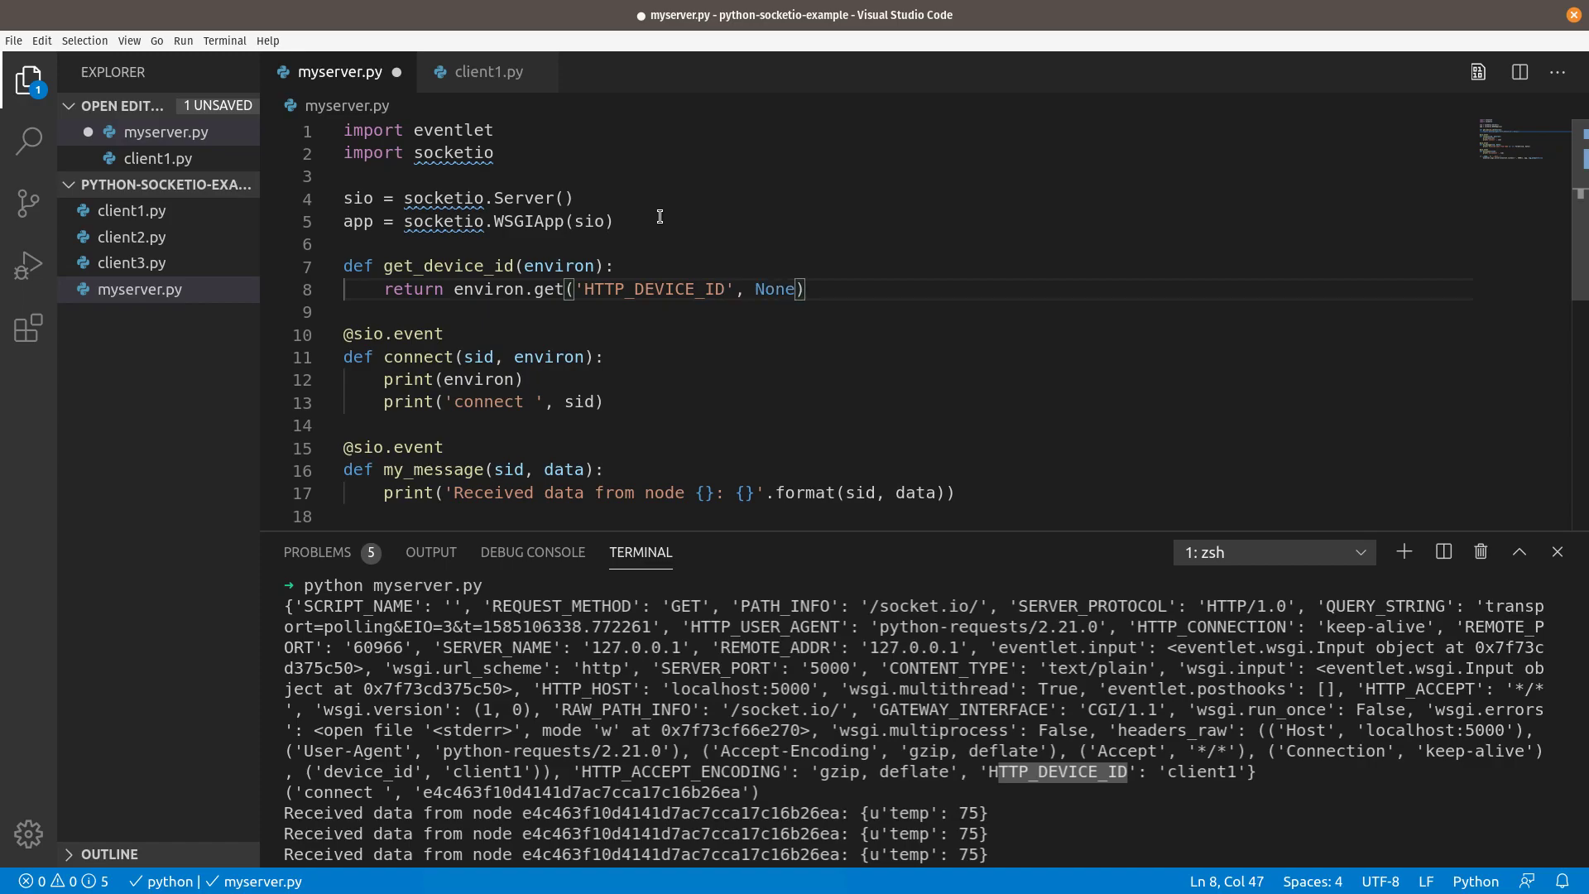
mouse_move(841, 269)
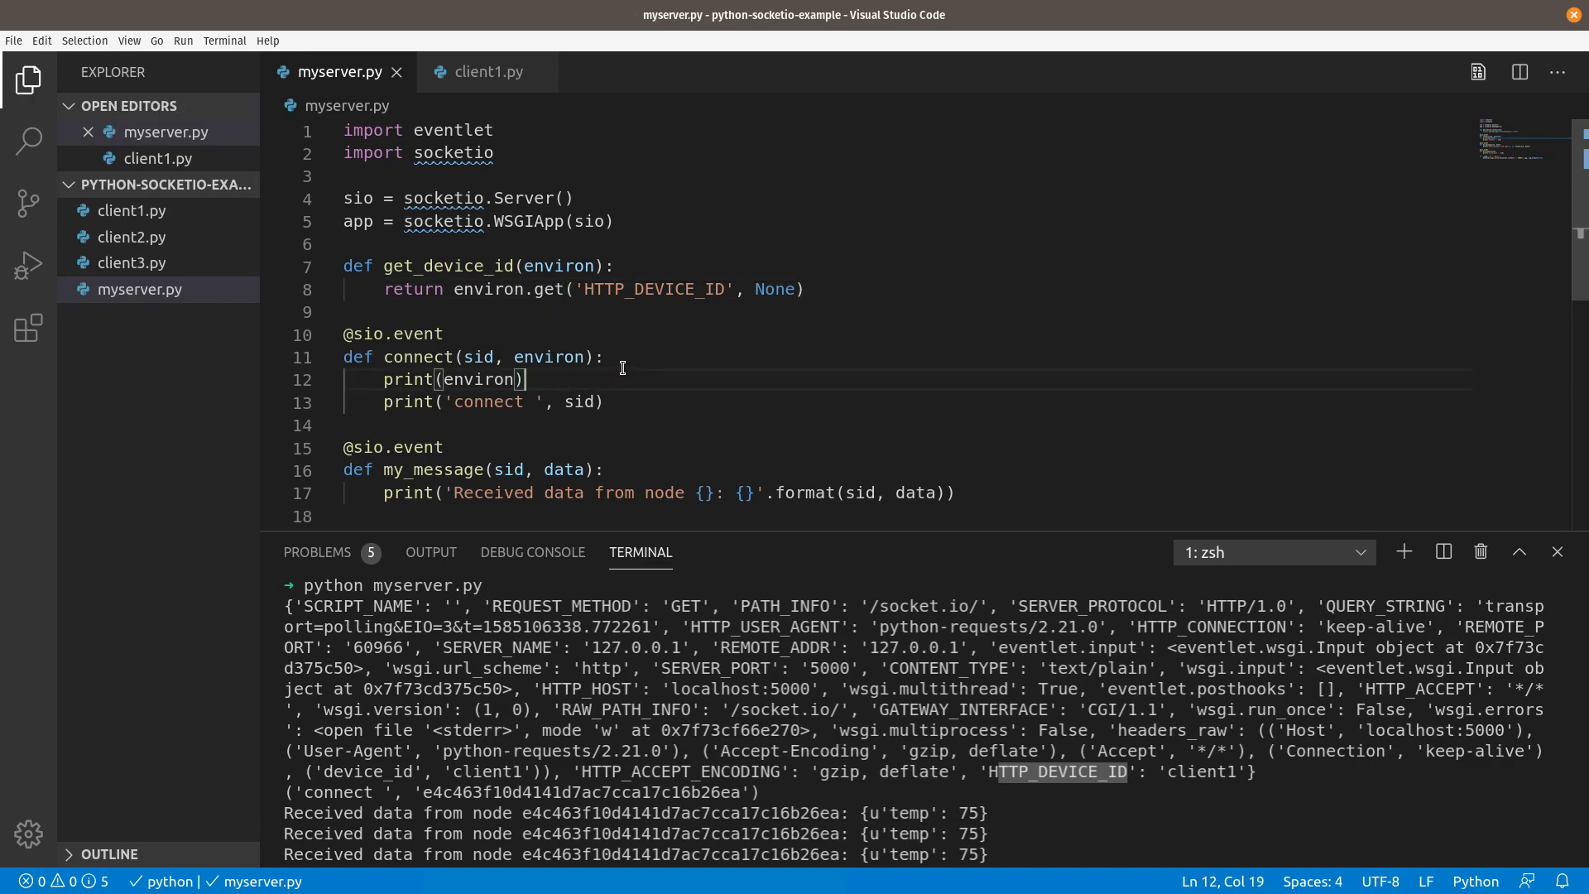
Replace the environ print with device_id = get_device_id(environ) or sid
key(BackSpace)
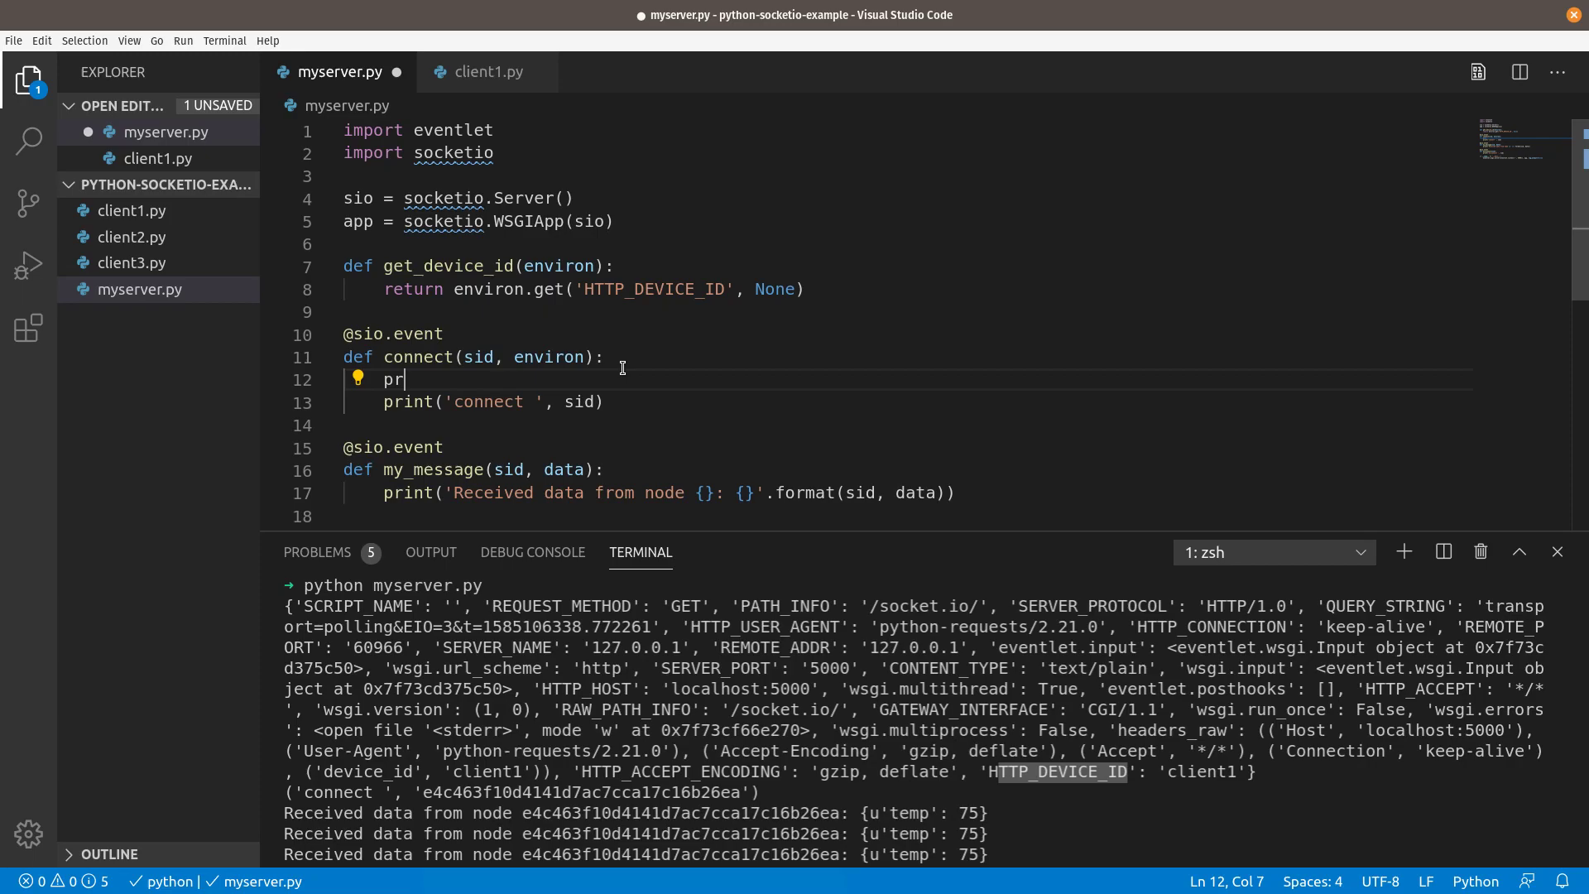
text(device_id = get)
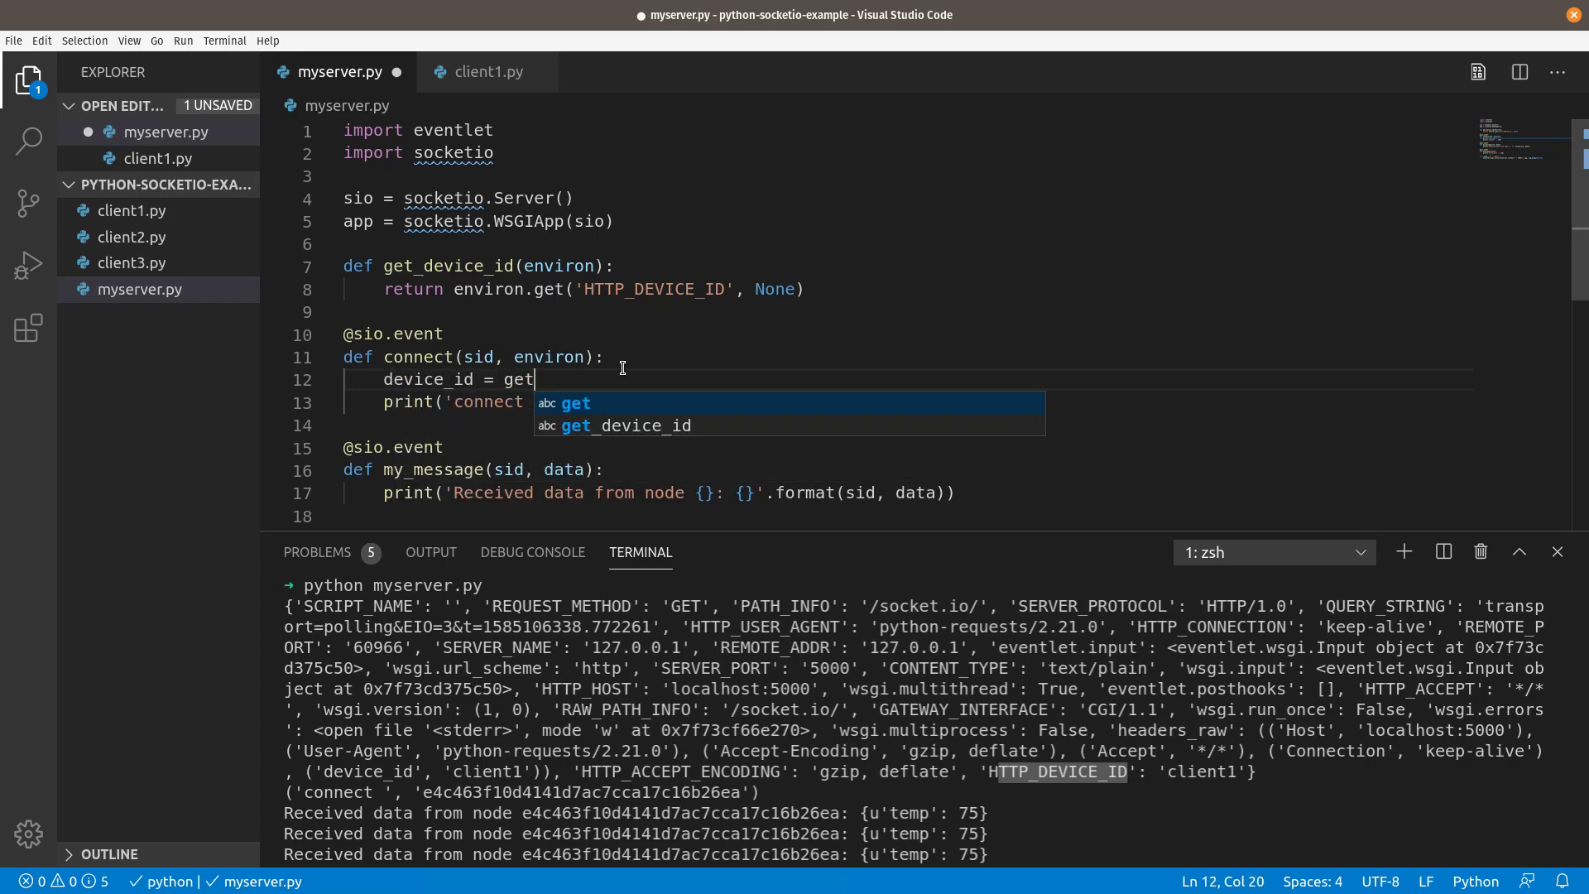
key(Tab)
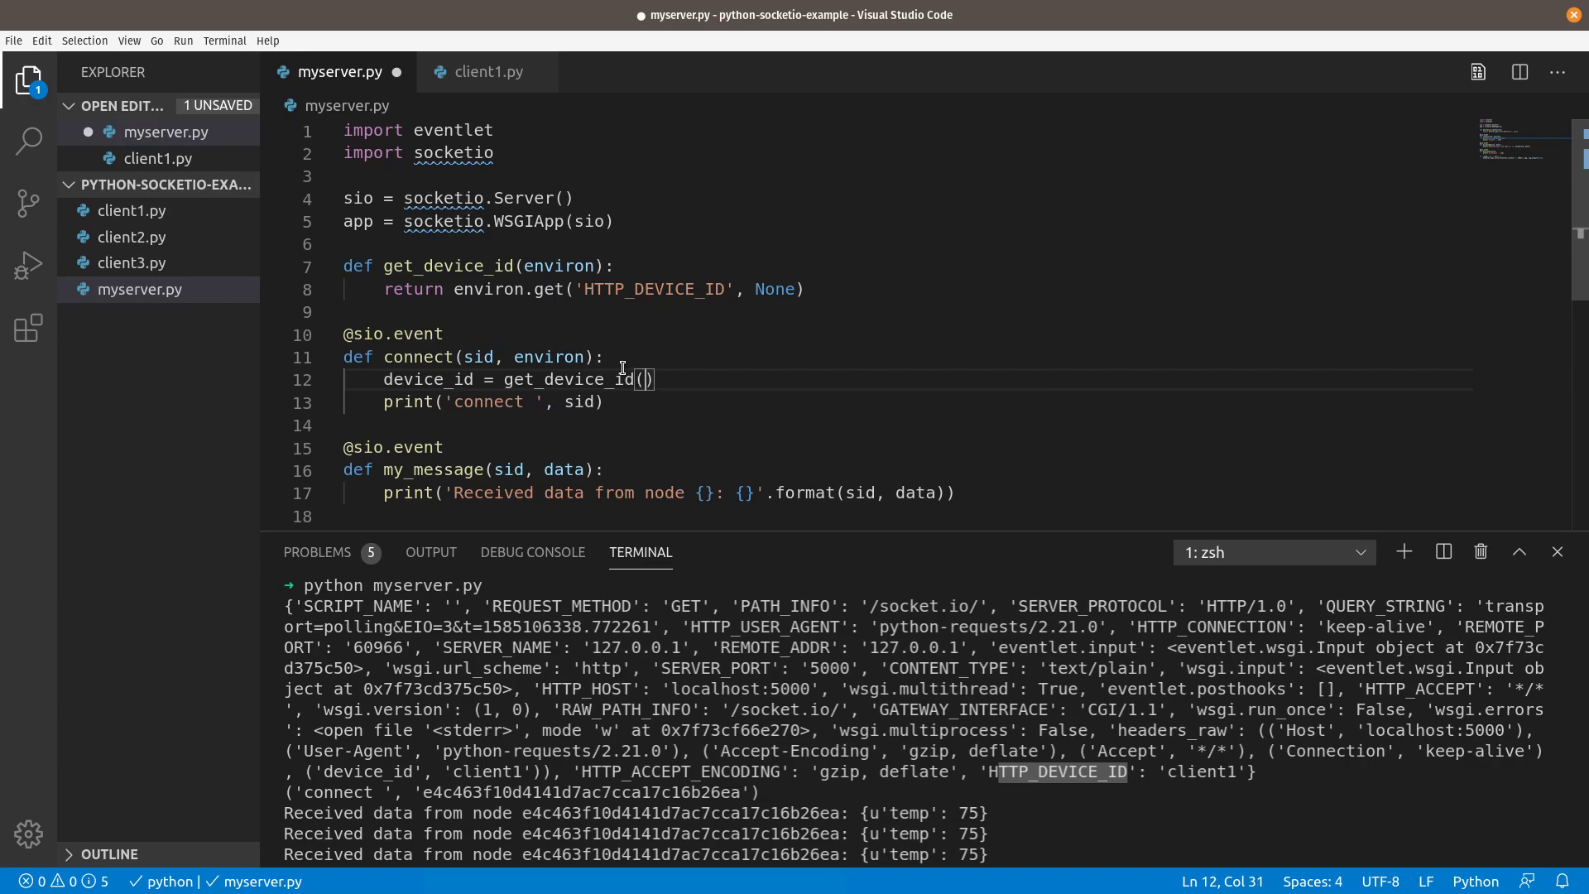
text(environ)
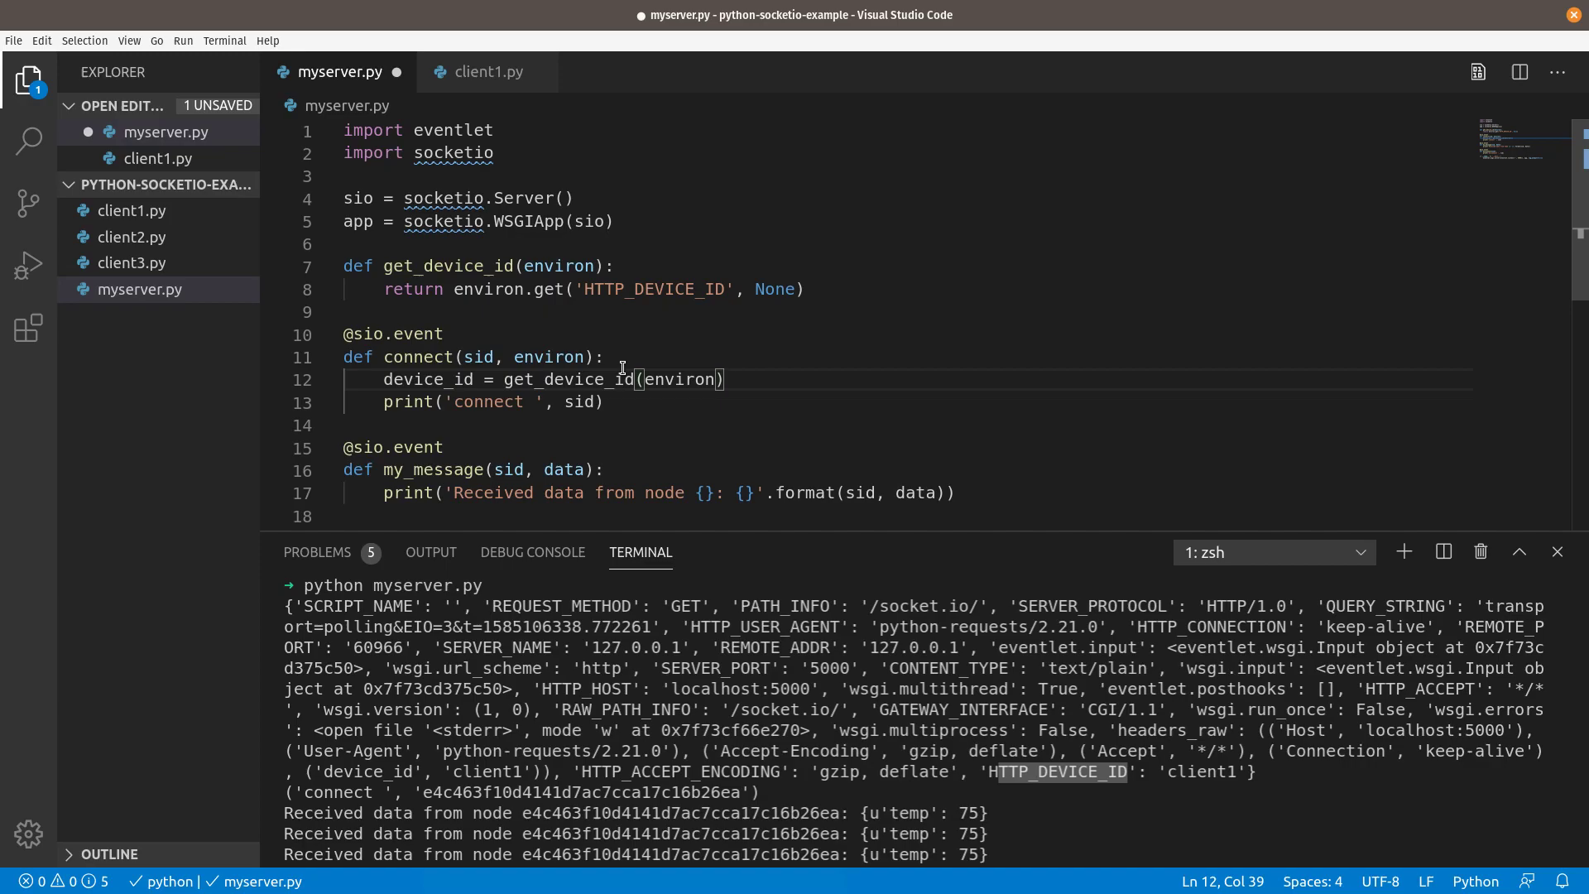
text(o)
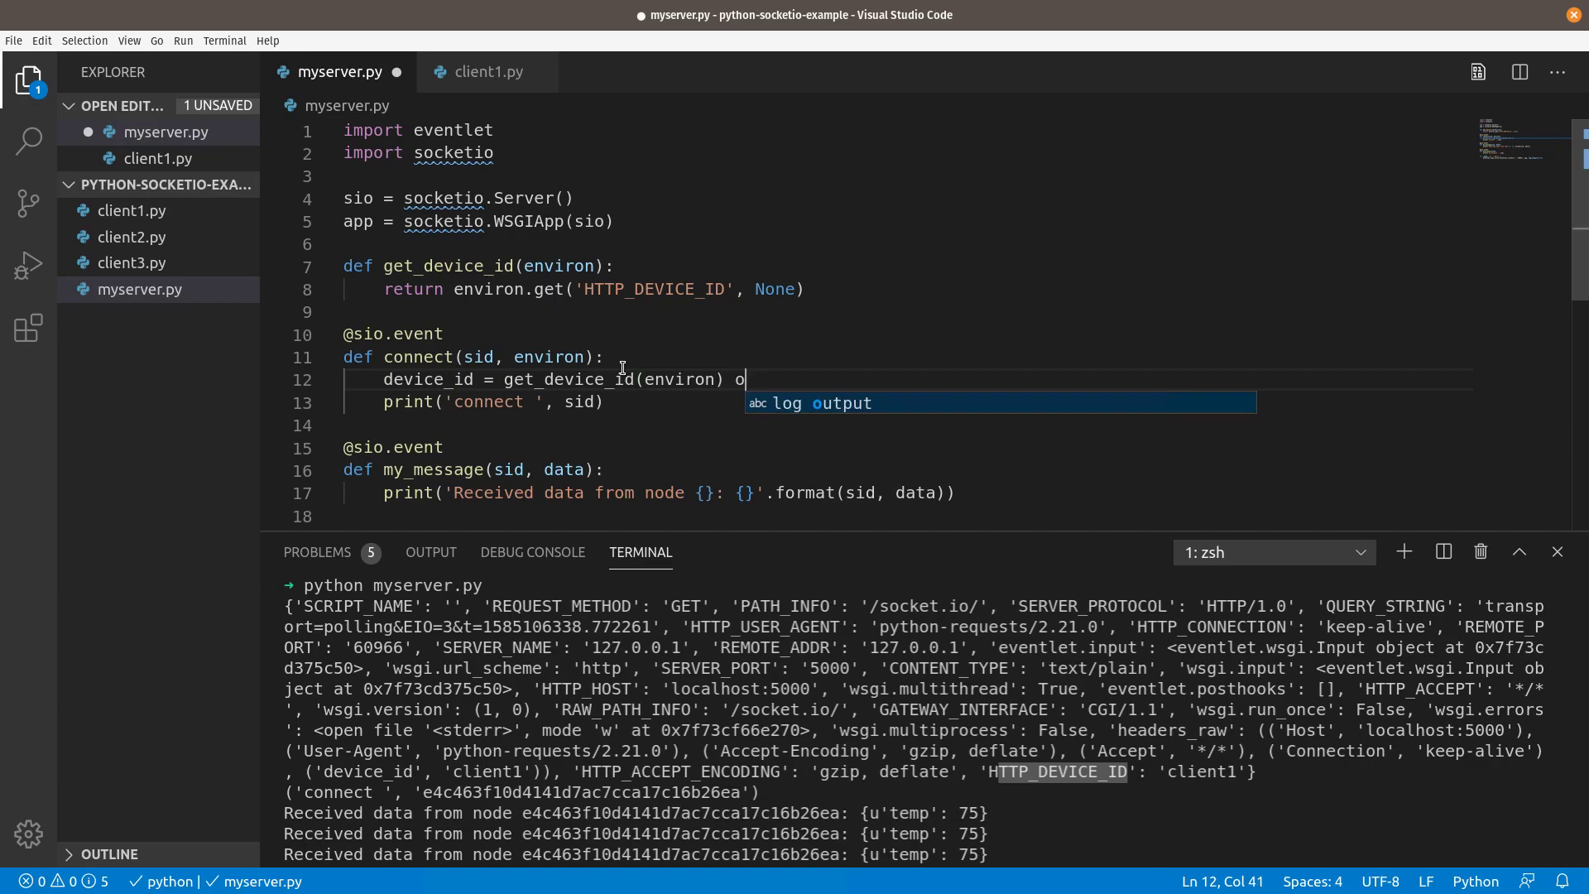
text(r sid)
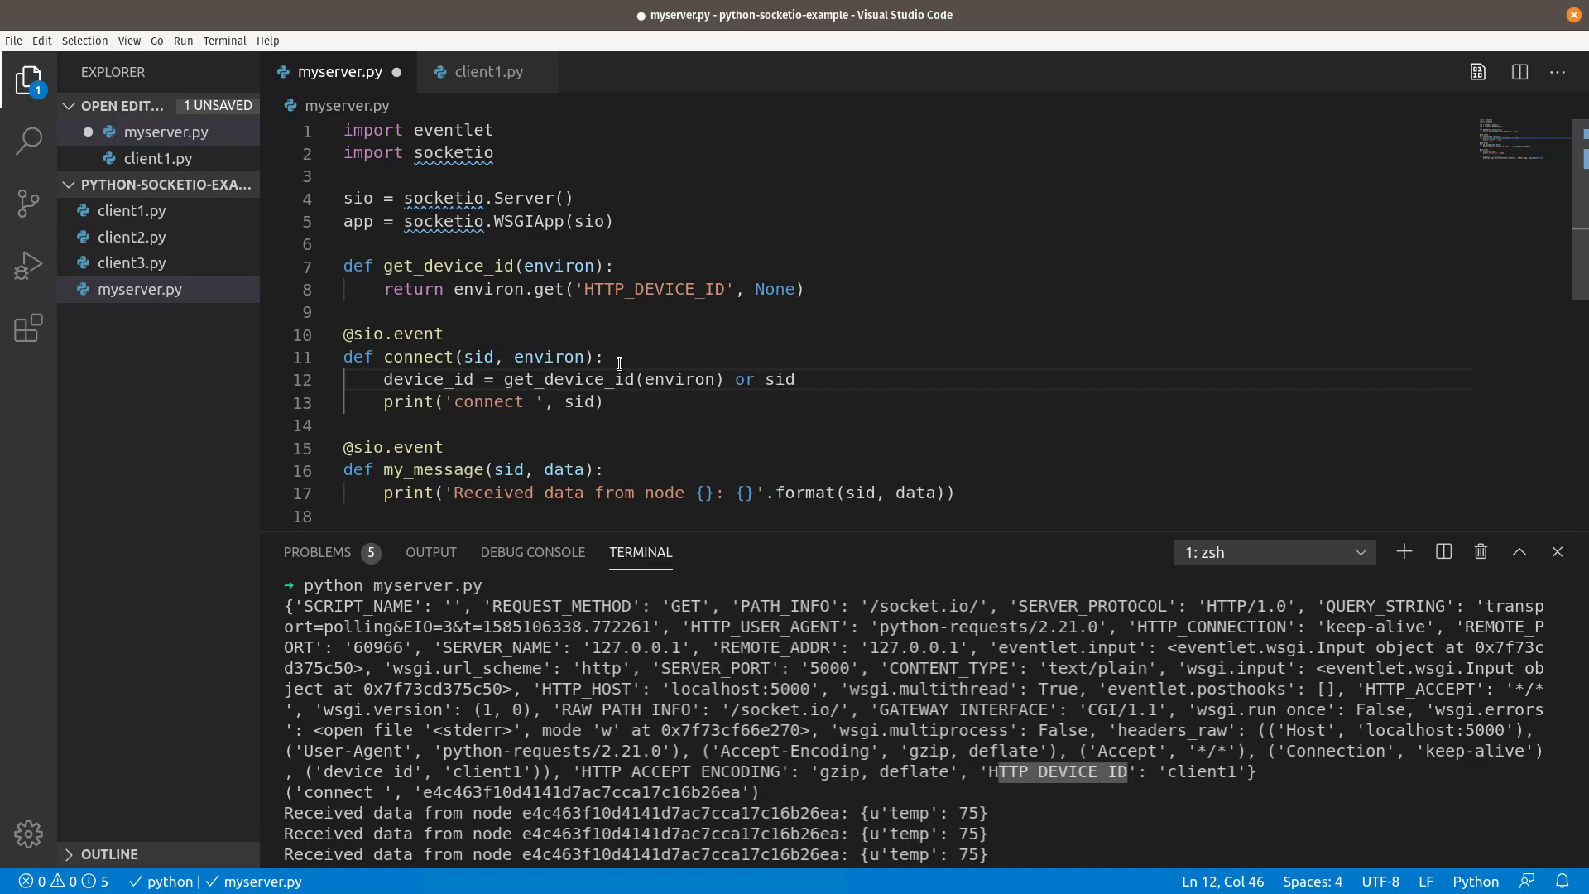
mouse_move(511, 420)
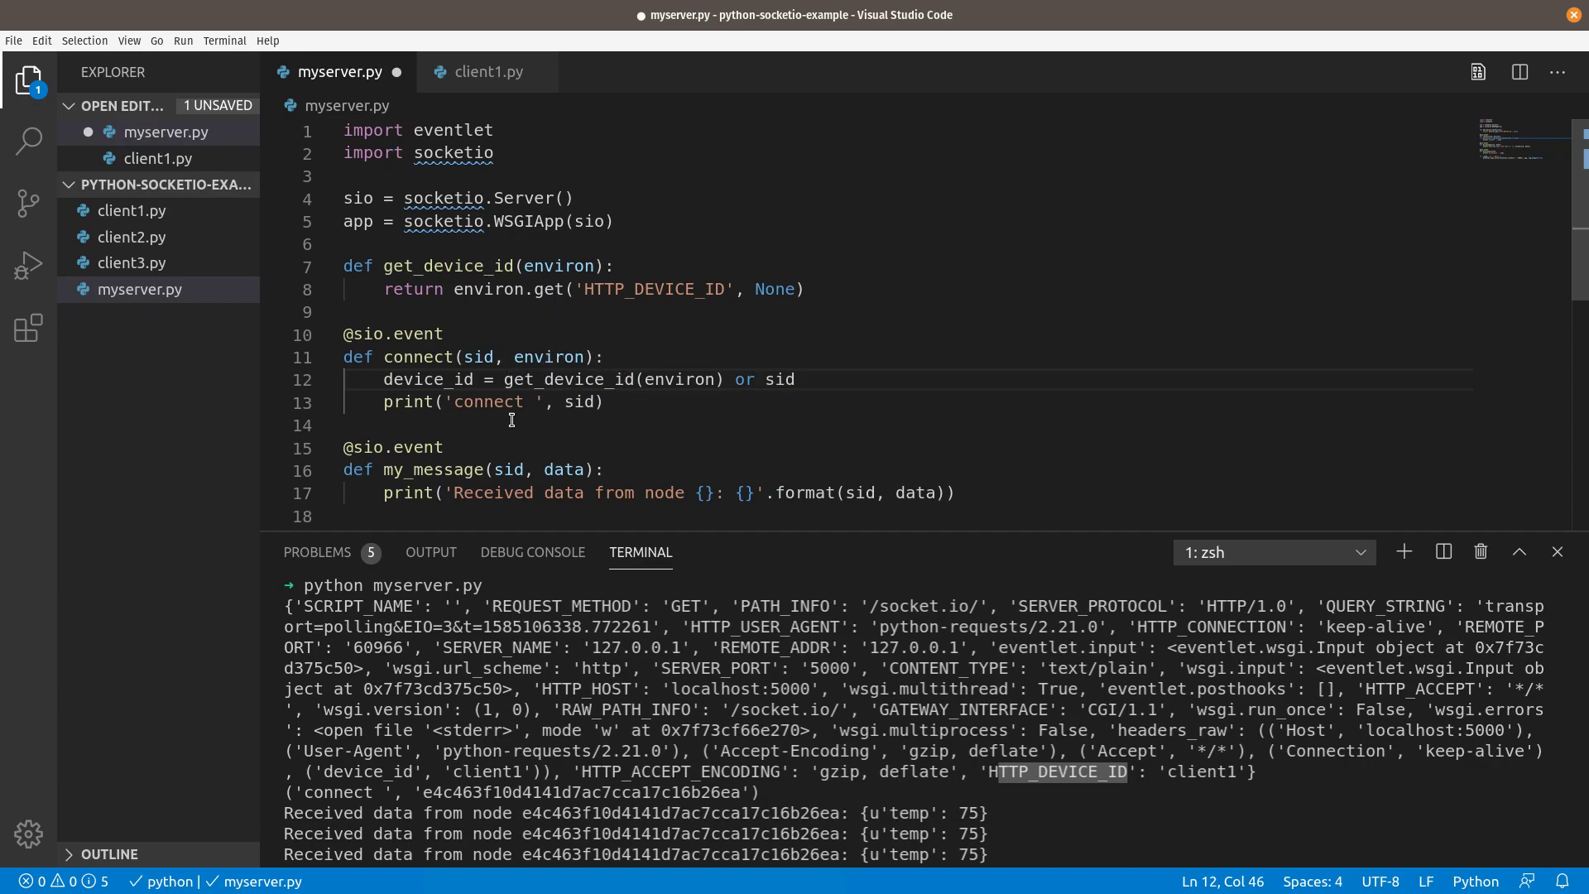
Make the connect print show '{} is connected' with device_id instead of sid
click(600, 401)
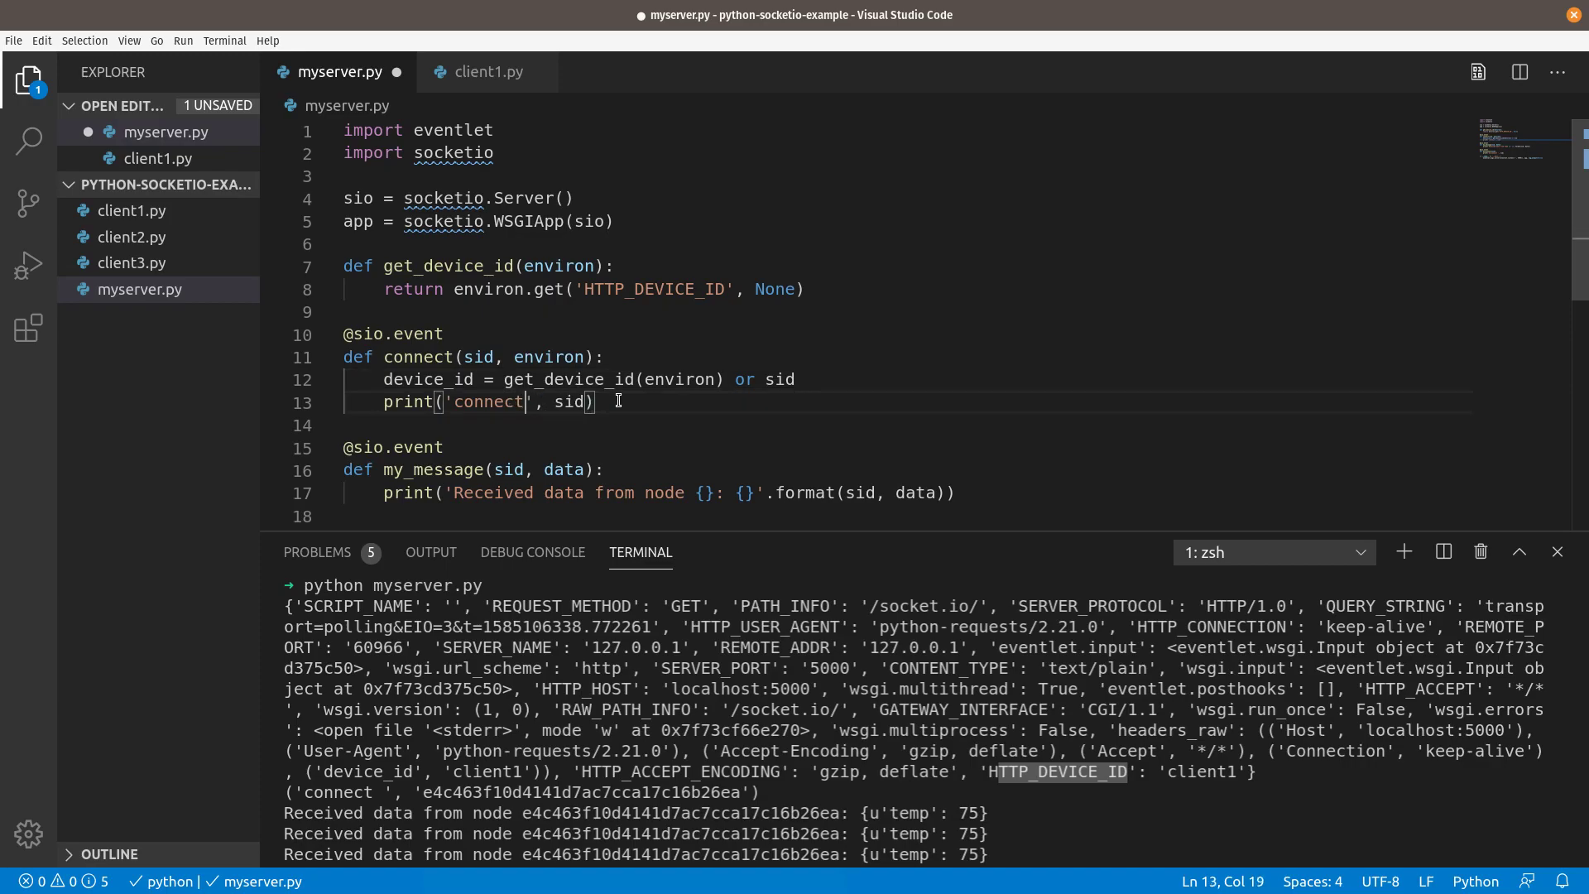
key(Backspace)
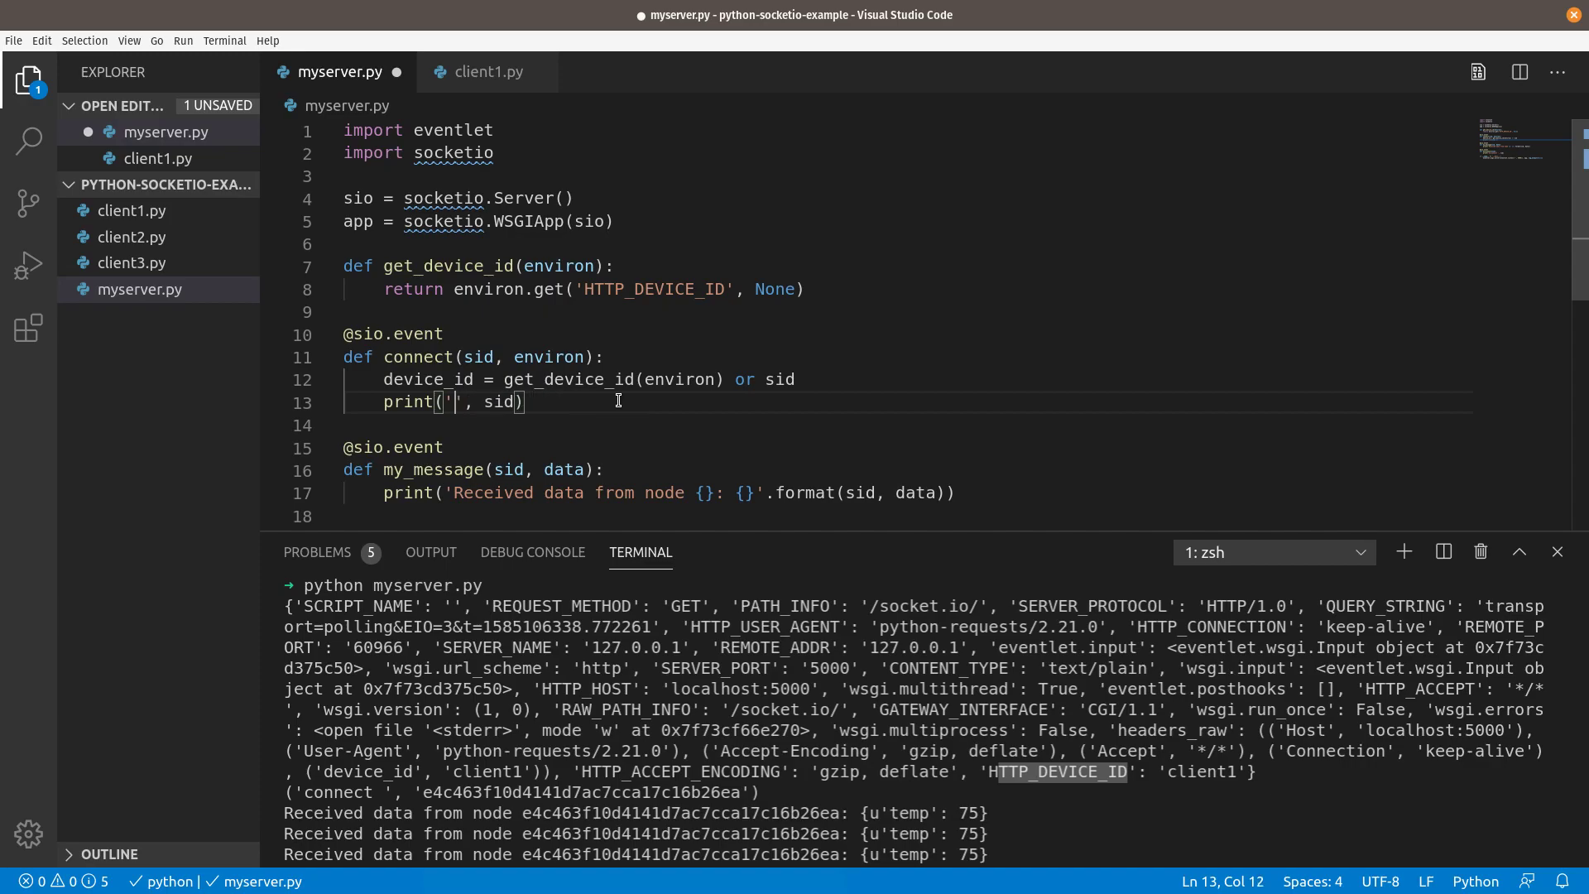
text({} is connected)
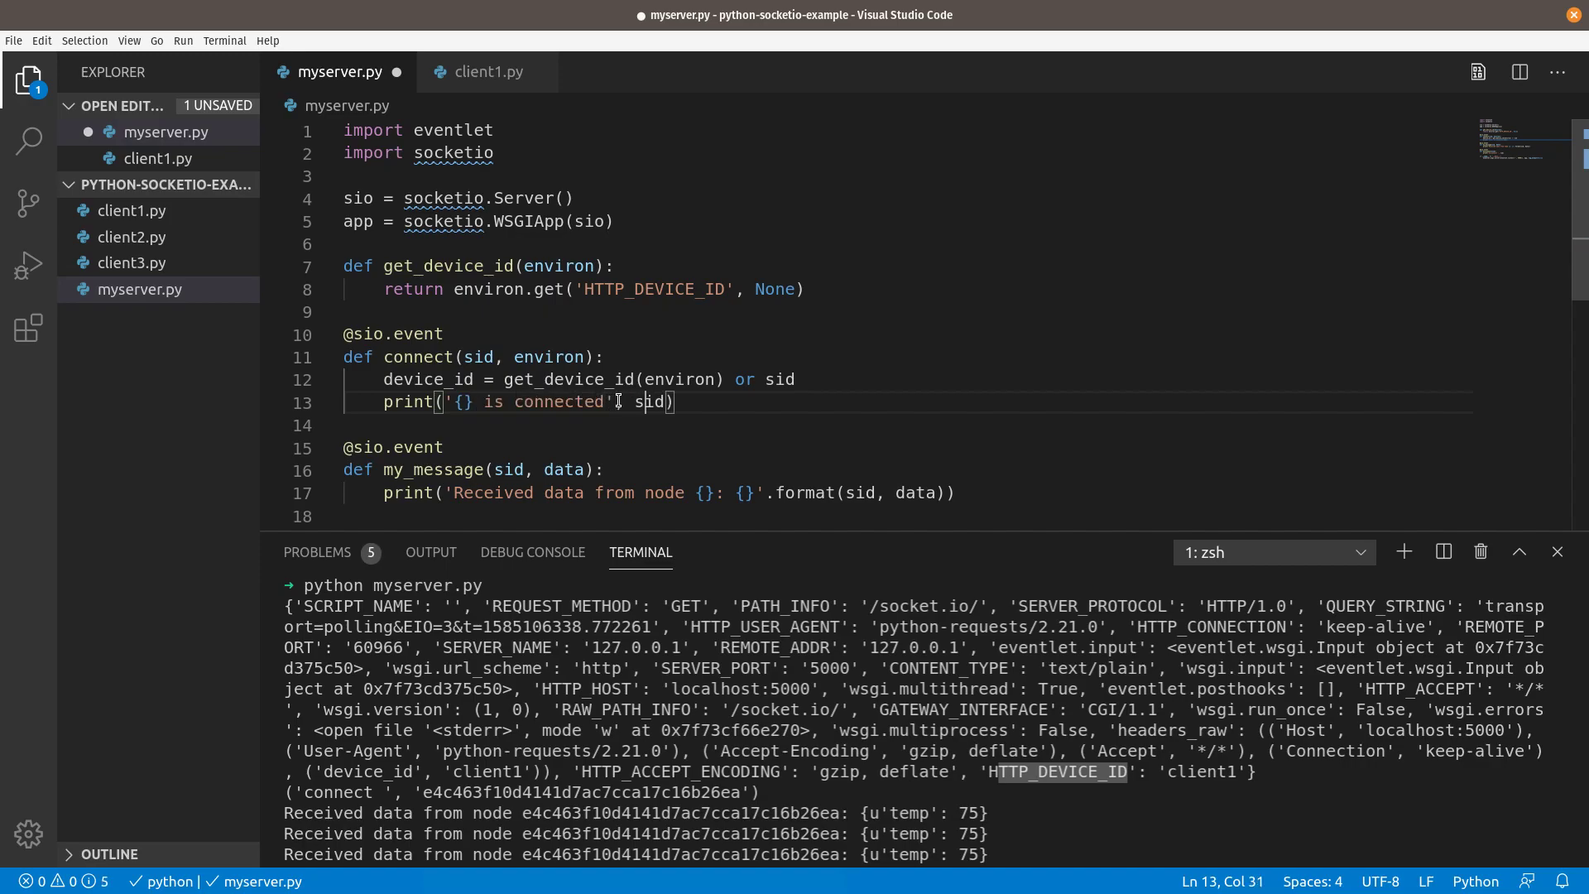
key(Backspace)
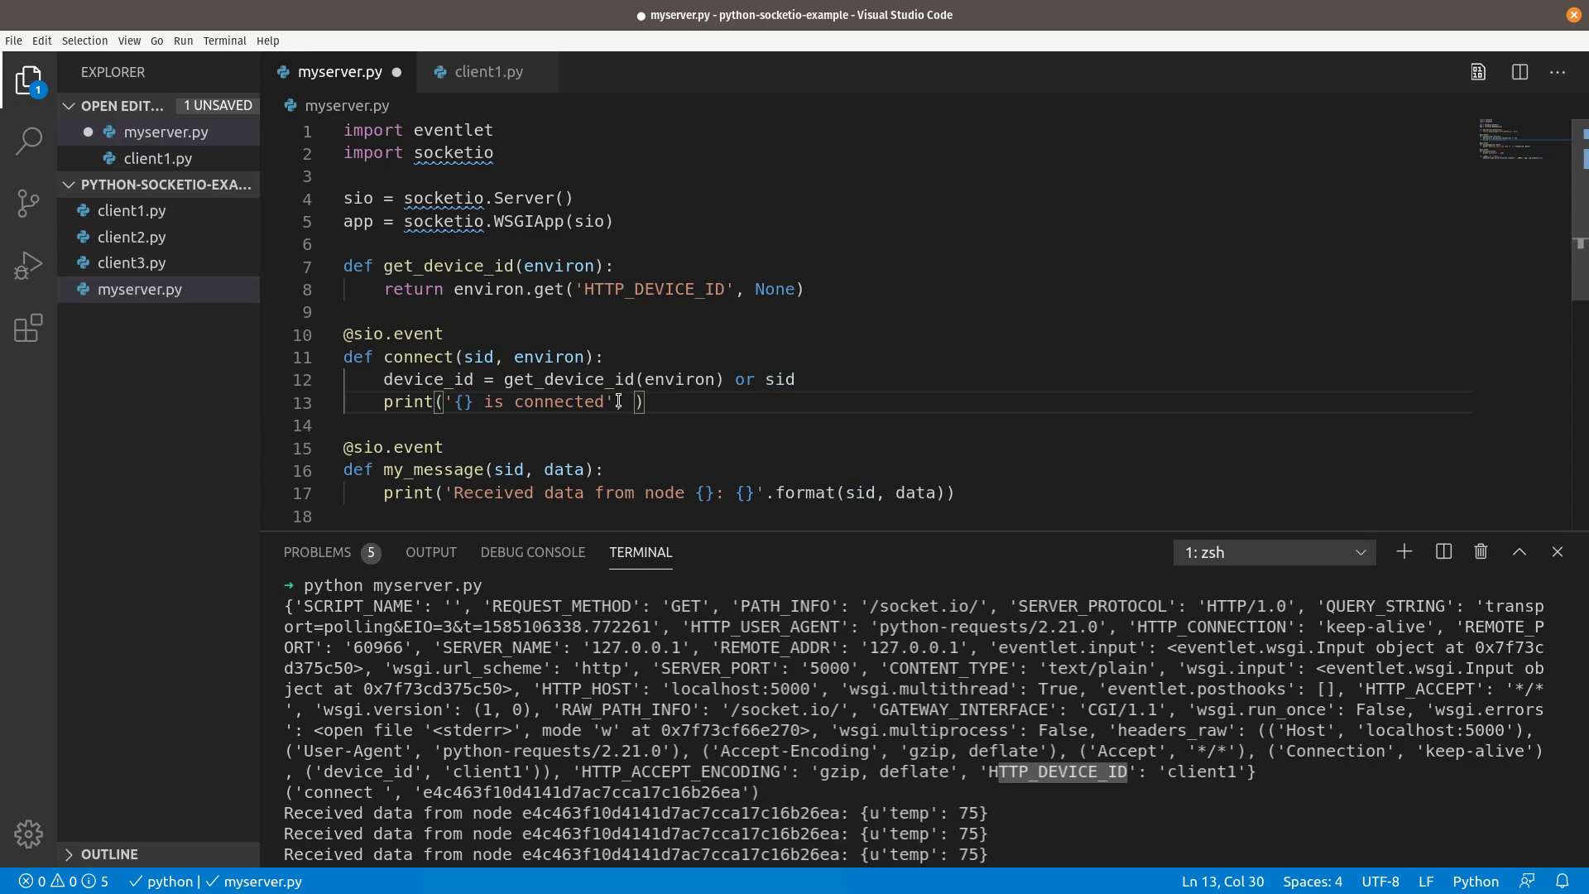
text(device_id)
text(python myserver.py)
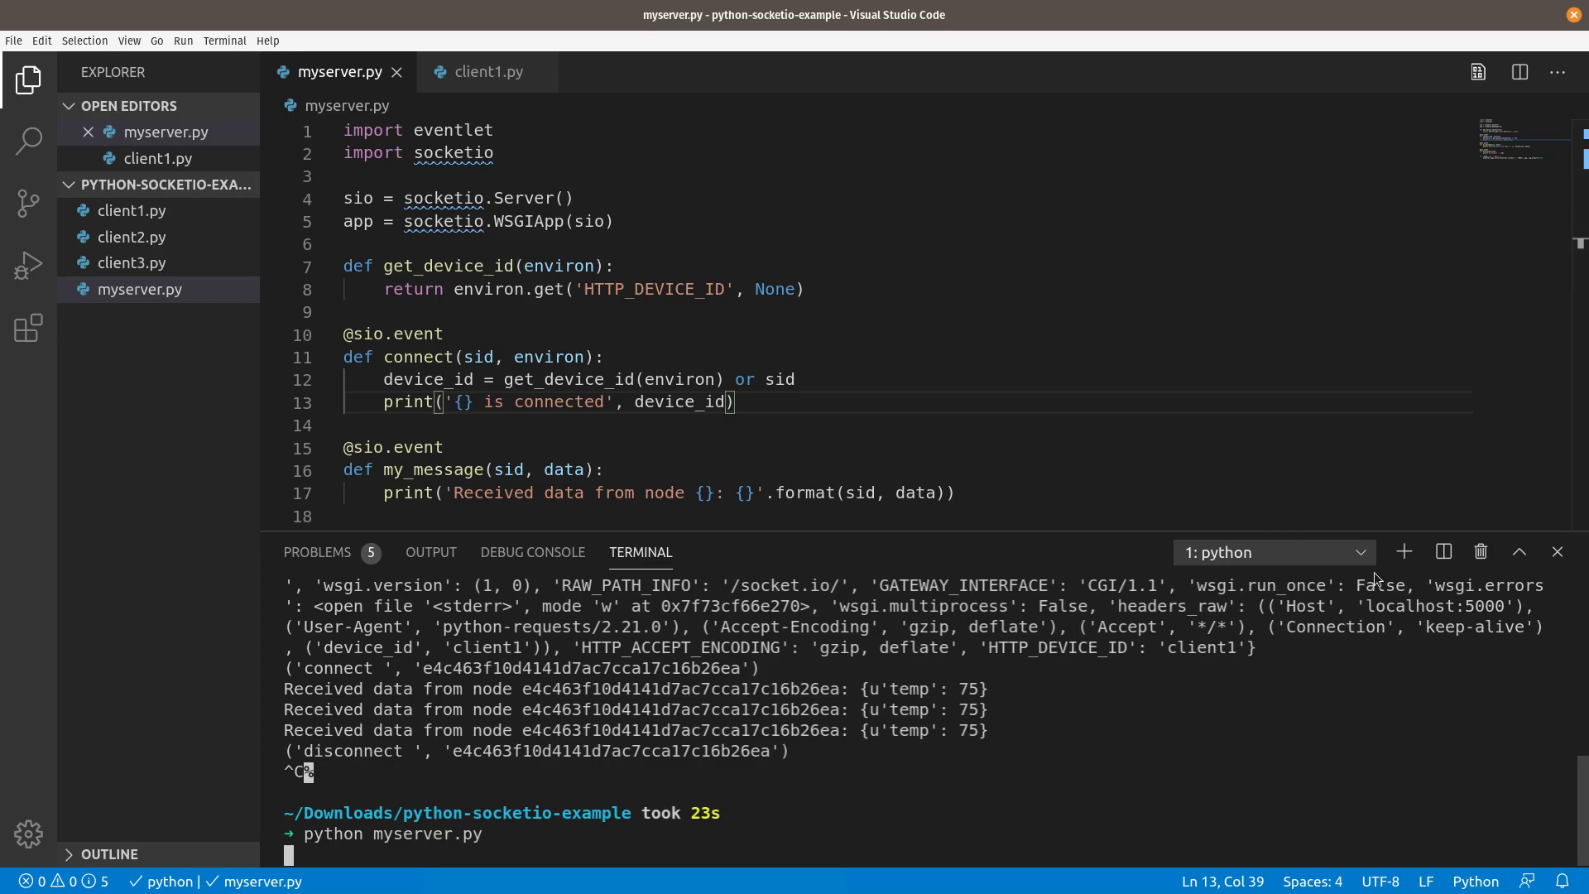
Check client1's connection in the server log, then begin adding .format( to the print
click(1272, 552)
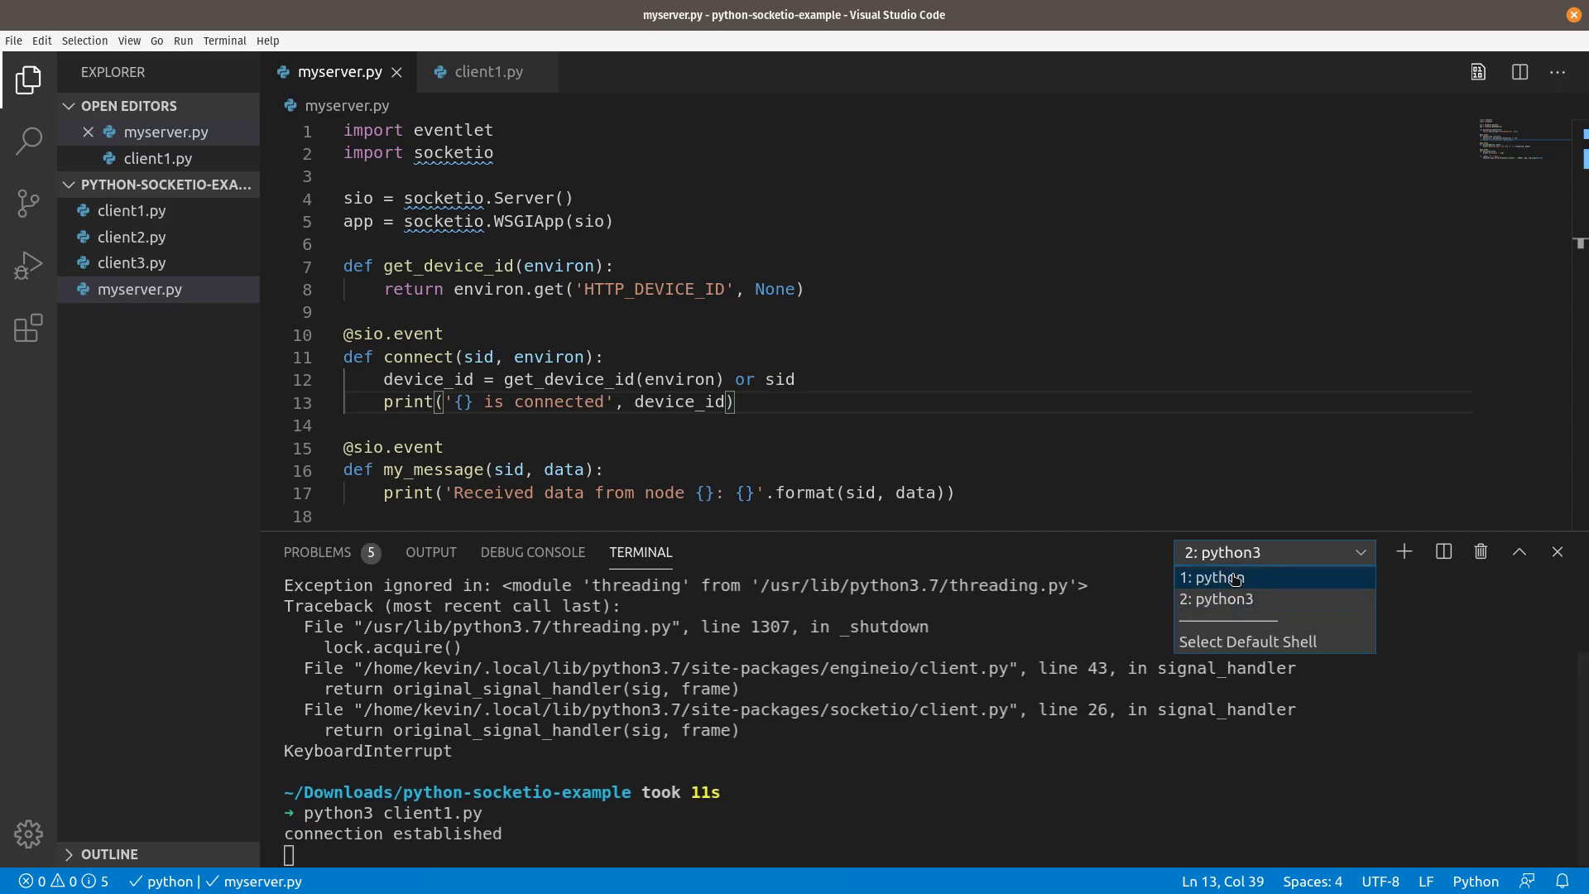
click(1211, 577)
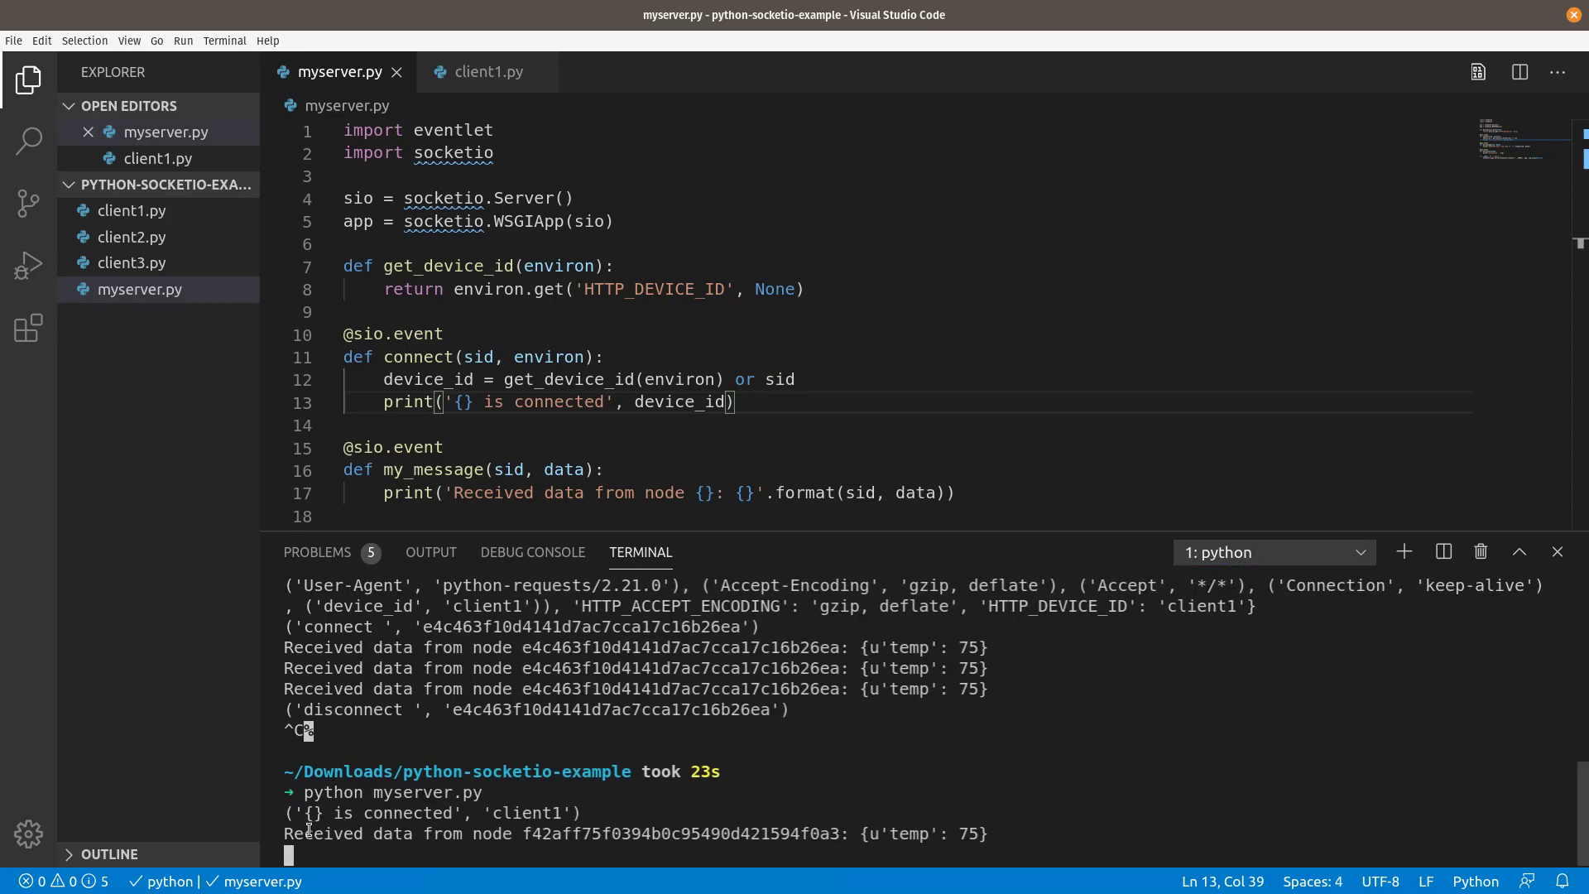
scroll(down, 3)
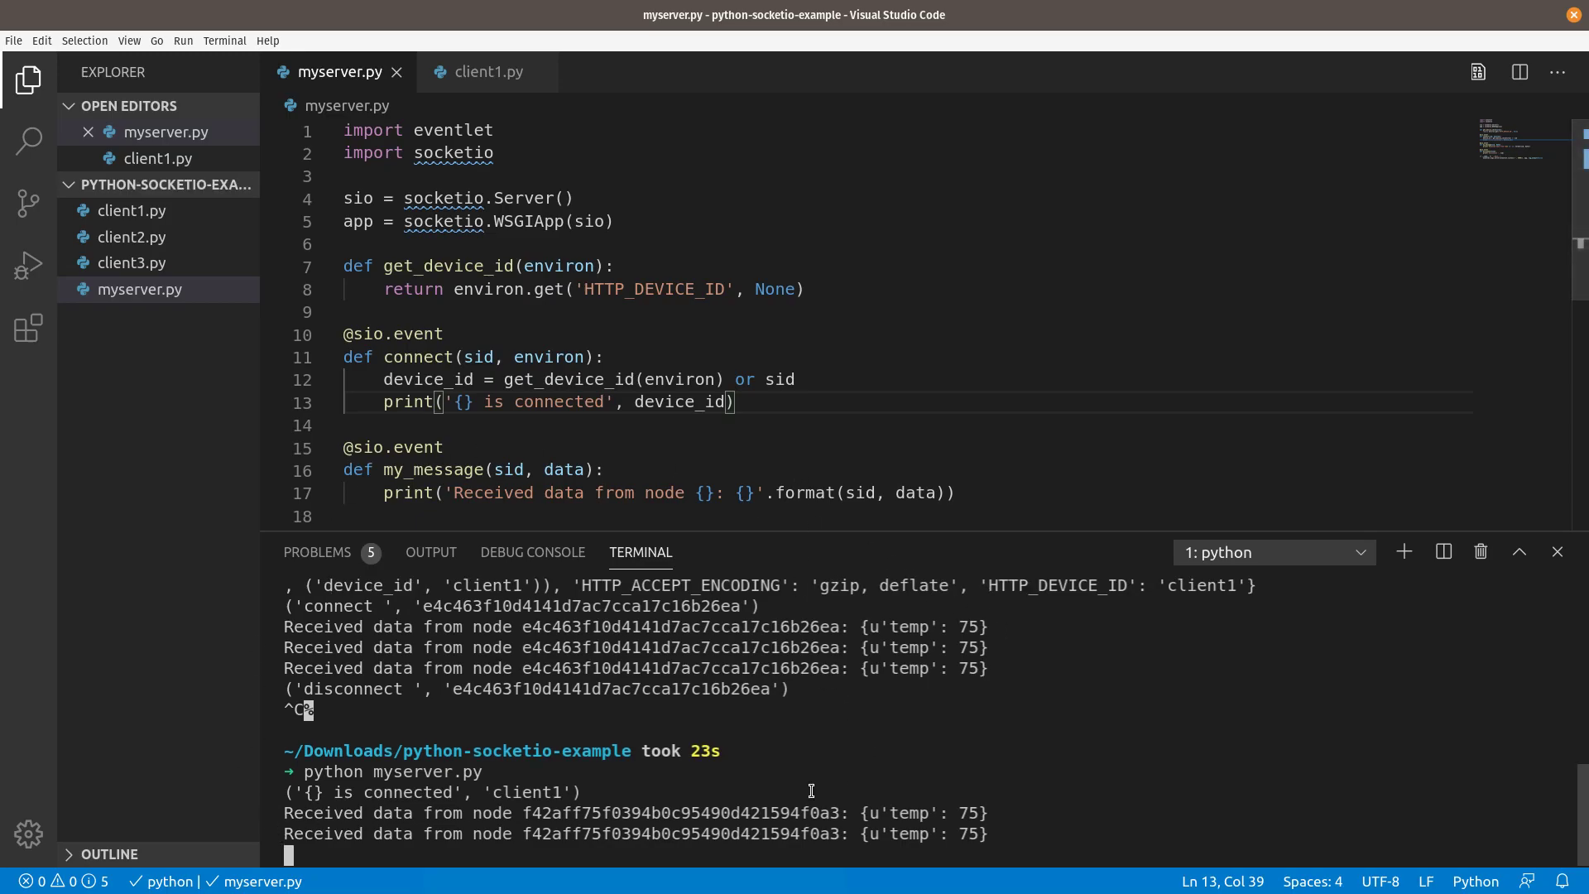
mouse_move(1323, 560)
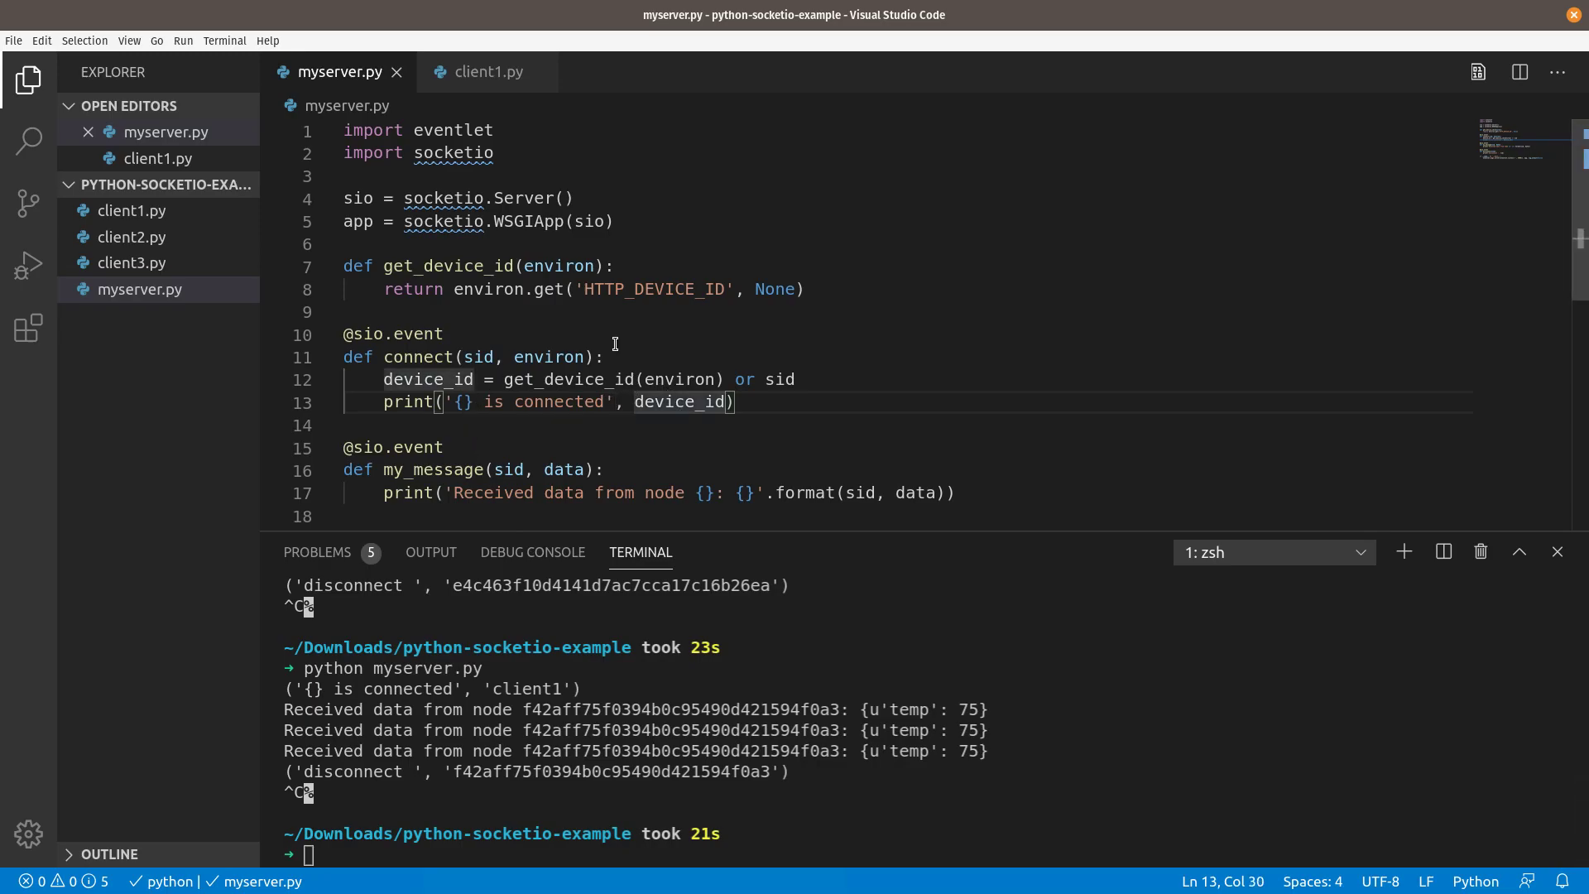
text(.format()
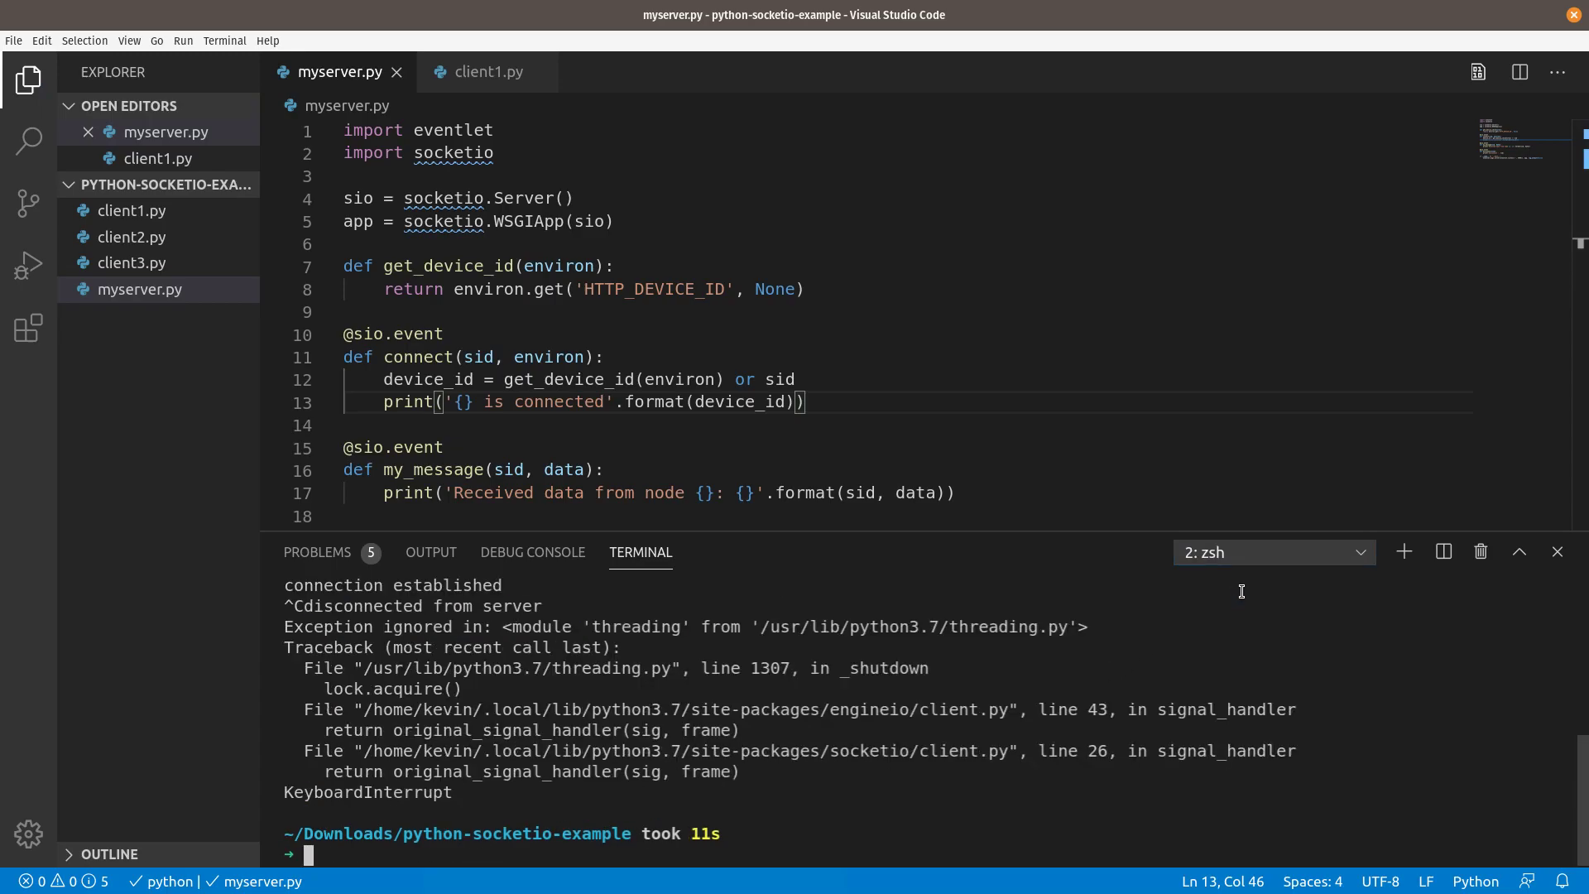
Rerun python3 client1.py and confirm the server logs 'client1 is connected'
text(python3 client1.py)
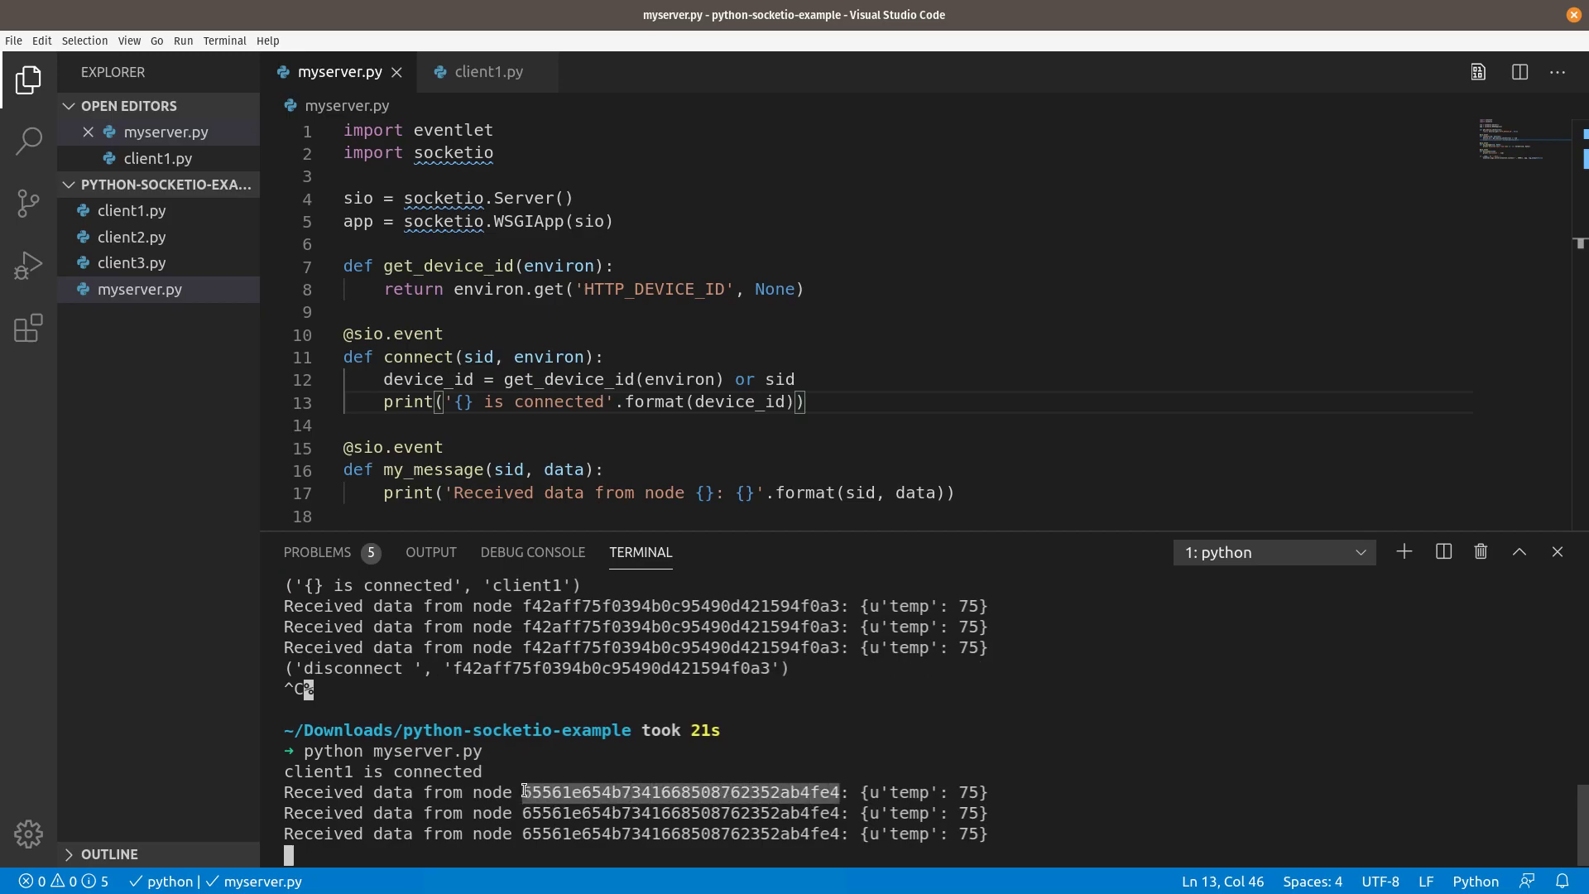
scroll(down, 3)
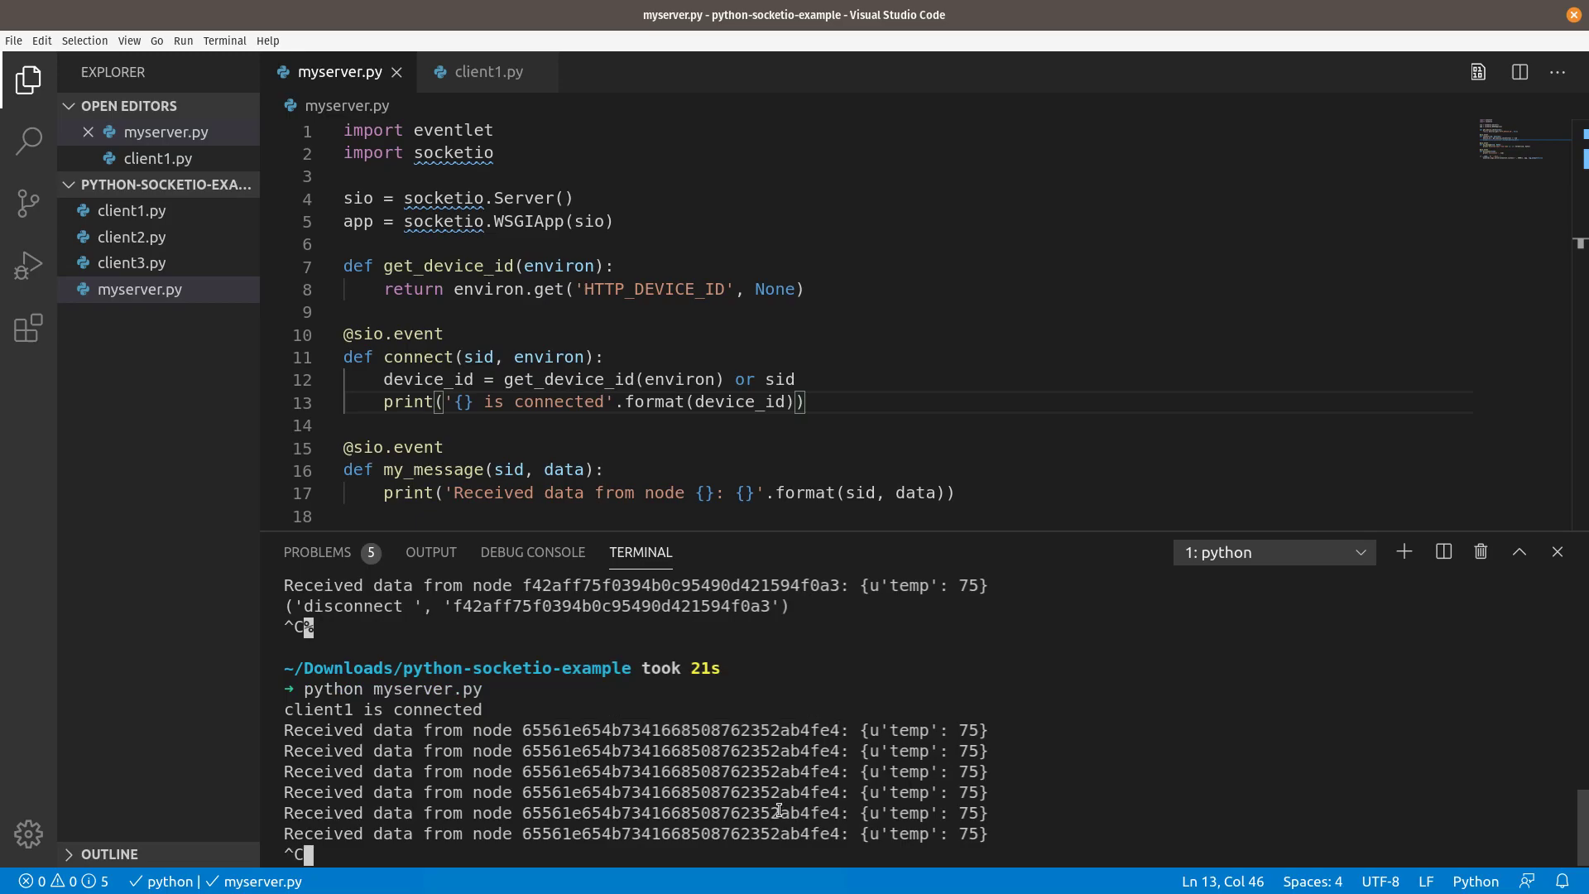
click(1273, 552)
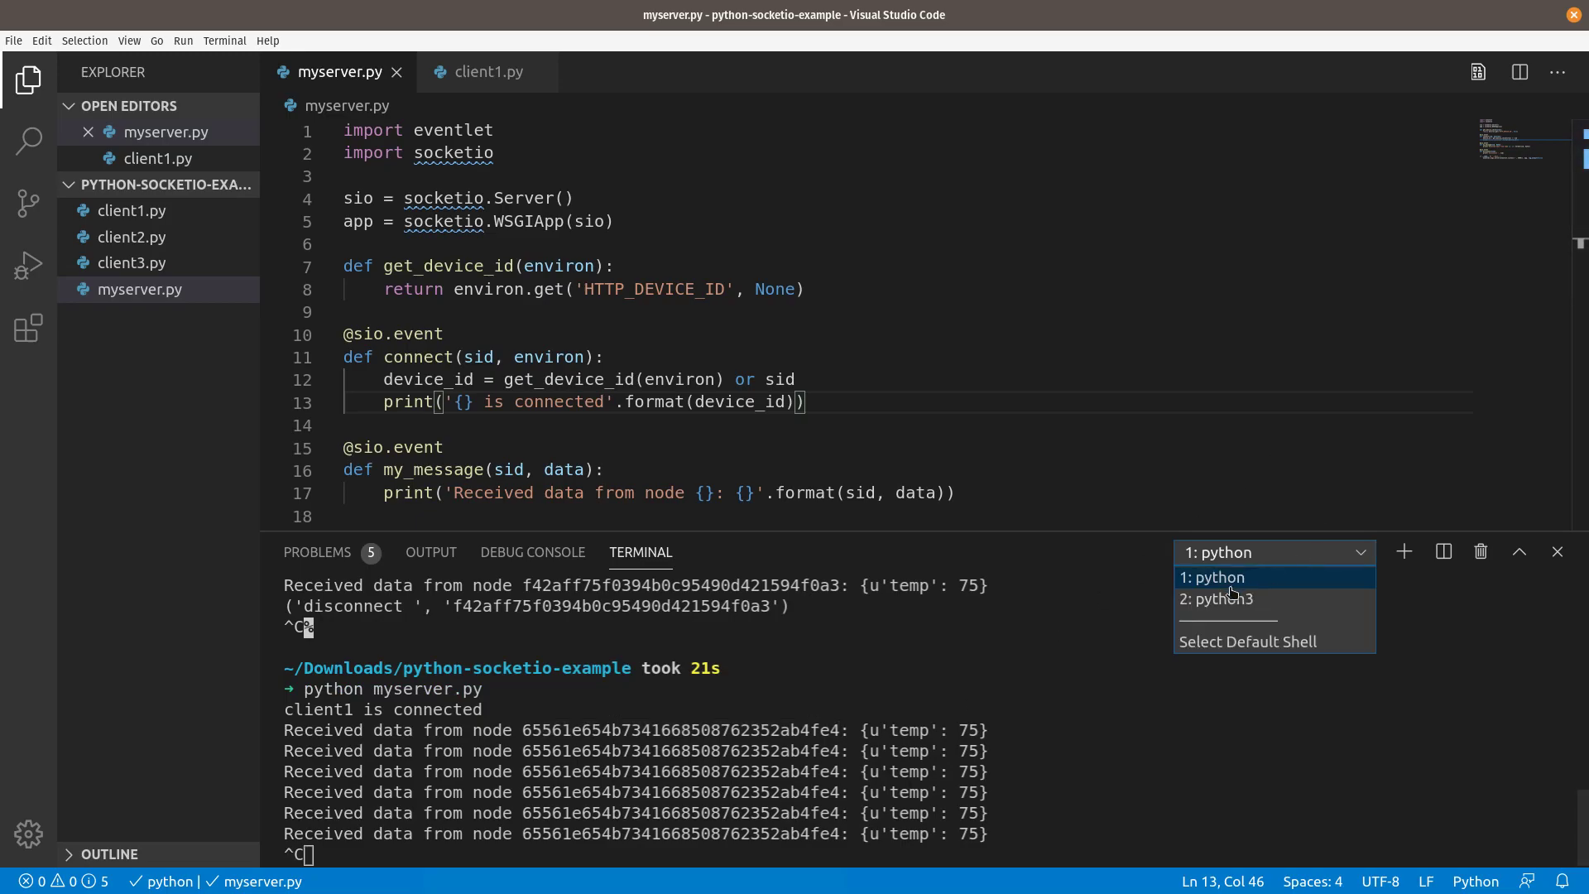
Add sio.save_session(sid, {'device_id': device_id}) to the connect handler
click(1220, 597)
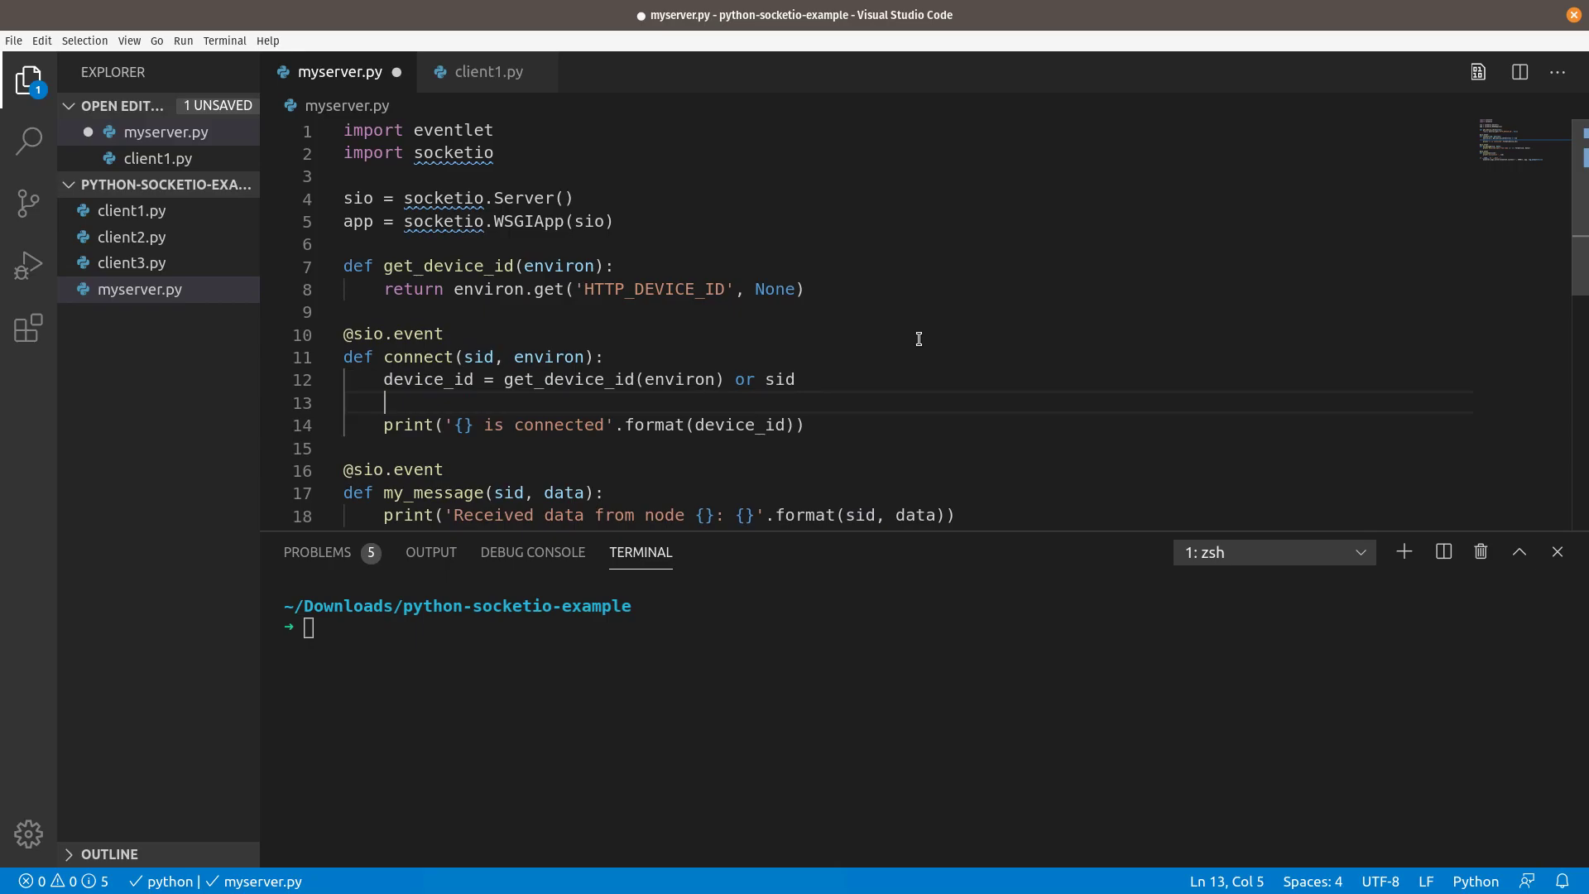
text(sio.ses)
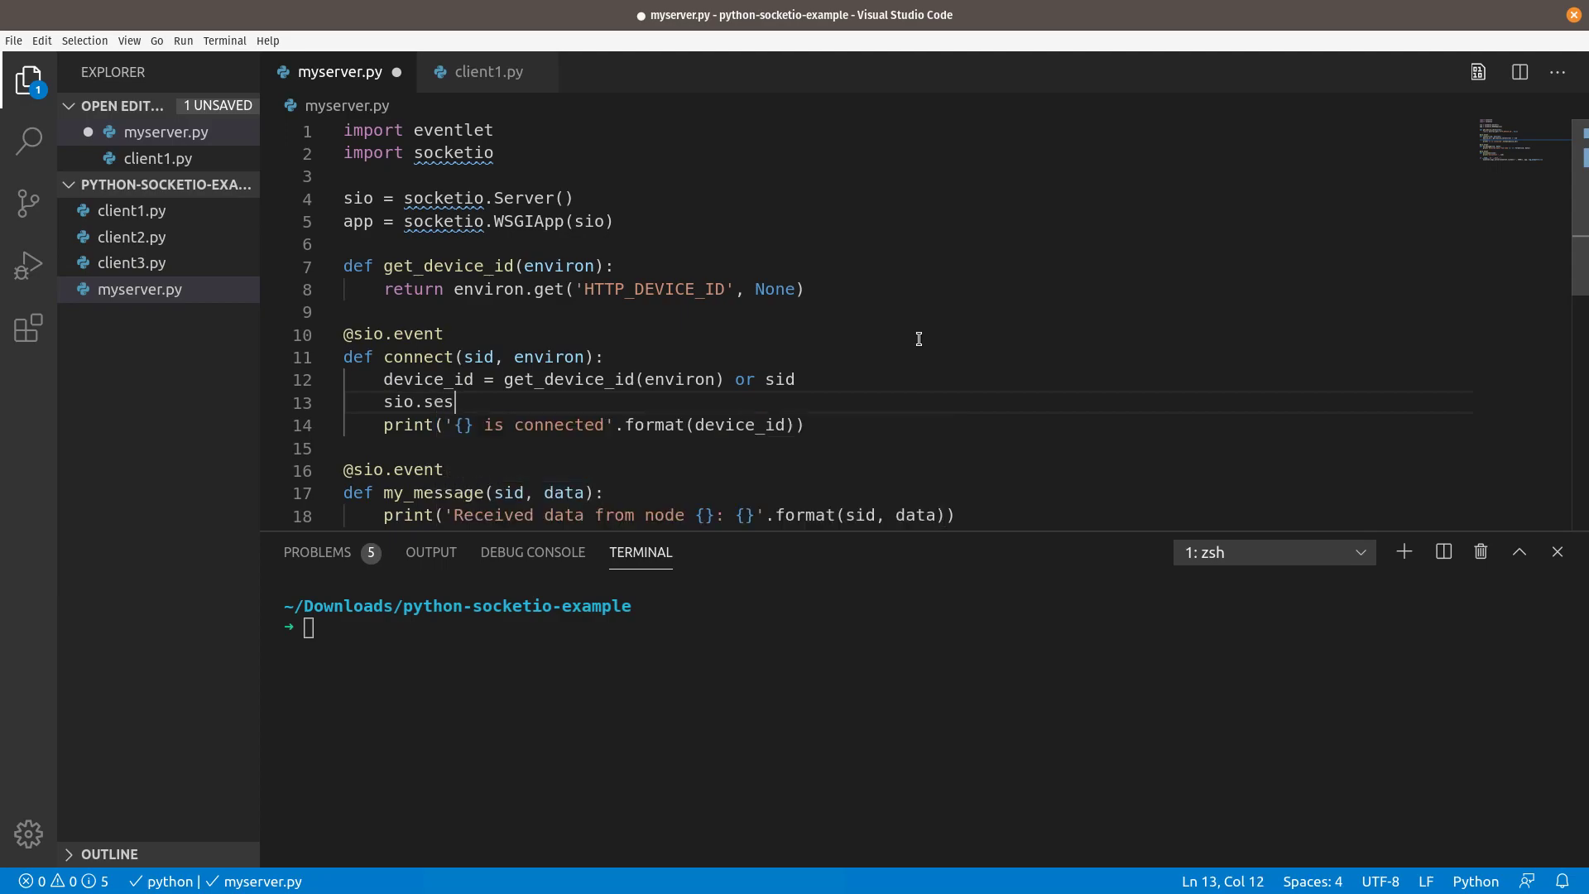
key(BackSpace)
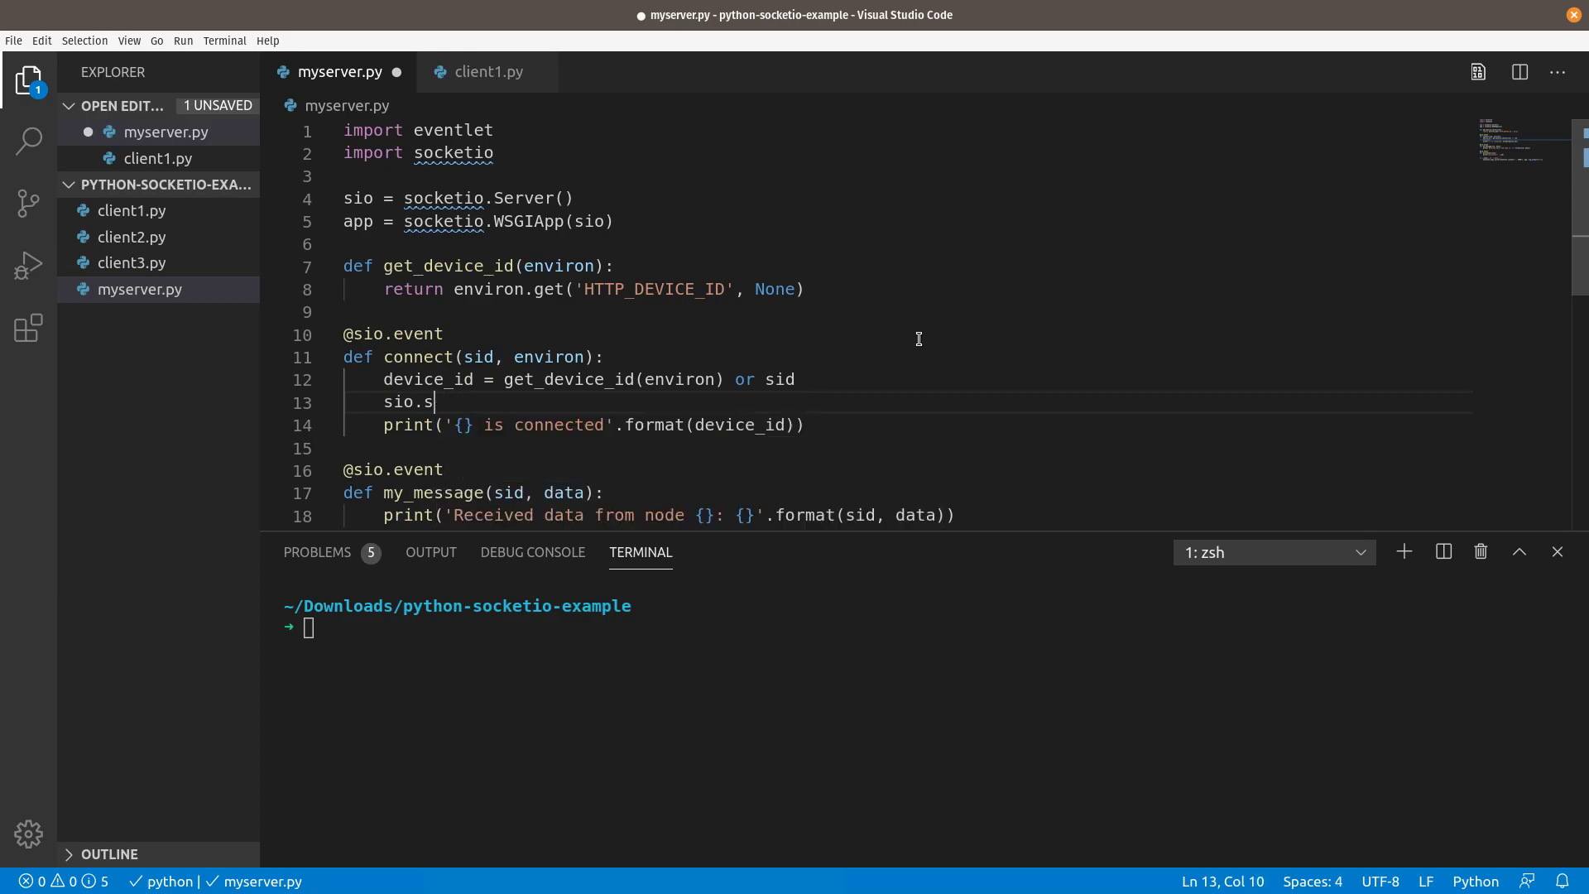
text(ave_session)
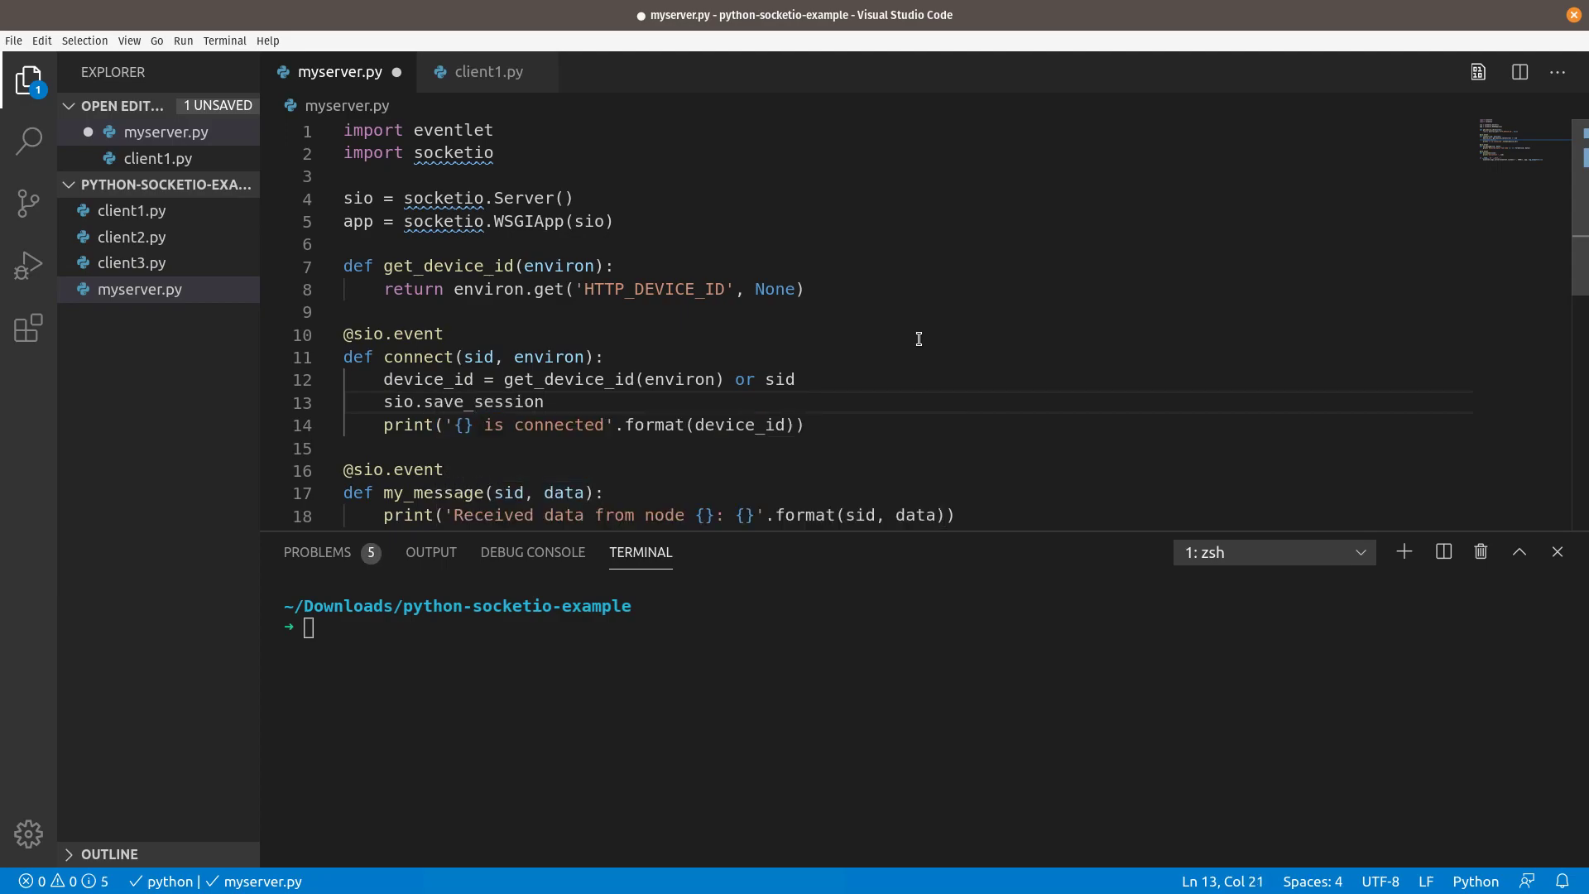
text((sid))
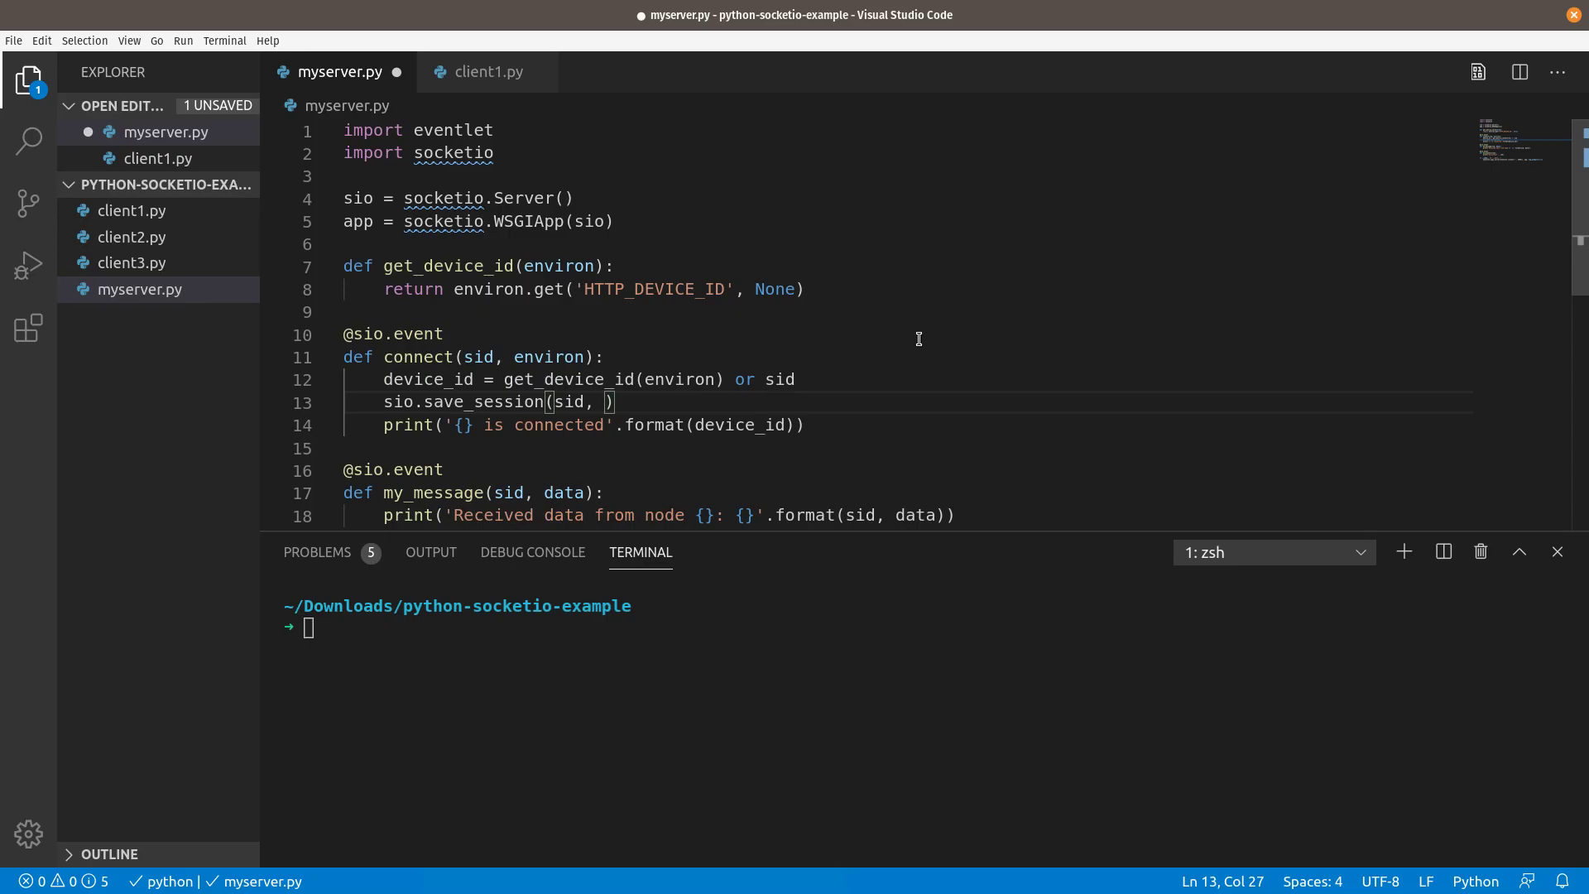
text({})
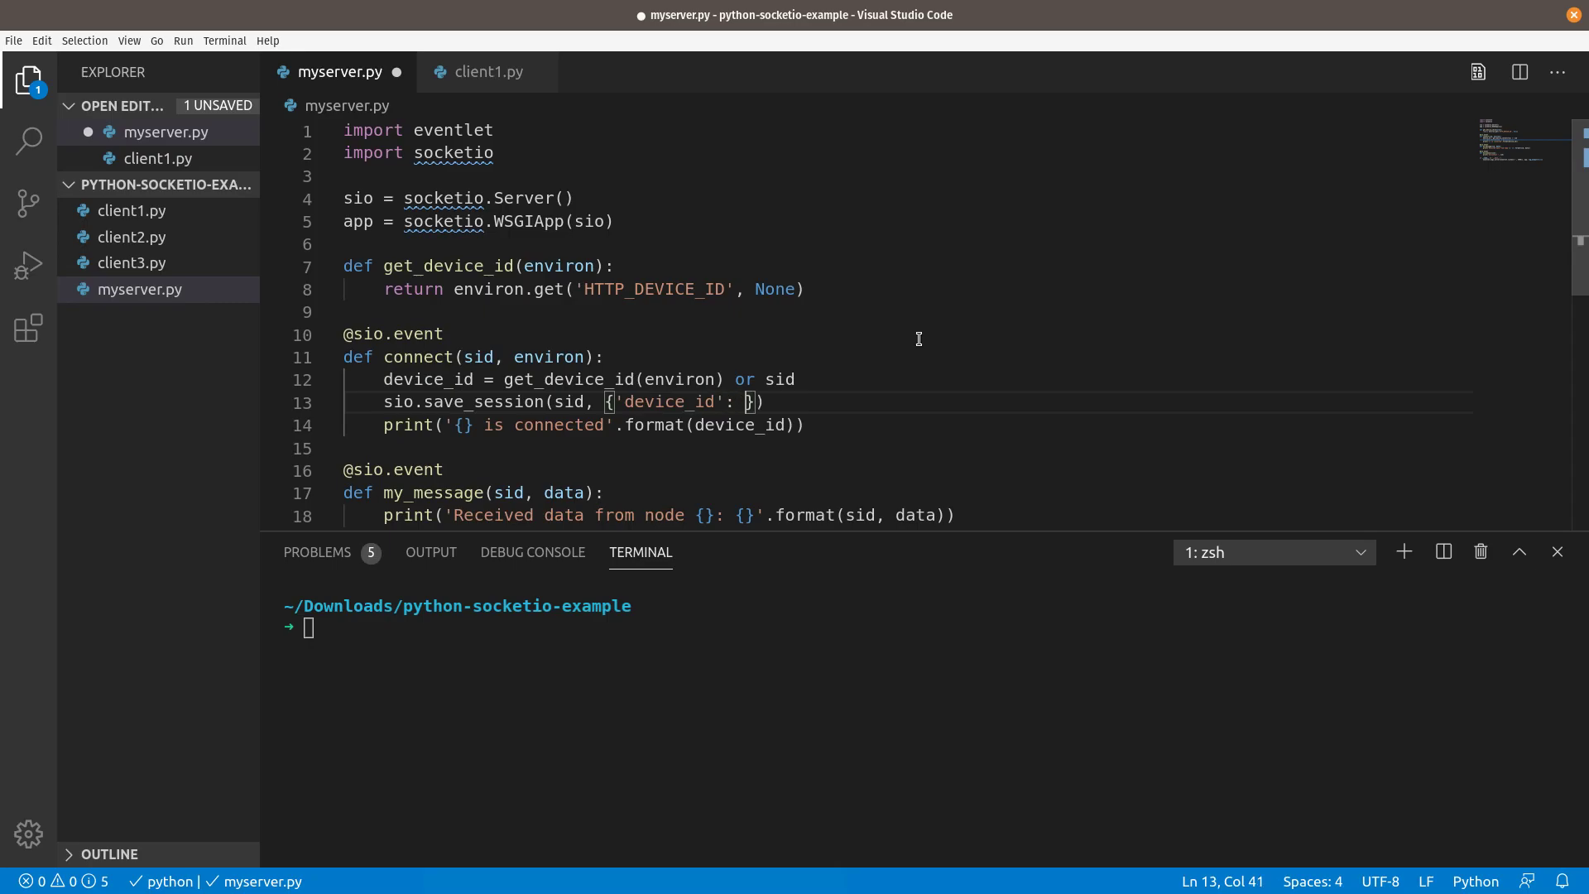
text(device_id)
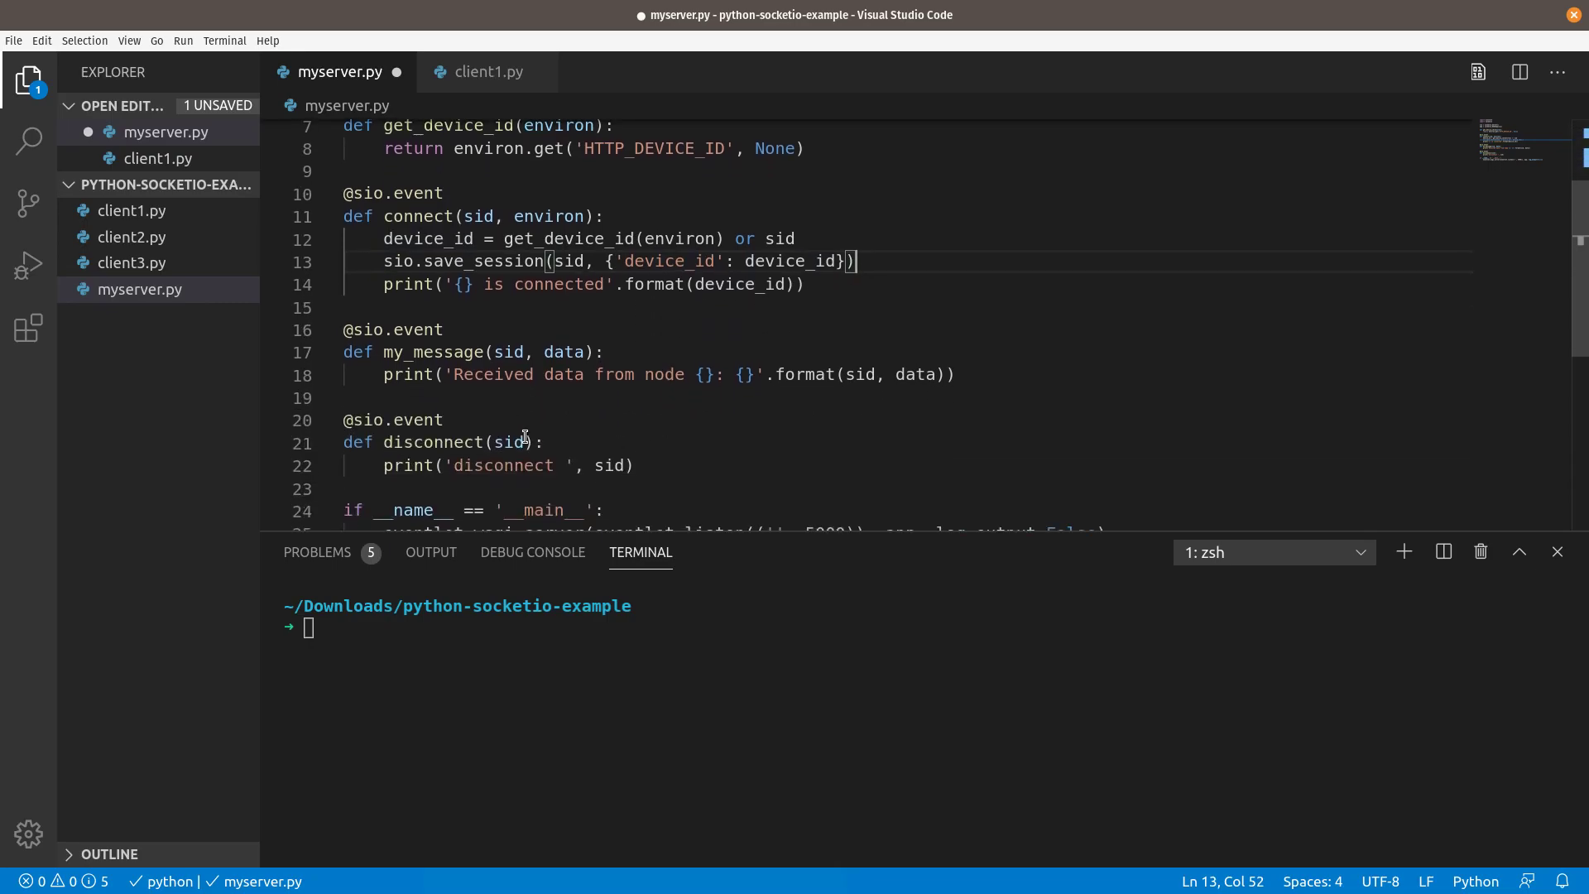
mouse_move(658, 362)
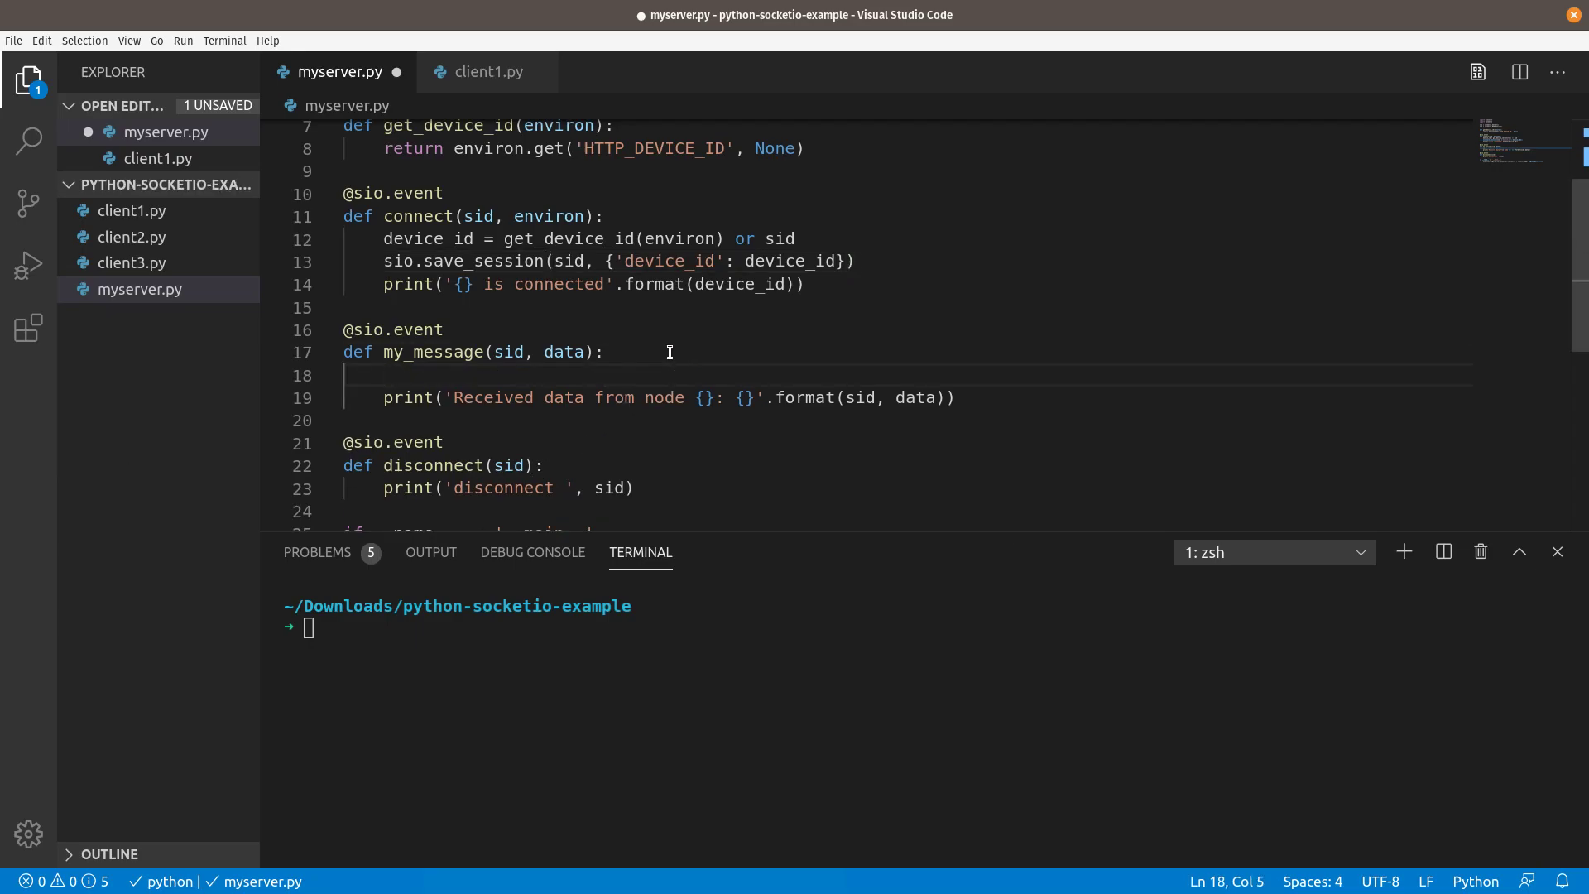
Fetch the session with session = sio.get_session(sid) in the message handler
text(session -)
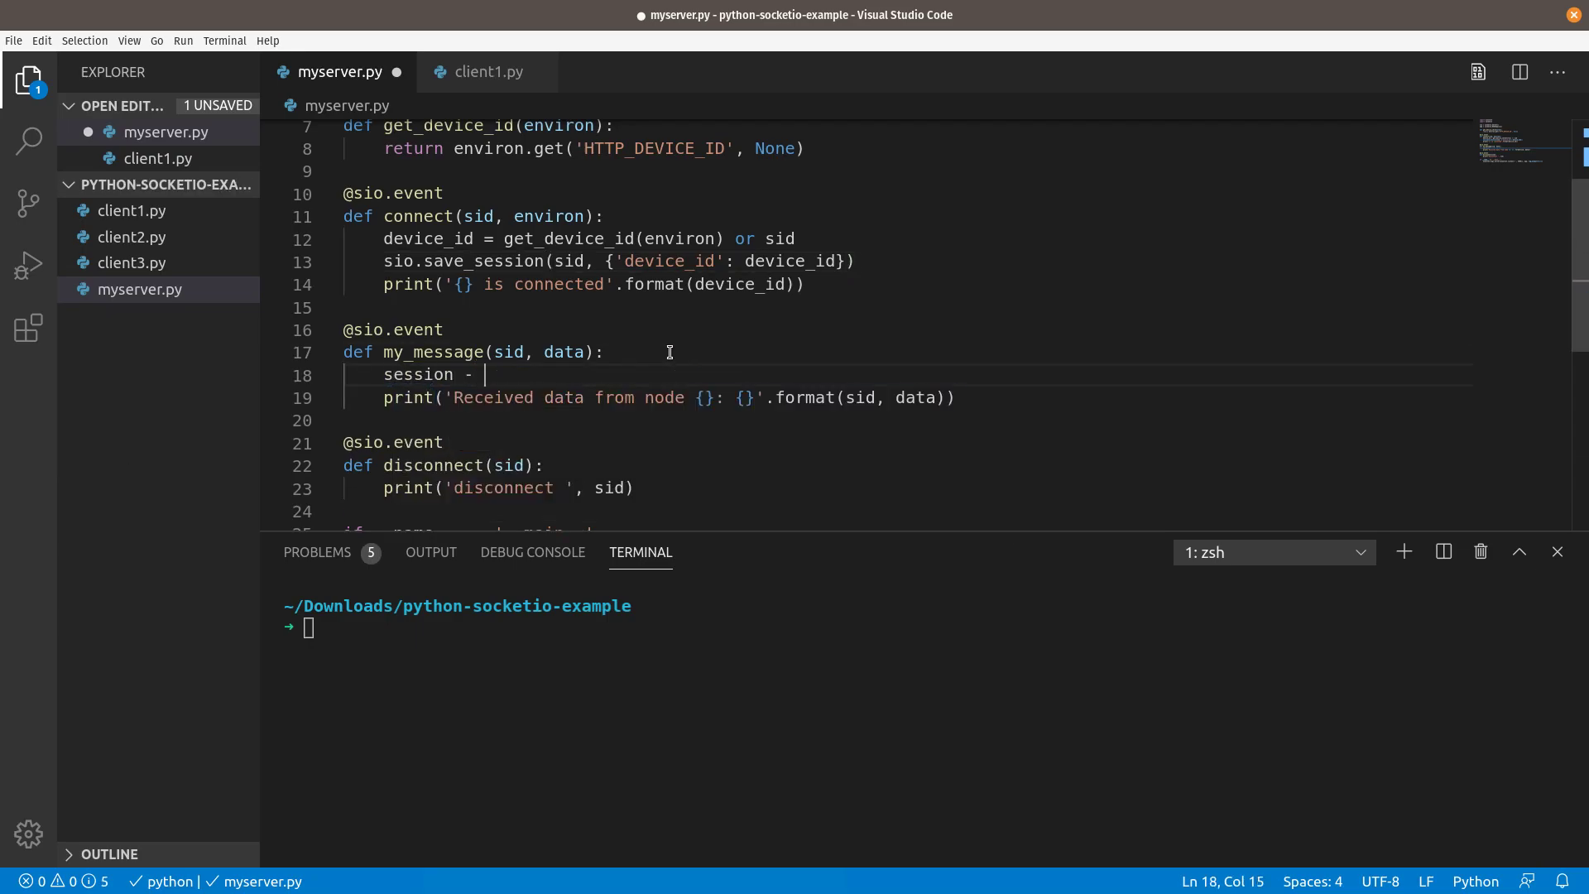
text(= sio)
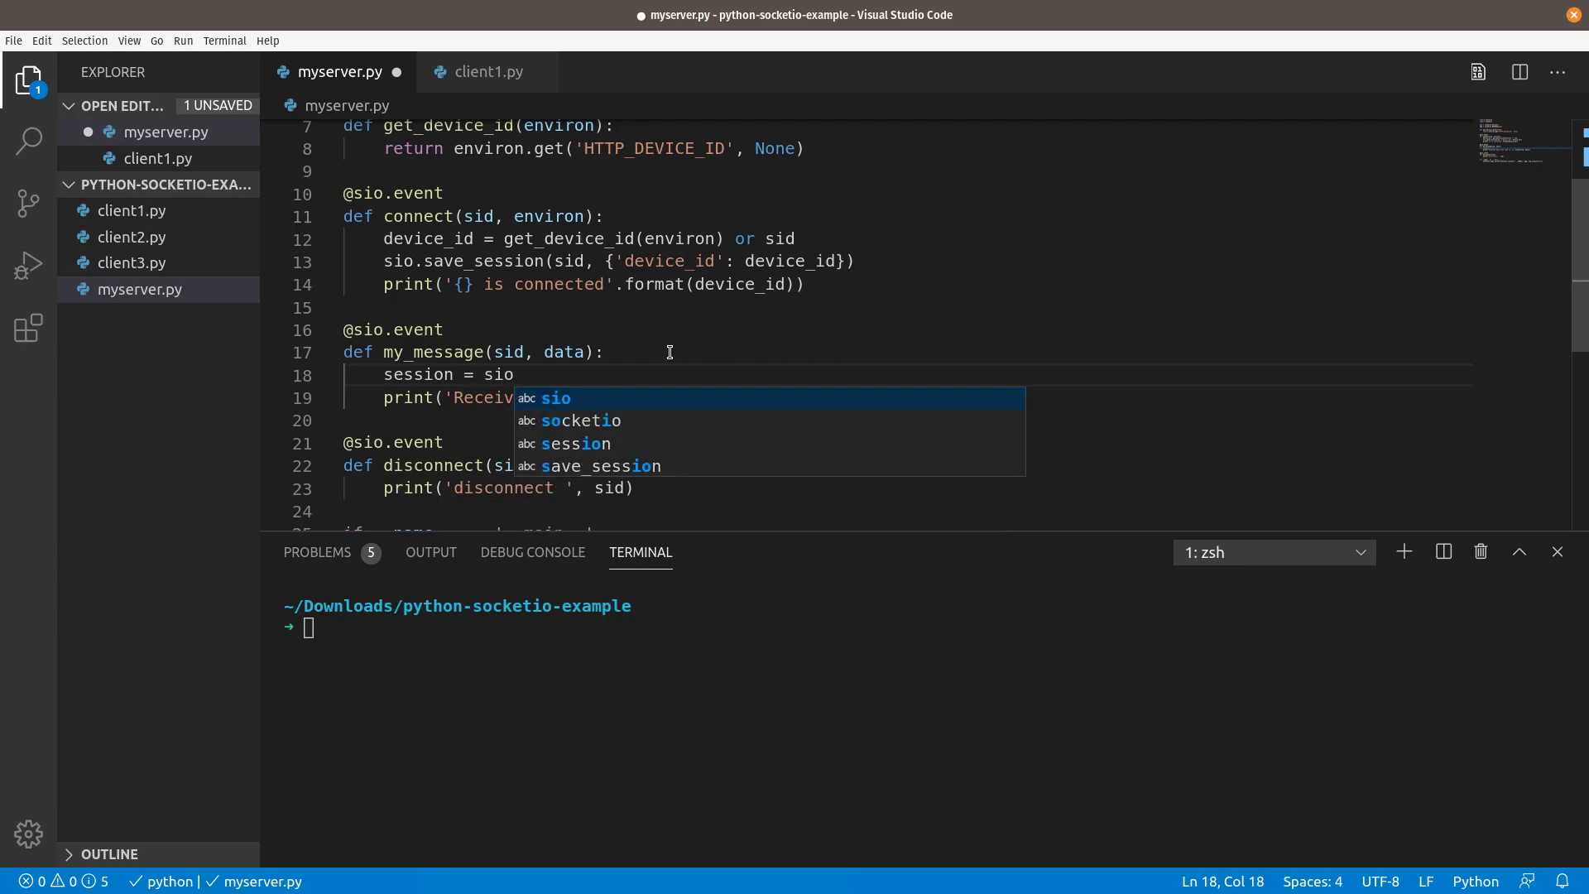
text(.get_session)
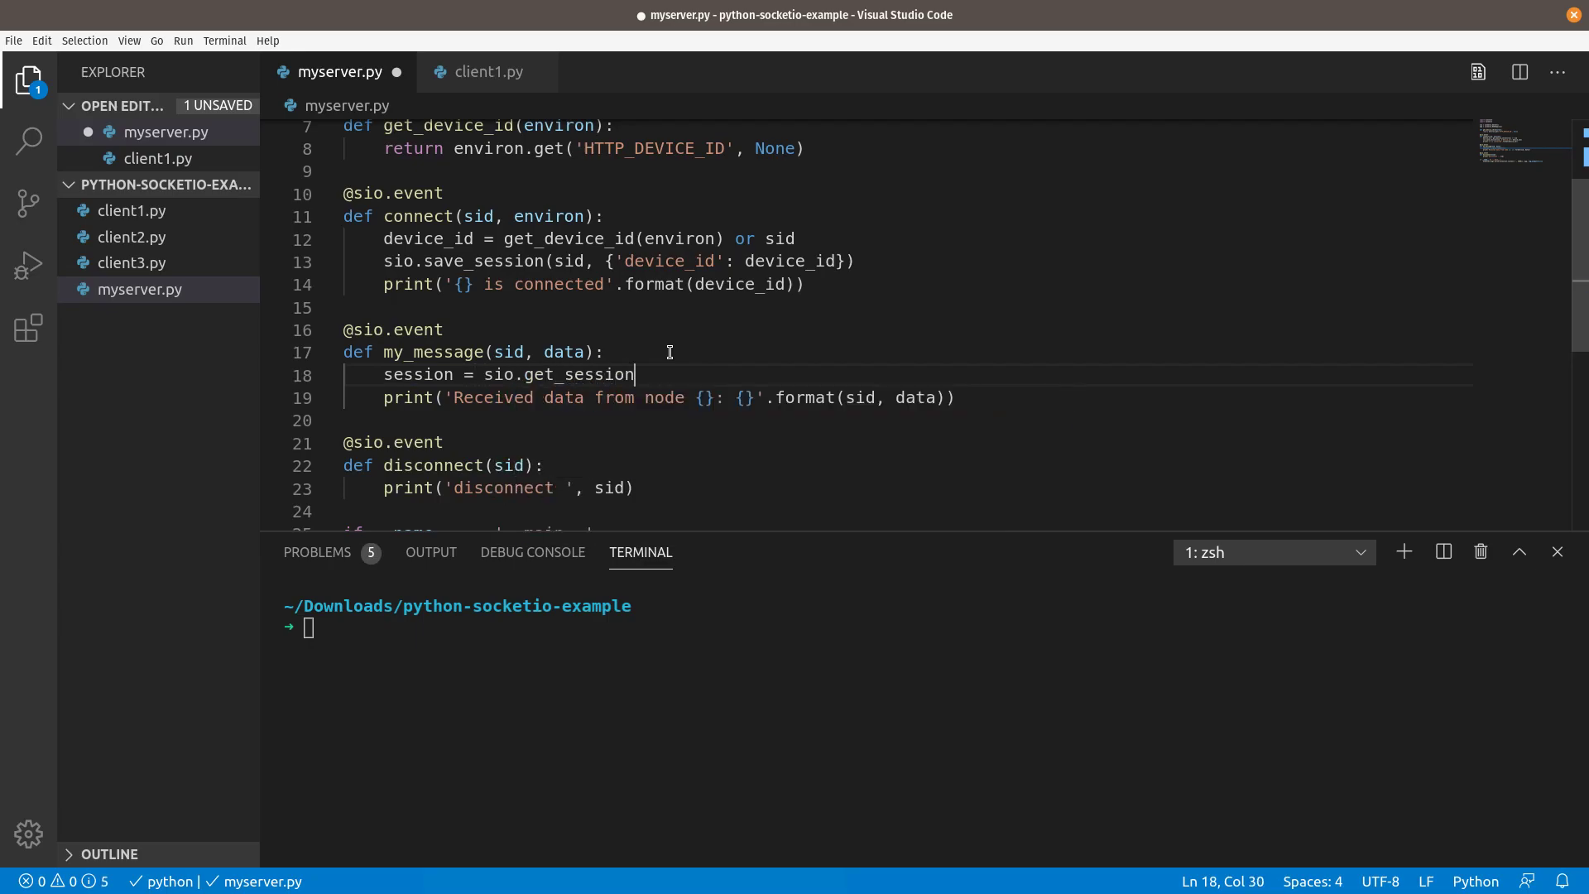
text((sid))
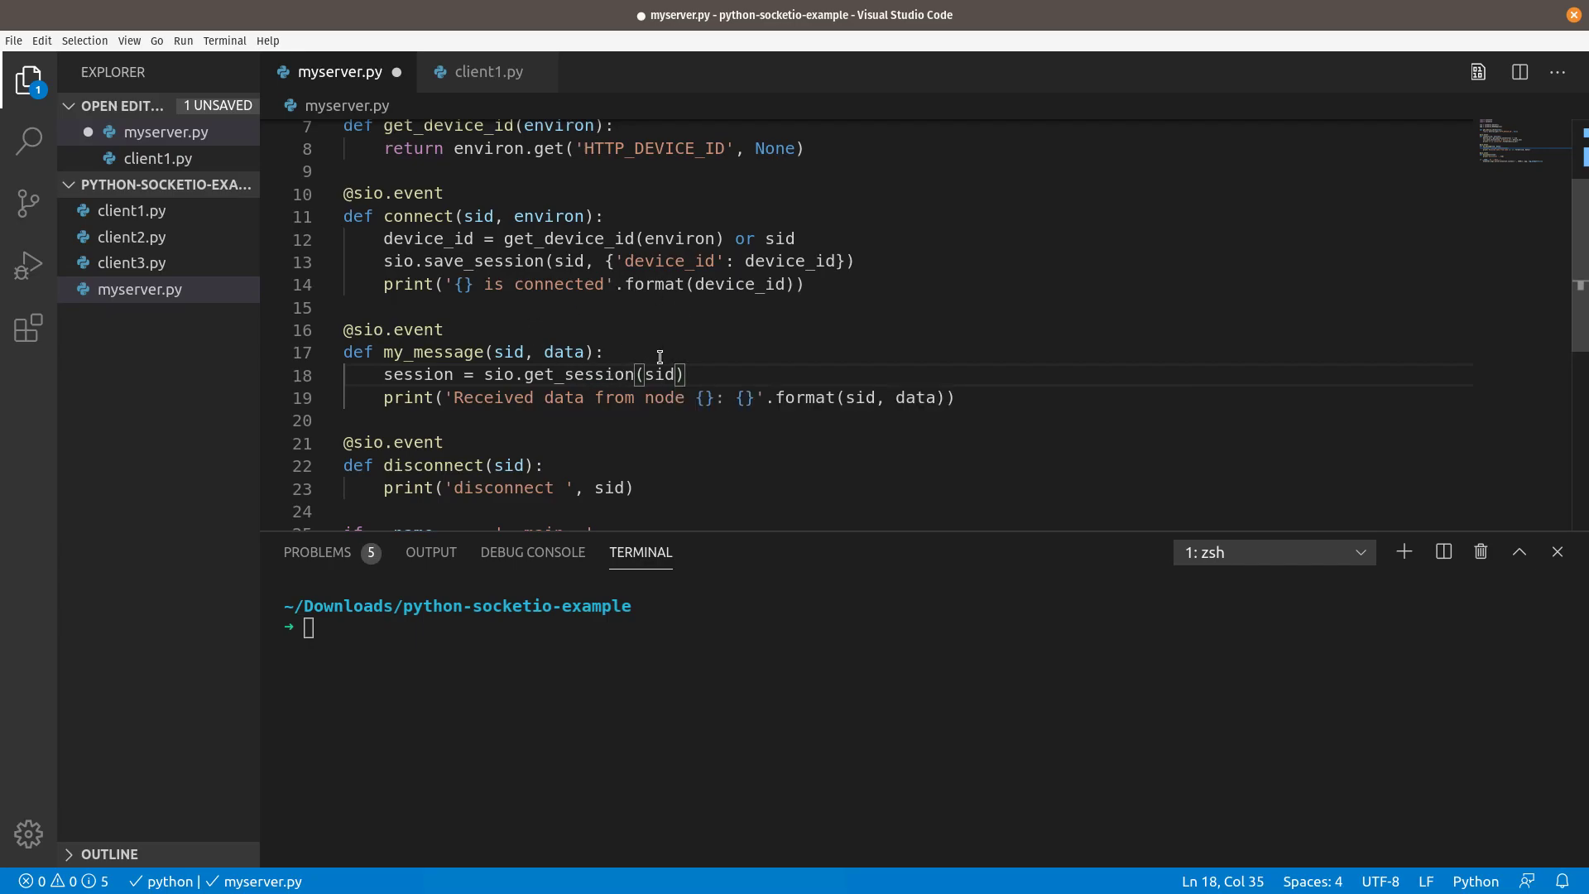
mouse_move(660, 378)
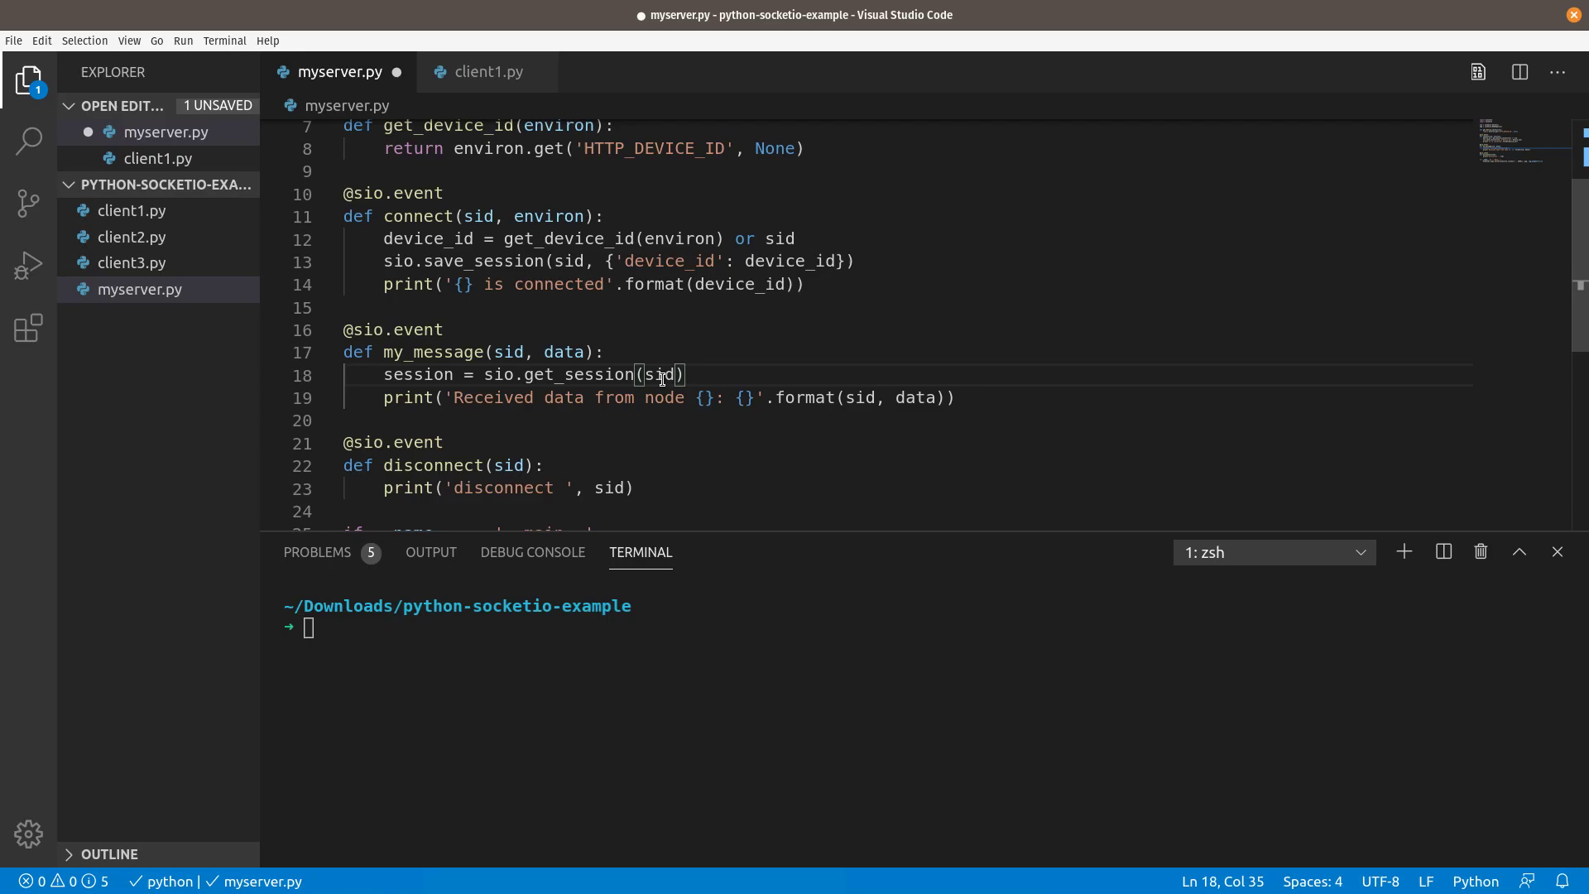
mouse_move(557, 460)
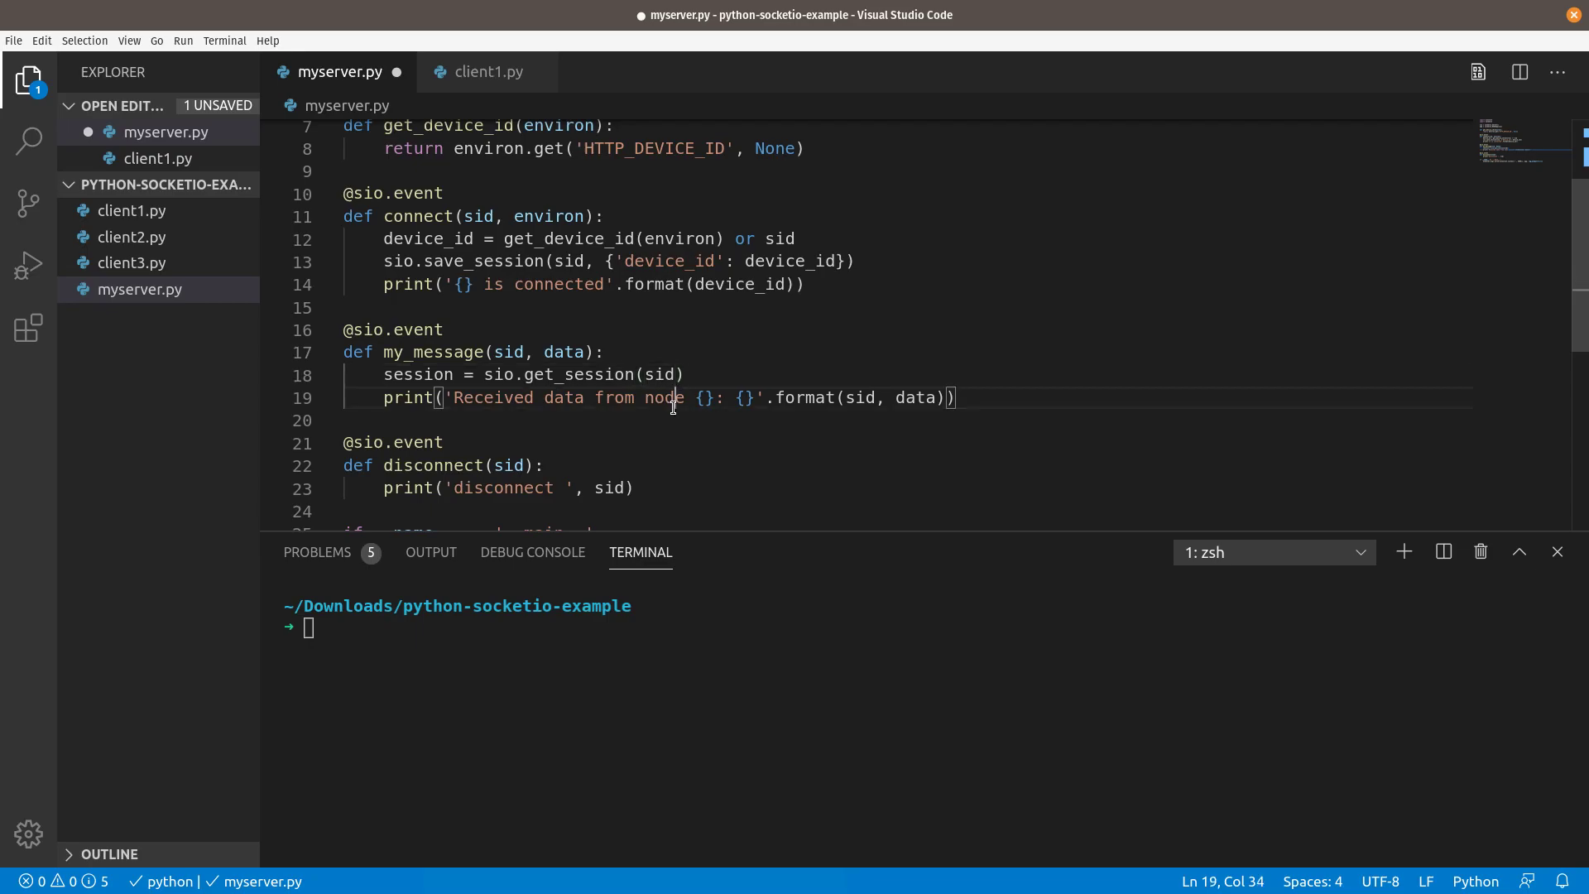
Log received data with session['device_id'] instead of sid and save myserver.py
key(BackSpace)
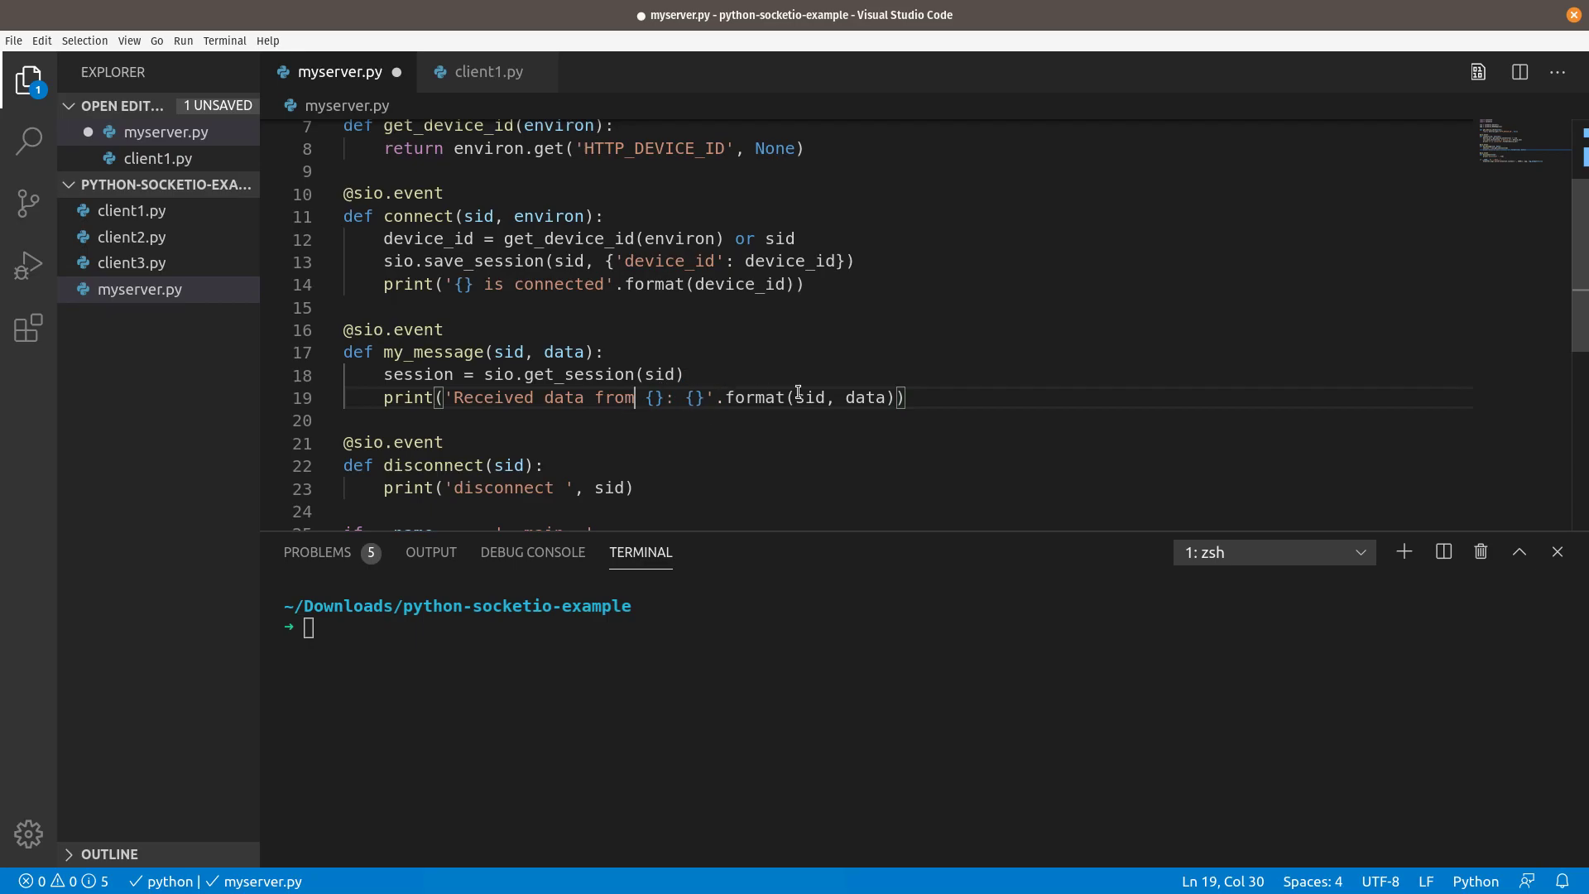
double_click(809, 397)
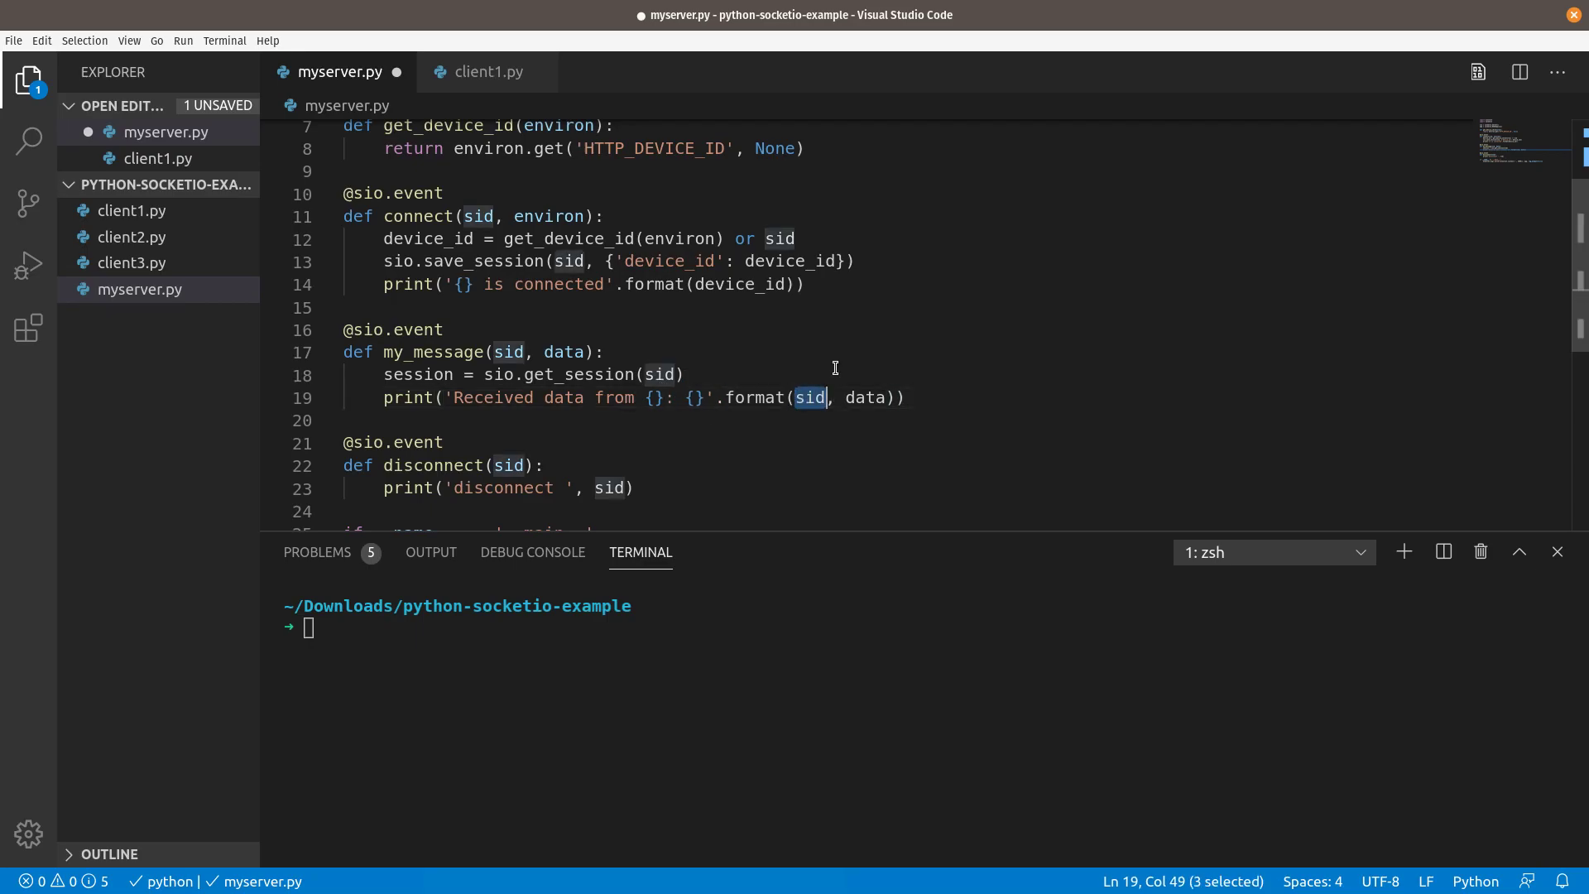
text(session['dev)
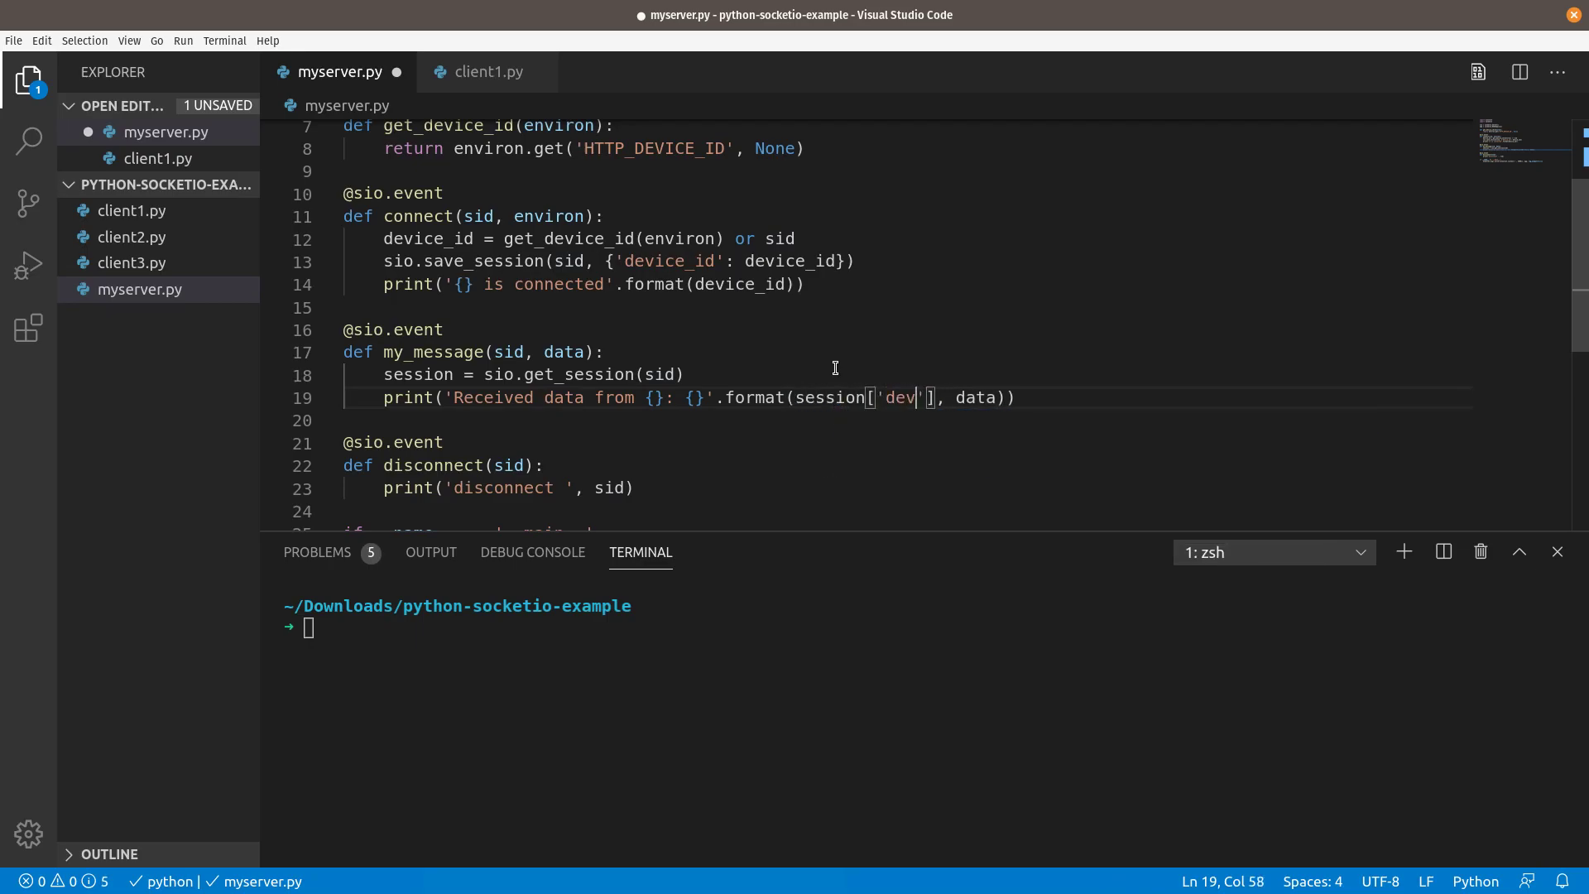
text(ice_id)
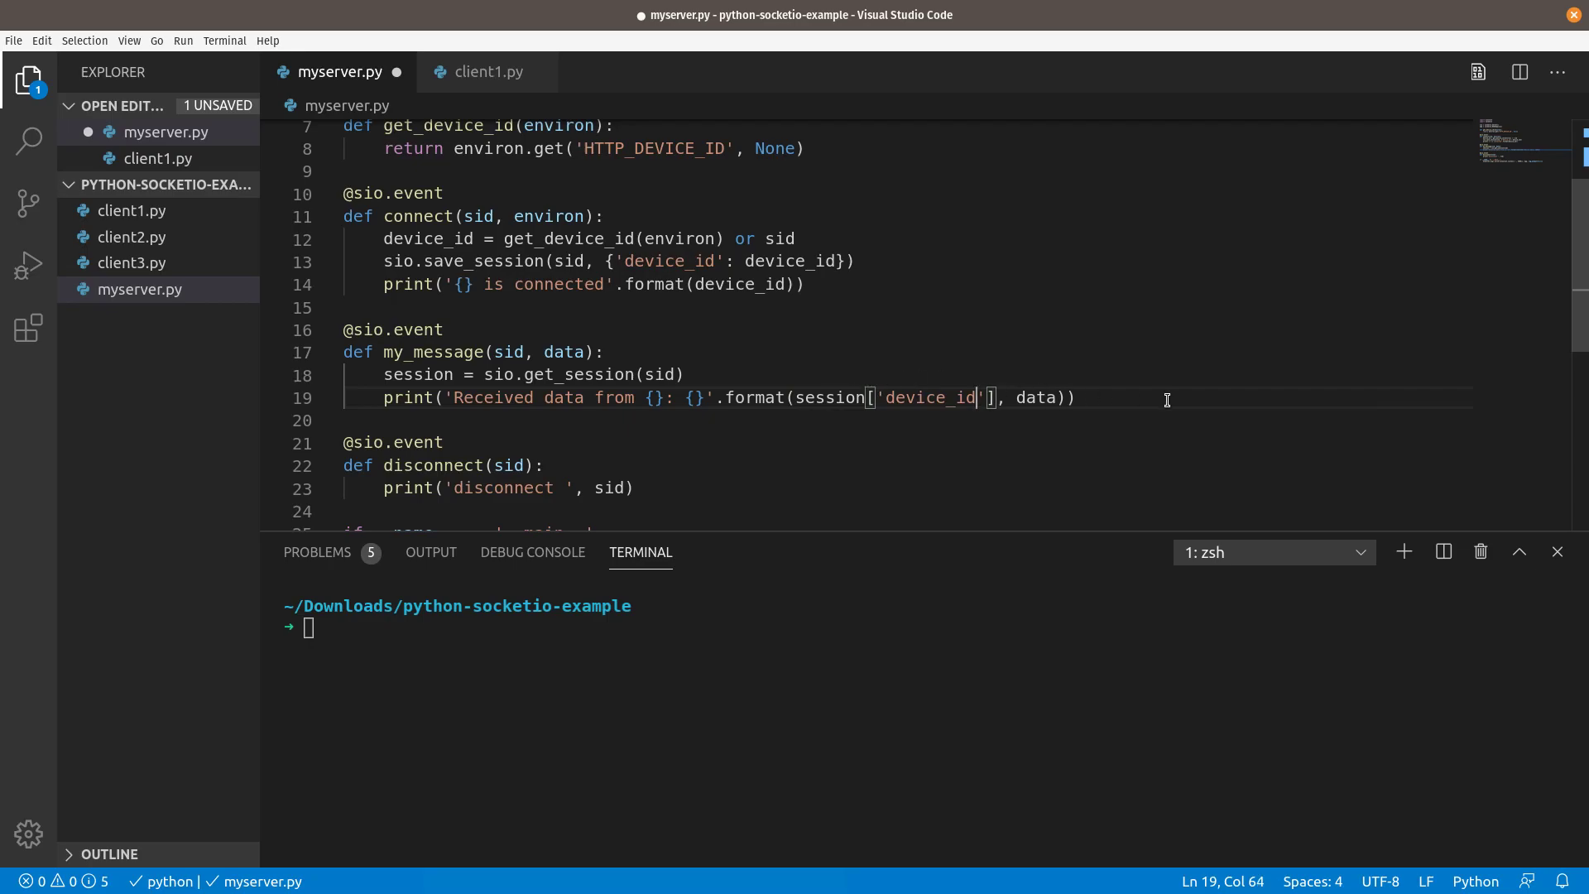
key(ctrl+s)
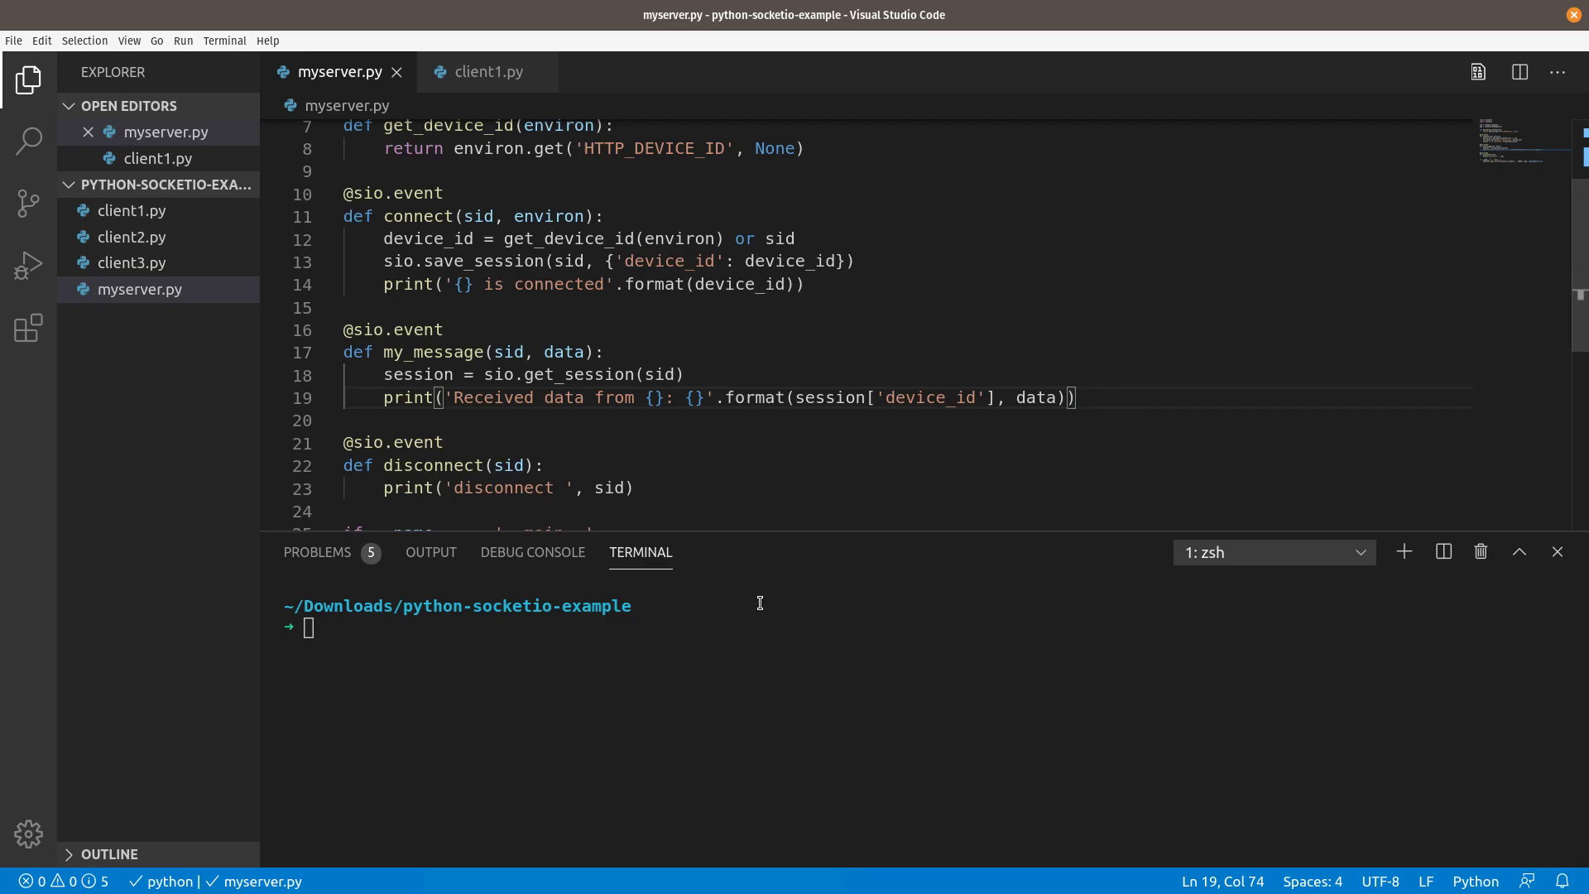
Clear the terminal, rerun the server and start client1 from the other shell
text(clear)
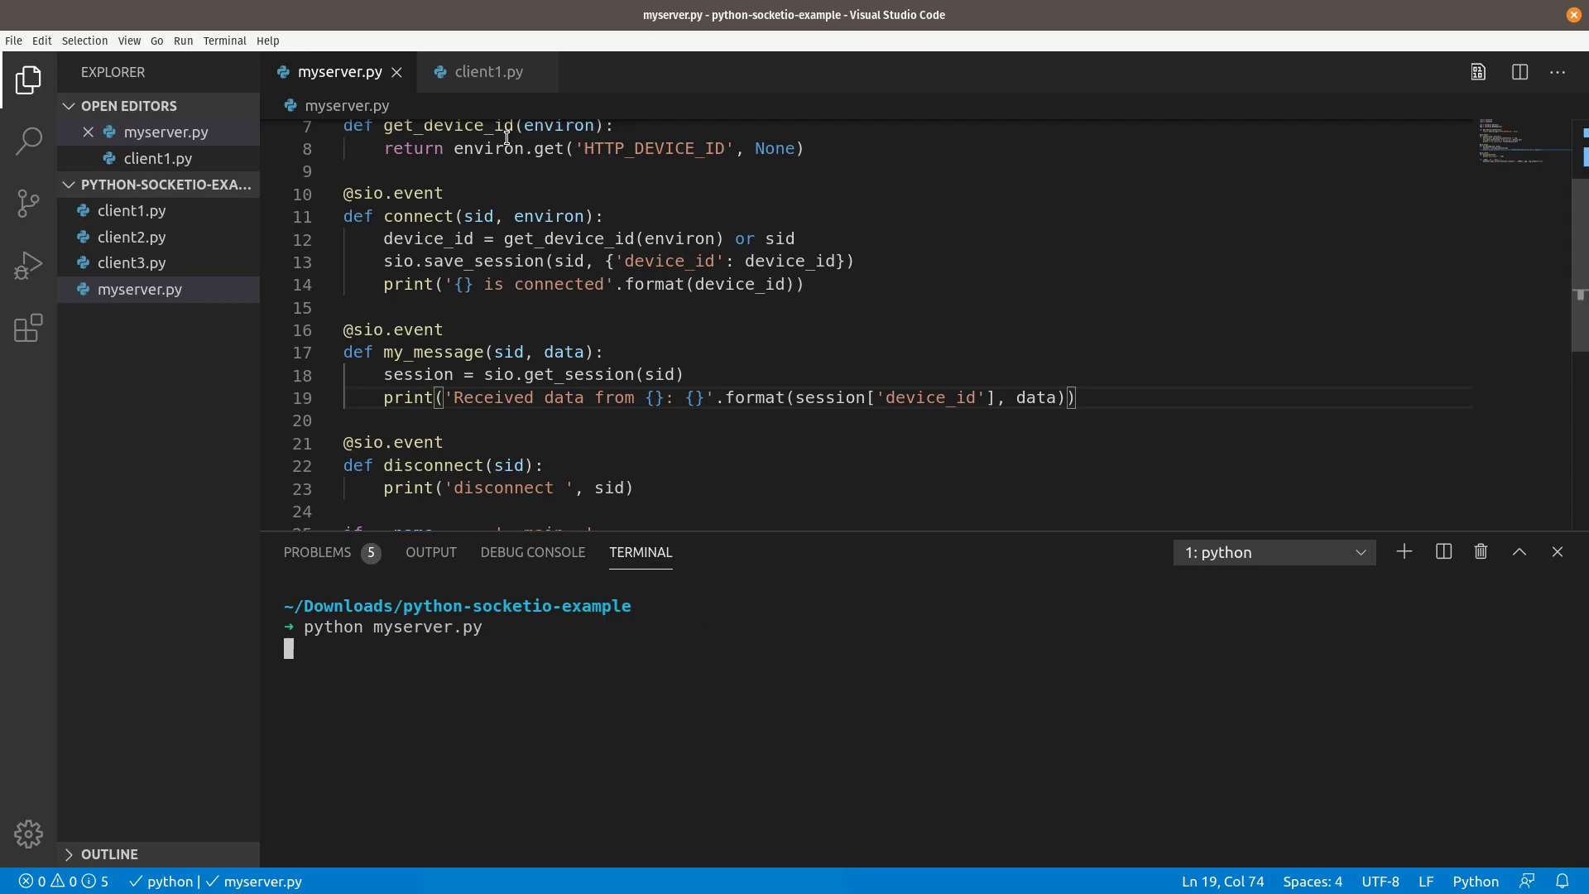
click(1272, 552)
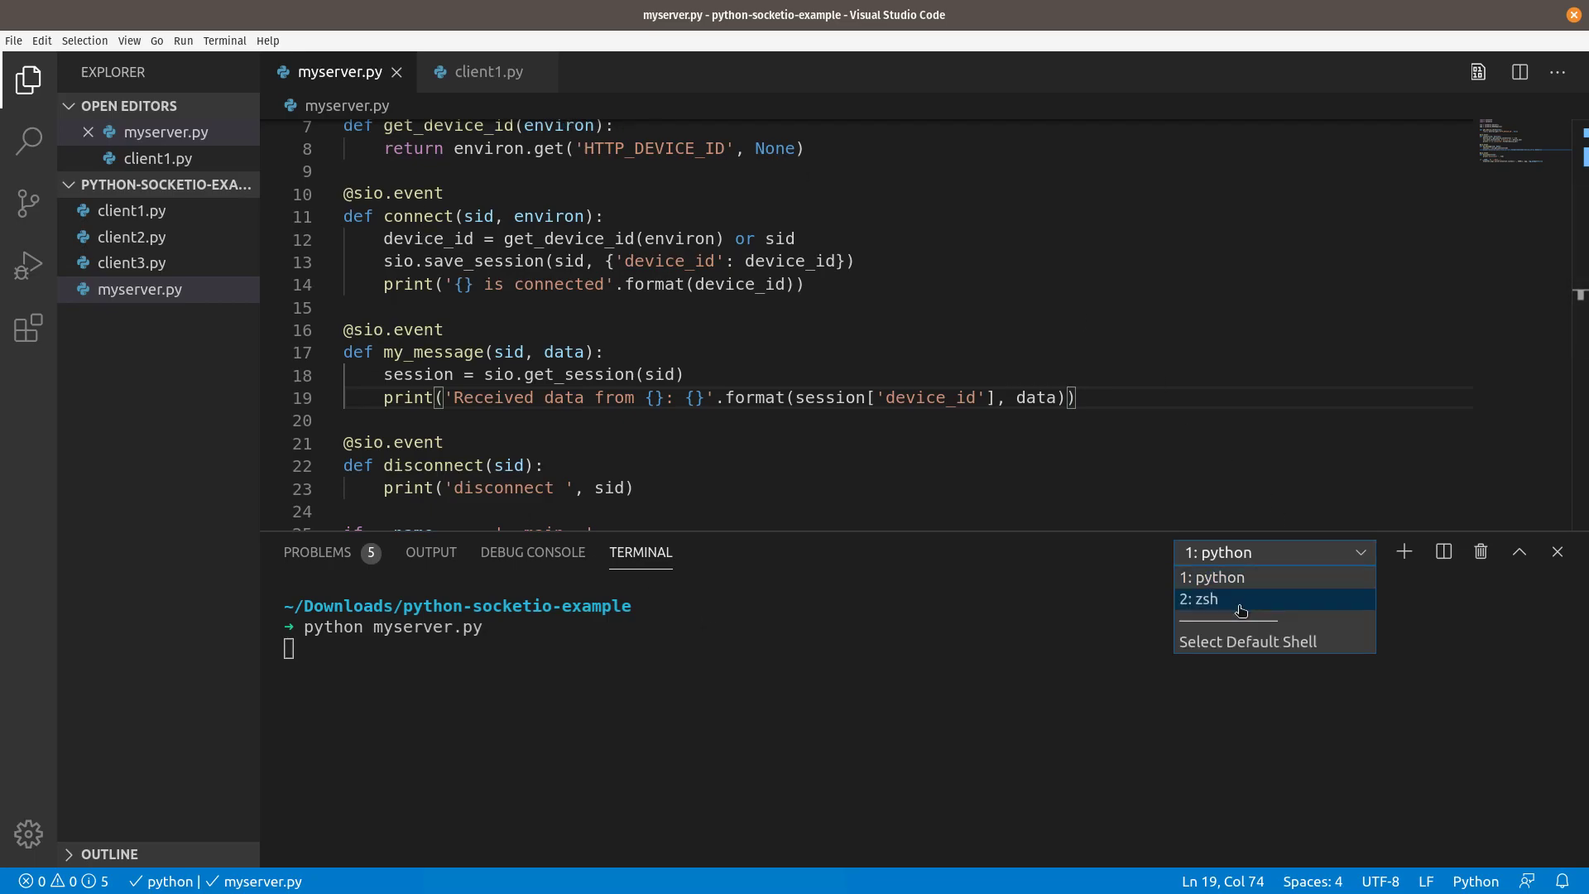
click(1201, 597)
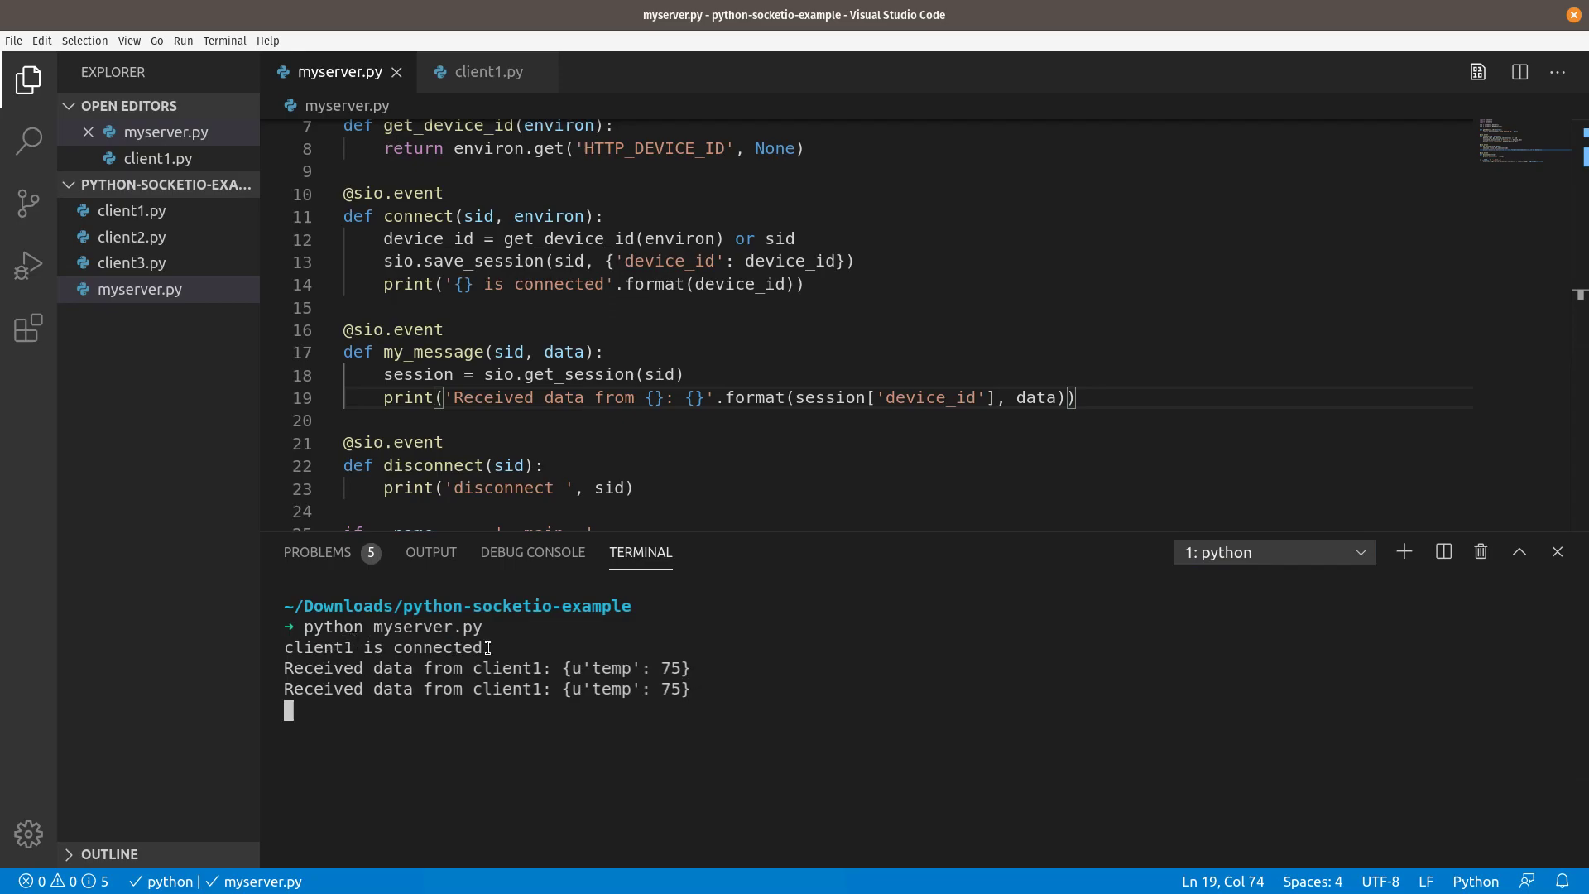
mouse_move(618, 659)
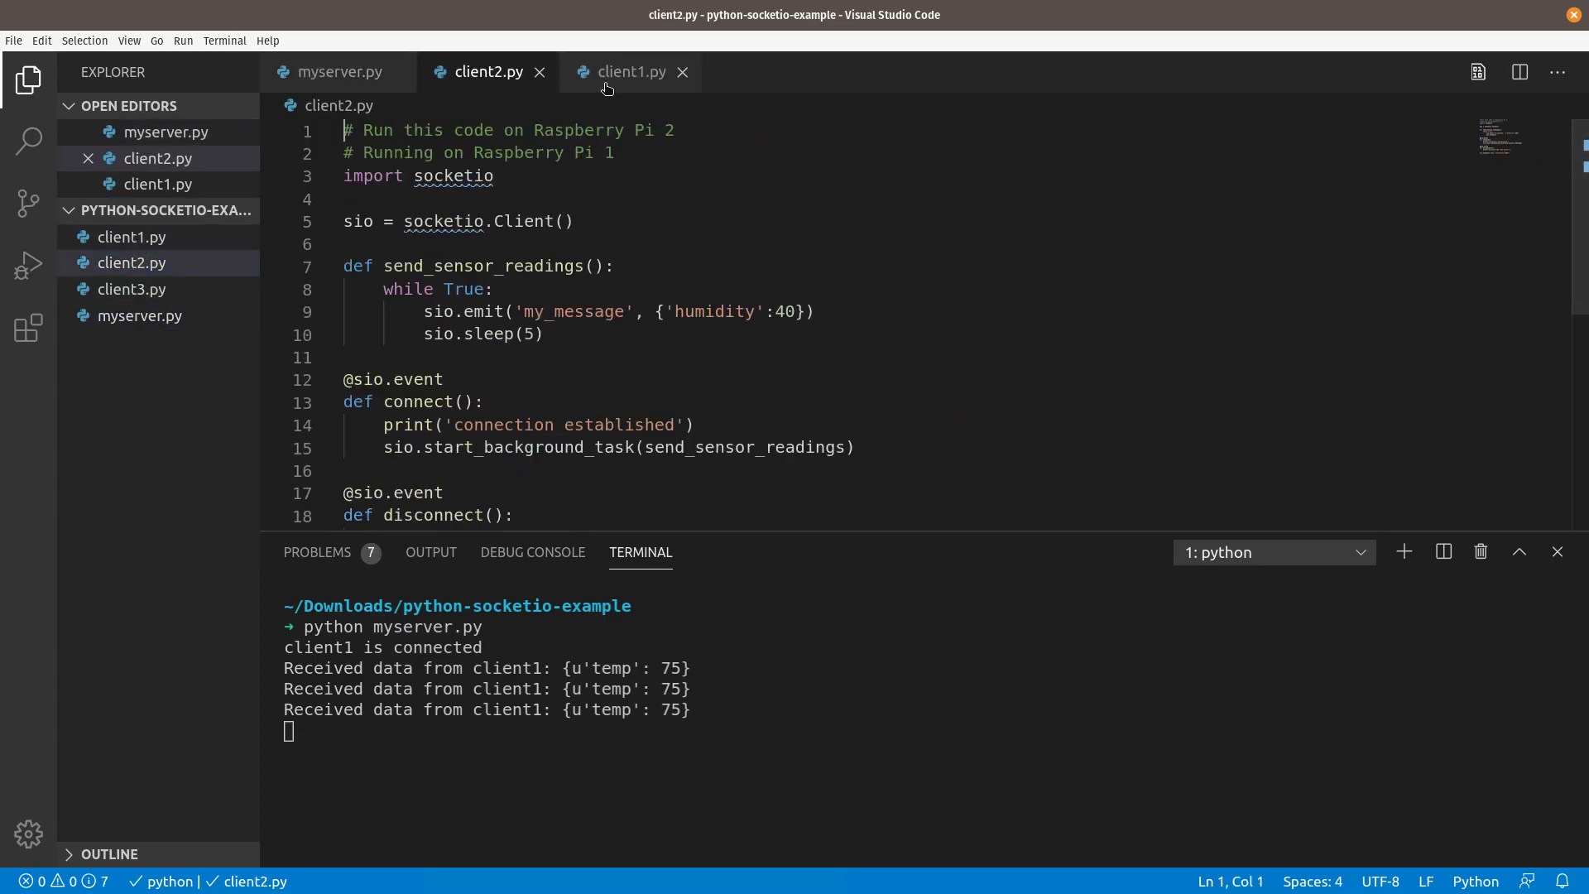
Pass headers={'device_id':'client2'} to client2.py's sio.connect and open a new terminal
click(629, 72)
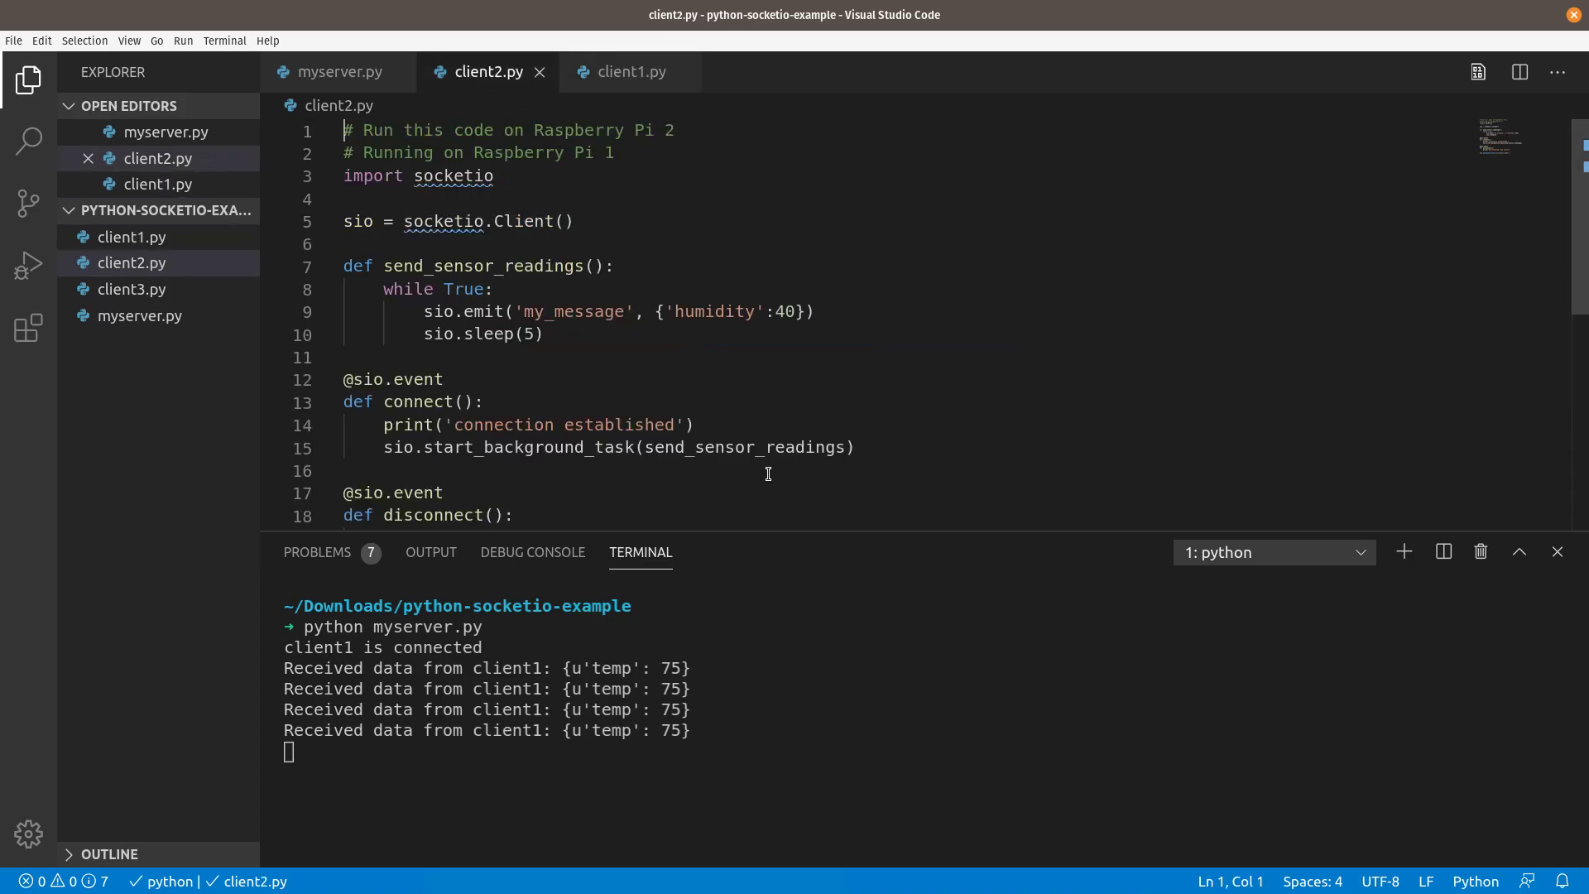
scroll(down, 3)
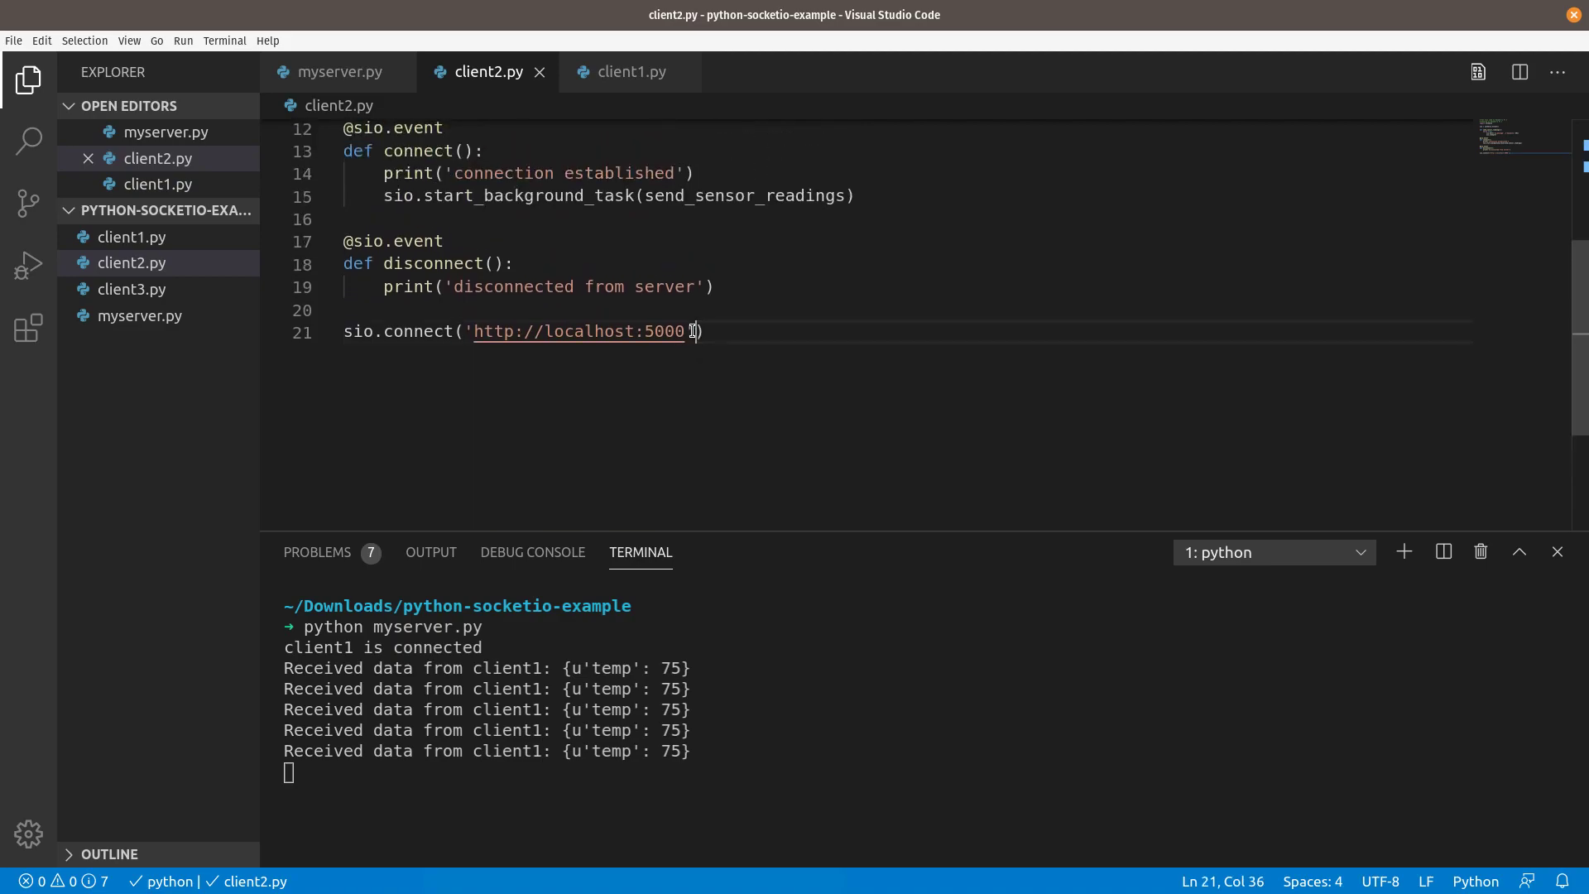
text(, headers={'device_id':'client1'})
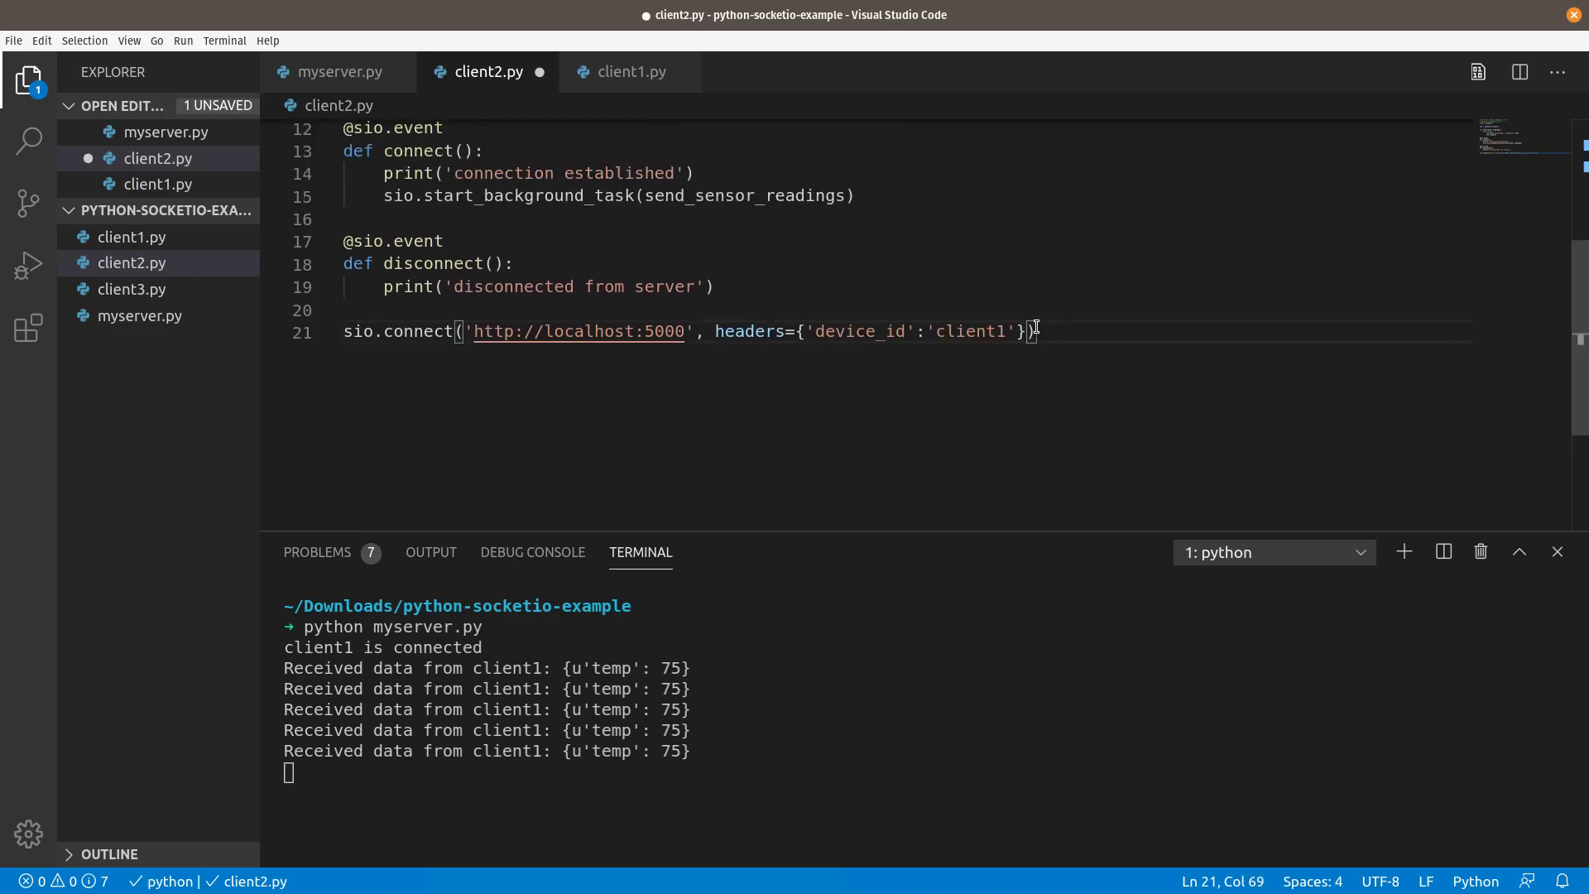
text(client2)
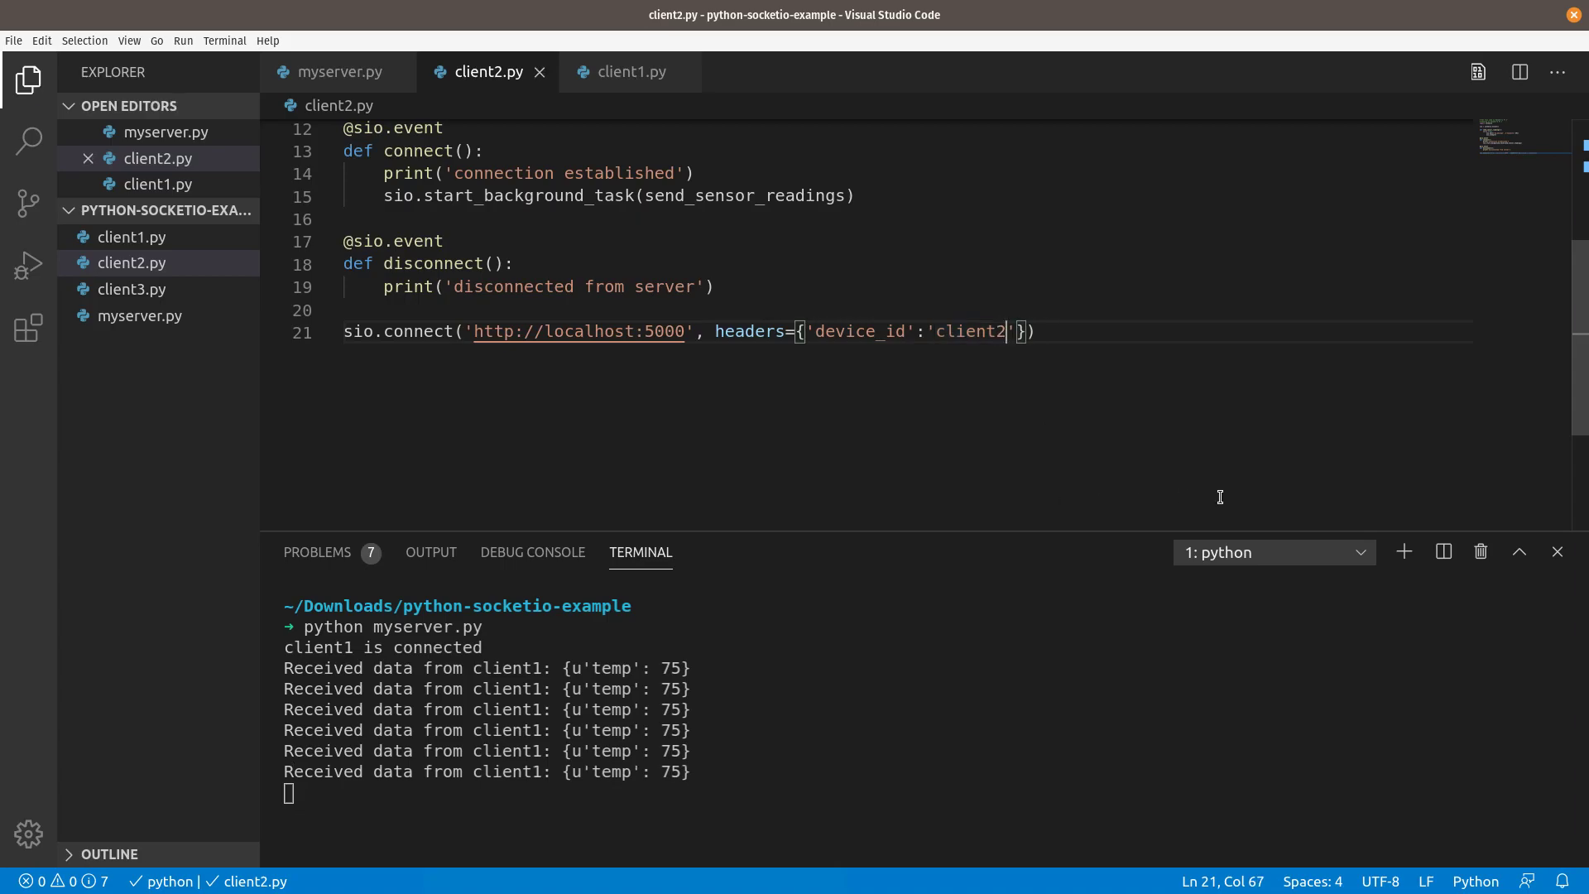
click(1402, 551)
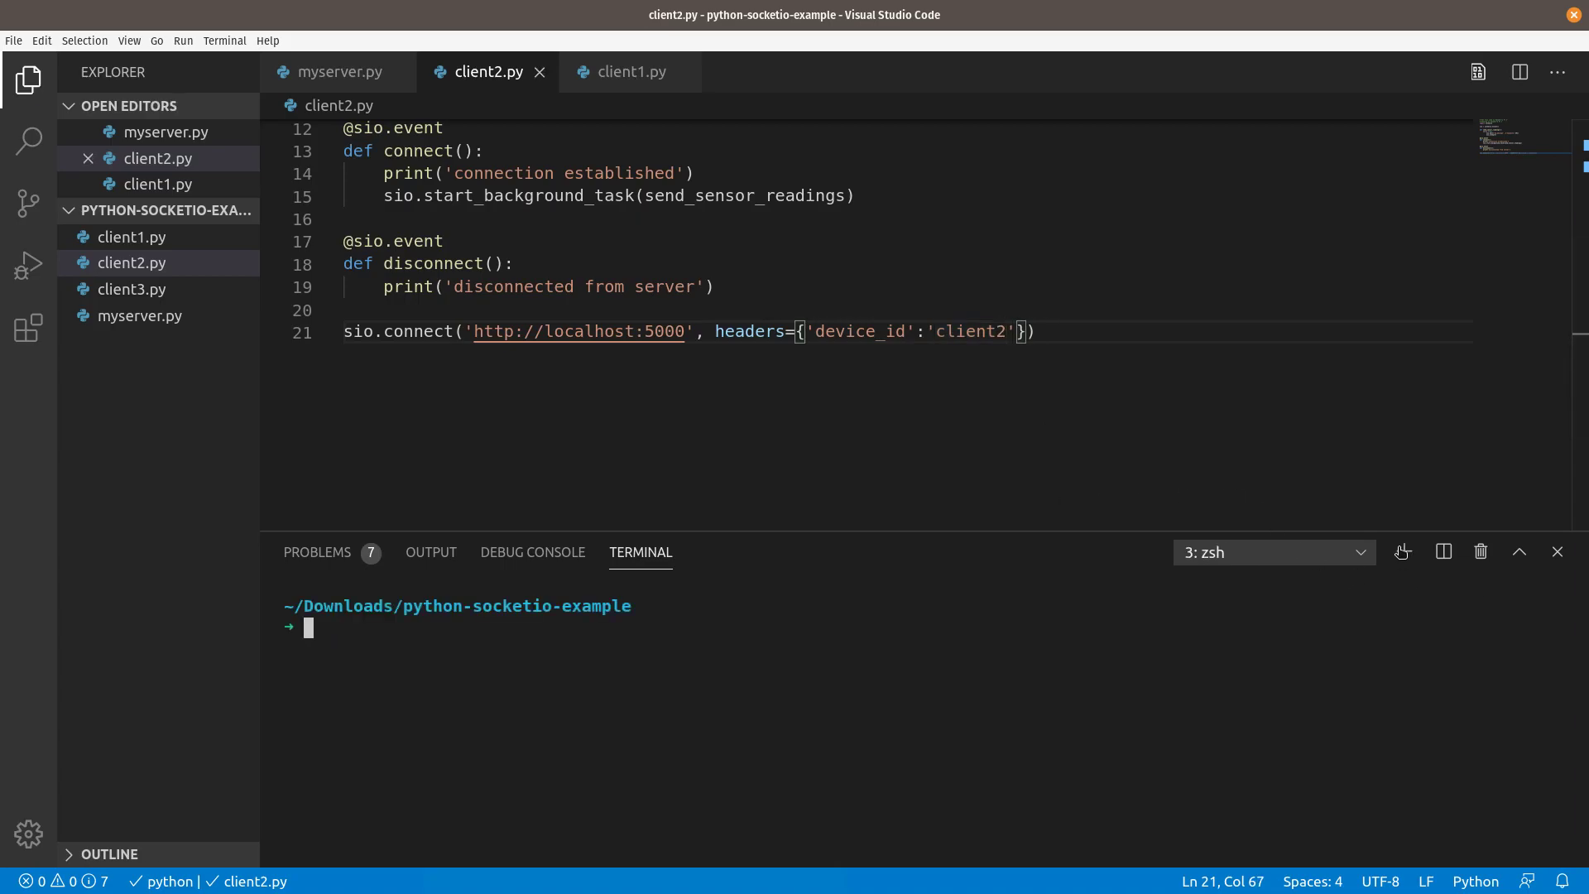
Run python3 client2.py and check the server log for client2's humidity 40 readings
text(python3 client2.py)
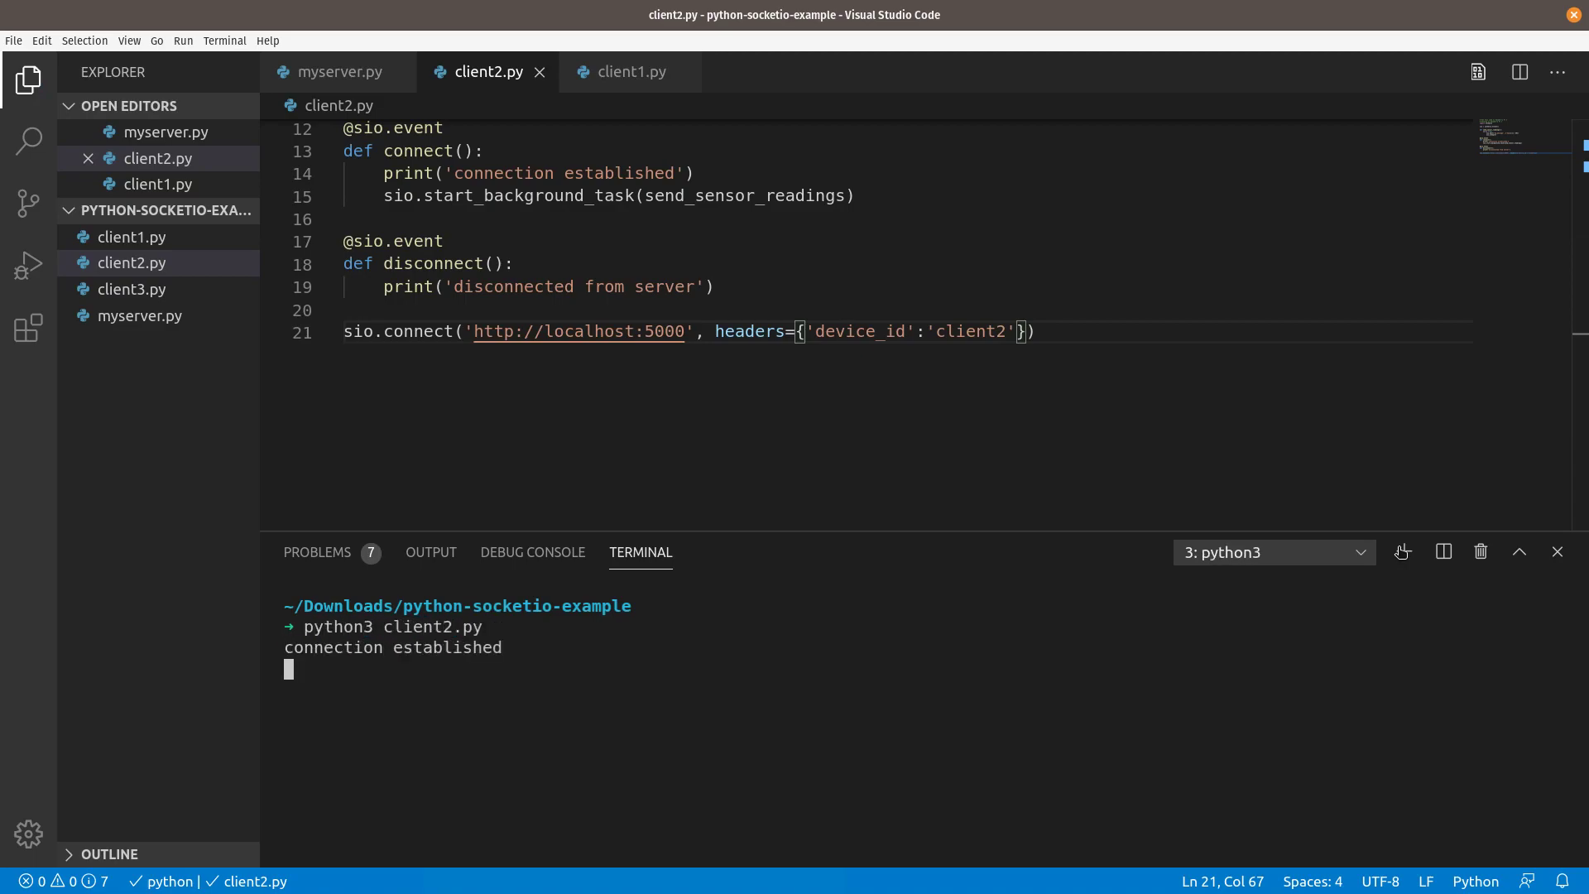
click(1273, 551)
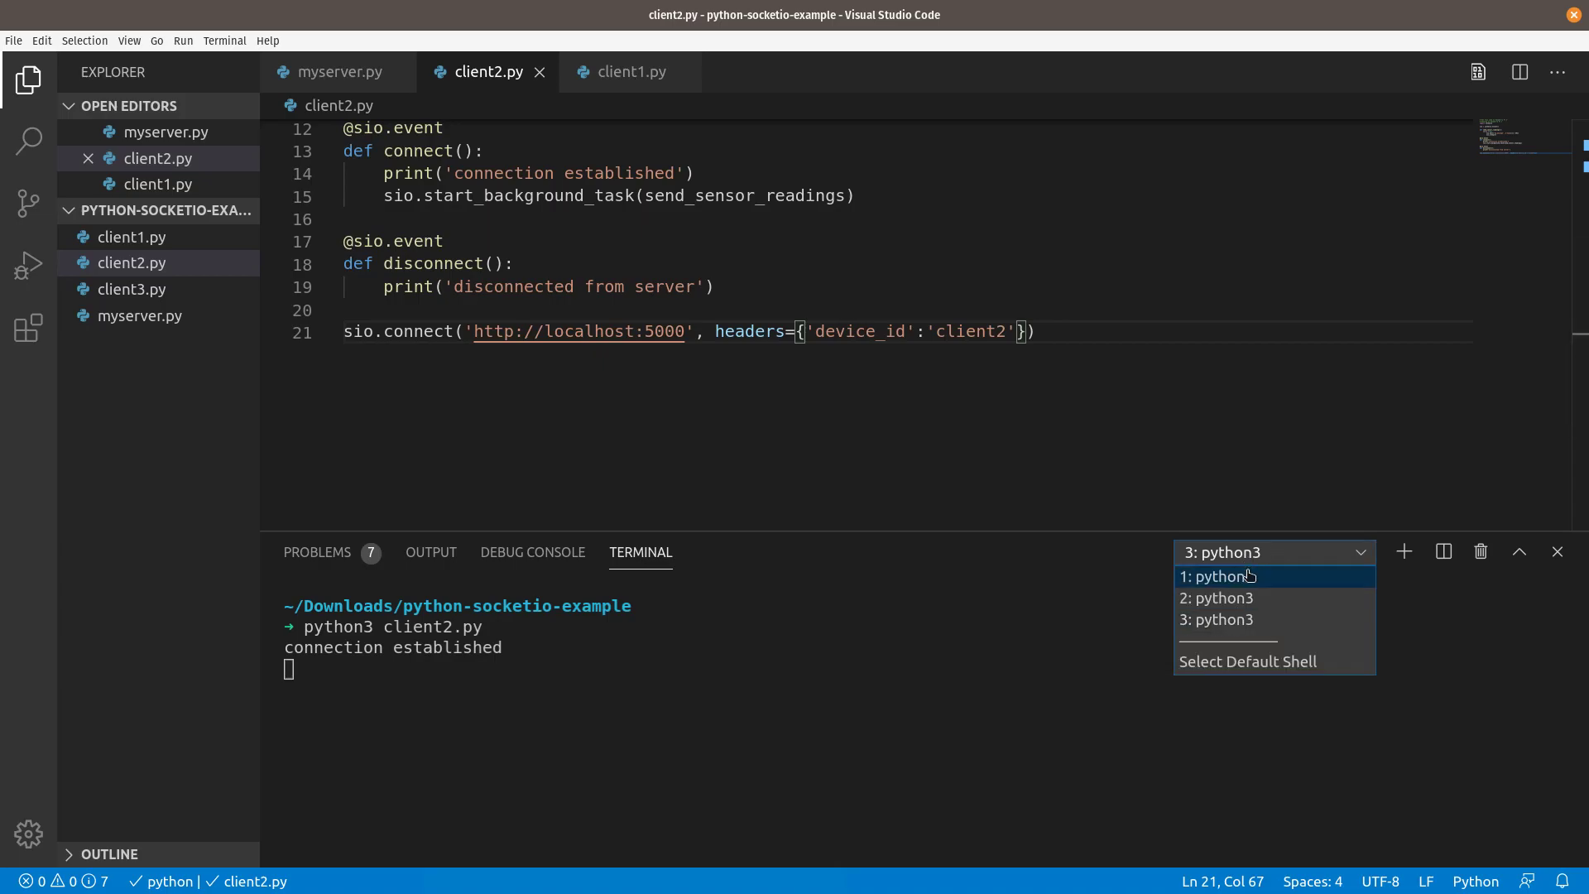
click(1220, 576)
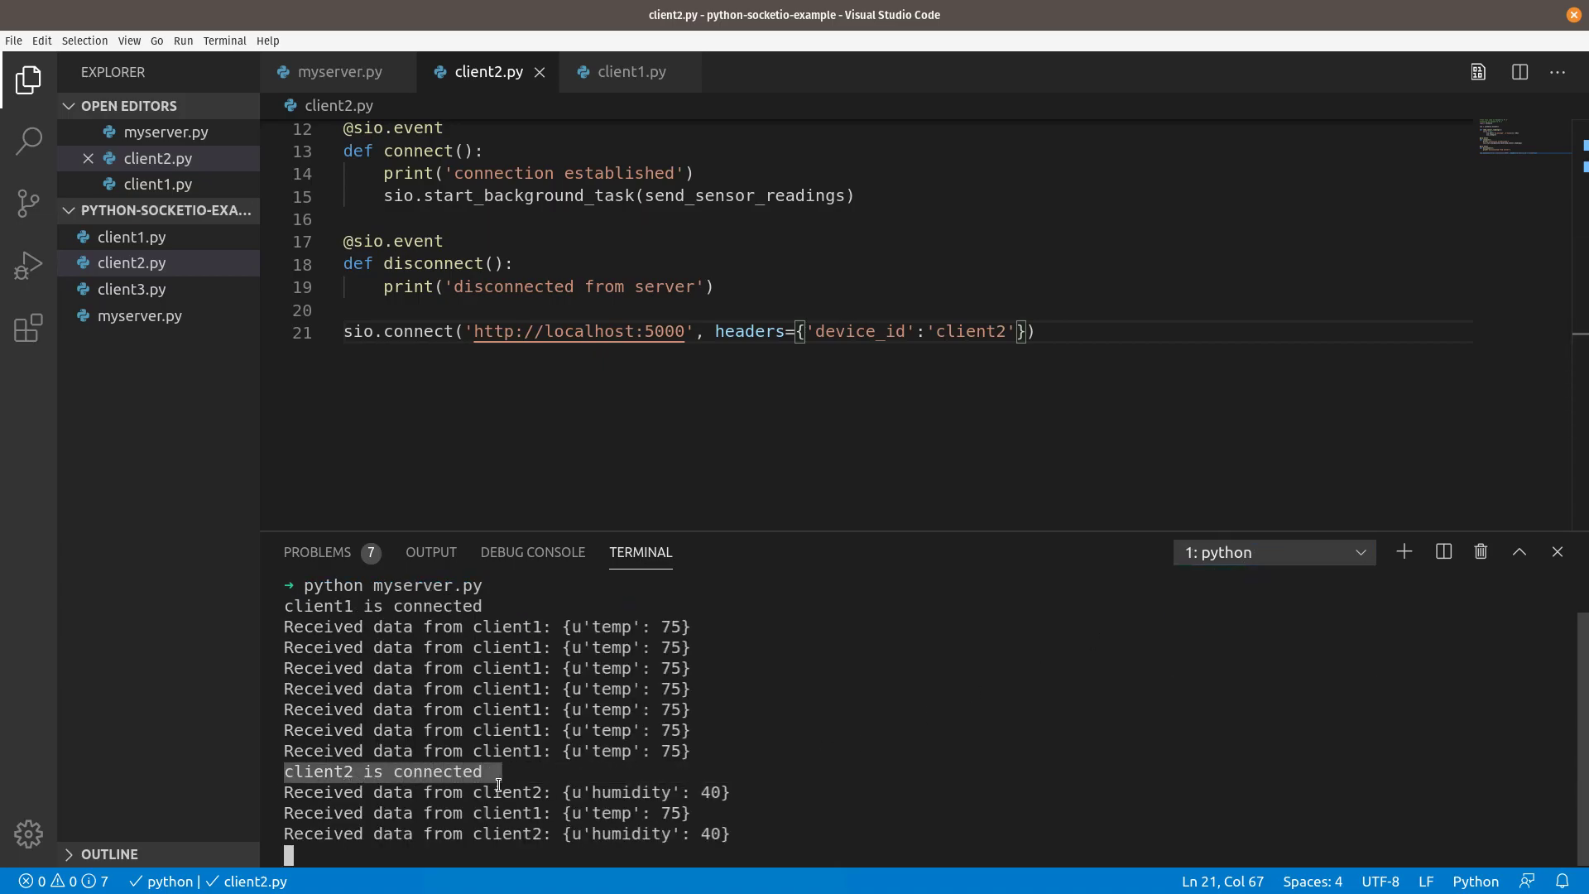
scroll(down, 3)
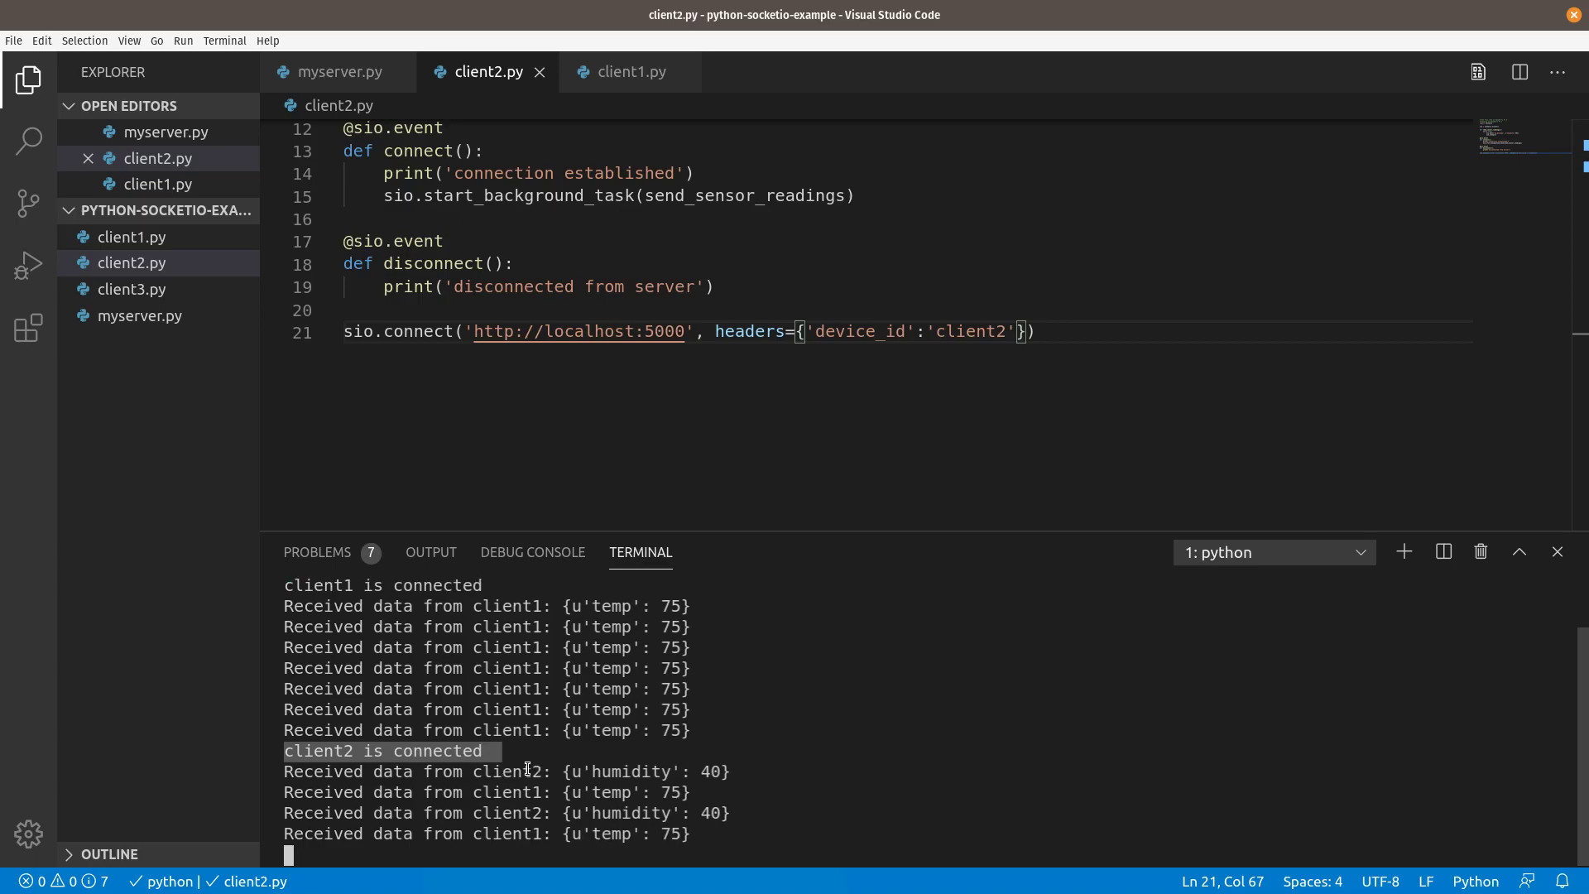
scroll(down, 3)
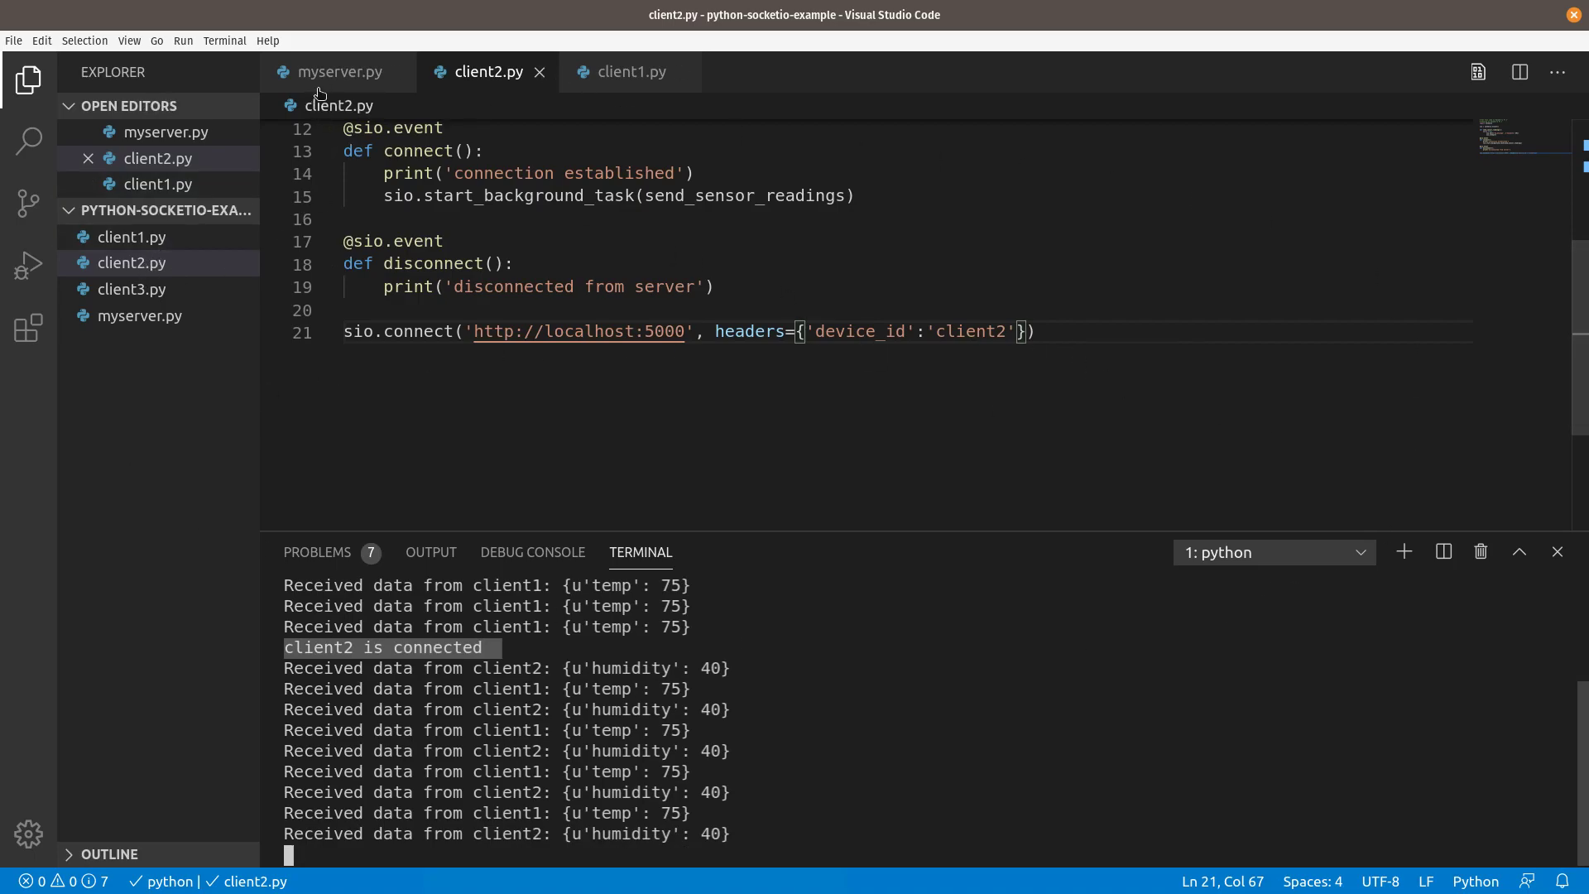
click(338, 72)
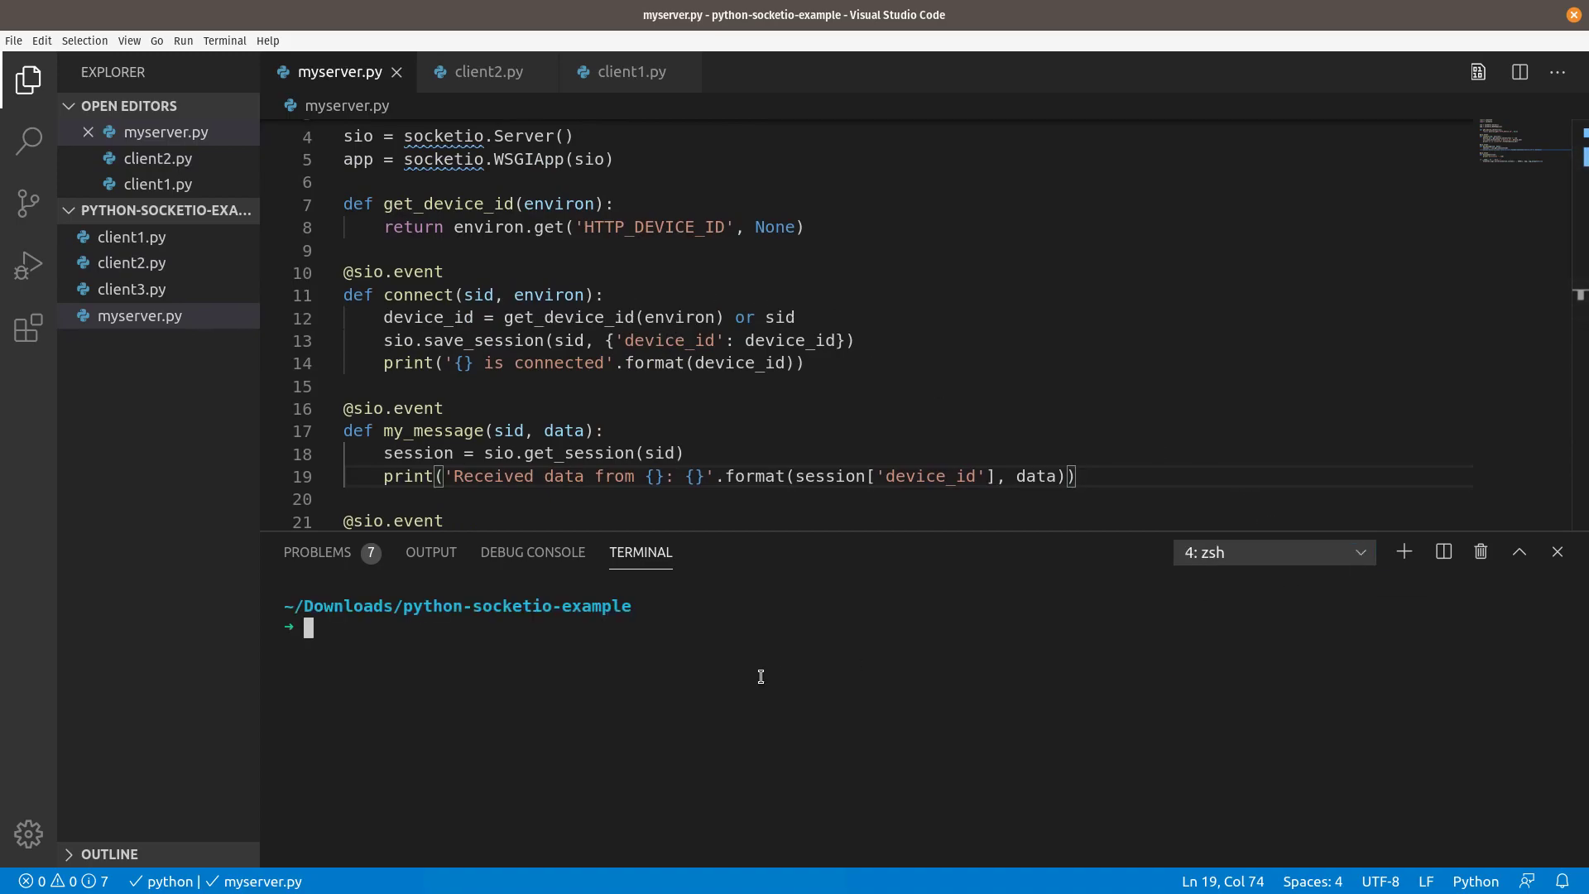
Run python3 client3.py and select its session id in the server log
text(phython3 client)
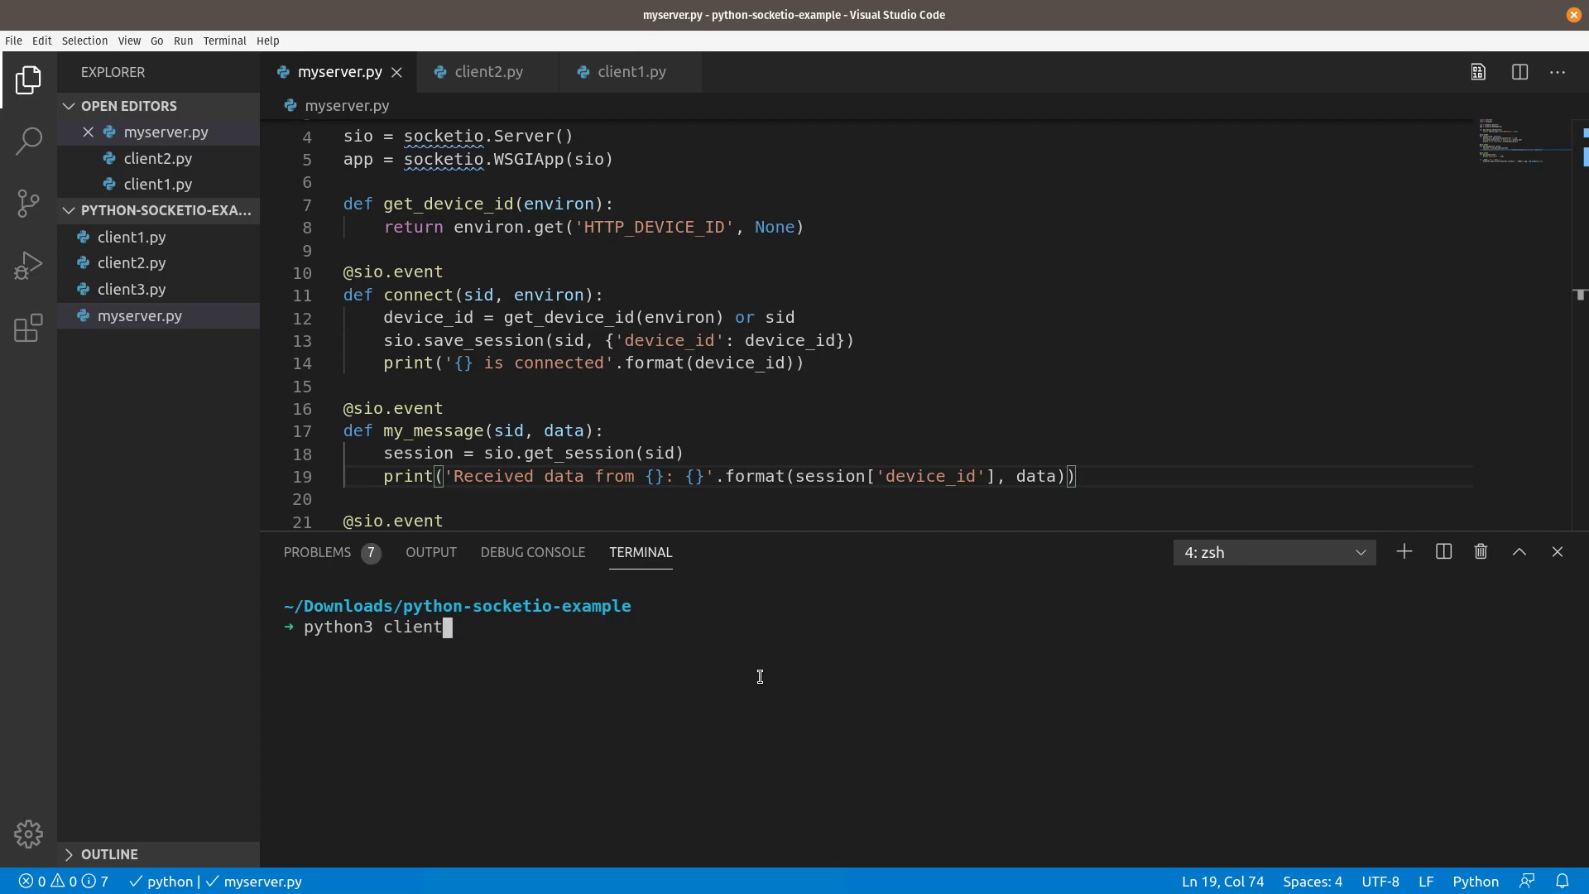
text(3.py)
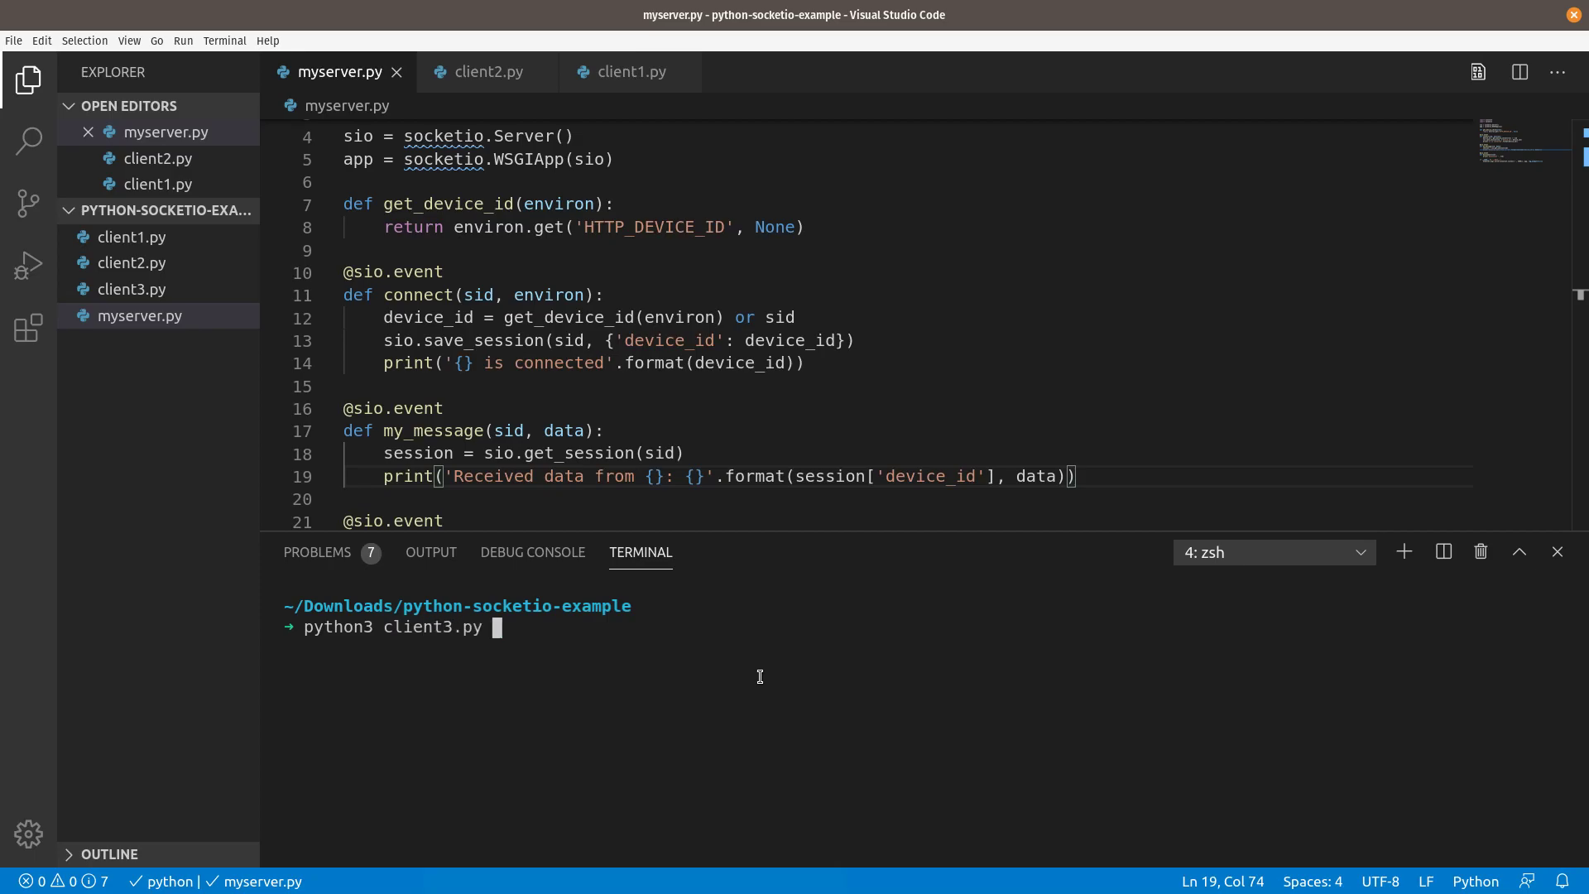
key(enter)
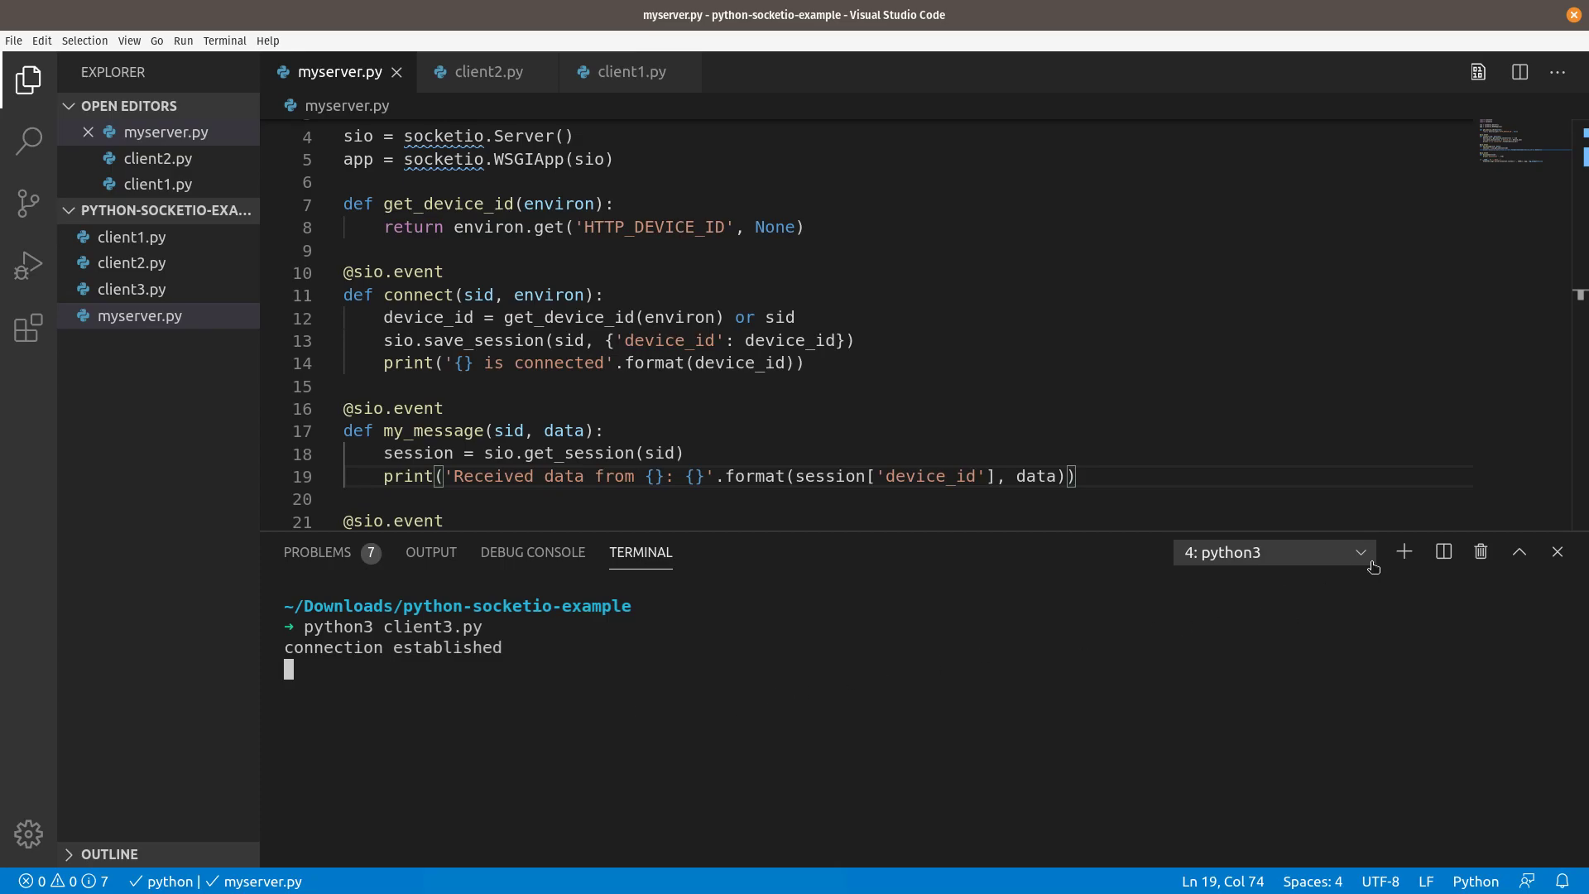
click(1272, 552)
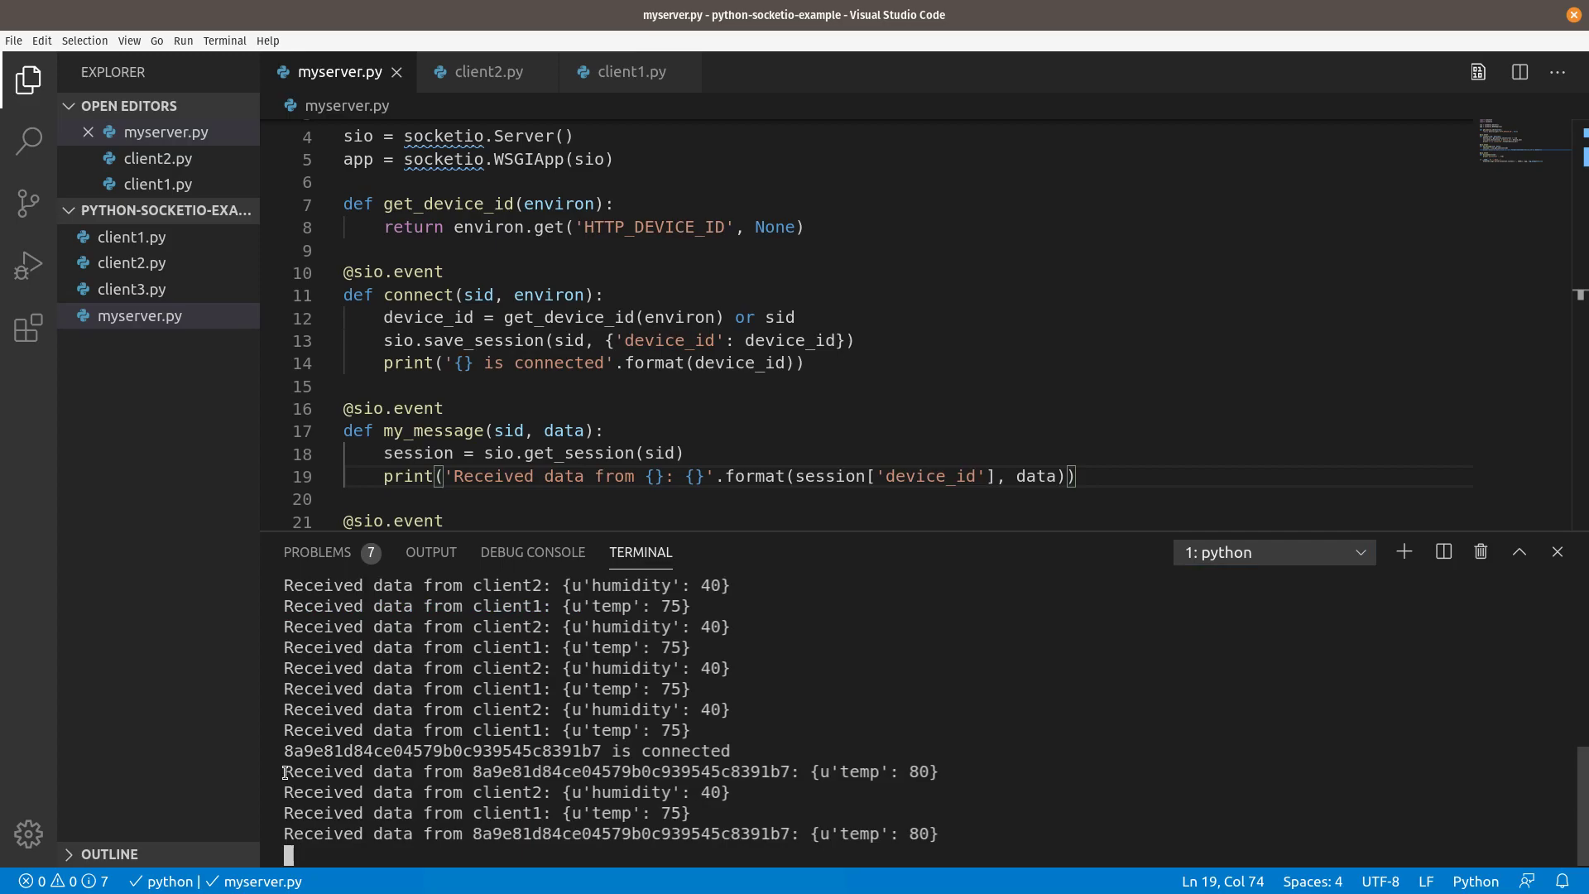
double_click(441, 751)
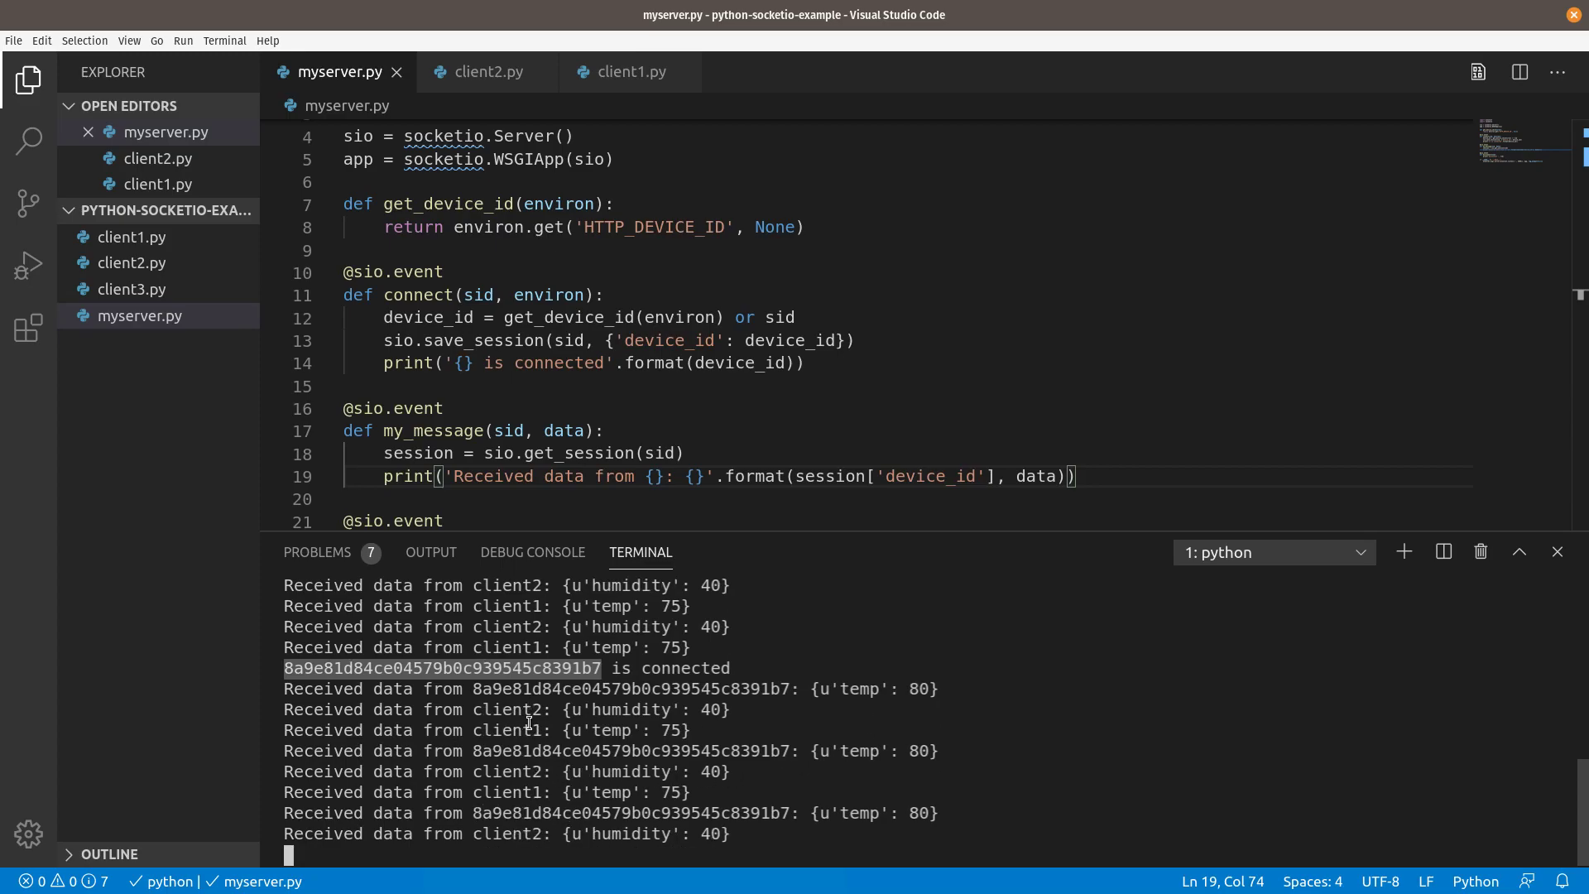
scroll(down, 3)
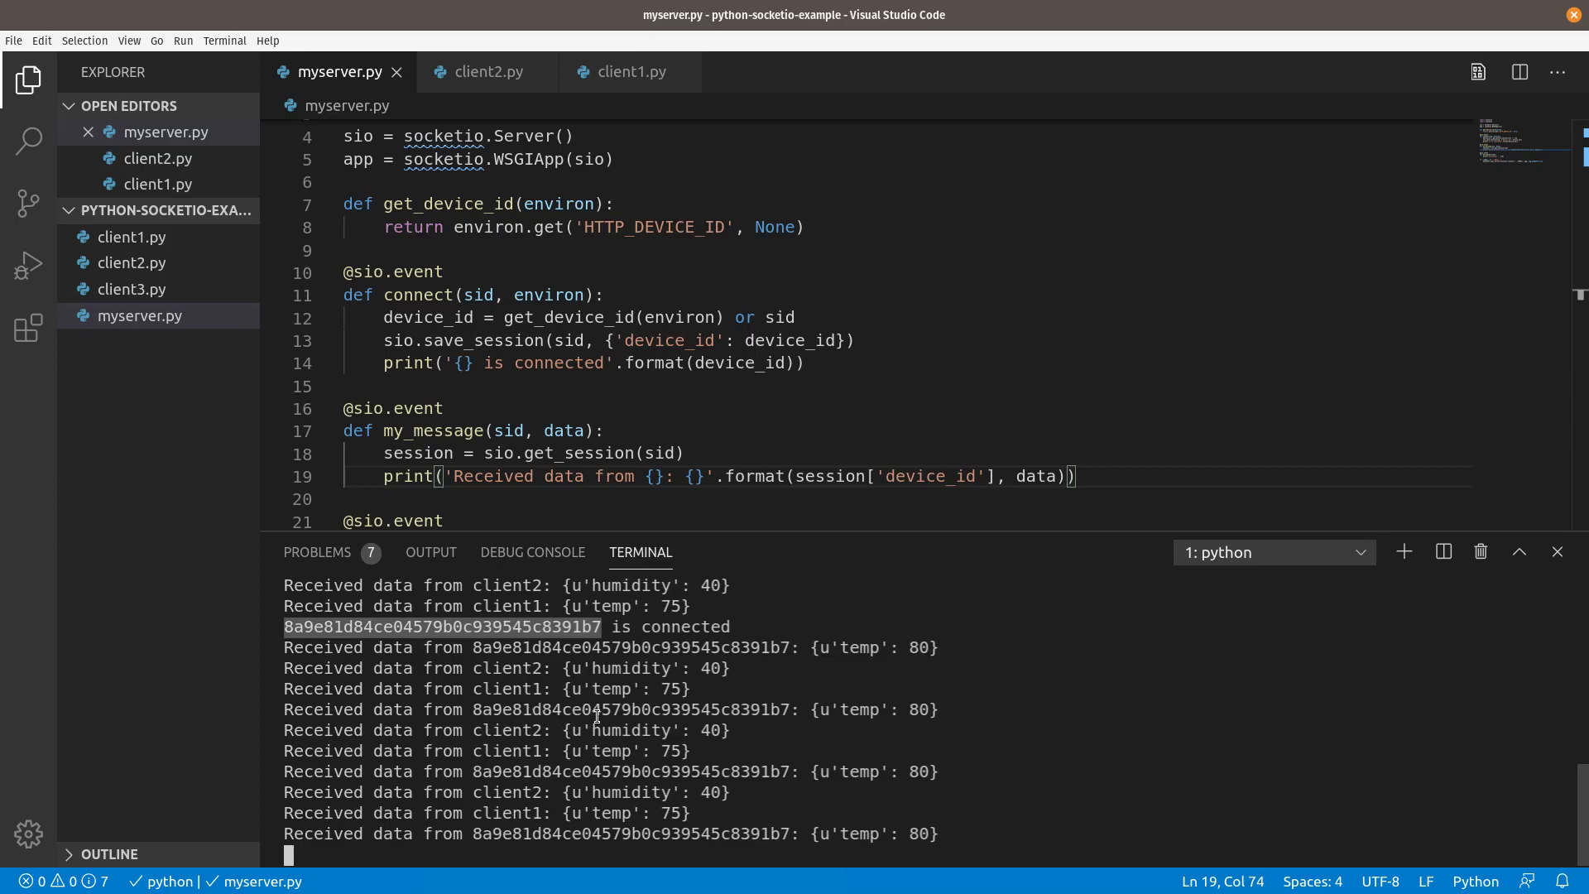
scroll(down, 3)
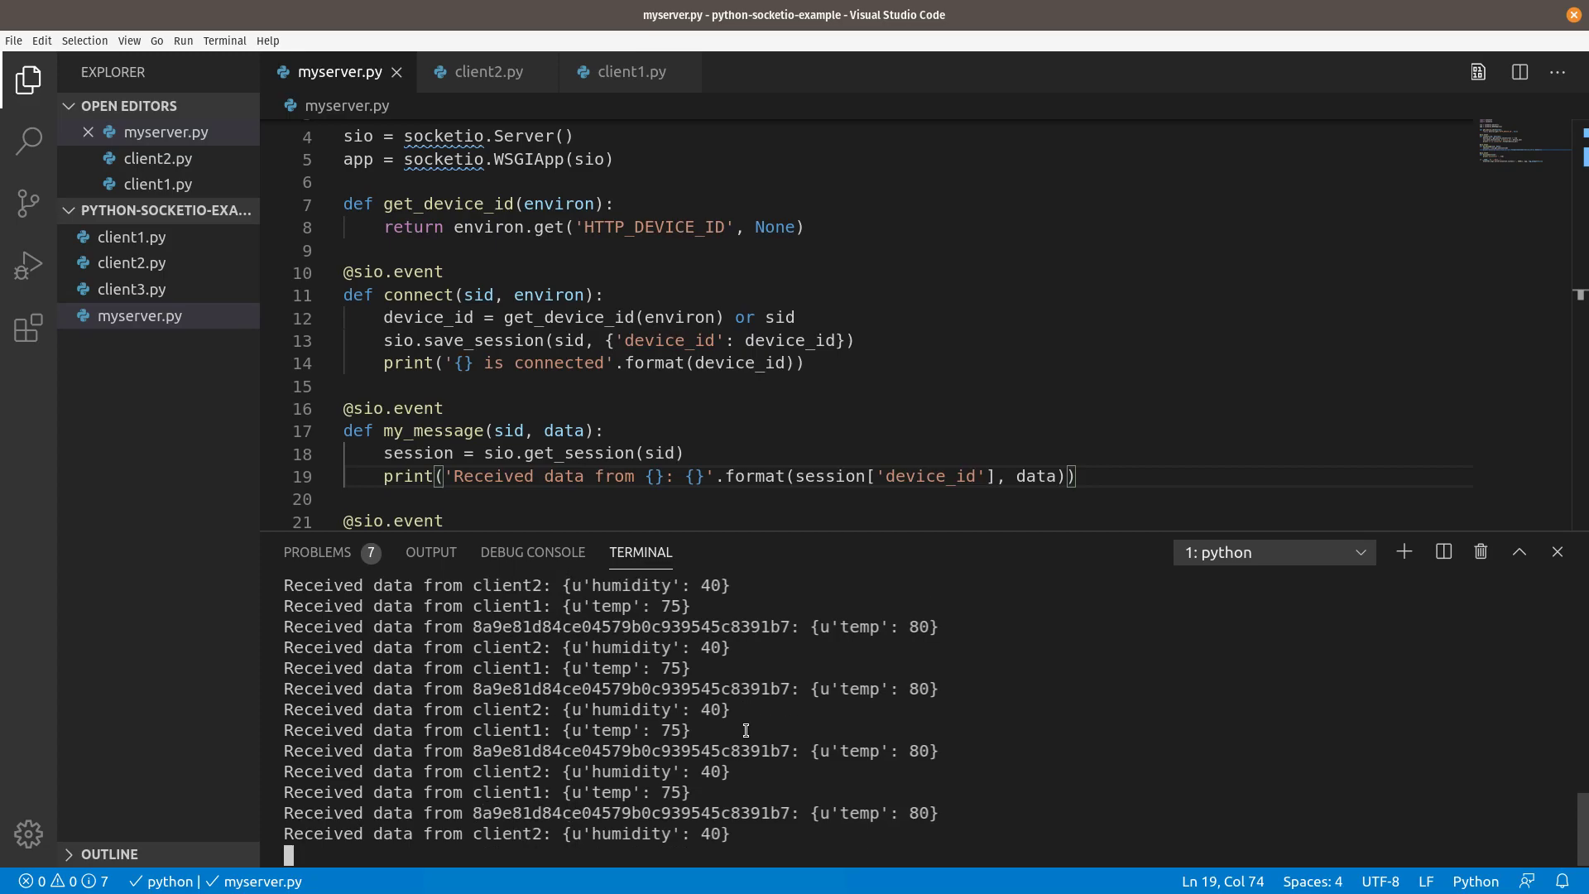
scroll(down, 3)
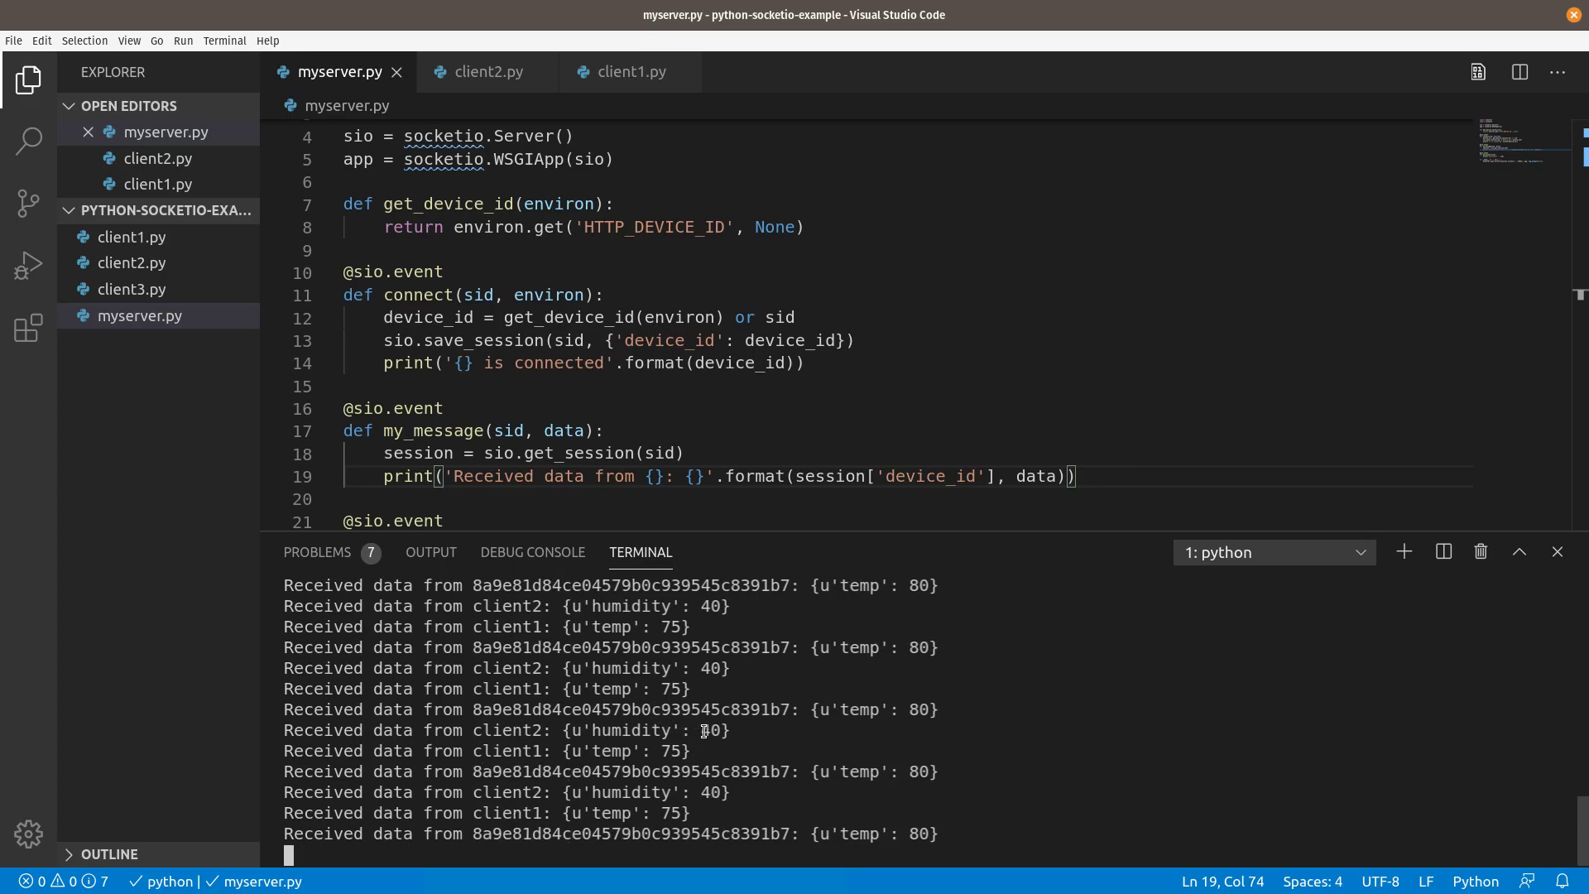